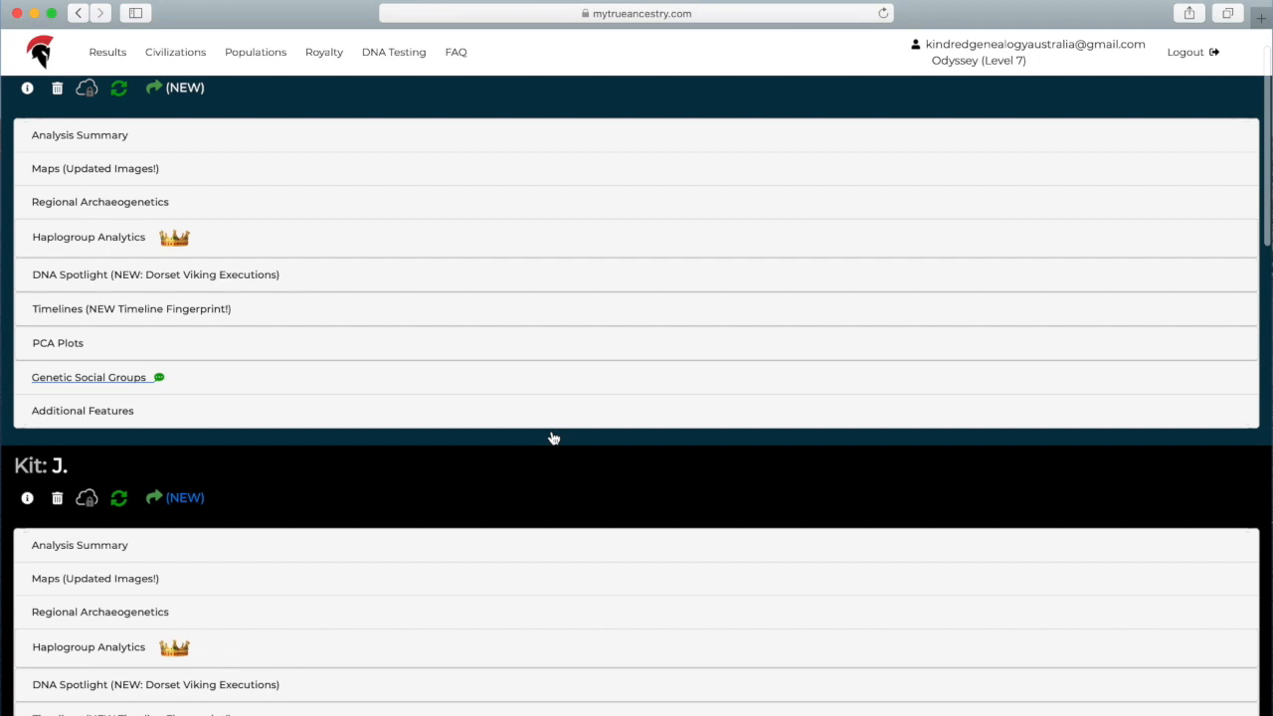
View kit J.'s analysis summary of closest ancient populations, topped by Hellenic Roman.
{"action": "scroll", "scroll_direction": "down", "scroll_amount": 3}
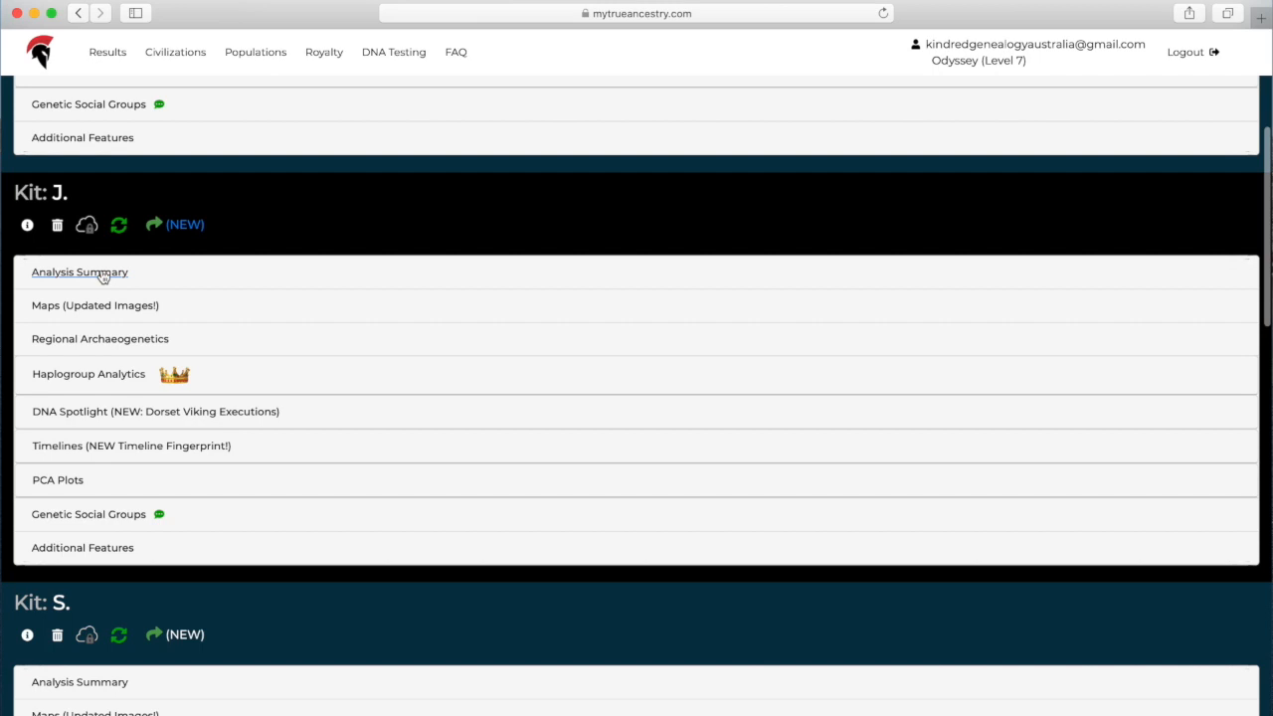
{"action": "left_click", "coordinate": [80, 270]}
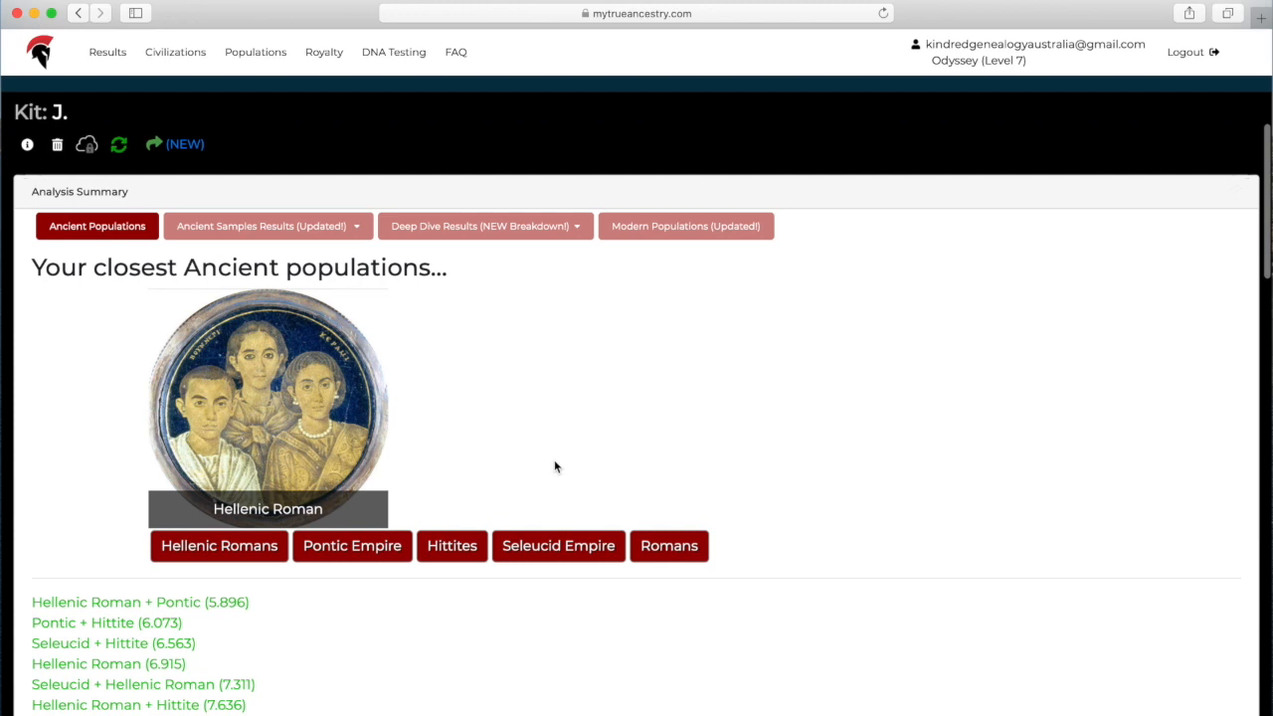
{"action": "scroll", "scroll_direction": "down", "scroll_amount": 3}
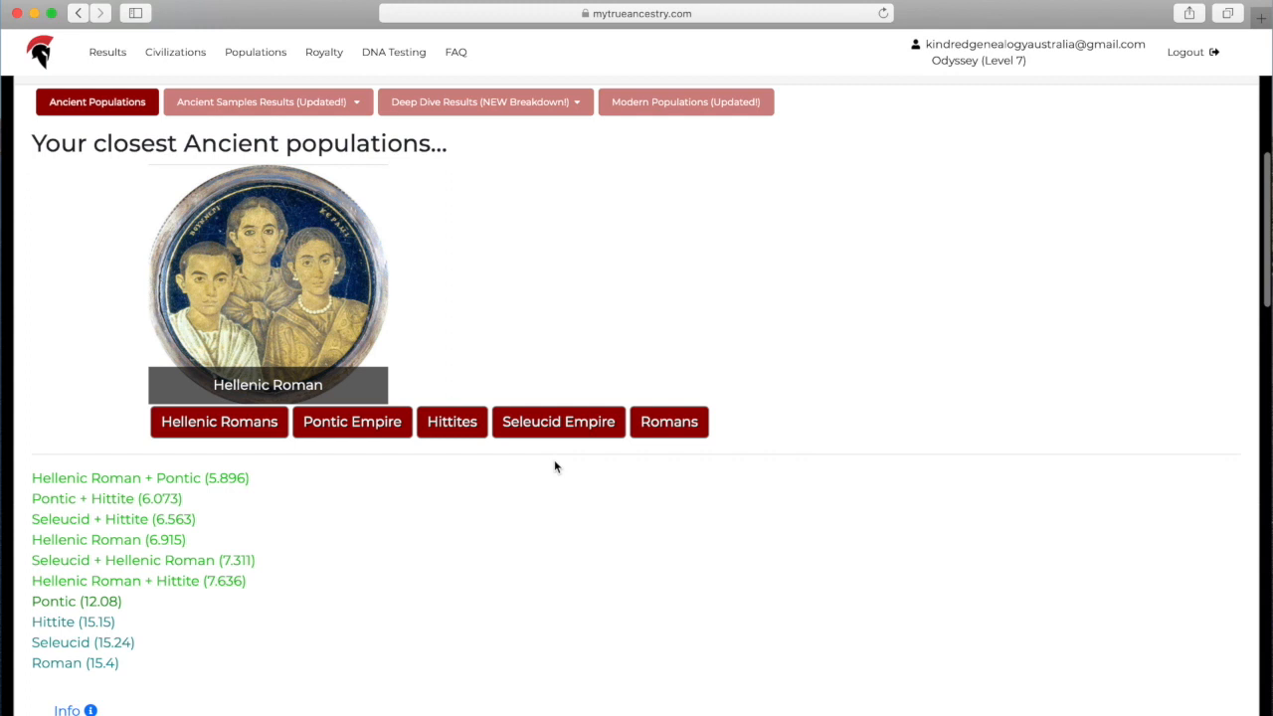
{"action": "scroll", "scroll_direction": "up", "scroll_amount": 3}
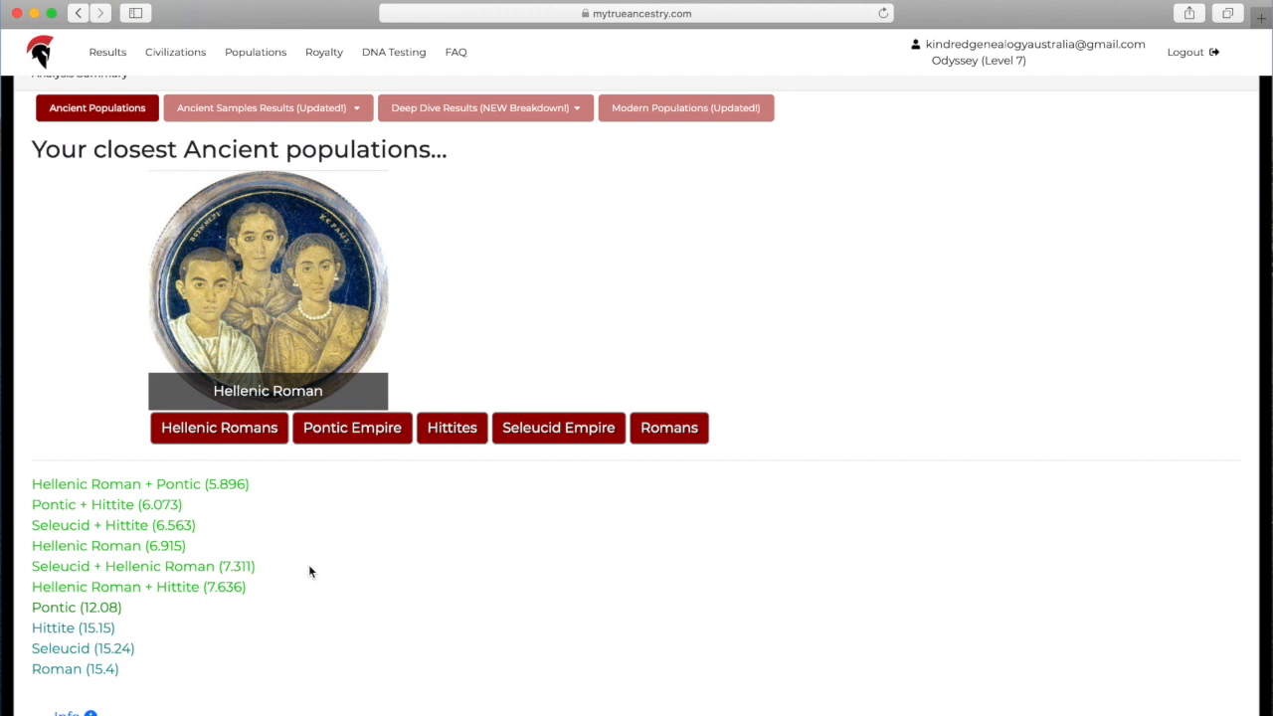
Show the Ancient Samples results with the sample breakdown and breakdown-by-era charts.
{"action": "left_click", "coordinate": [261, 107]}
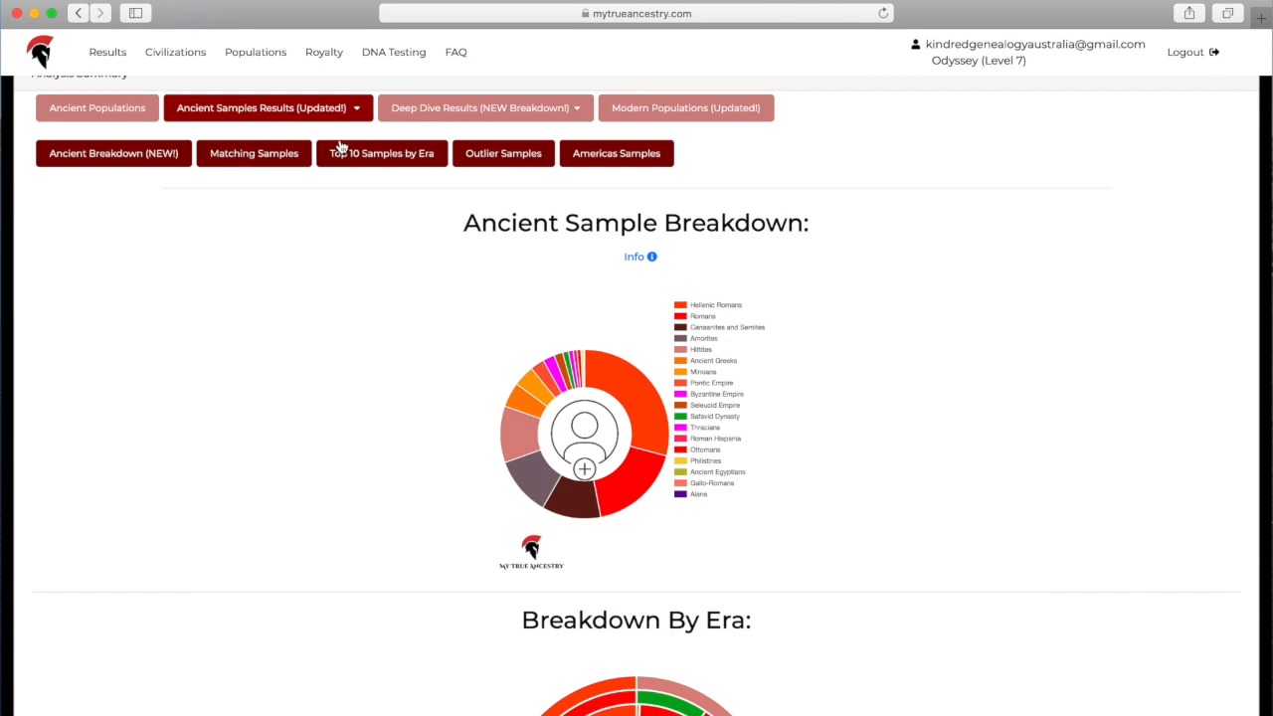
{"action": "scroll", "scroll_direction": "down", "scroll_amount": 3}
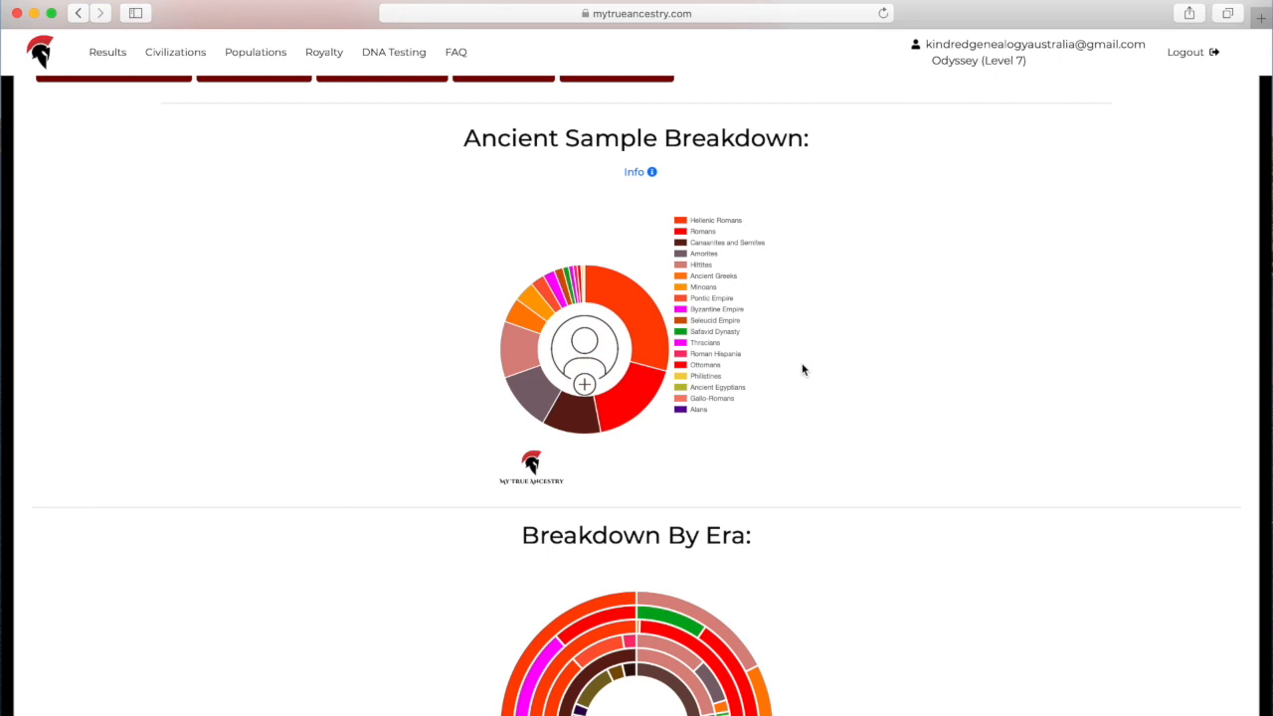
{"action": "mouse_move", "coordinate": [748, 276]}
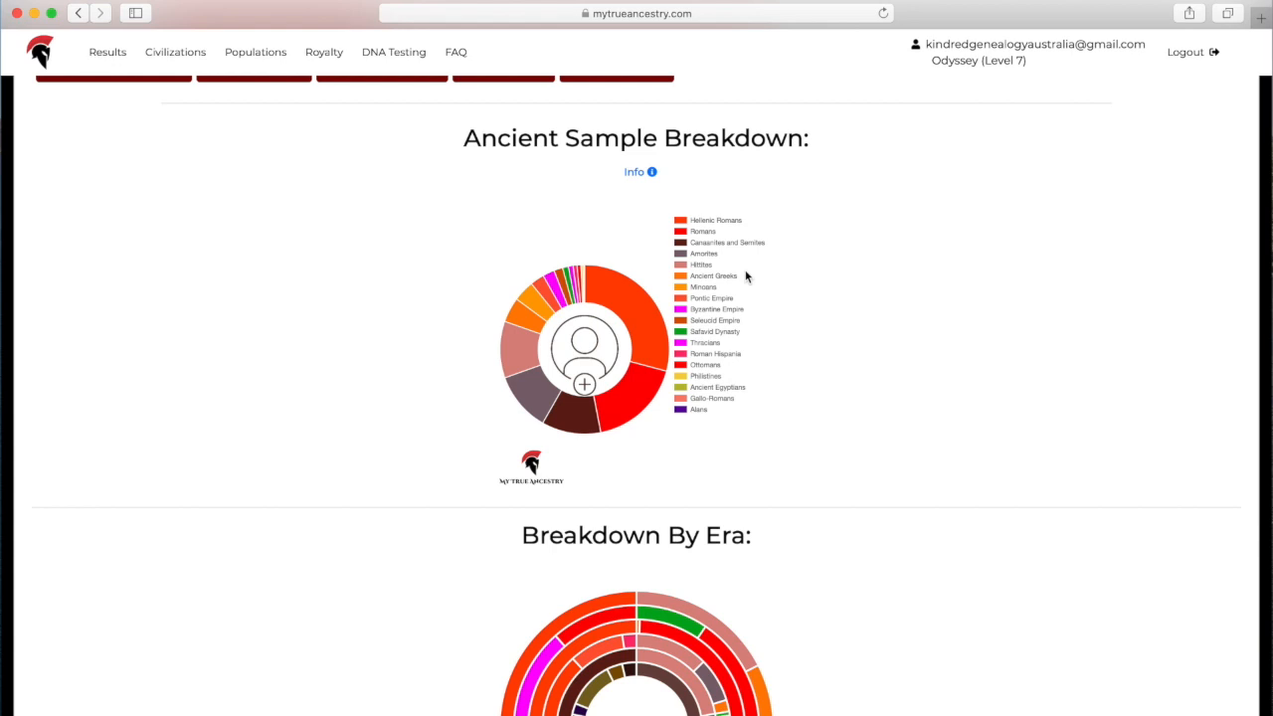
{"action": "scroll", "scroll_direction": "down", "scroll_amount": 3}
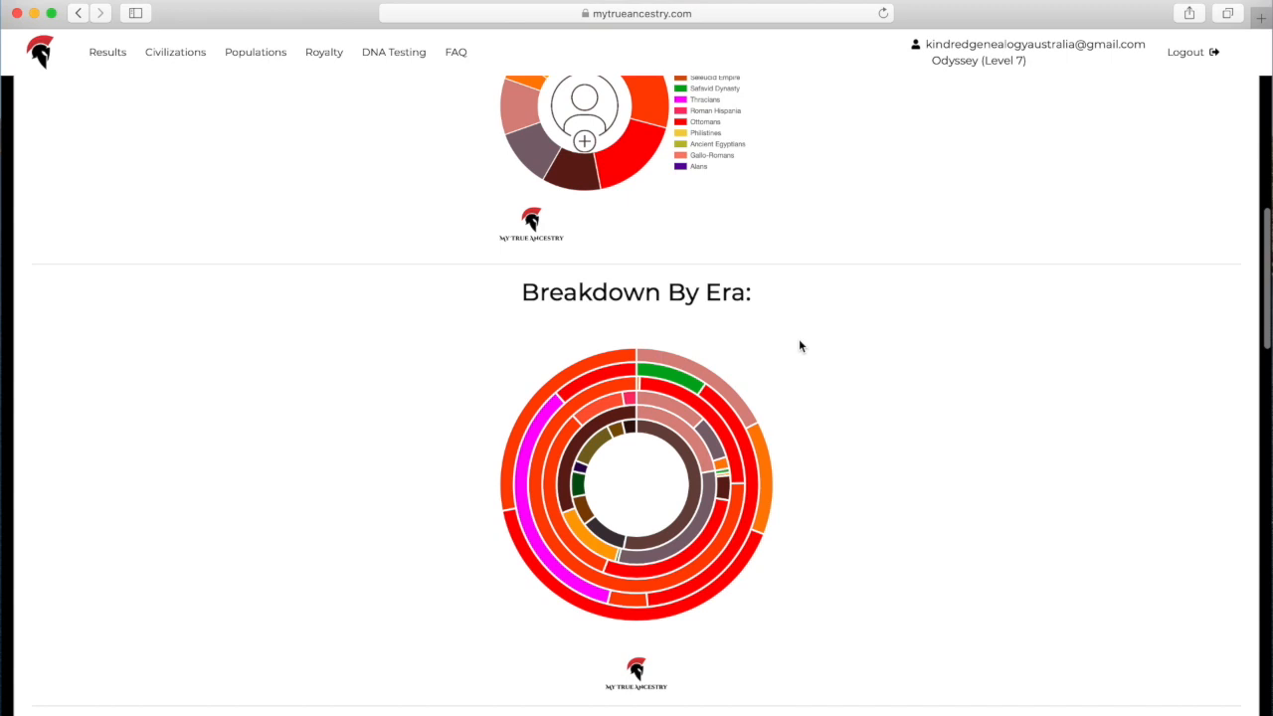
{"action": "mouse_move", "coordinate": [706, 438]}
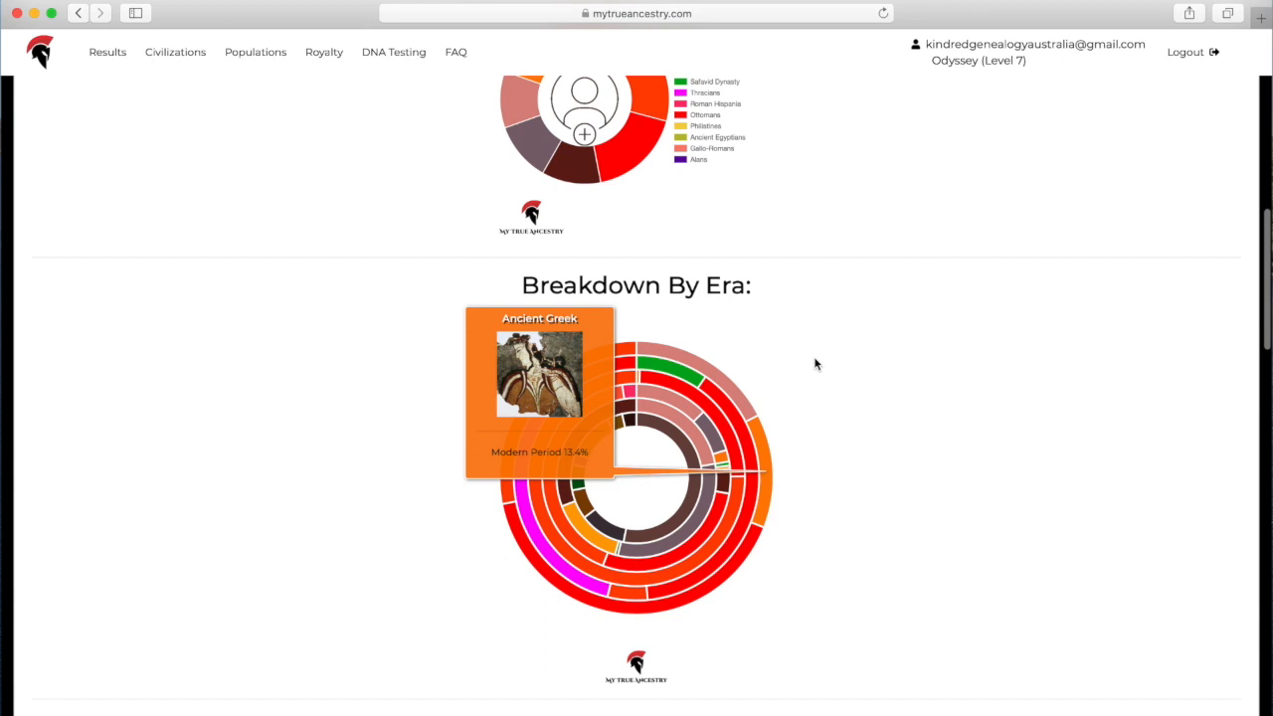
{"action": "scroll", "scroll_direction": "up", "scroll_amount": 3}
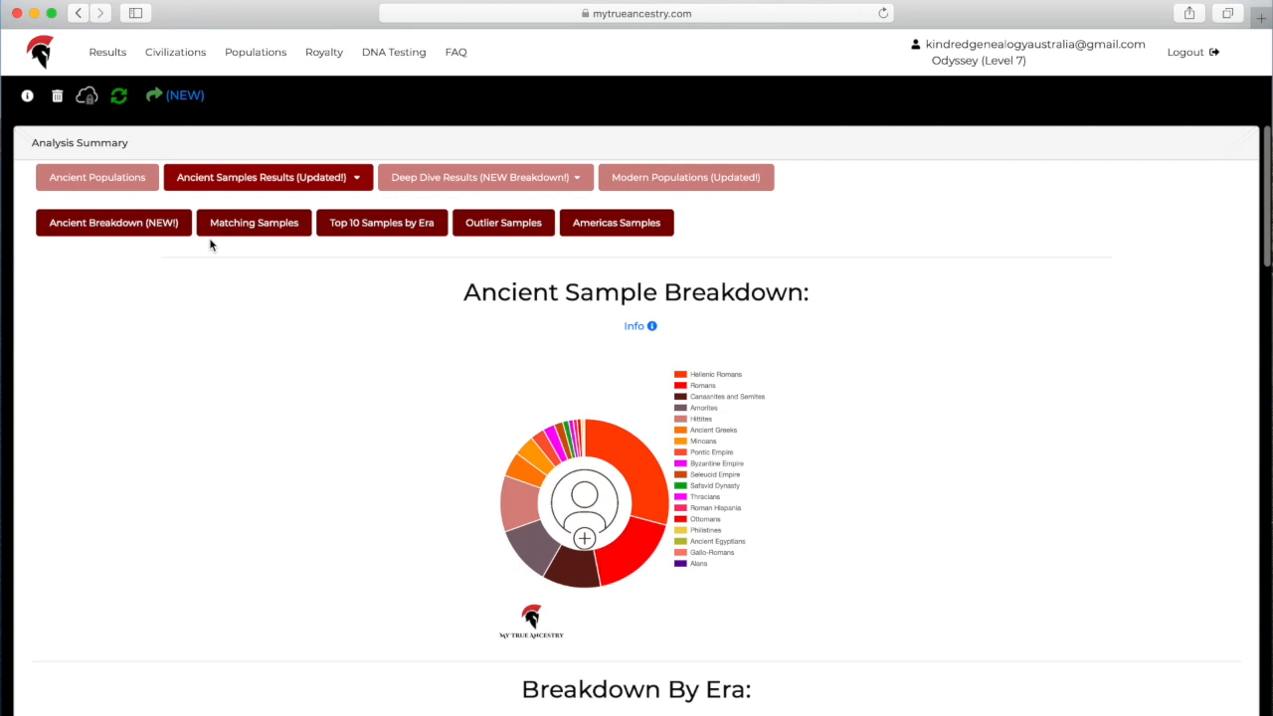
List the closest archaeogenetic matches and show closest modern populations for the top Dodecanese match.
{"action": "left_click", "coordinate": [254, 223]}
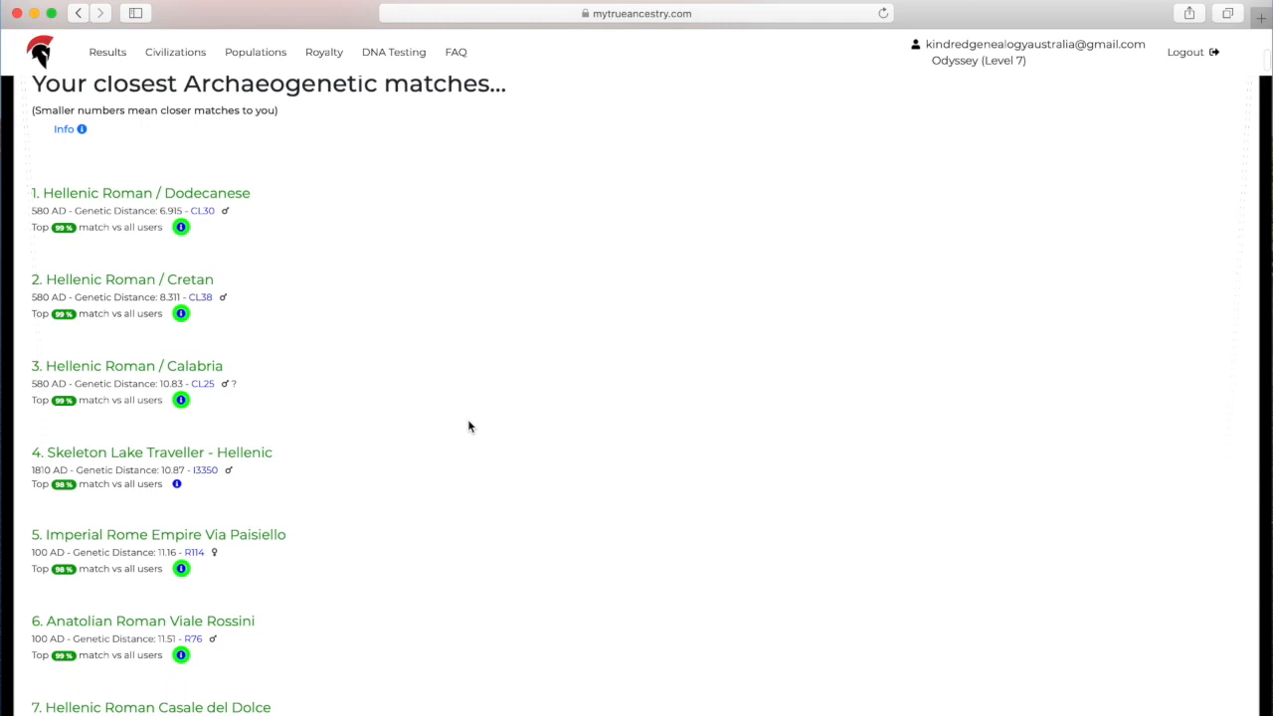
{"action": "scroll", "scroll_direction": "down", "scroll_amount": 3}
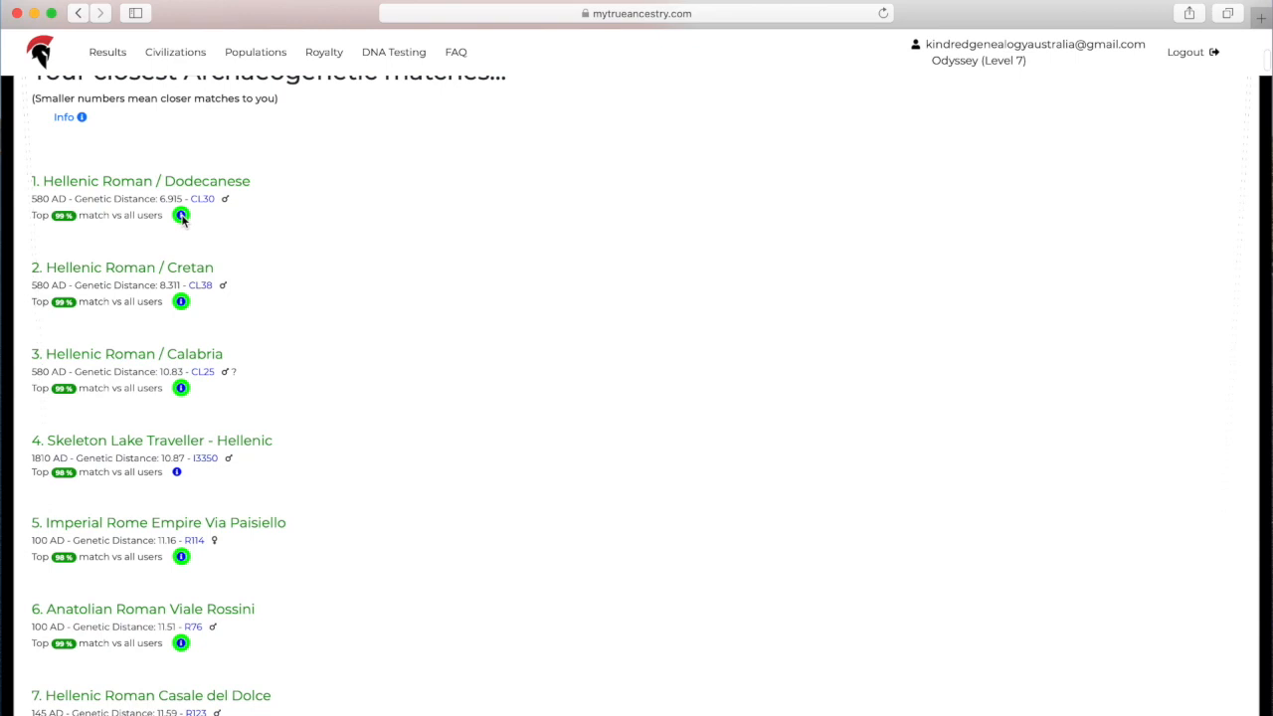
{"action": "left_click", "coordinate": [181, 215]}
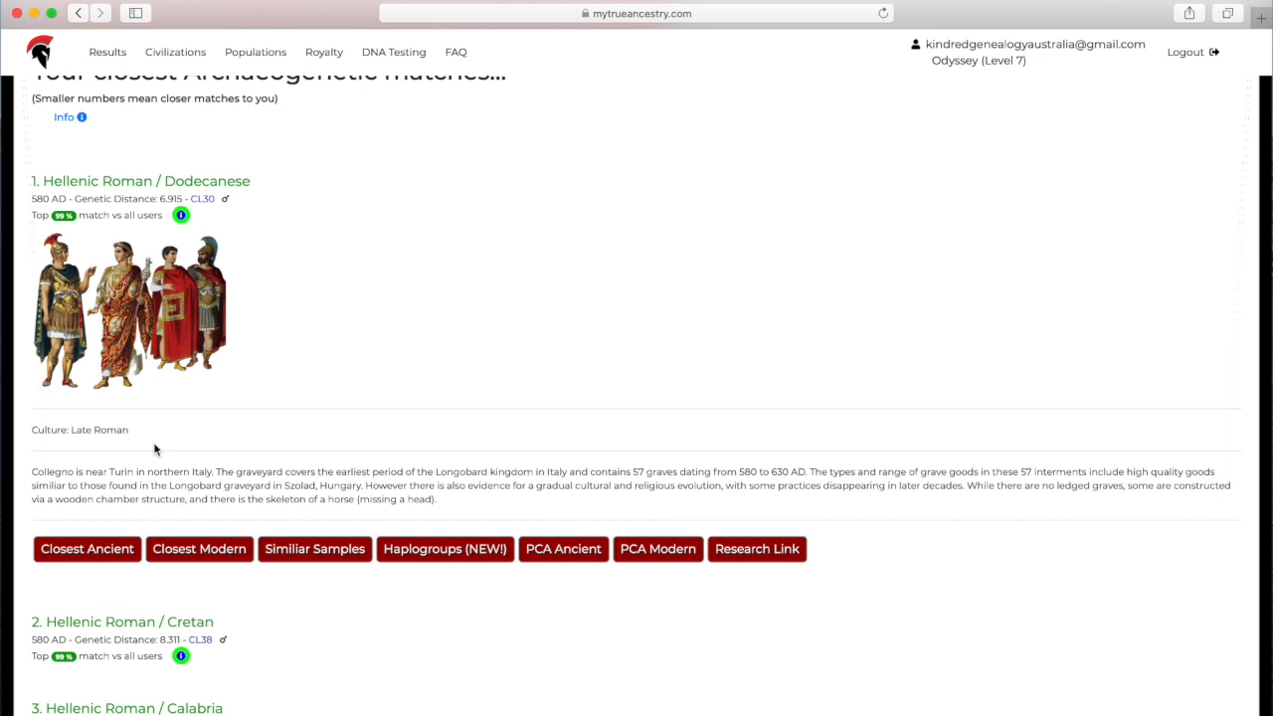
{"action": "mouse_move", "coordinate": [283, 515]}
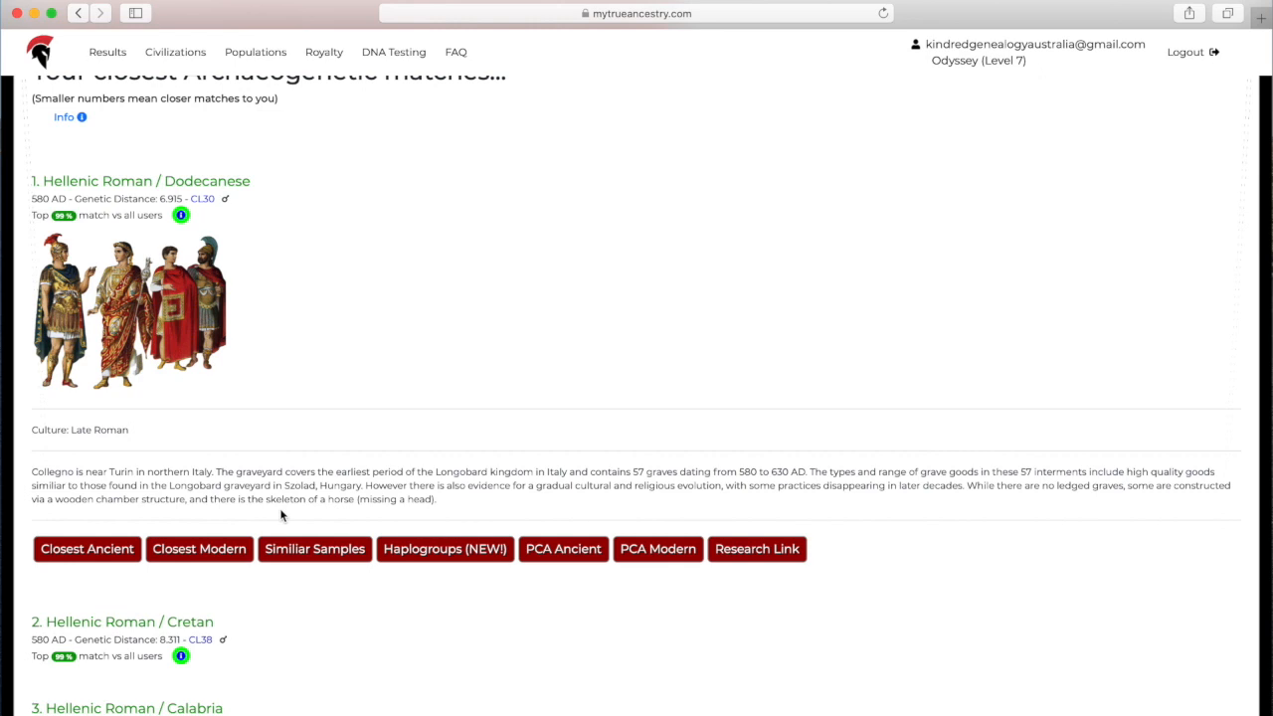
{"action": "mouse_move", "coordinate": [98, 557]}
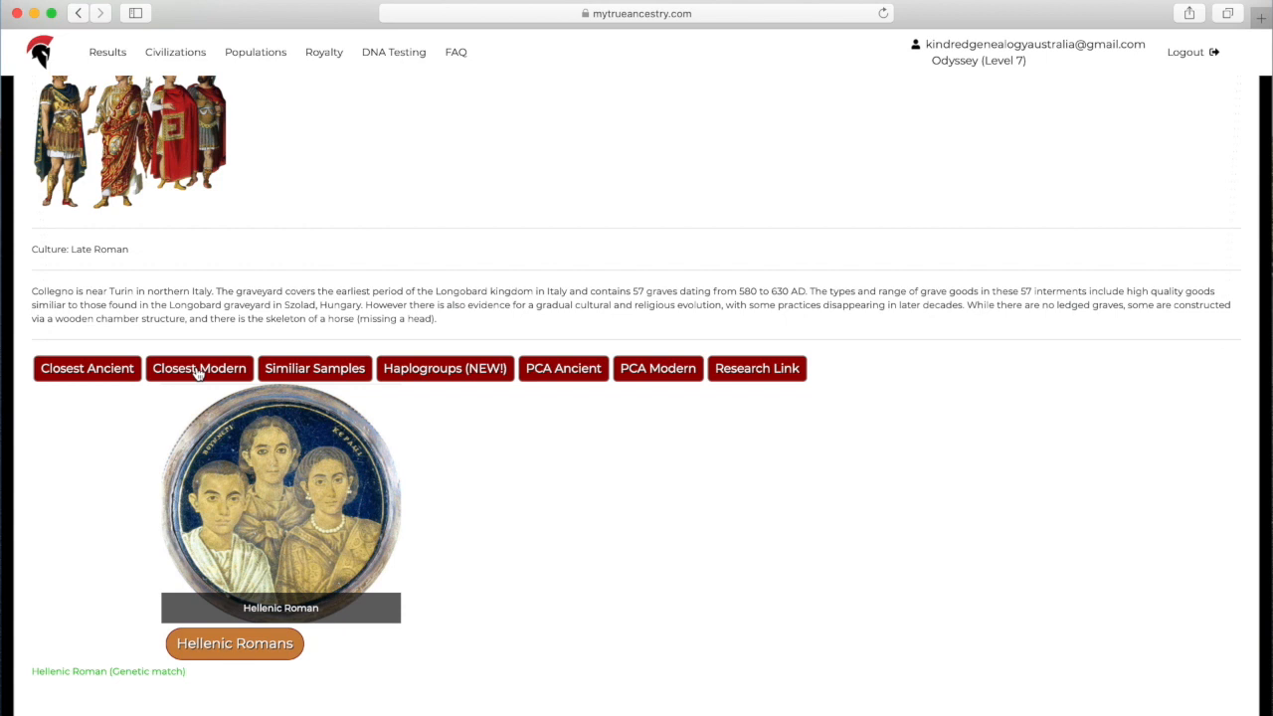
{"action": "left_click", "coordinate": [314, 368]}
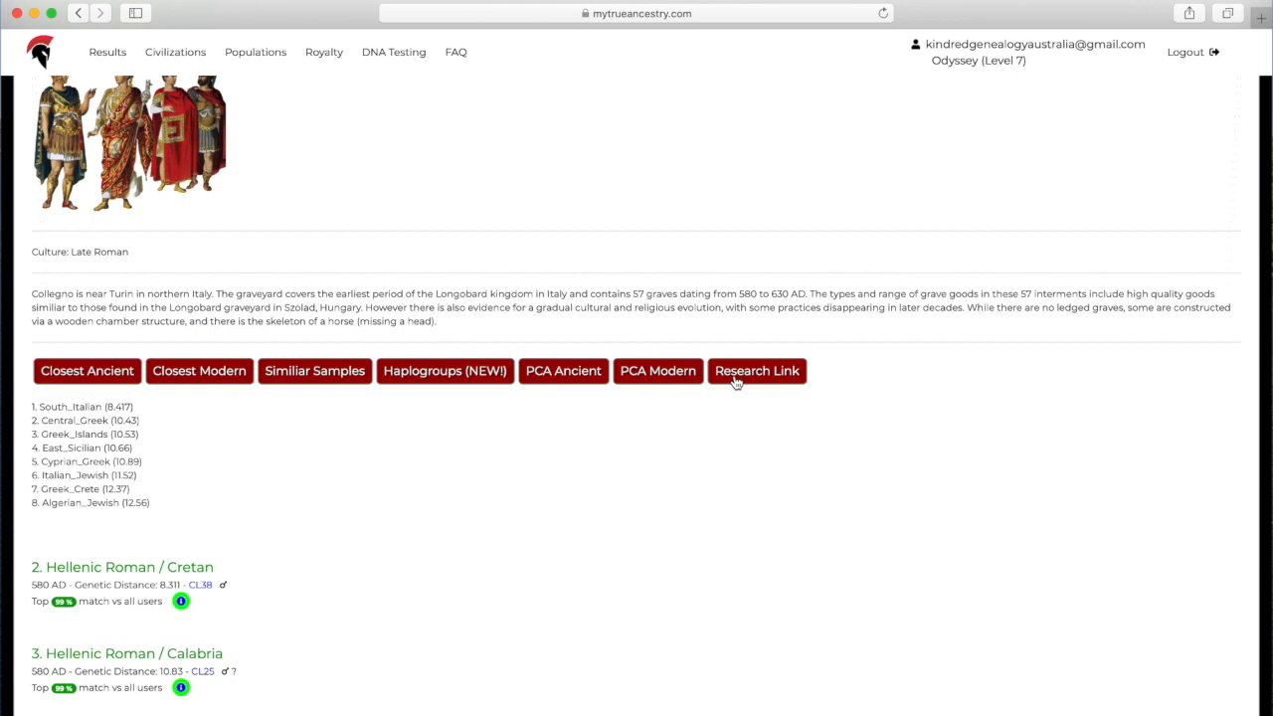
{"action": "scroll", "scroll_direction": "down", "scroll_amount": 3}
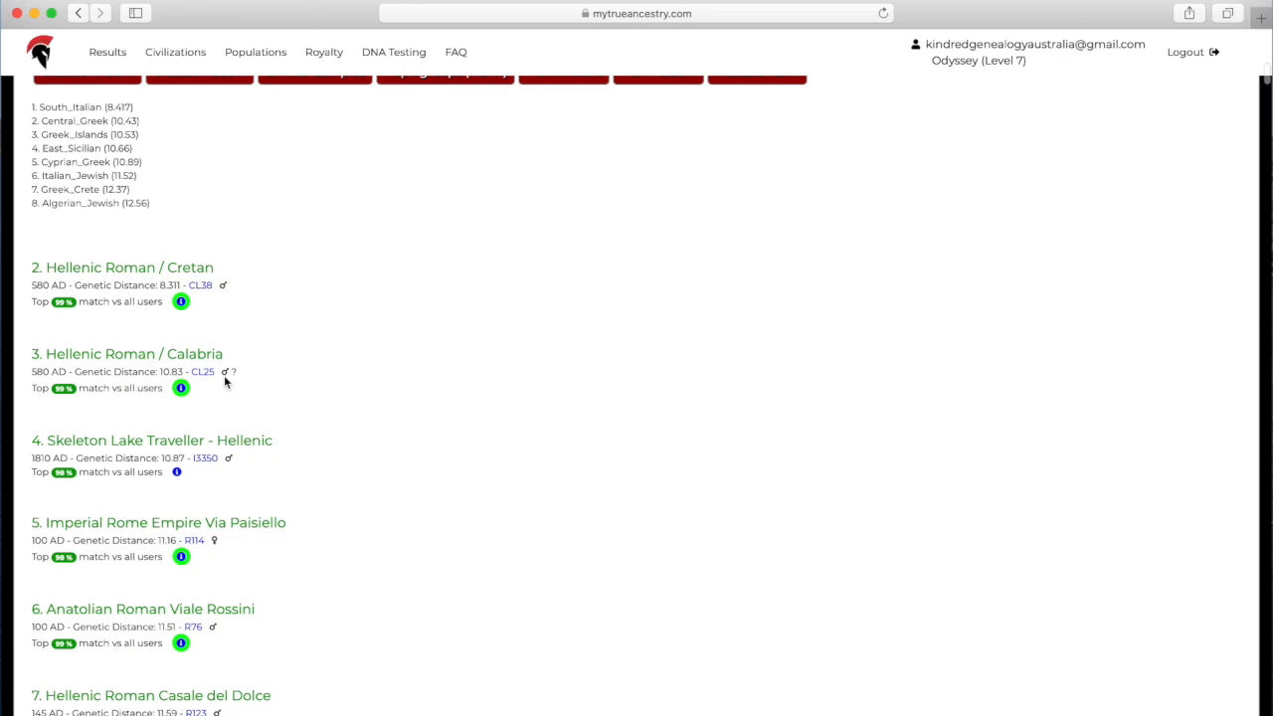
{"action": "scroll", "scroll_direction": "down", "scroll_amount": 3}
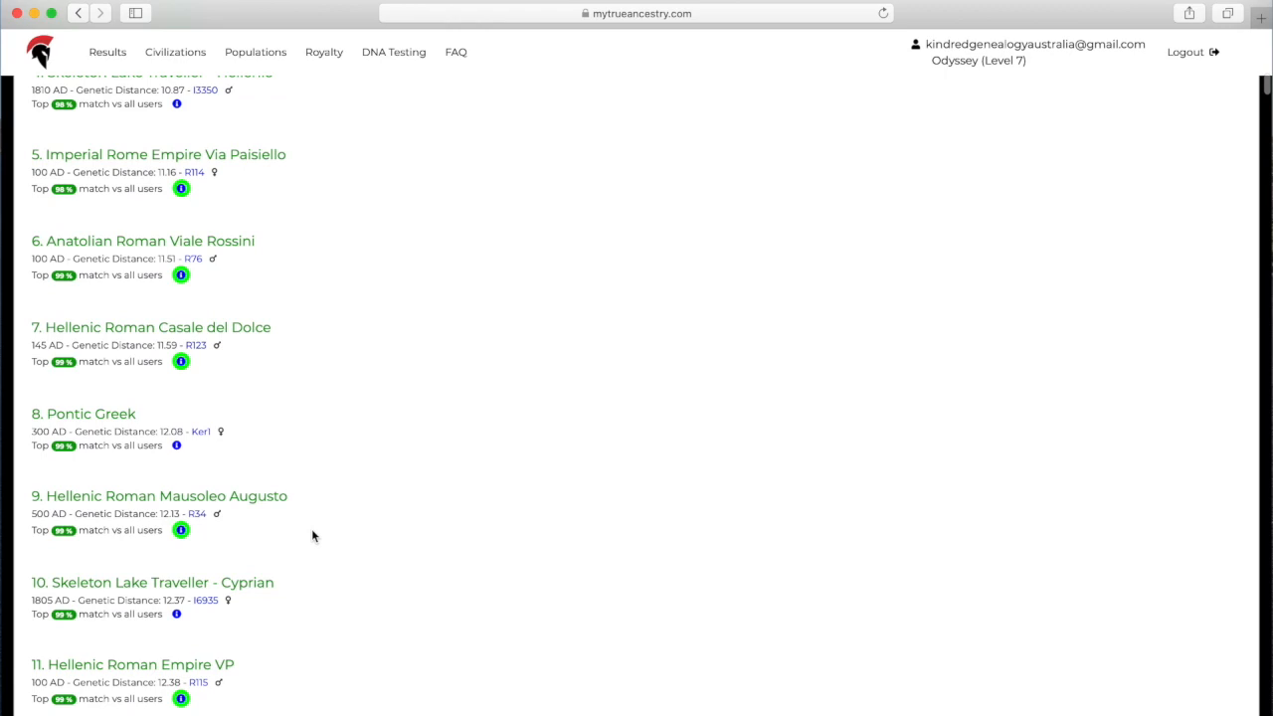
{"action": "scroll", "scroll_direction": "down", "scroll_amount": 3}
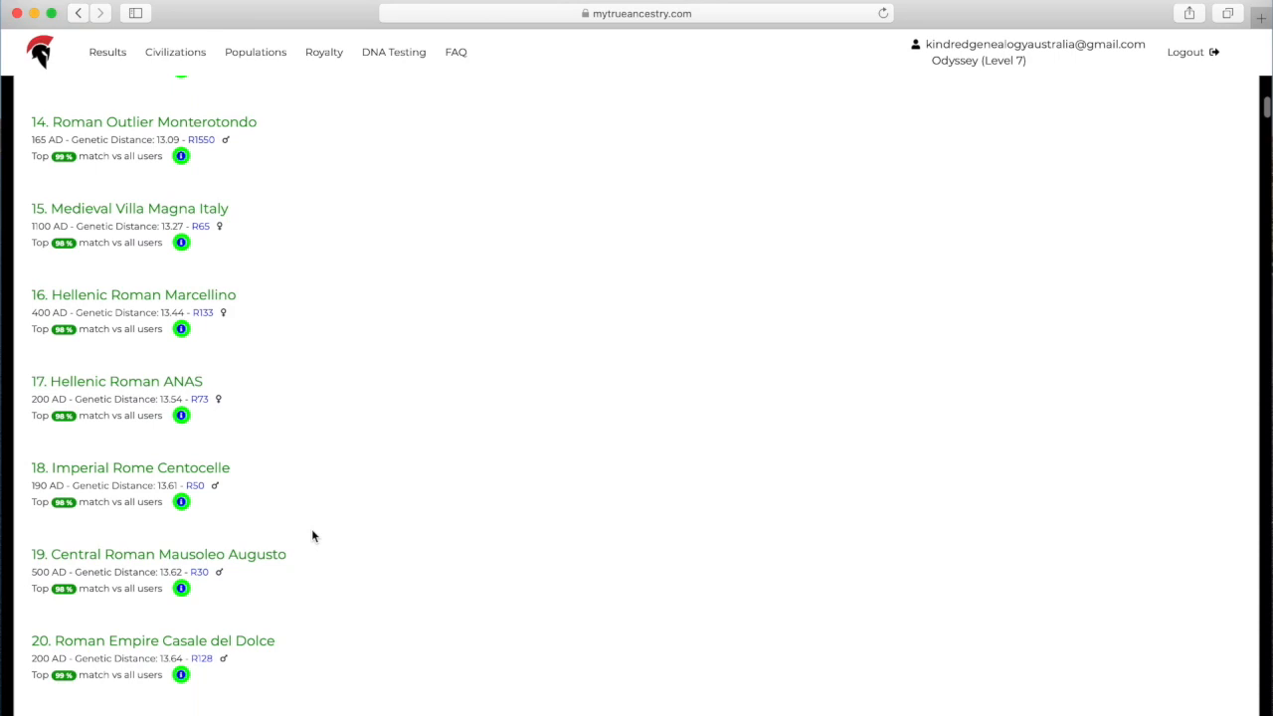
{"action": "scroll", "scroll_direction": "down", "scroll_amount": 3}
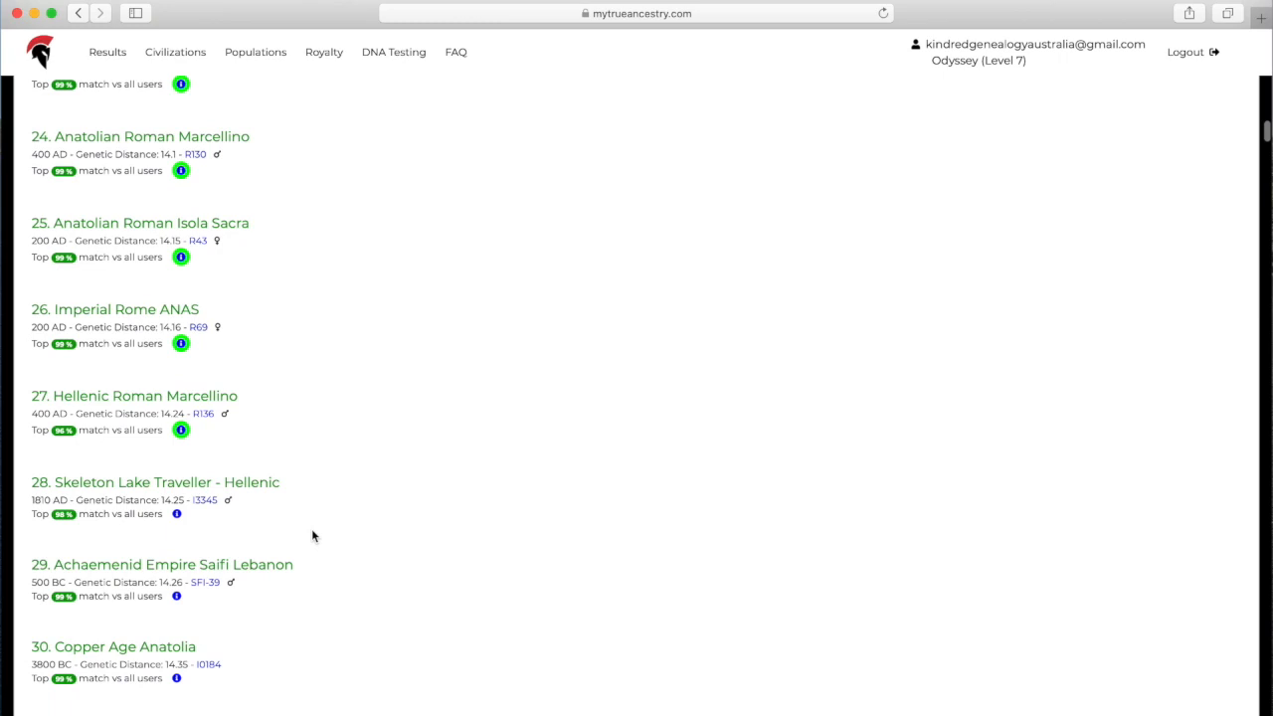
{"action": "scroll", "scroll_direction": "down", "scroll_amount": 3}
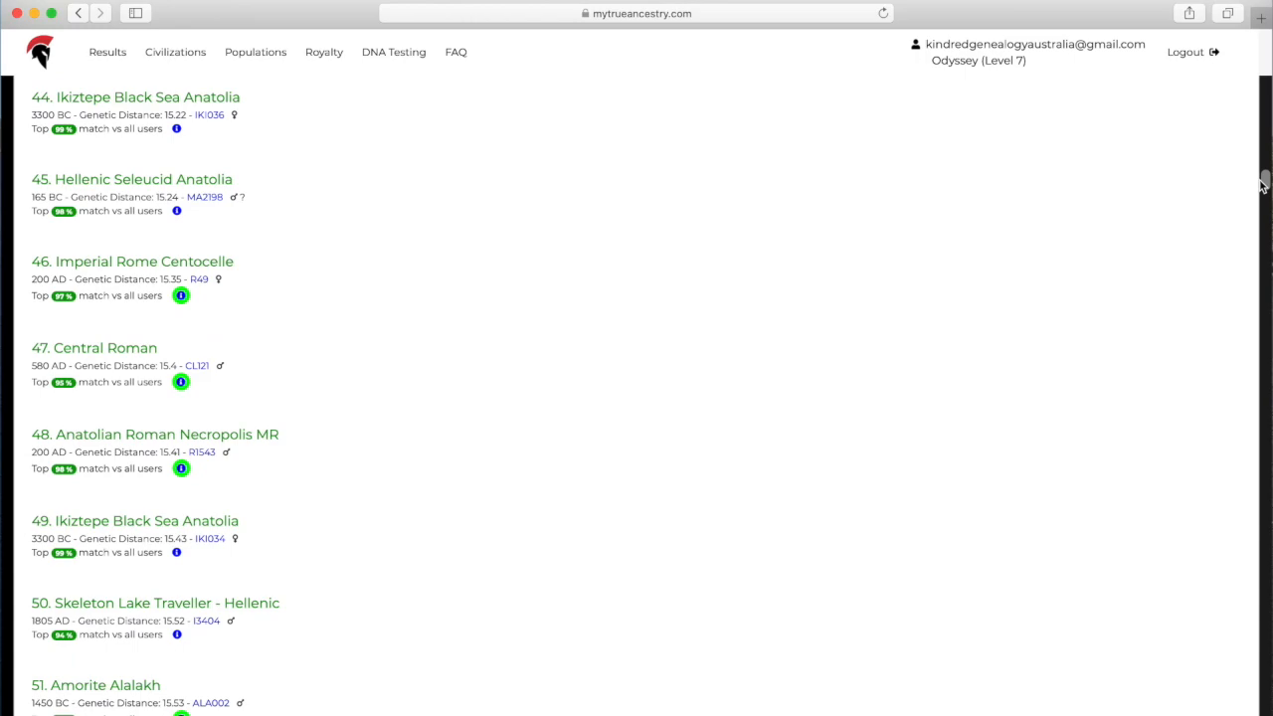
{"action": "scroll", "scroll_direction": "up", "scroll_amount": 3}
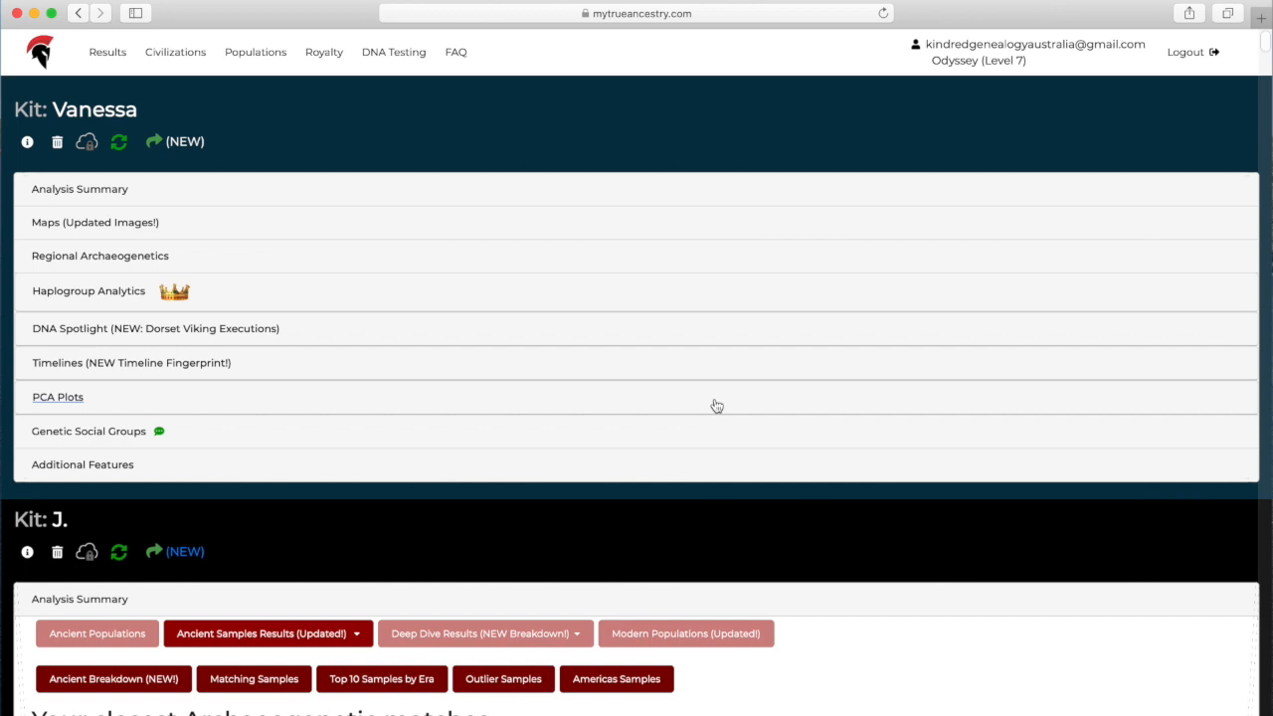
Browse the top ten samples by era from the Bronze Age through Roman and Medieval lists.
{"action": "scroll", "scroll_direction": "down", "scroll_amount": 3}
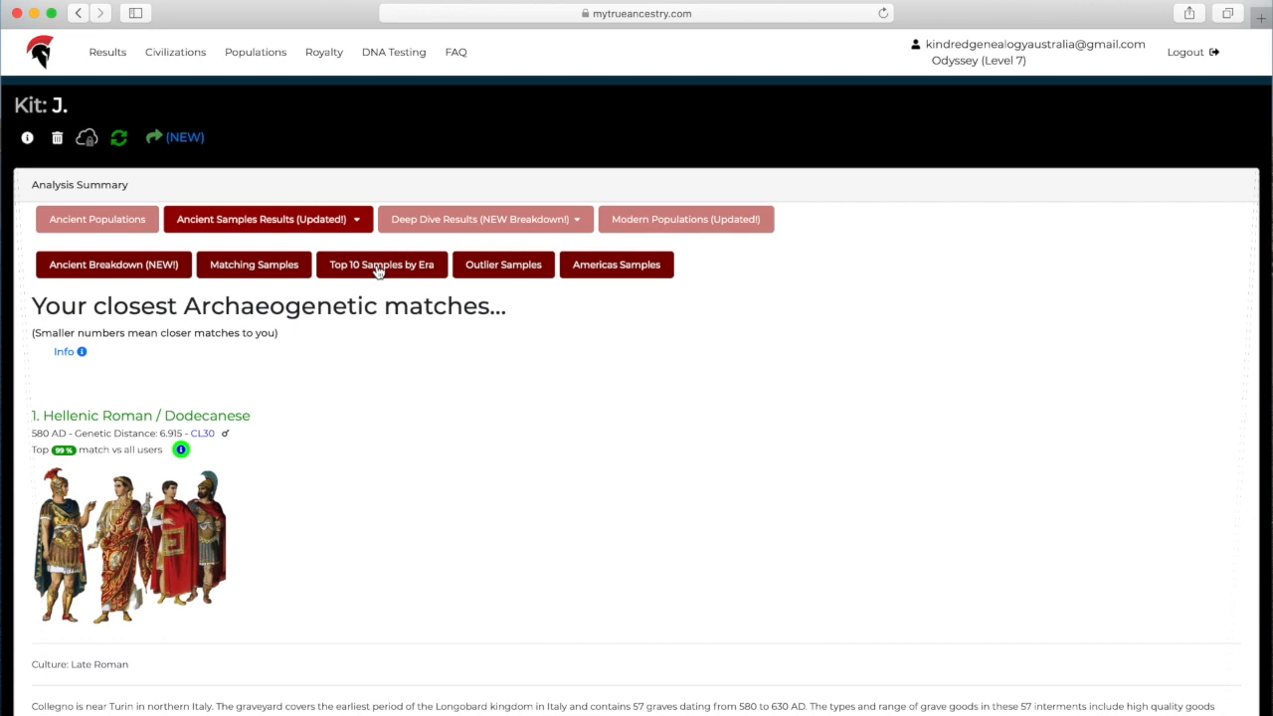
{"action": "scroll", "scroll_direction": "down", "scroll_amount": 3}
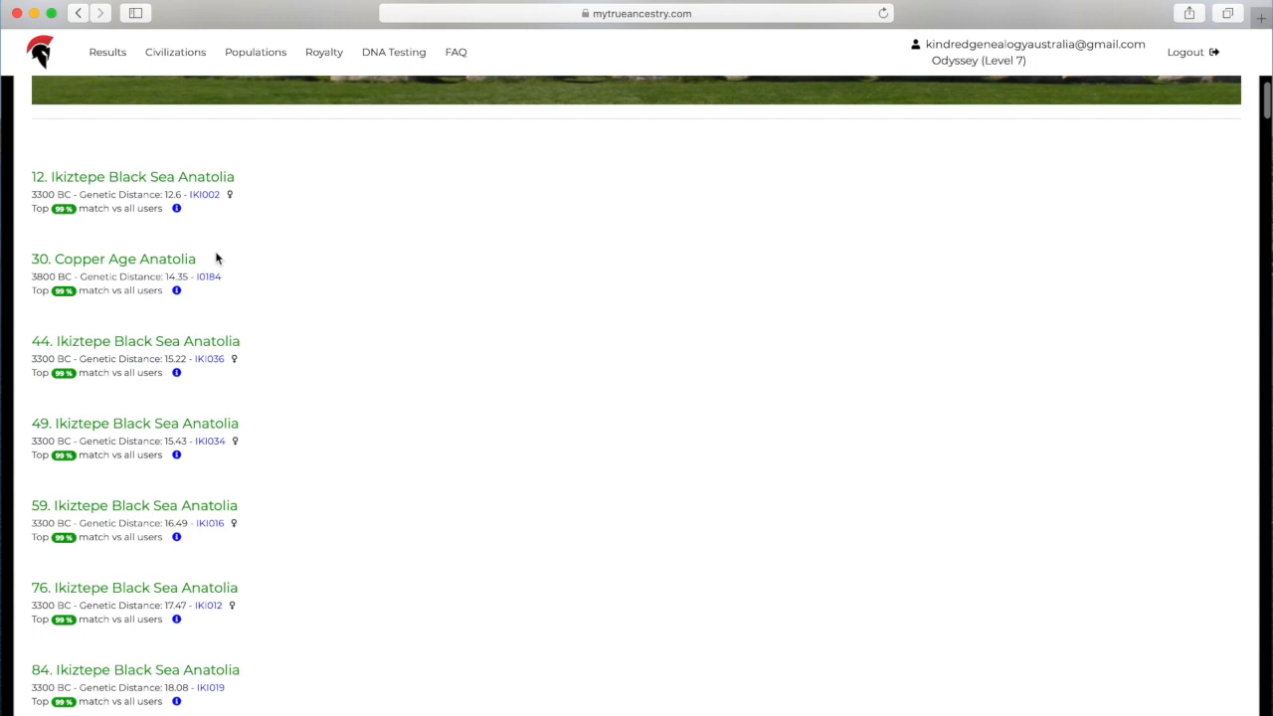
{"action": "scroll", "scroll_direction": "down", "scroll_amount": 3}
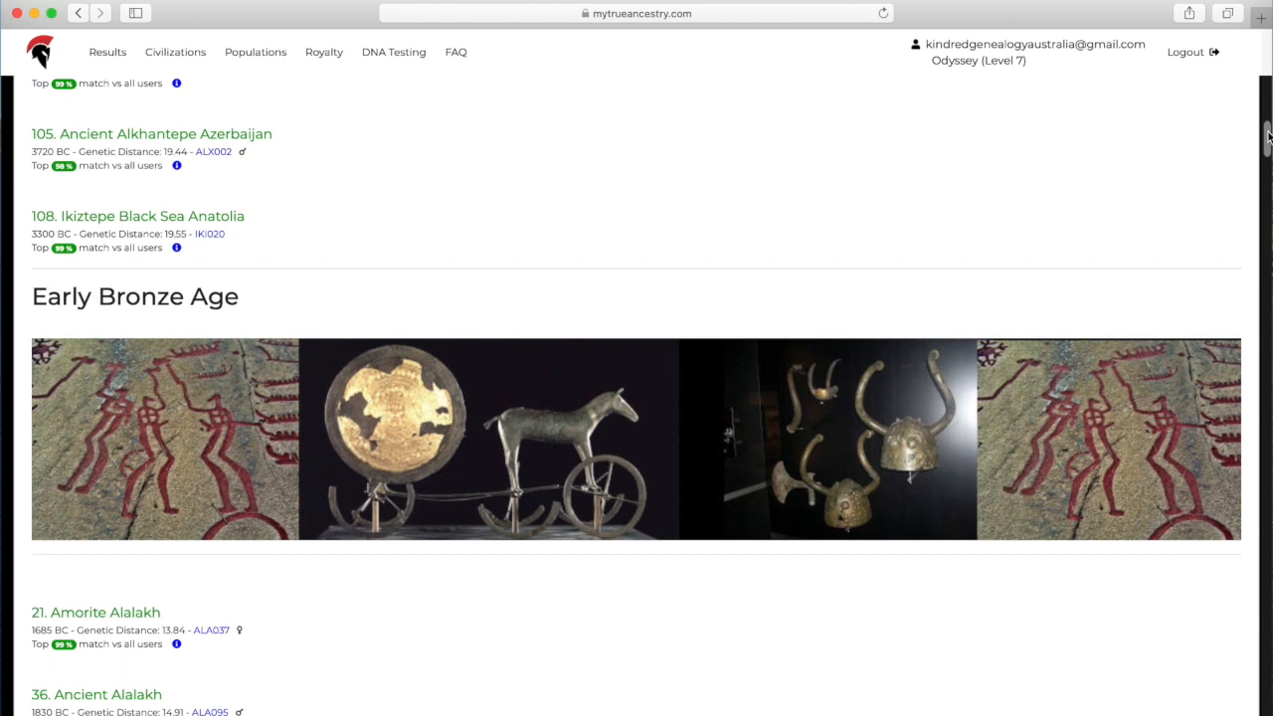
{"action": "scroll", "scroll_direction": "down", "scroll_amount": 3}
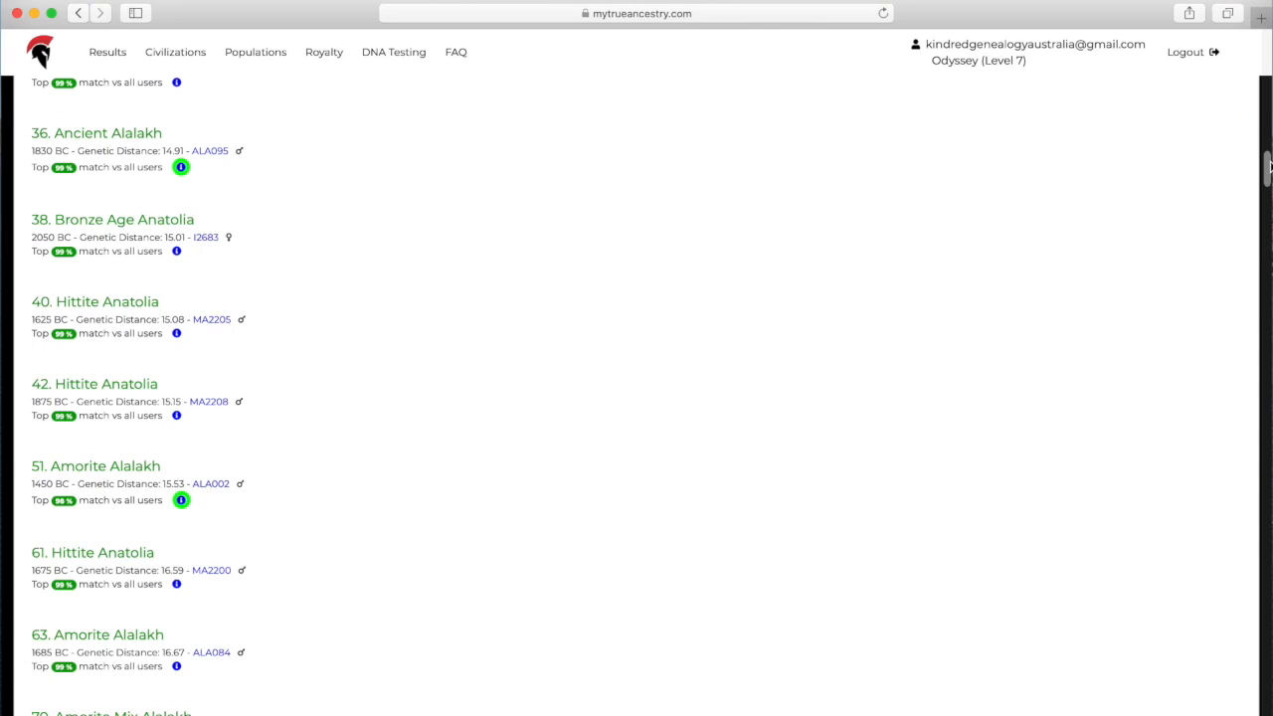
{"action": "scroll", "scroll_direction": "down", "scroll_amount": 3}
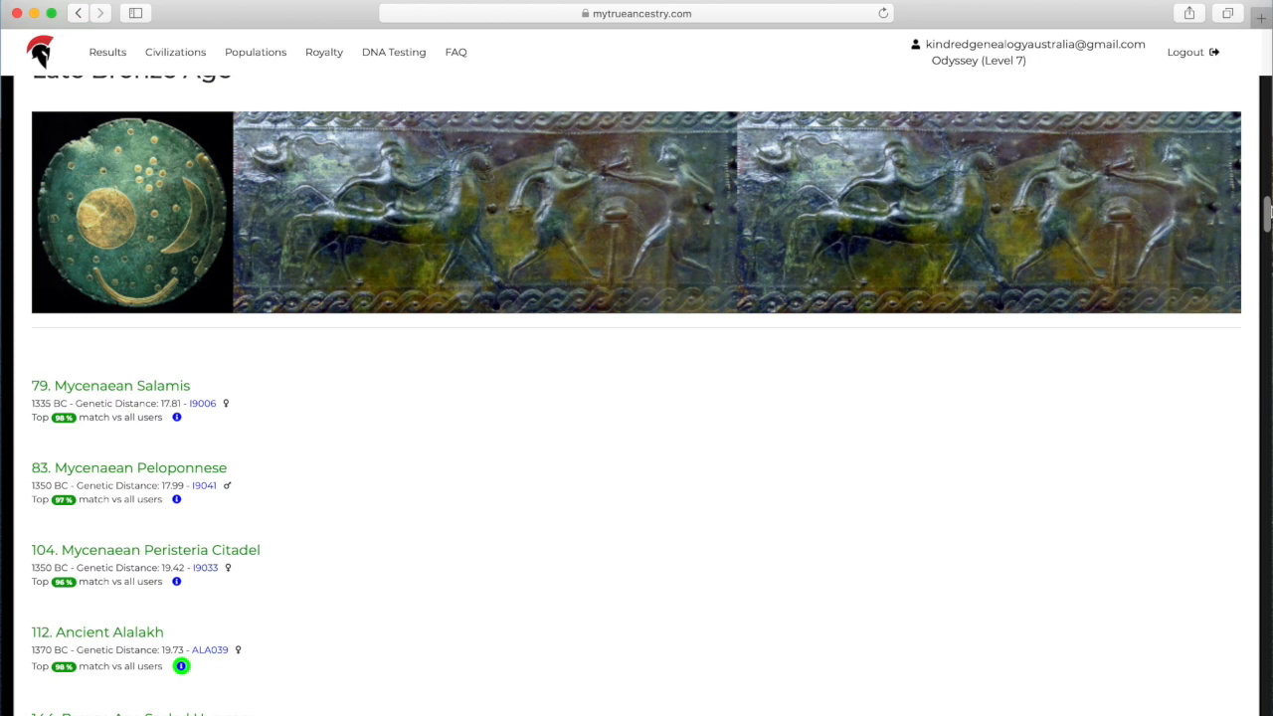
{"action": "scroll", "scroll_direction": "down", "scroll_amount": 3}
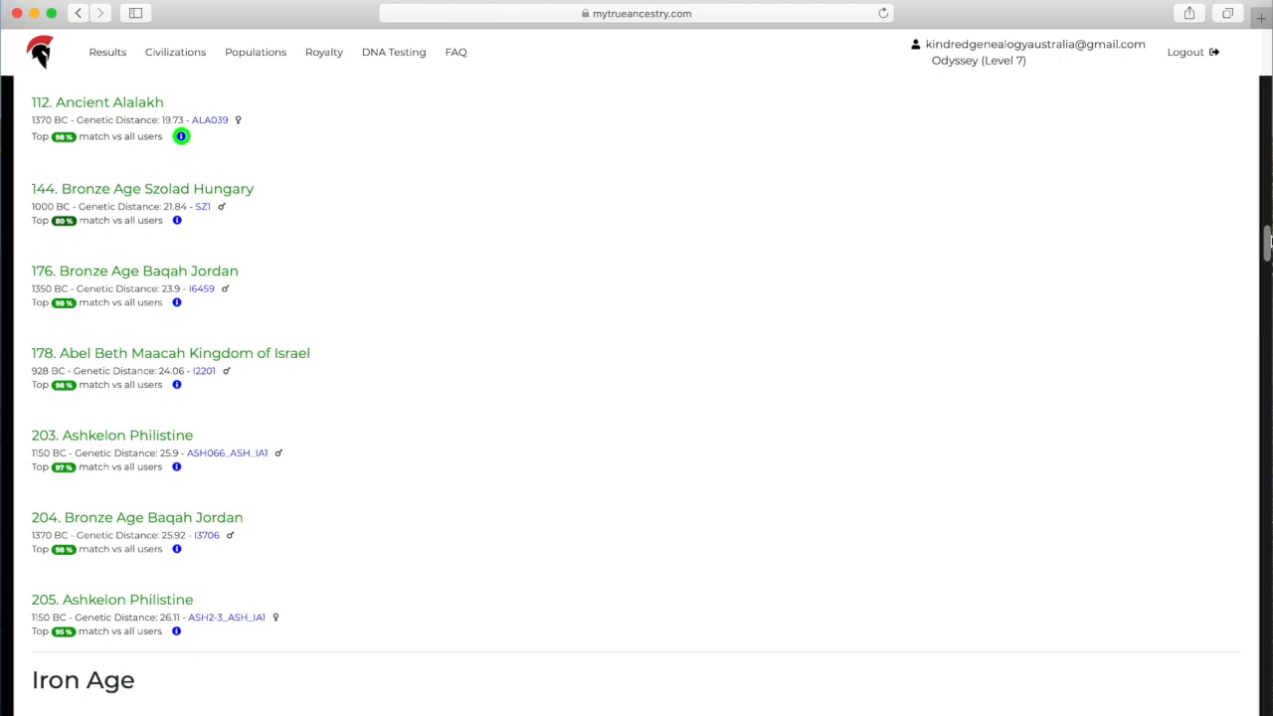
{"action": "scroll", "scroll_direction": "down", "scroll_amount": 3}
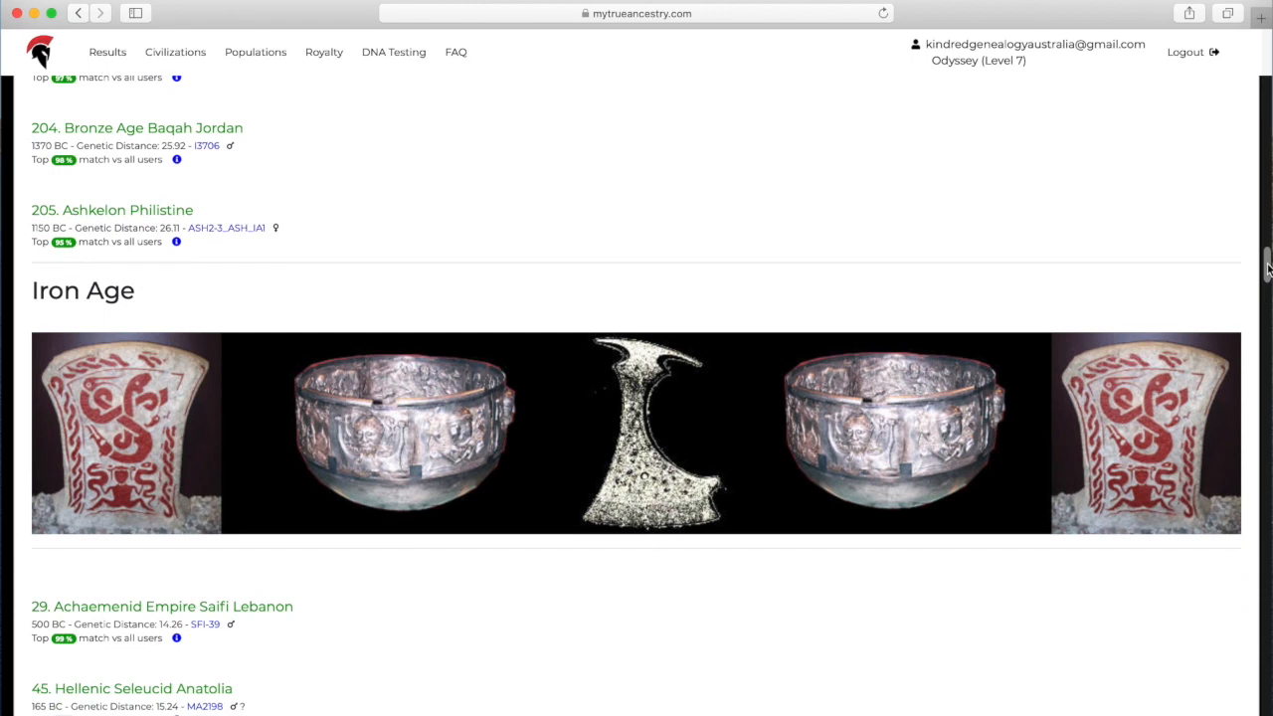
{"action": "scroll", "scroll_direction": "down", "scroll_amount": 3}
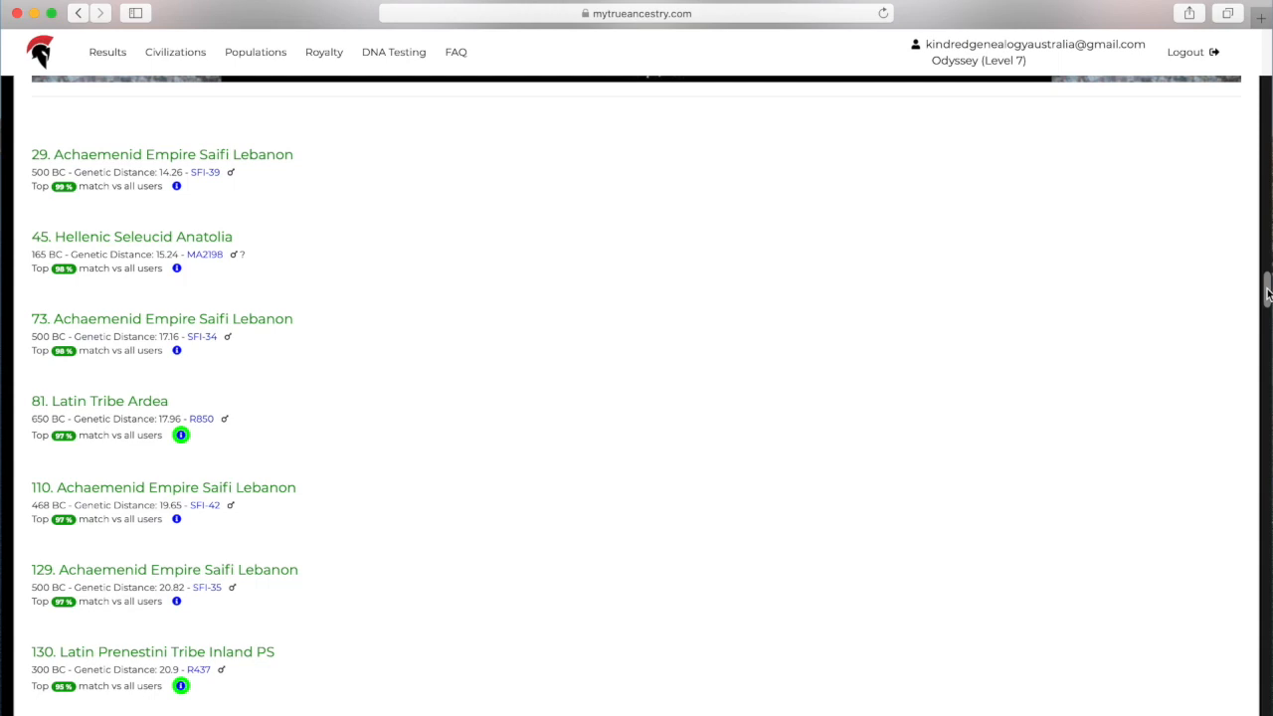
{"action": "scroll", "scroll_direction": "up", "scroll_amount": 3}
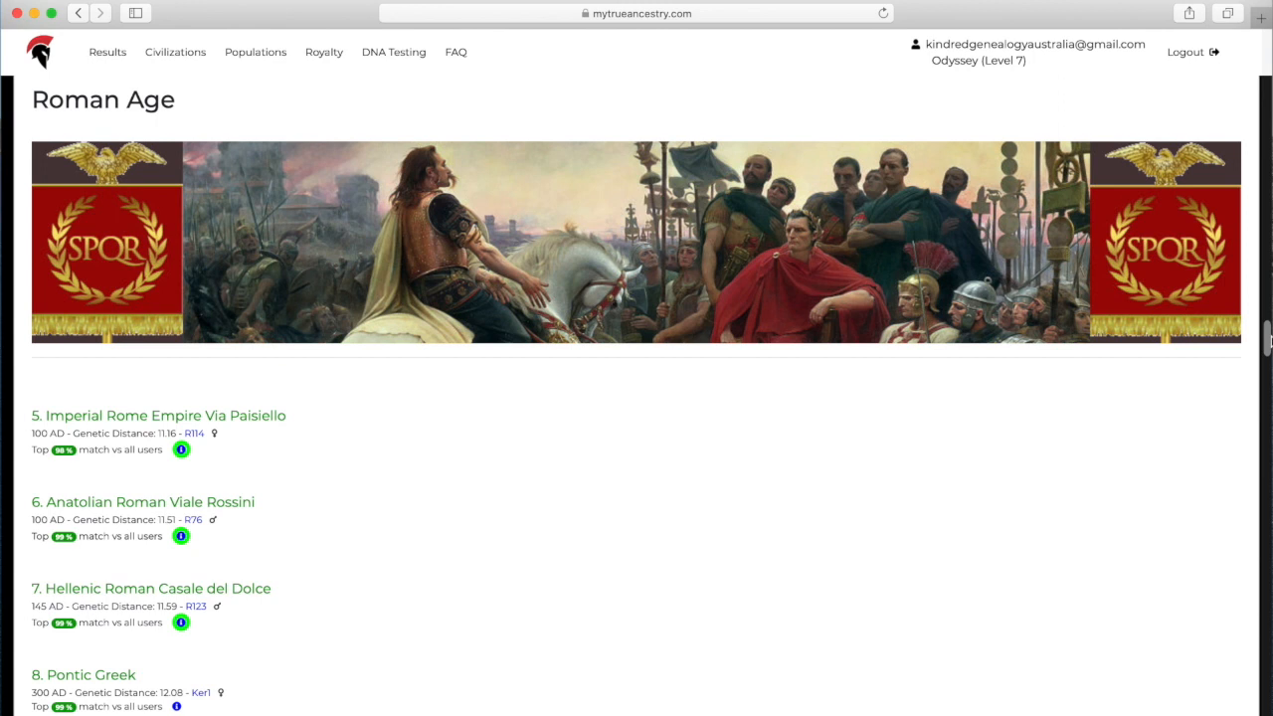
Continue through the later and early modern era lists, then return to the section top.
{"action": "scroll", "scroll_direction": "down", "scroll_amount": 3}
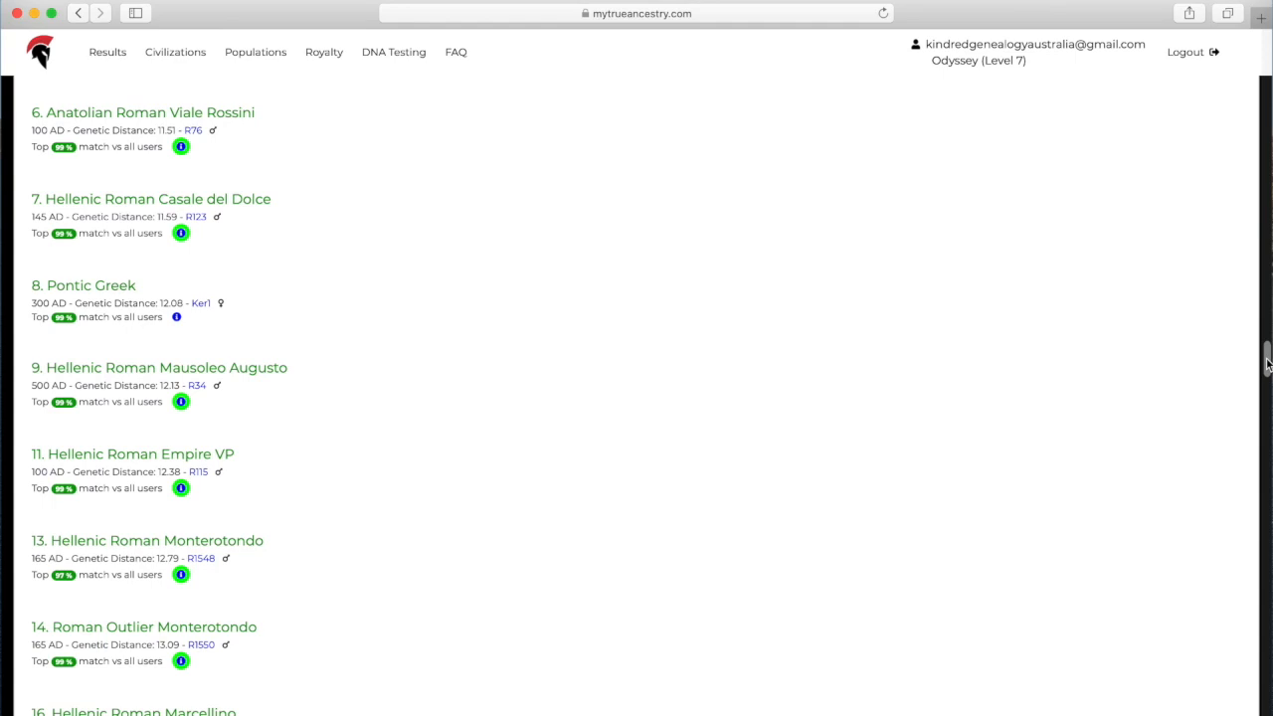
{"action": "scroll", "scroll_direction": "up", "scroll_amount": 3}
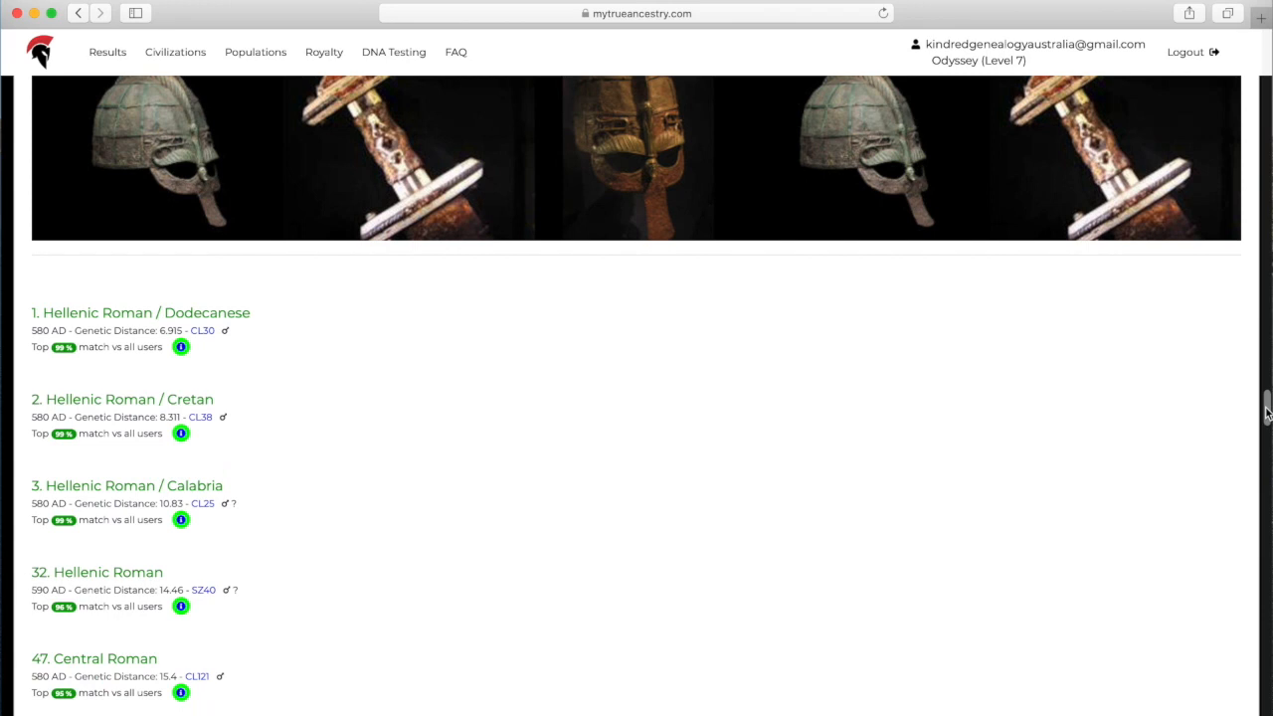
{"action": "scroll", "scroll_direction": "down", "scroll_amount": 3}
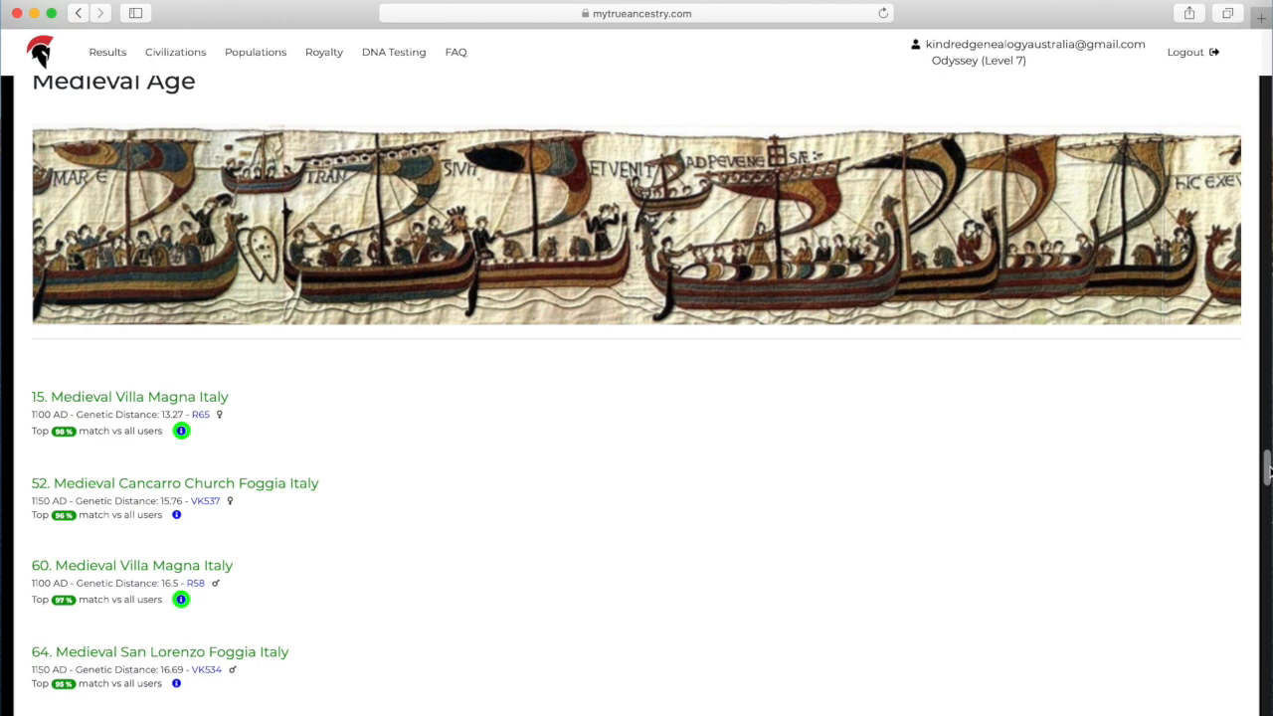
{"action": "scroll", "scroll_direction": "down", "scroll_amount": 3}
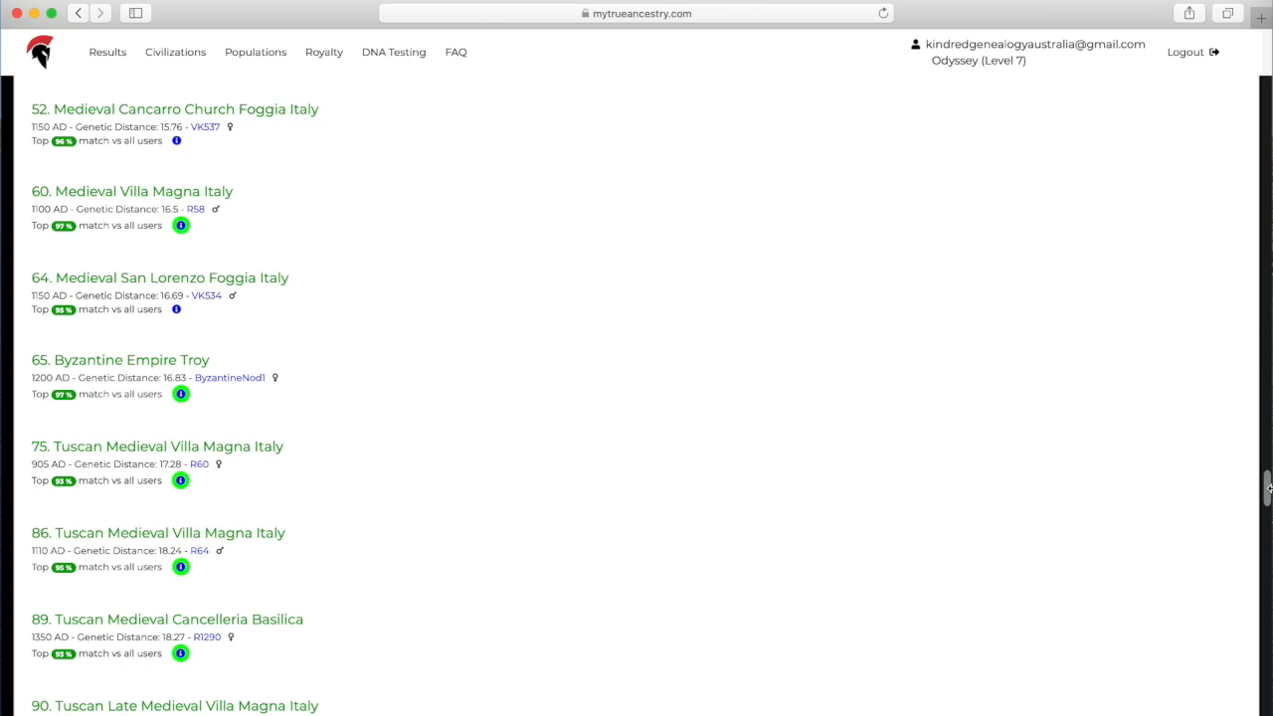
{"action": "scroll", "scroll_direction": "down", "scroll_amount": 3}
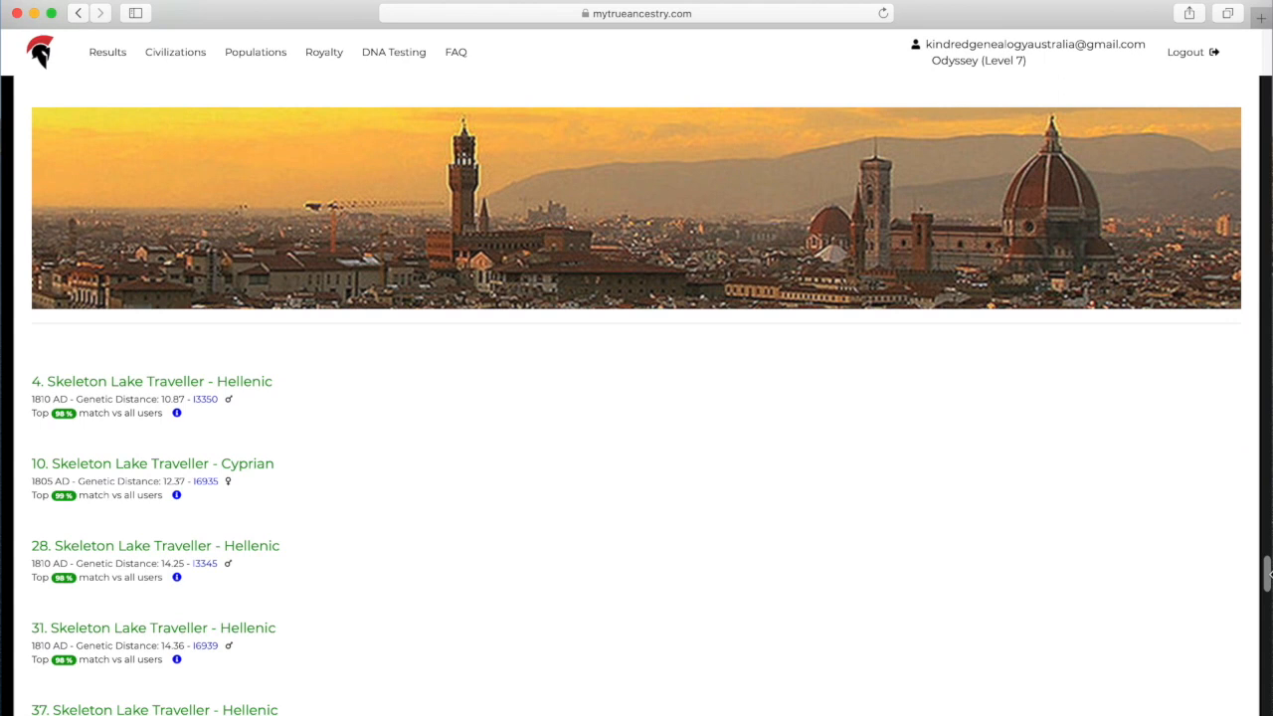
{"action": "scroll", "scroll_direction": "down", "scroll_amount": 3}
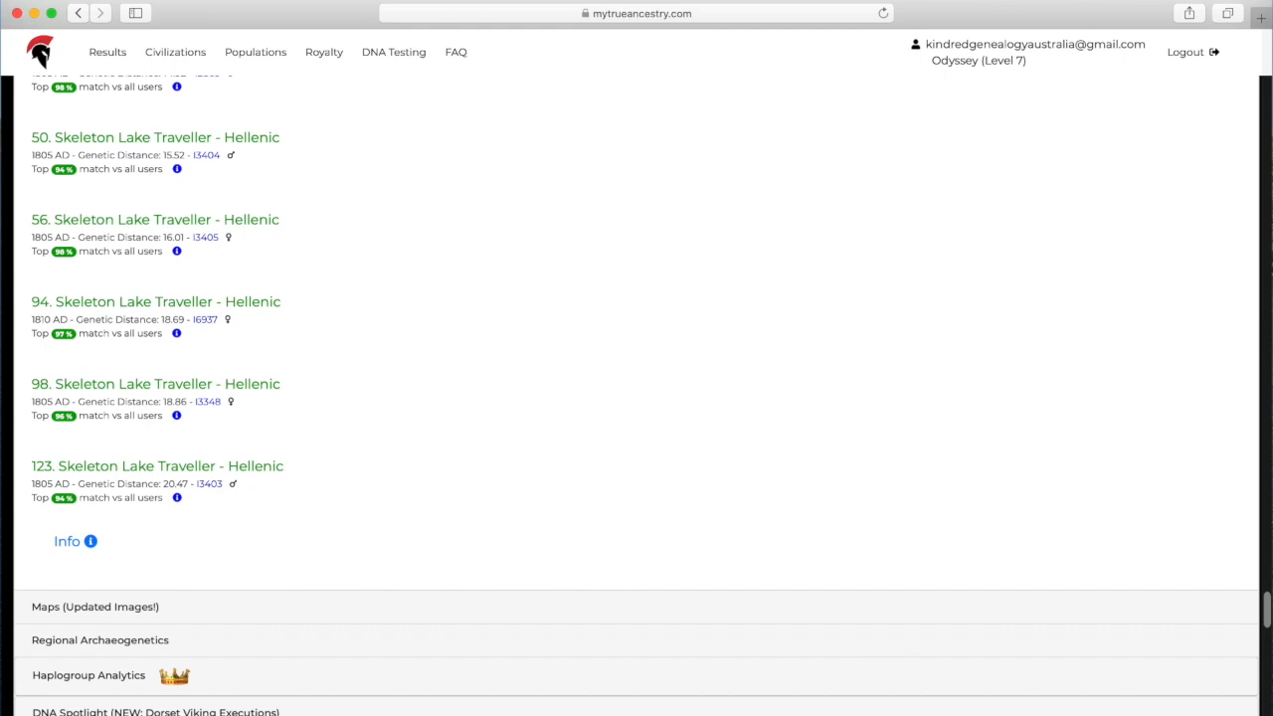
{"action": "scroll", "scroll_direction": "up", "scroll_amount": 3}
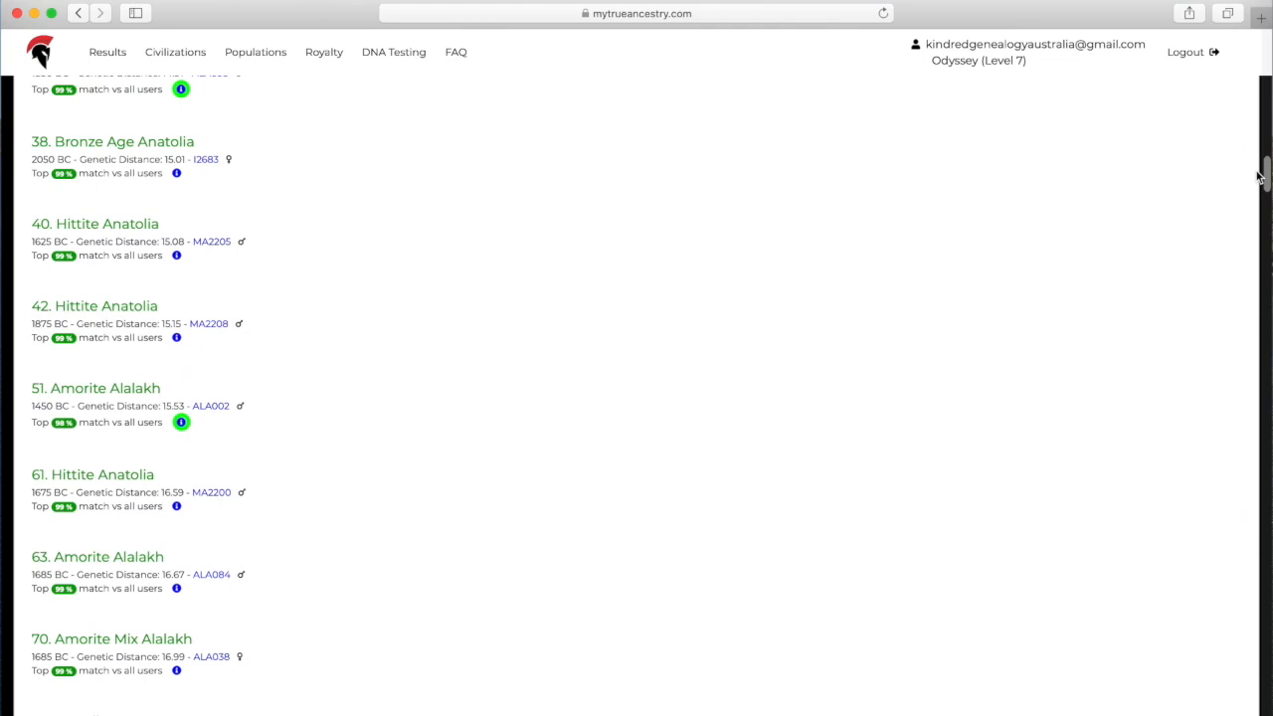
{"action": "scroll", "scroll_direction": "up", "scroll_amount": 3}
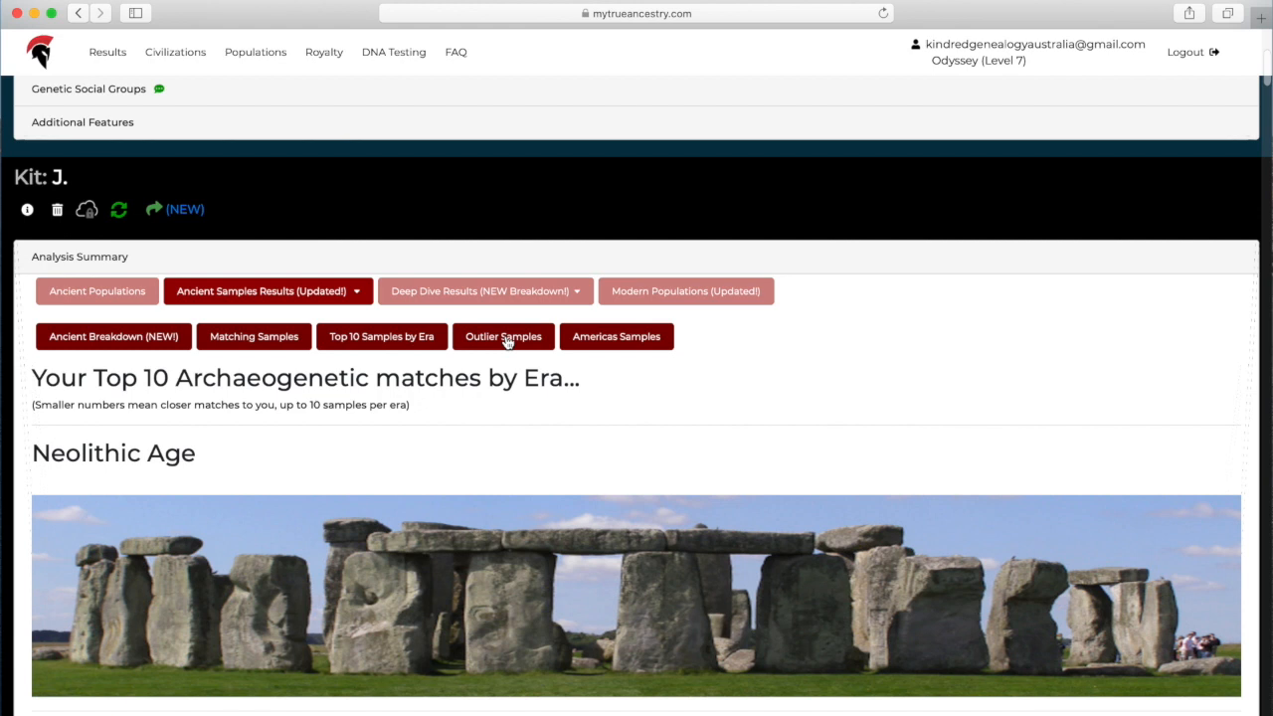
Browse the outlier sample matches, then check the Americas samples, which report none.
{"action": "left_click", "coordinate": [503, 336]}
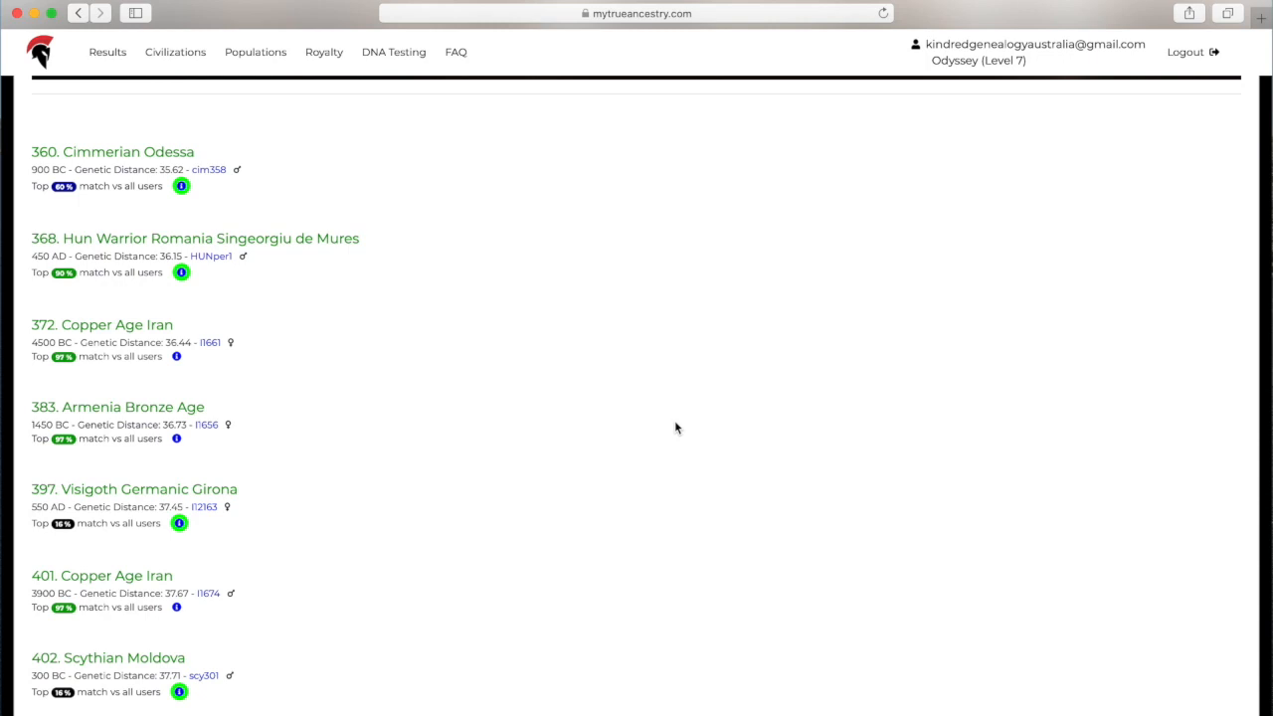
{"action": "left_click", "coordinate": [181, 271]}
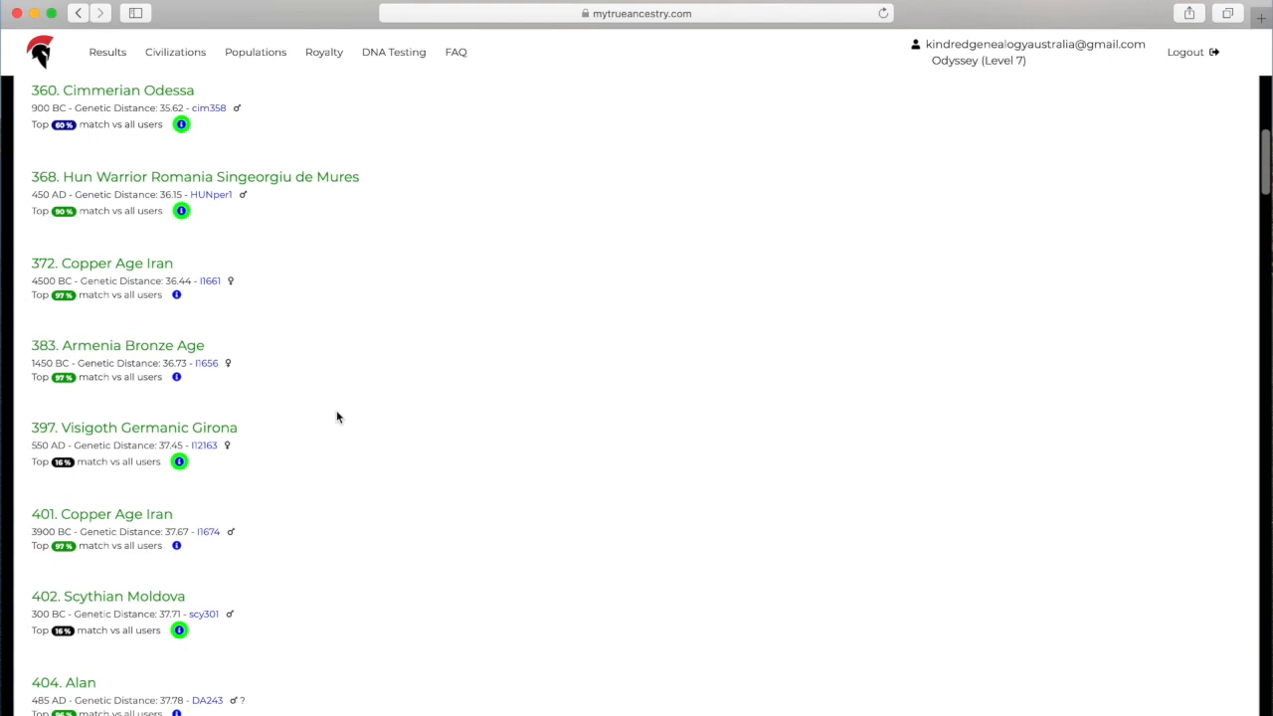
{"action": "scroll", "scroll_direction": "down", "scroll_amount": 3}
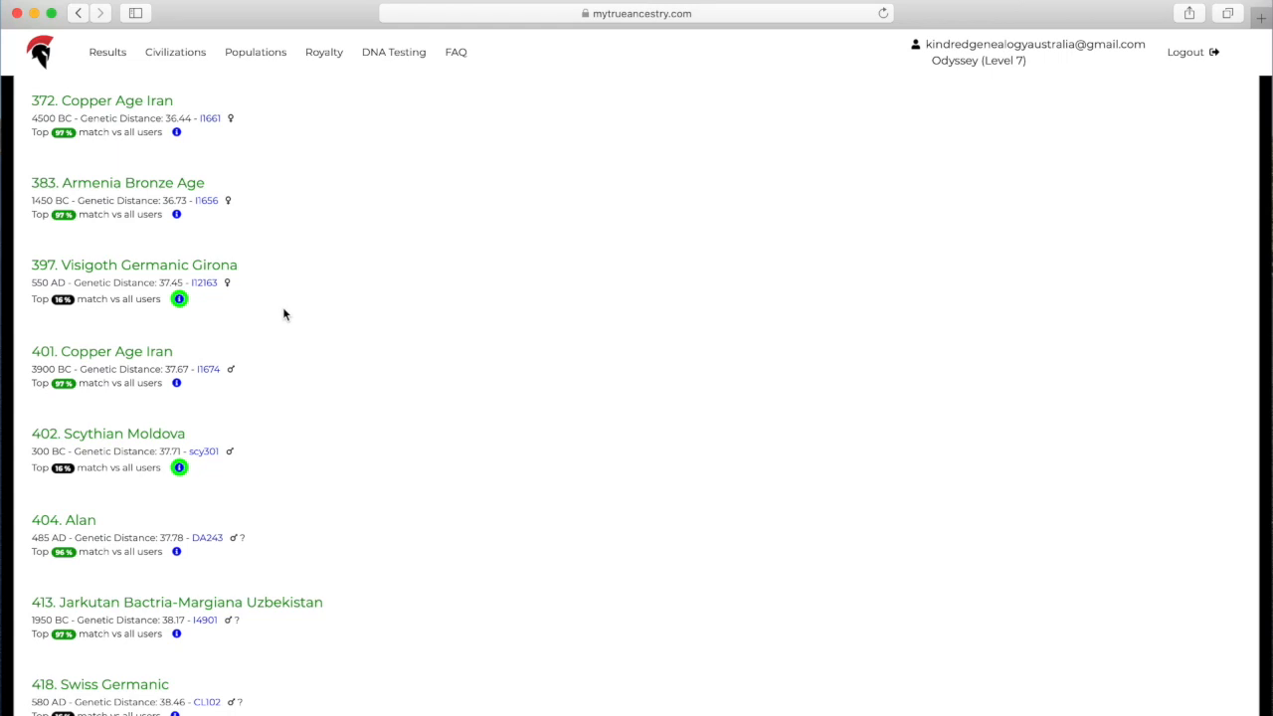
{"action": "mouse_move", "coordinate": [308, 382]}
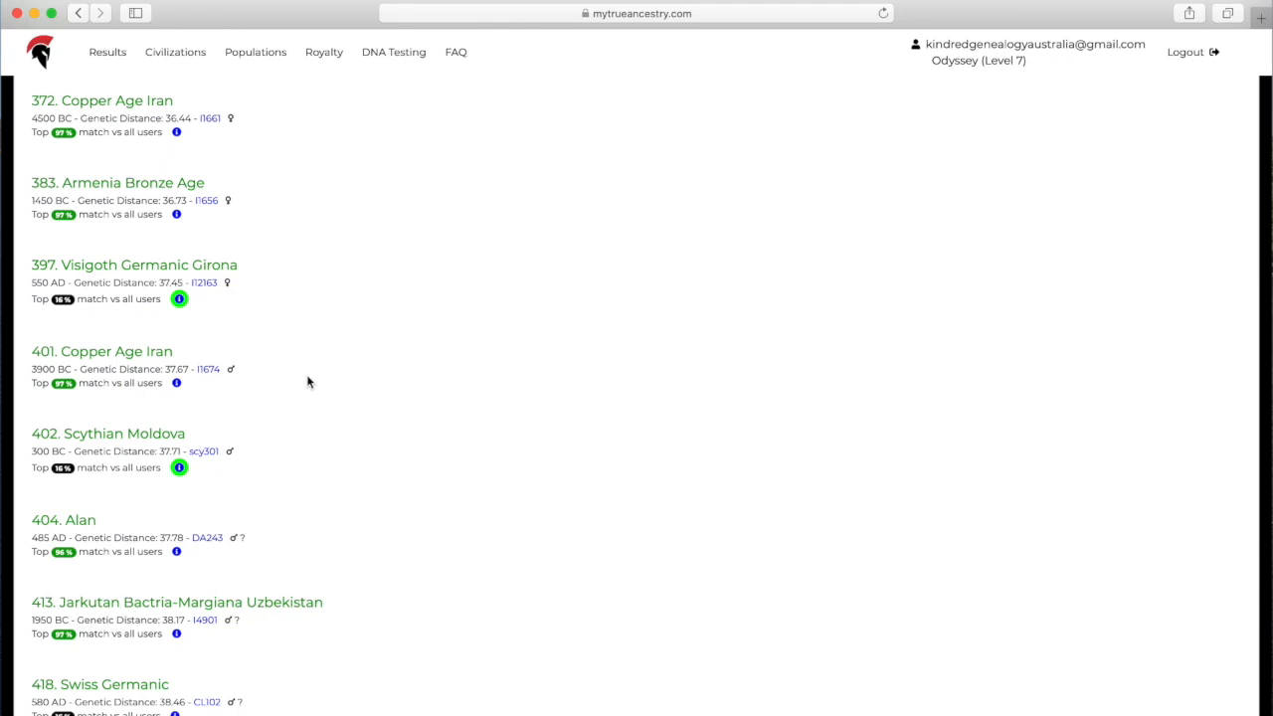
{"action": "scroll", "scroll_direction": "down", "scroll_amount": 3}
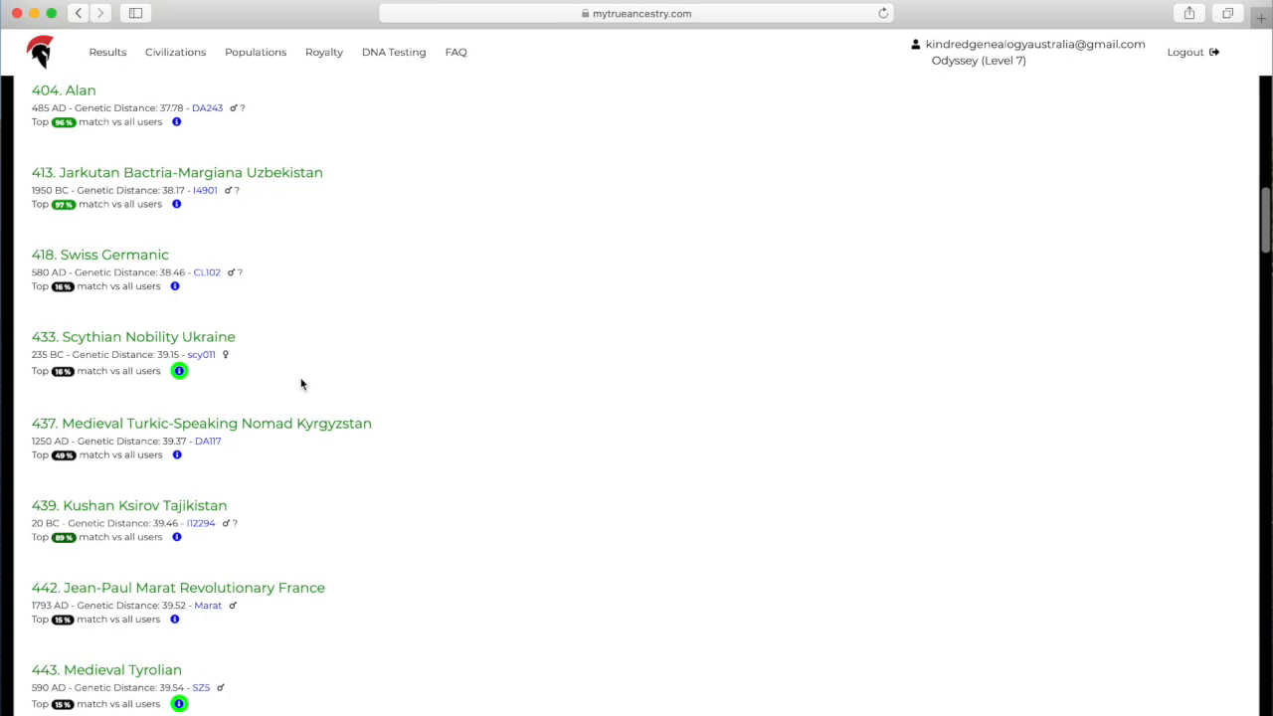
{"action": "scroll", "scroll_direction": "up", "scroll_amount": 3}
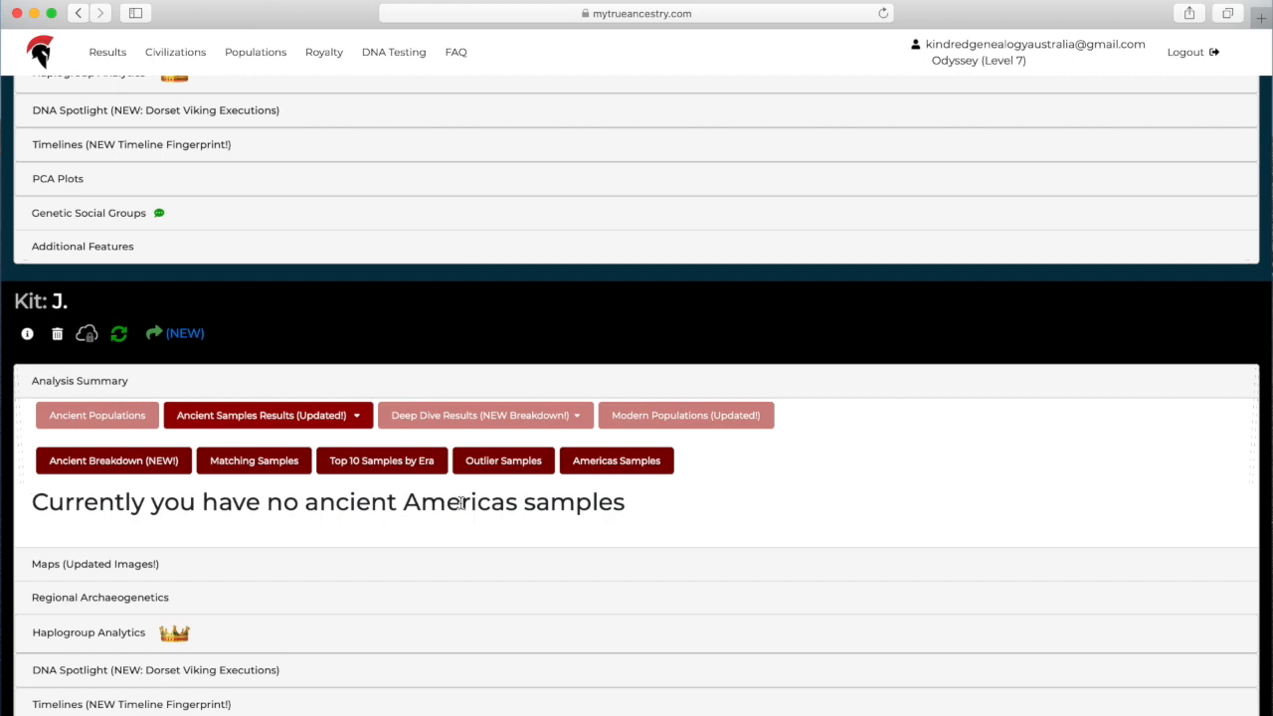
{"action": "left_click", "coordinate": [479, 415]}
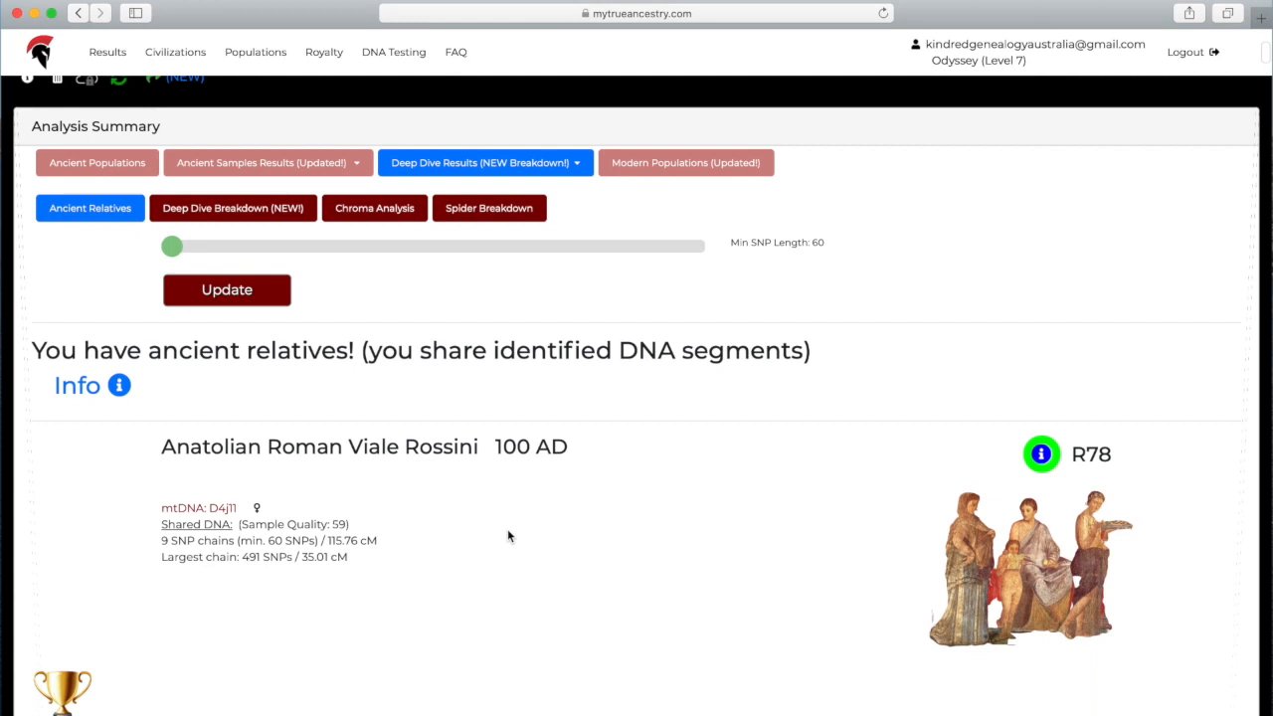
{"action": "scroll", "scroll_direction": "down", "scroll_amount": 3}
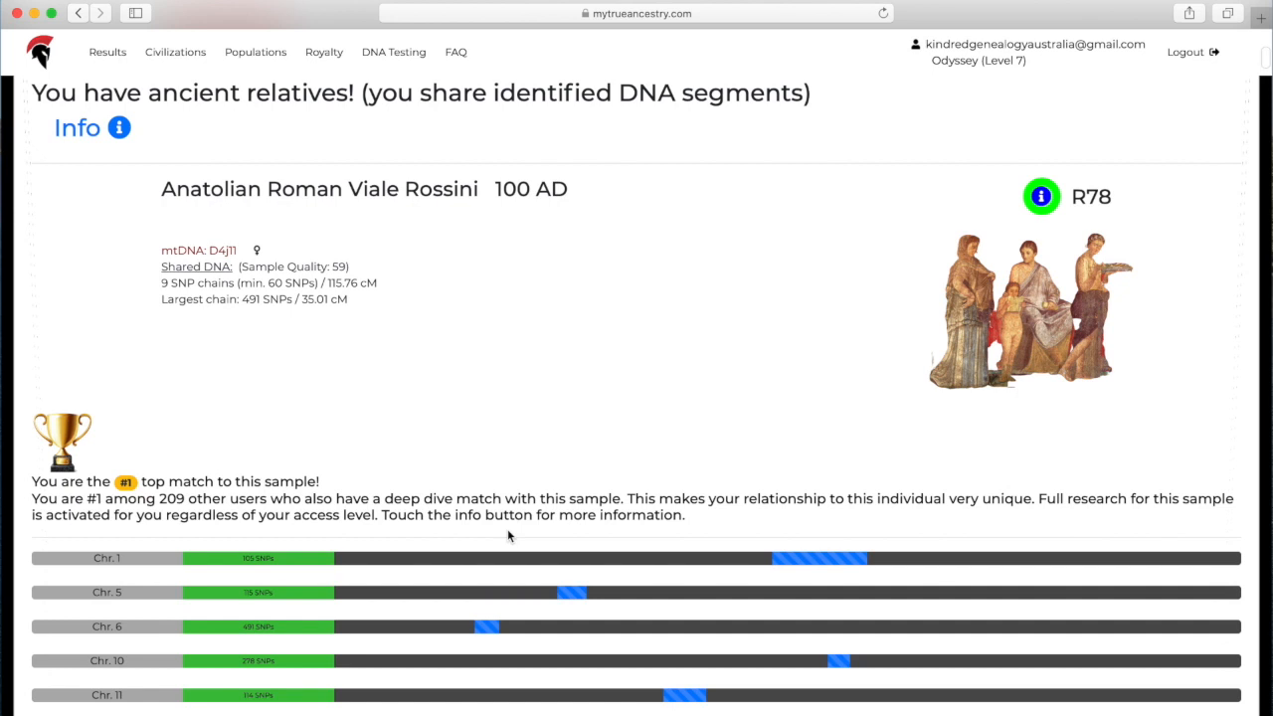
{"action": "scroll", "scroll_direction": "down", "scroll_amount": 3}
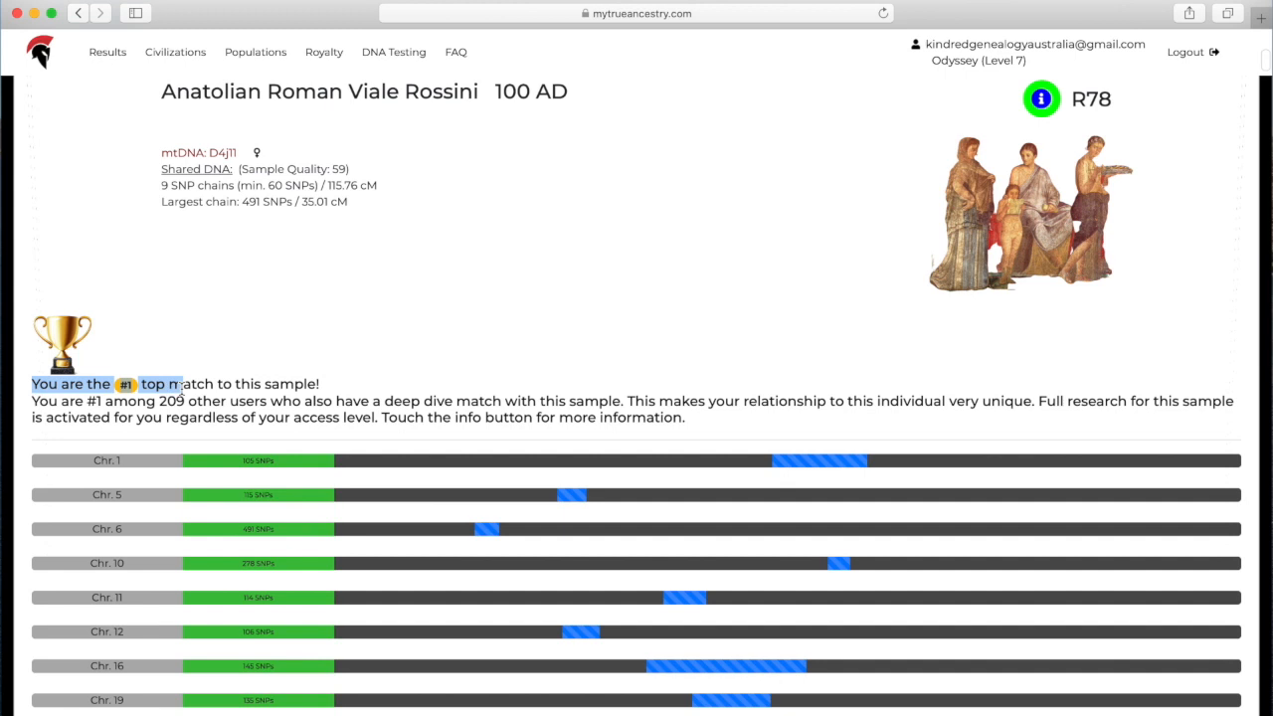
{"action": "scroll", "scroll_direction": "up", "scroll_amount": 3}
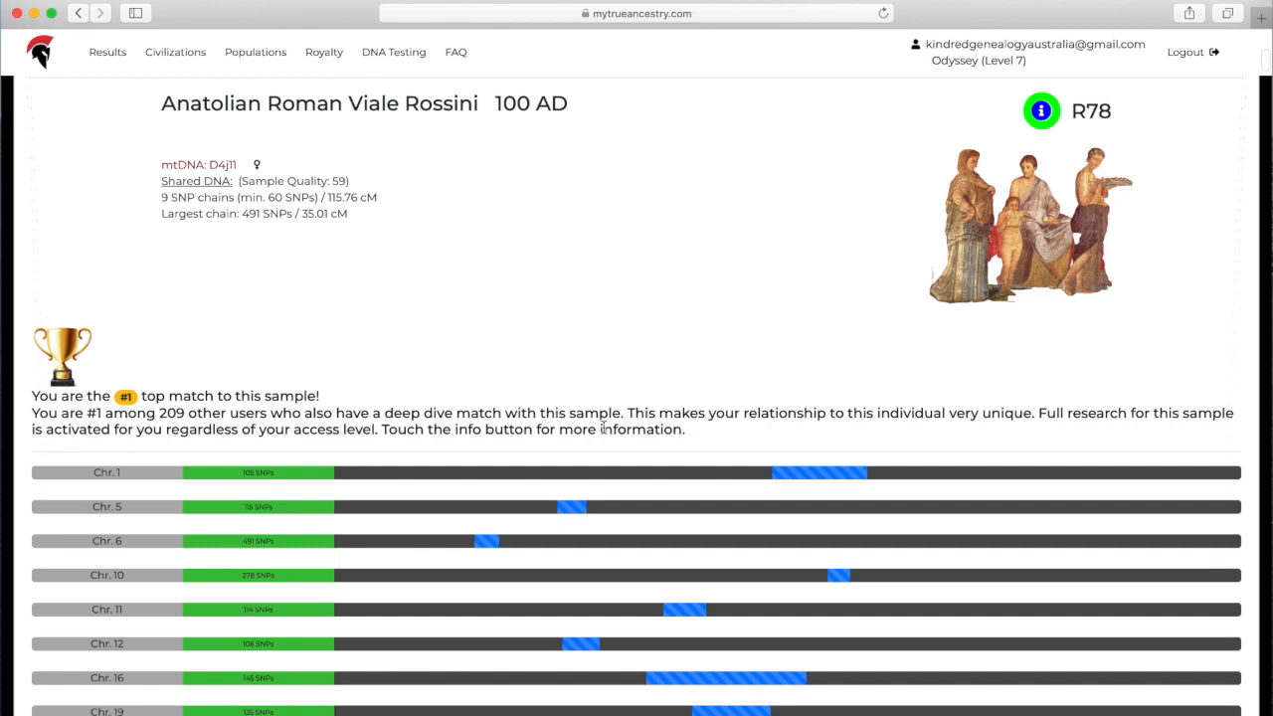
{"action": "scroll", "scroll_direction": "down", "scroll_amount": 3}
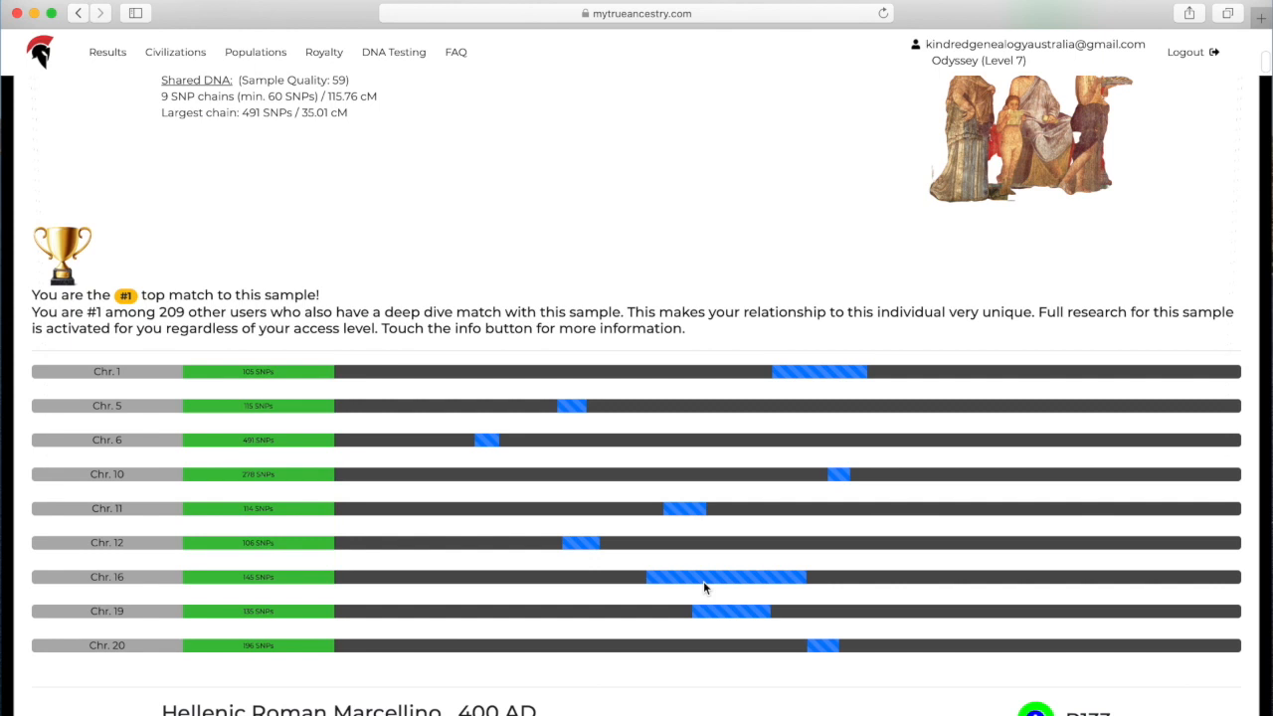
{"action": "scroll", "scroll_direction": "down", "scroll_amount": 3}
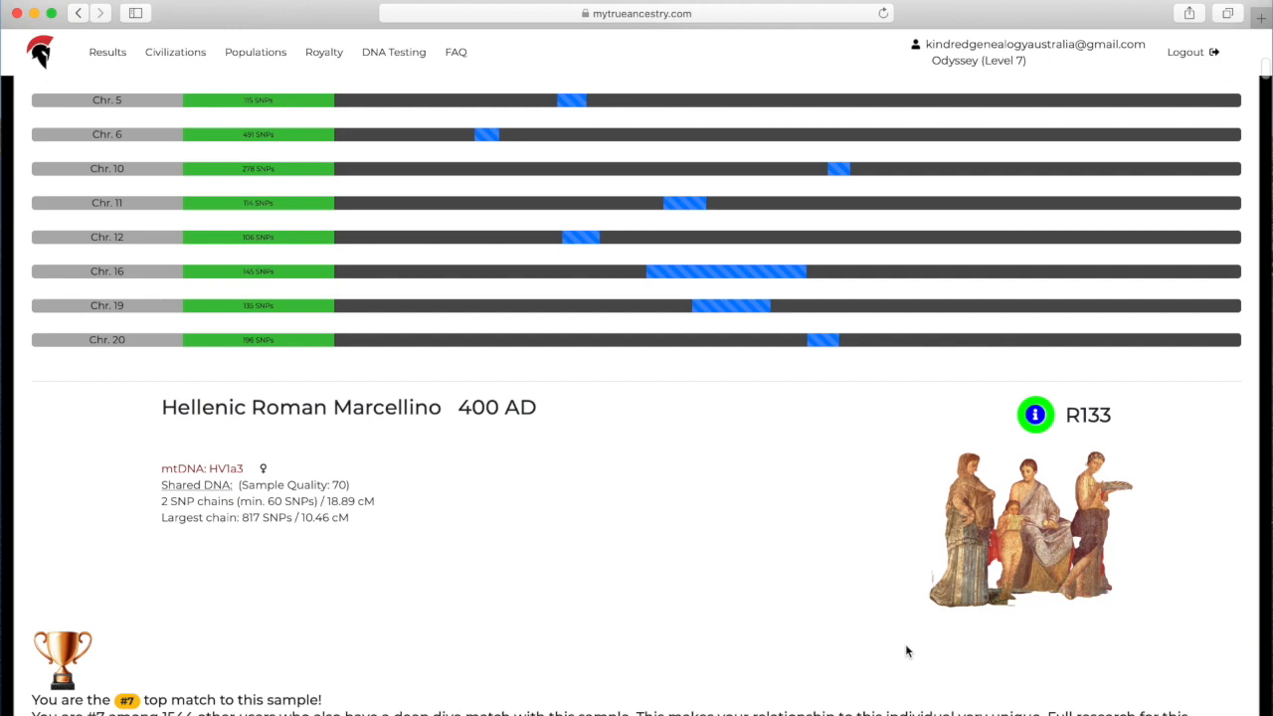
{"action": "scroll", "scroll_direction": "down", "scroll_amount": 3}
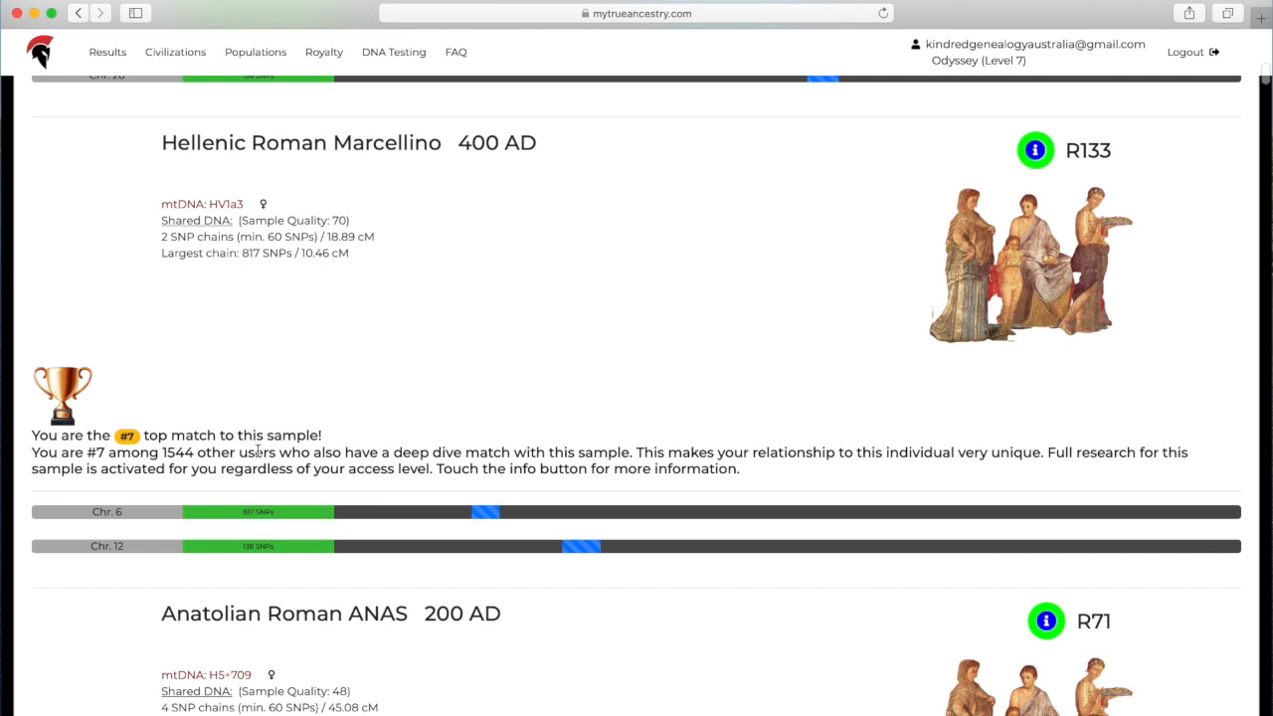
{"action": "scroll", "scroll_direction": "down", "scroll_amount": 3}
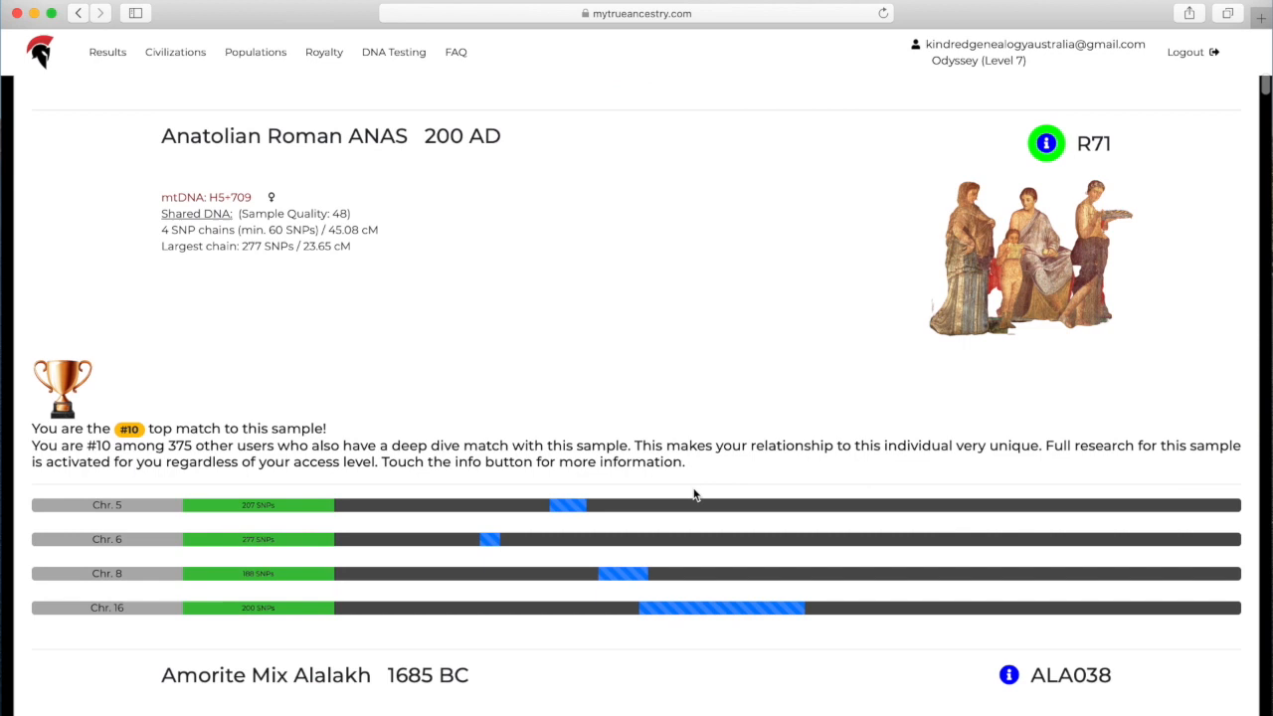
{"action": "scroll", "scroll_direction": "down", "scroll_amount": 3}
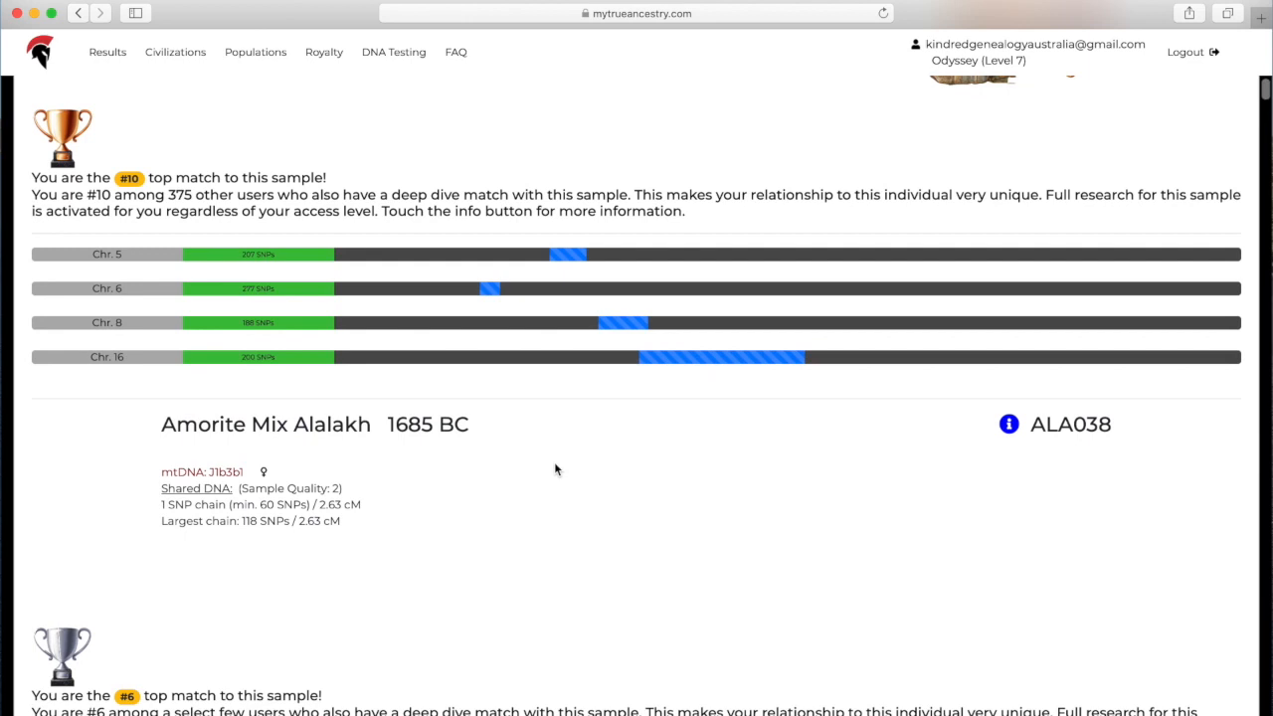
{"action": "scroll", "scroll_direction": "down", "scroll_amount": 3}
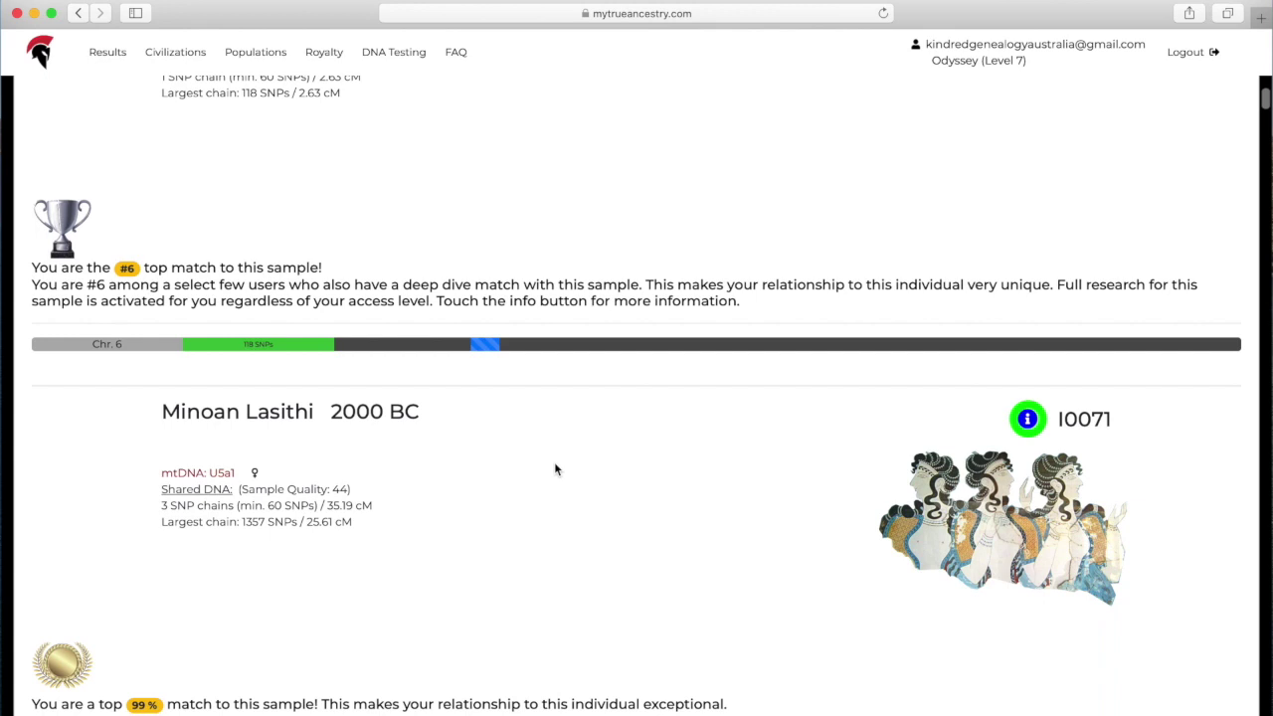
{"action": "scroll", "scroll_direction": "down", "scroll_amount": 3}
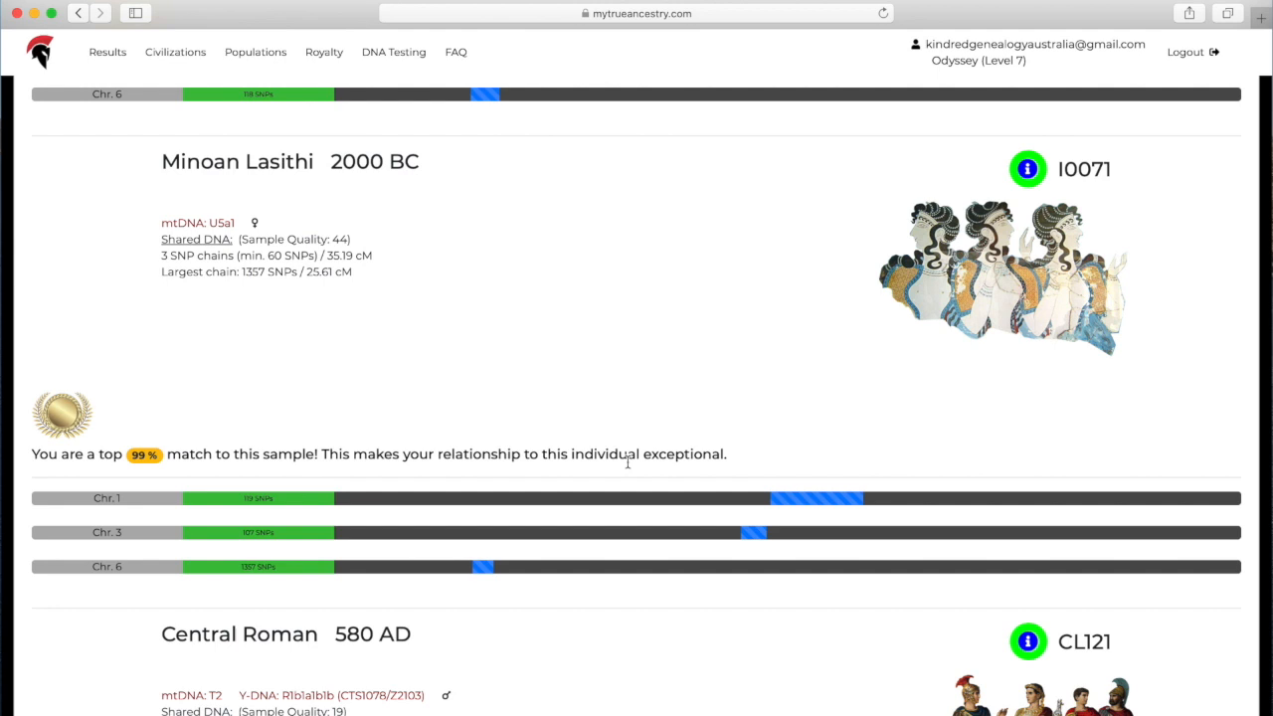
{"action": "scroll", "scroll_direction": "down", "scroll_amount": 3}
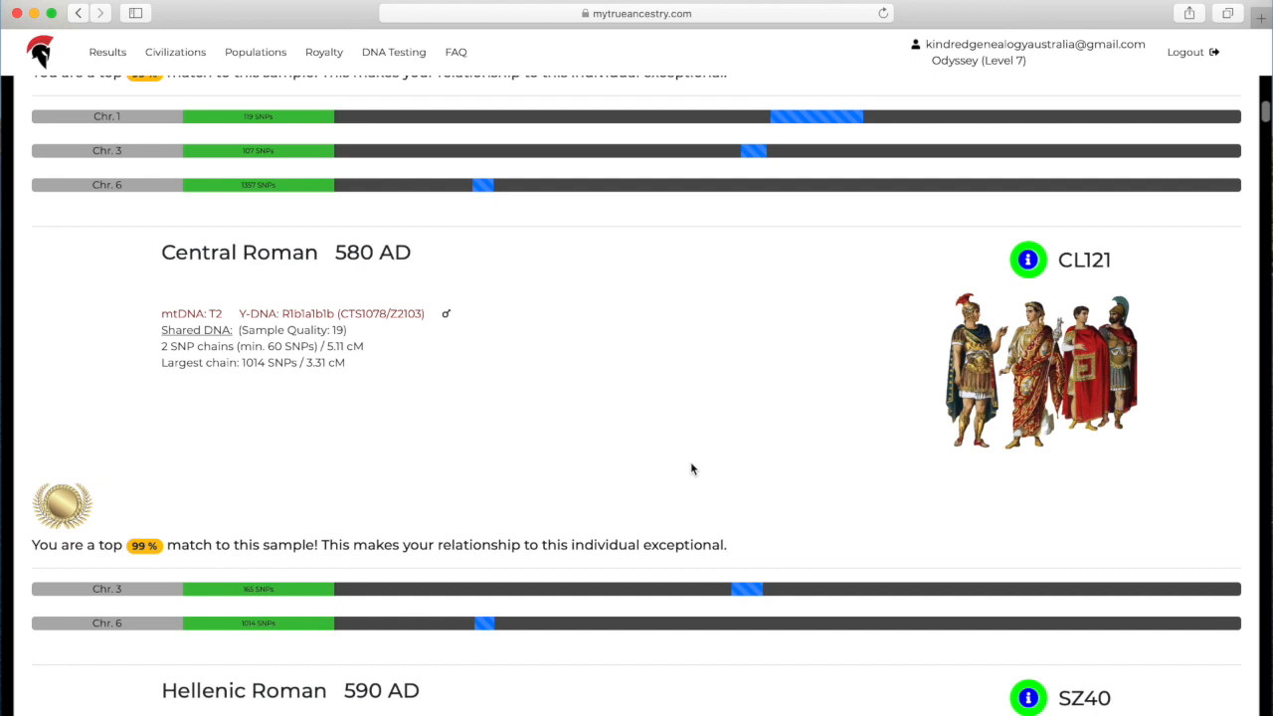
{"action": "scroll", "scroll_direction": "down", "scroll_amount": 3}
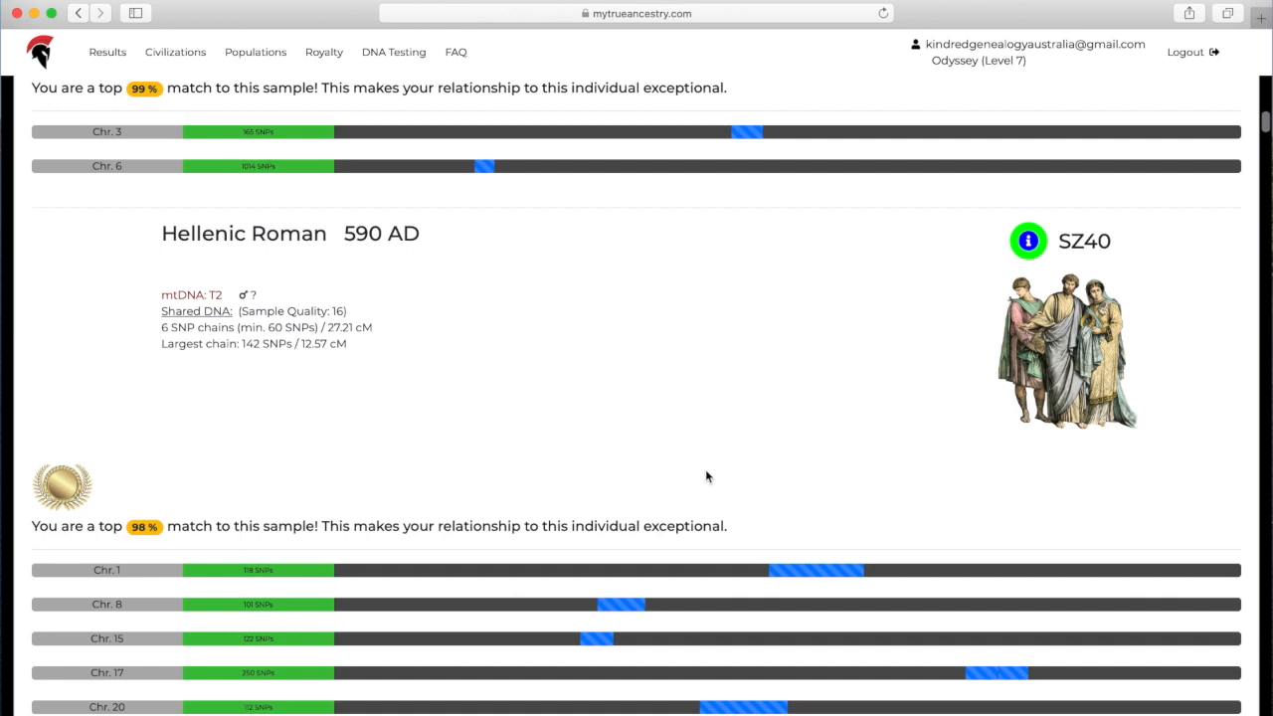
{"action": "scroll", "scroll_direction": "down", "scroll_amount": 3}
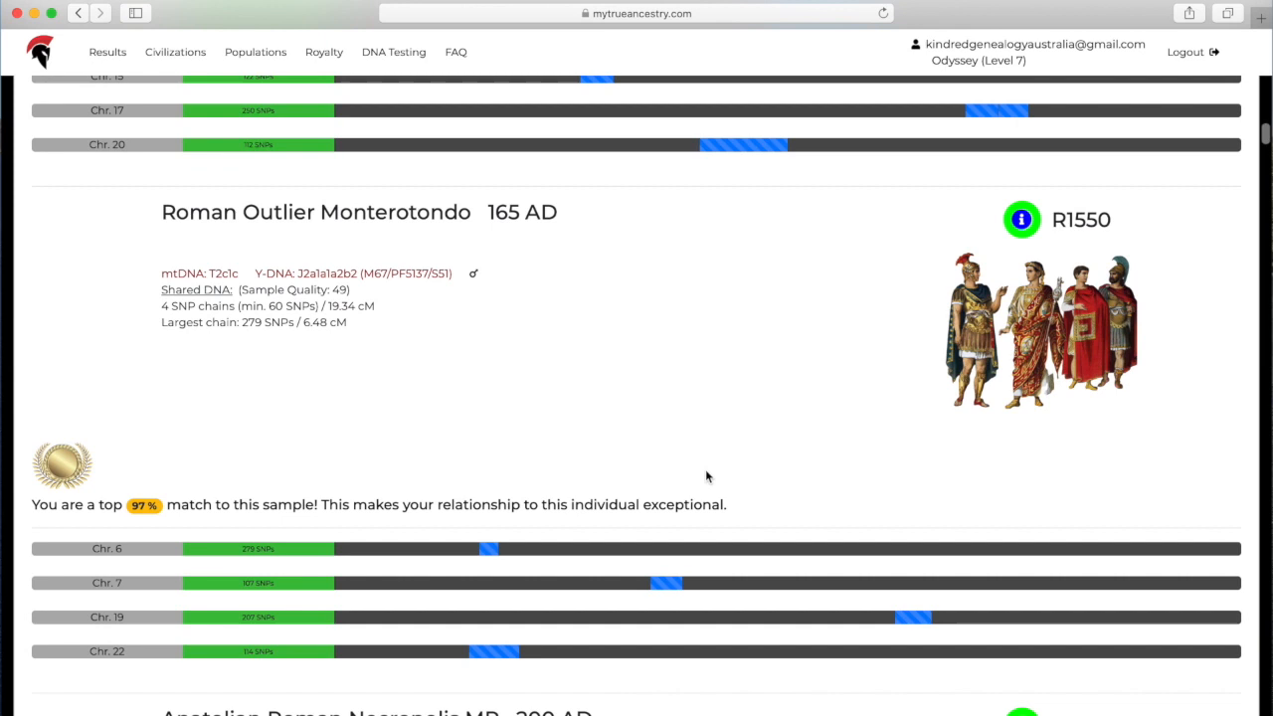
{"action": "scroll", "scroll_direction": "down", "scroll_amount": 3}
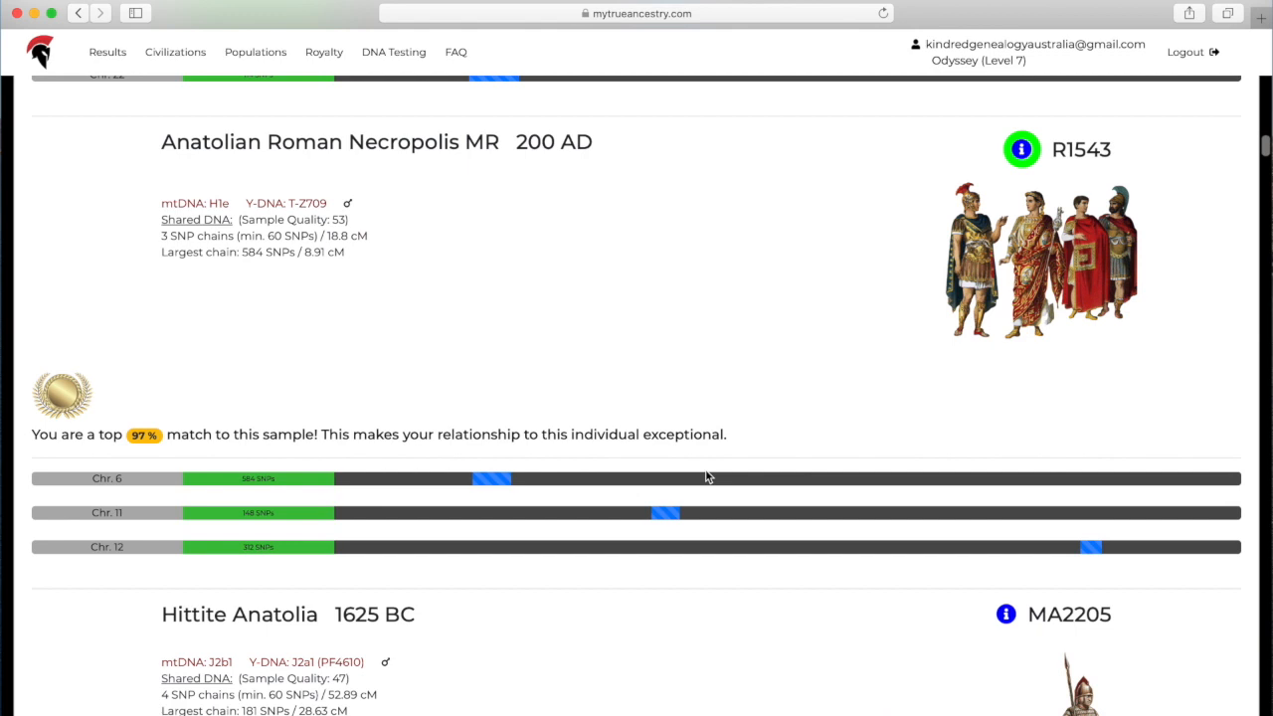
{"action": "scroll", "scroll_direction": "down", "scroll_amount": 3}
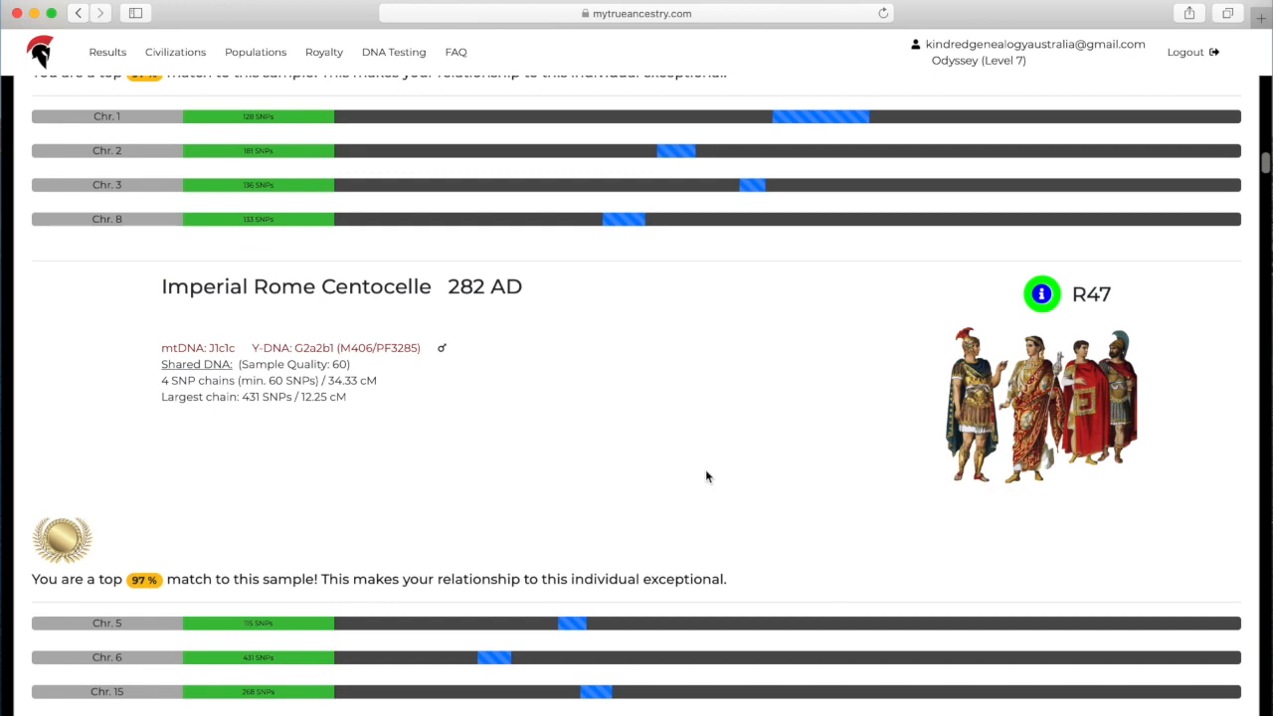
{"action": "scroll", "scroll_direction": "down", "scroll_amount": 3}
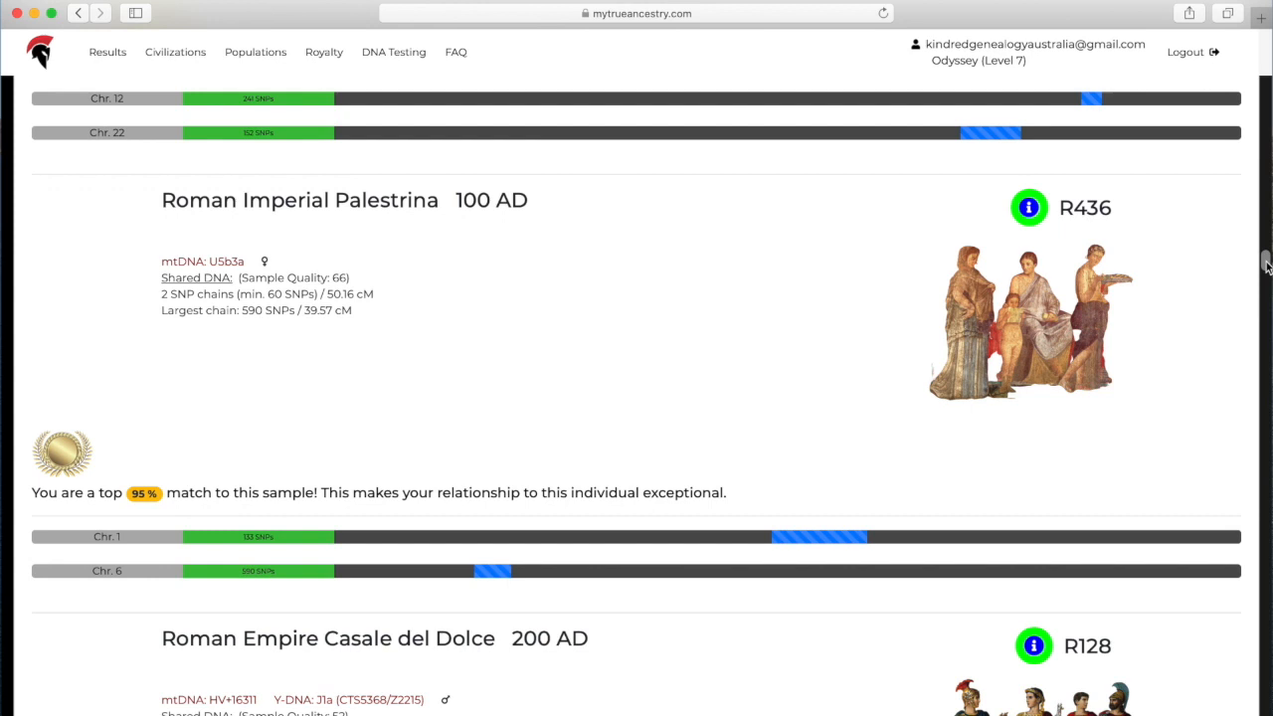
{"action": "scroll", "scroll_direction": "up", "scroll_amount": 3}
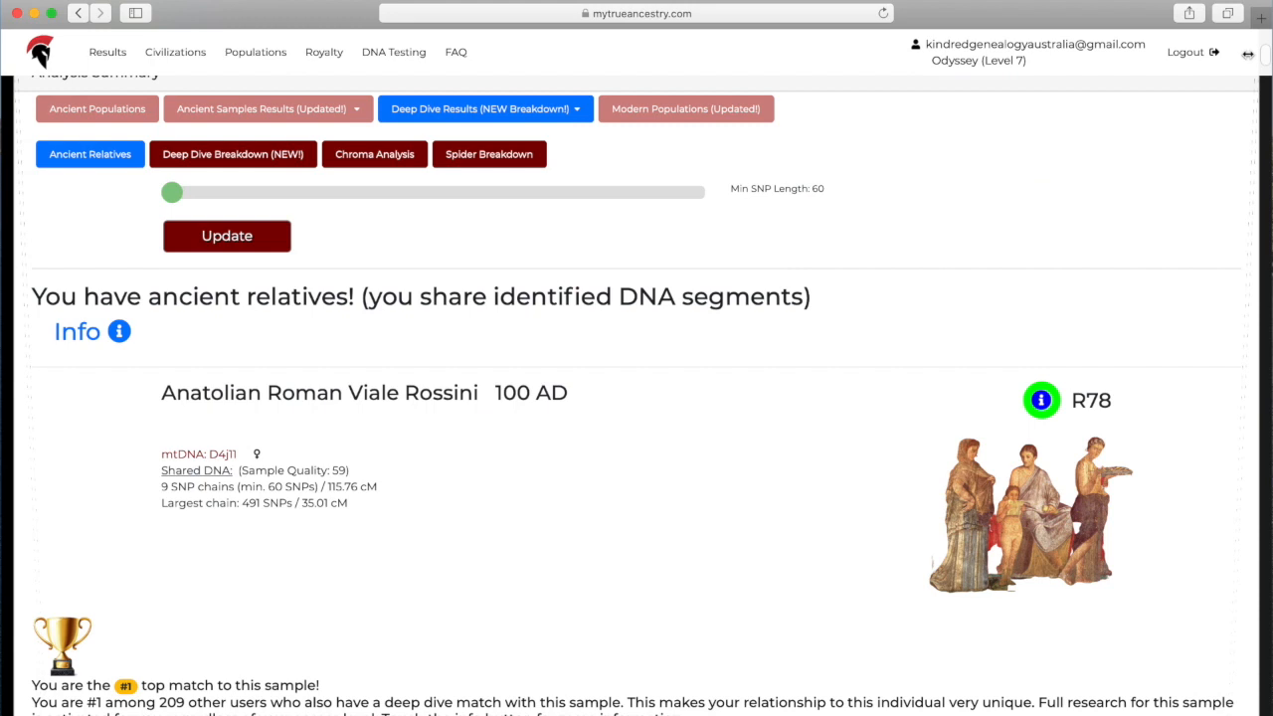
View the Ancient Deep Dive Breakdown pie chart led by Romans, then load the chroma analysis.
{"action": "left_click", "coordinate": [233, 154]}
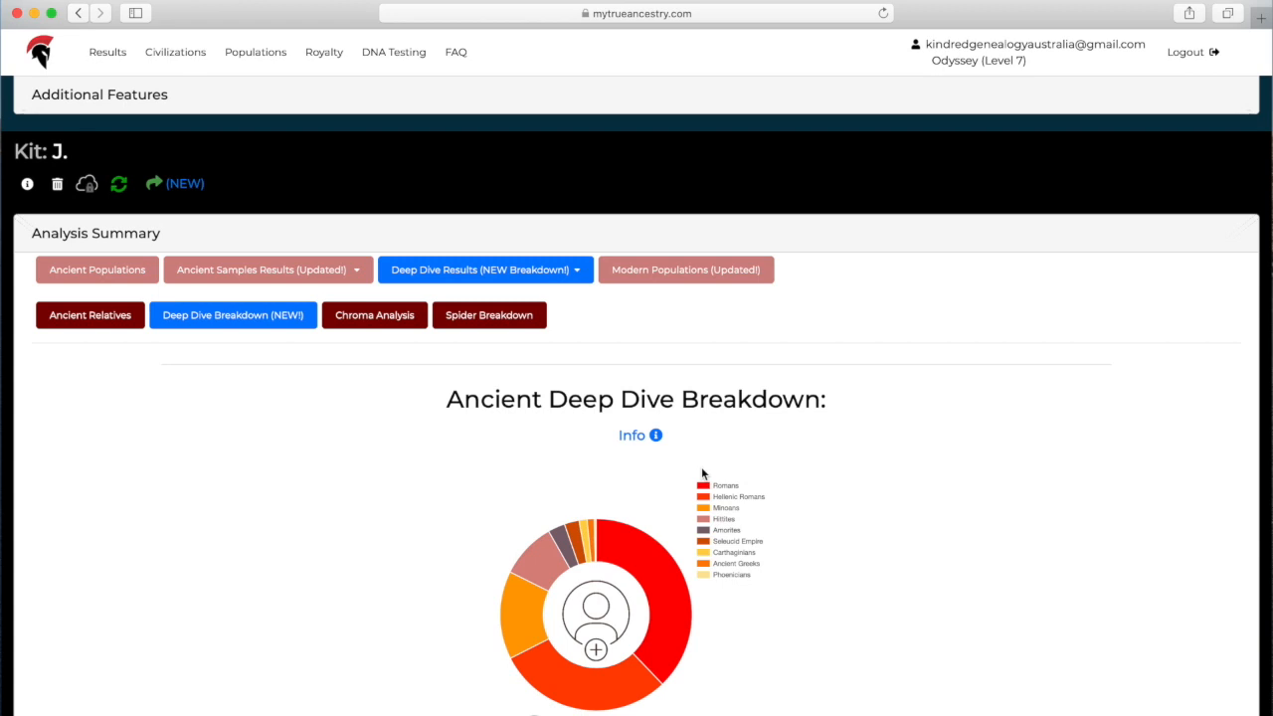
{"action": "scroll", "scroll_direction": "down", "scroll_amount": 3}
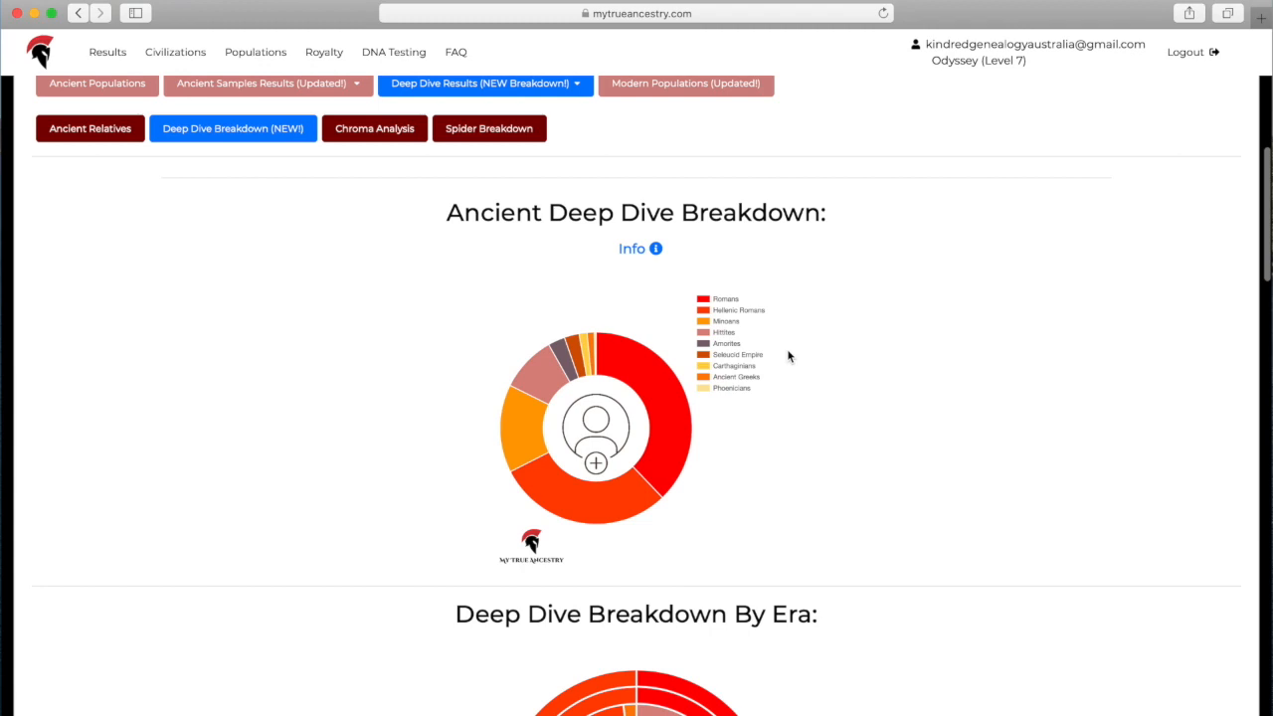
{"action": "left_click", "coordinate": [374, 127]}
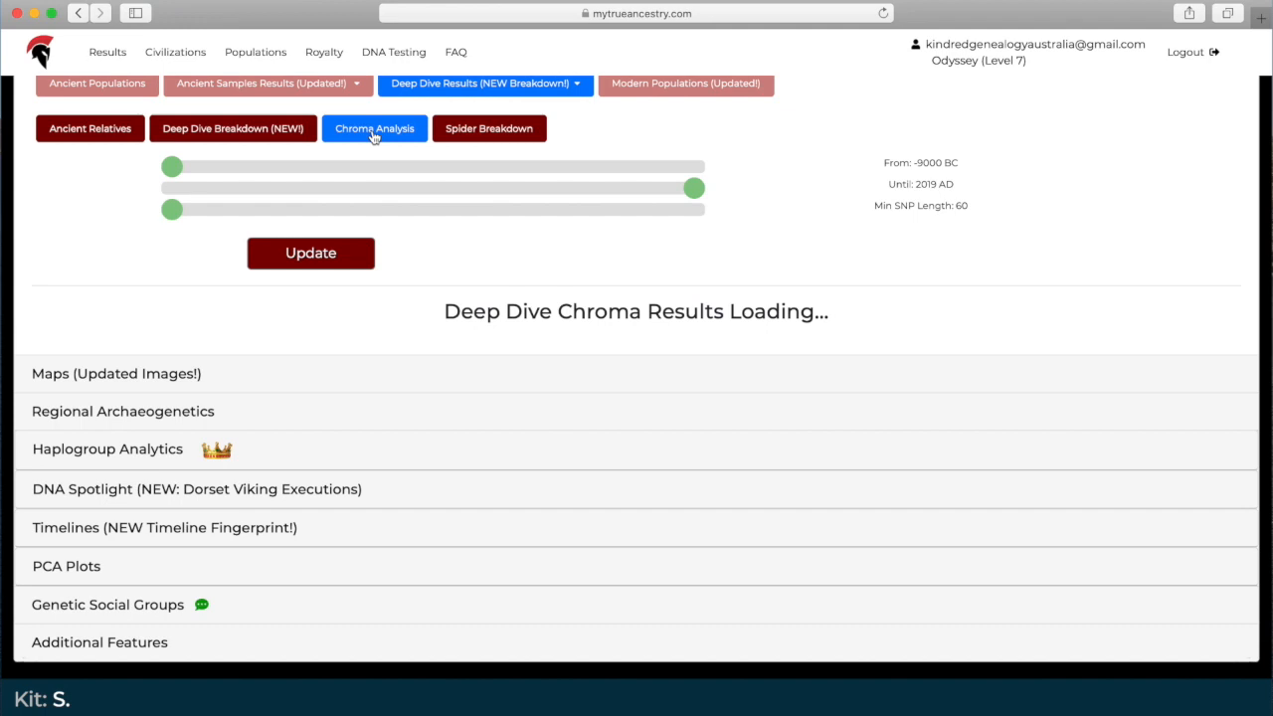
View the spider breakdown chart, then show closest modern populations led by South Italian.
{"action": "left_click", "coordinate": [374, 128]}
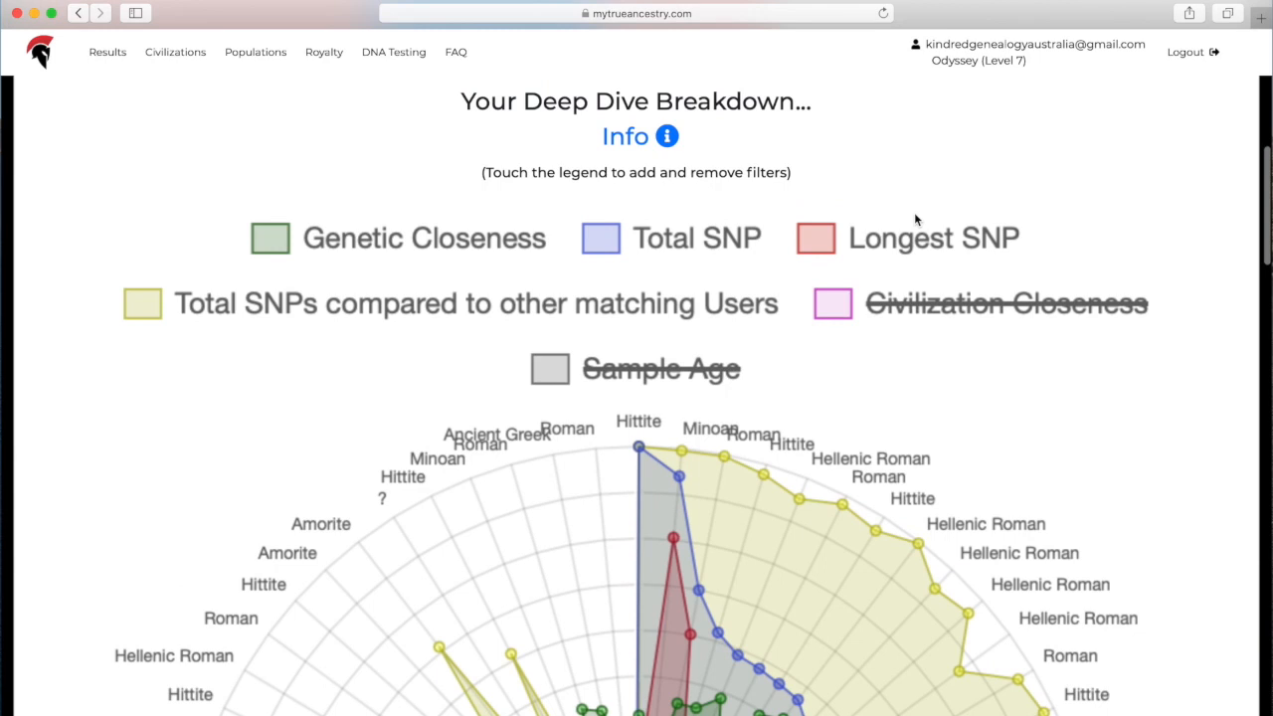
{"action": "left_click", "coordinate": [684, 195]}
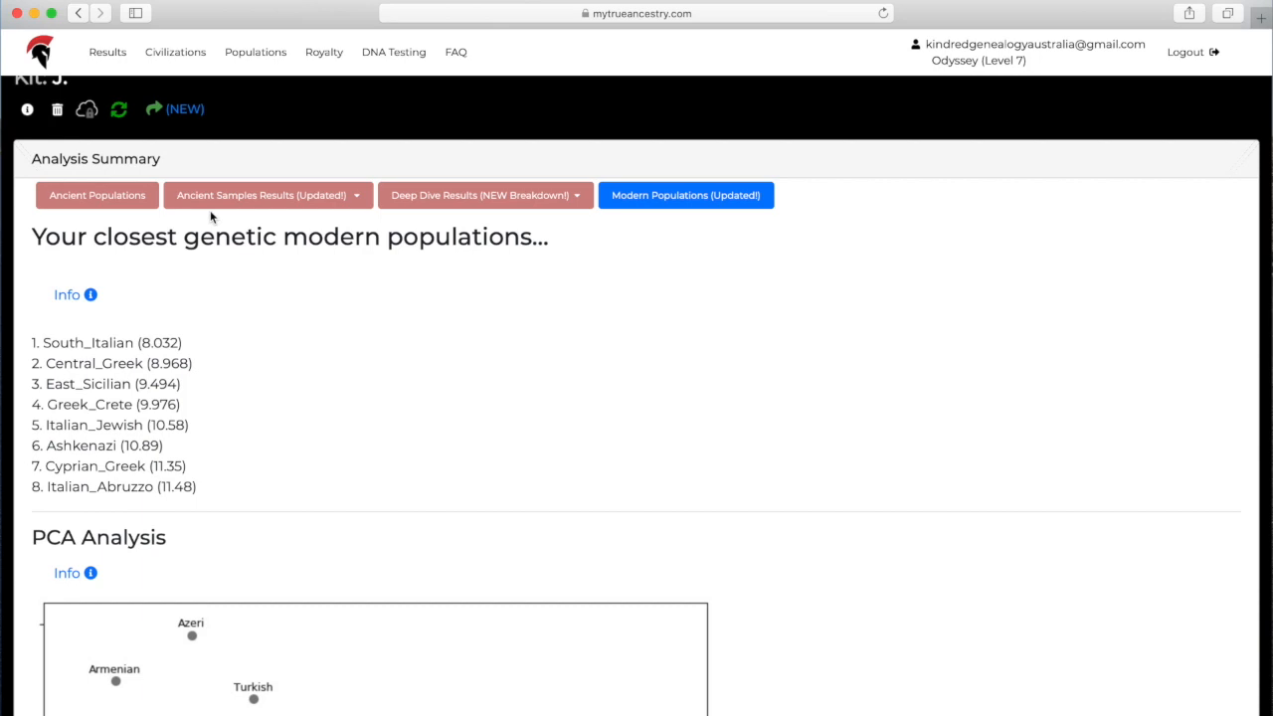
Review the modern-population PCA plot and expand the Maps section to the European timelapse.
{"action": "scroll", "scroll_direction": "down", "scroll_amount": 3}
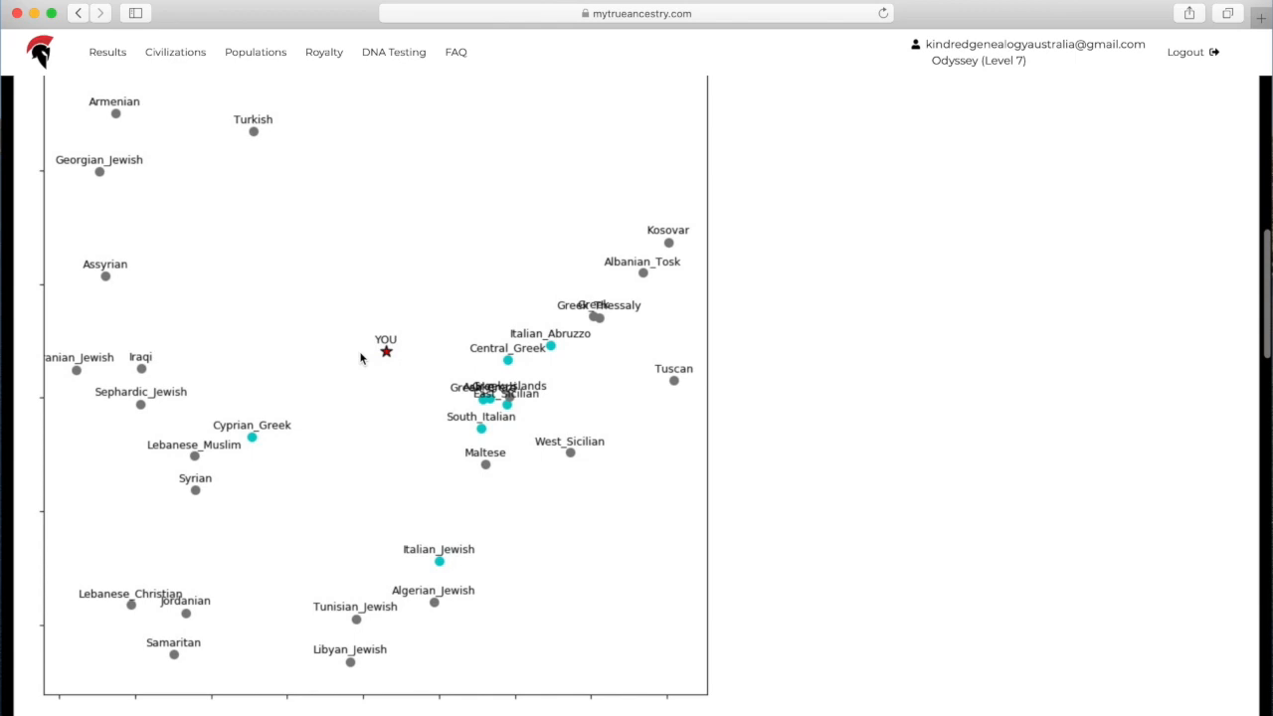
{"action": "scroll", "scroll_direction": "down", "scroll_amount": 3}
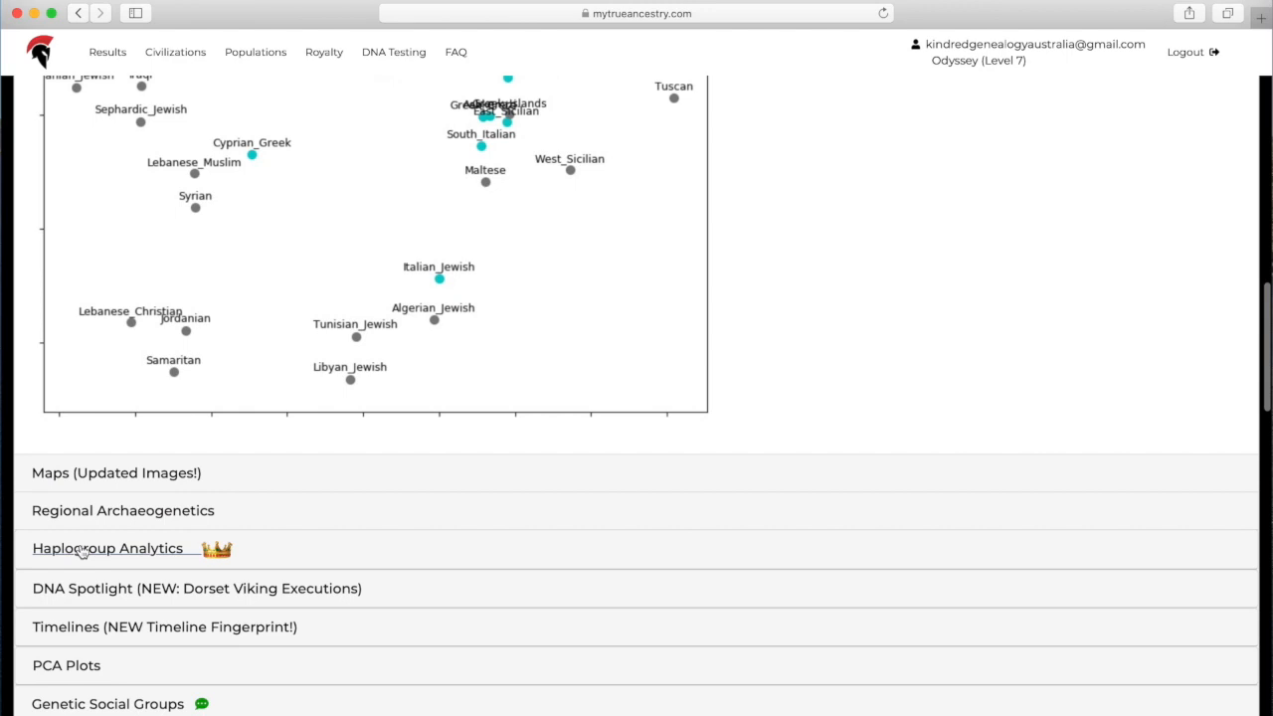
{"action": "left_click", "coordinate": [116, 473]}
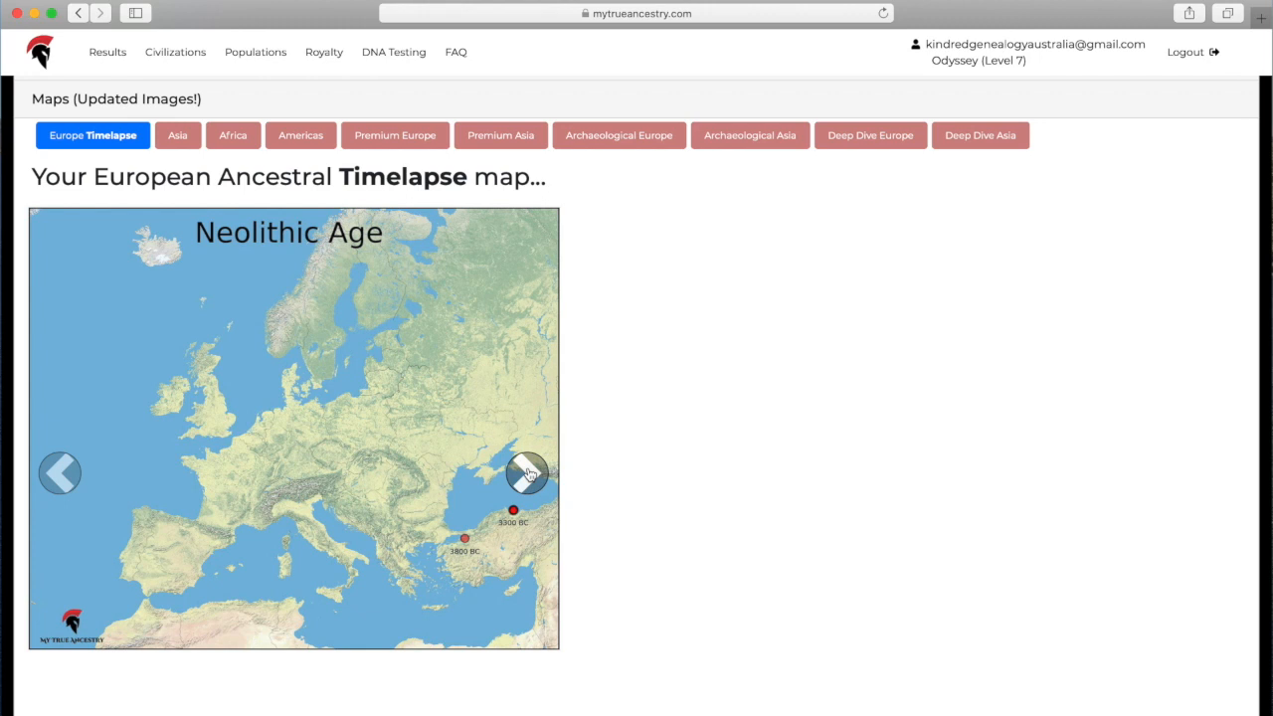
Advance the European timelapse through Late Bronze, Iron and Early Medieval ages, then choose Asia.
{"action": "left_click", "coordinate": [527, 473]}
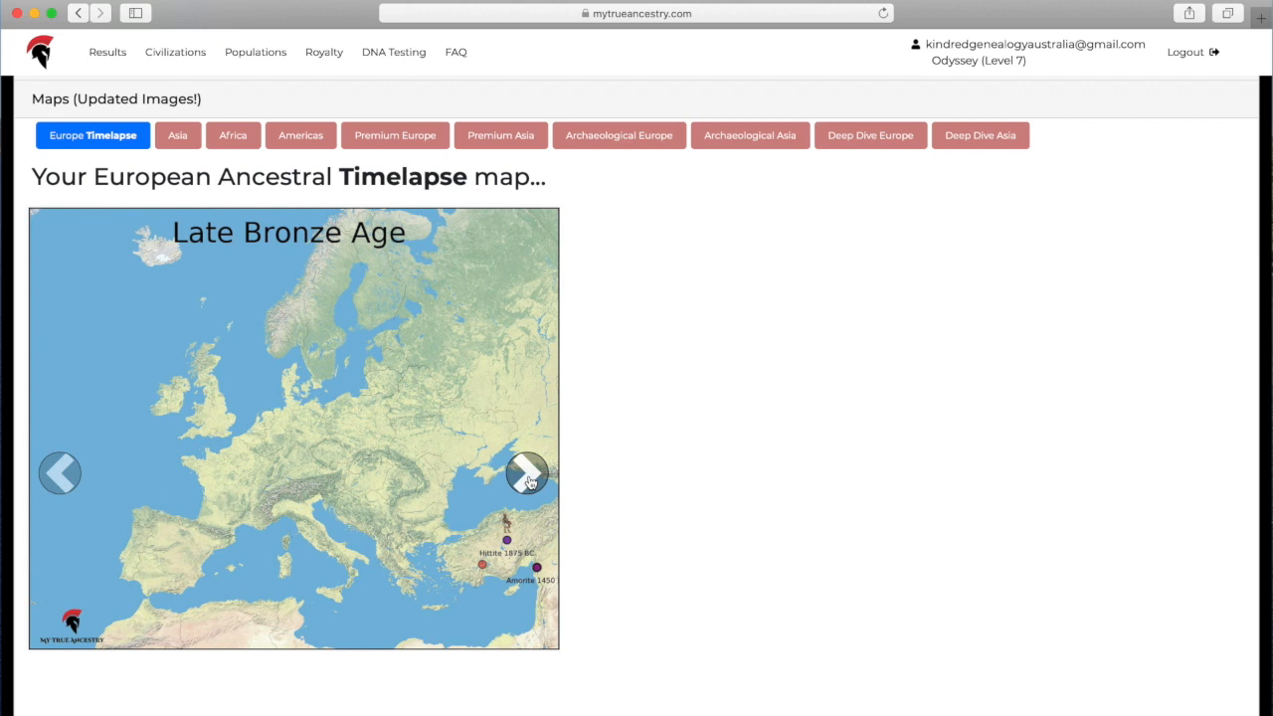
{"action": "left_click", "coordinate": [528, 473]}
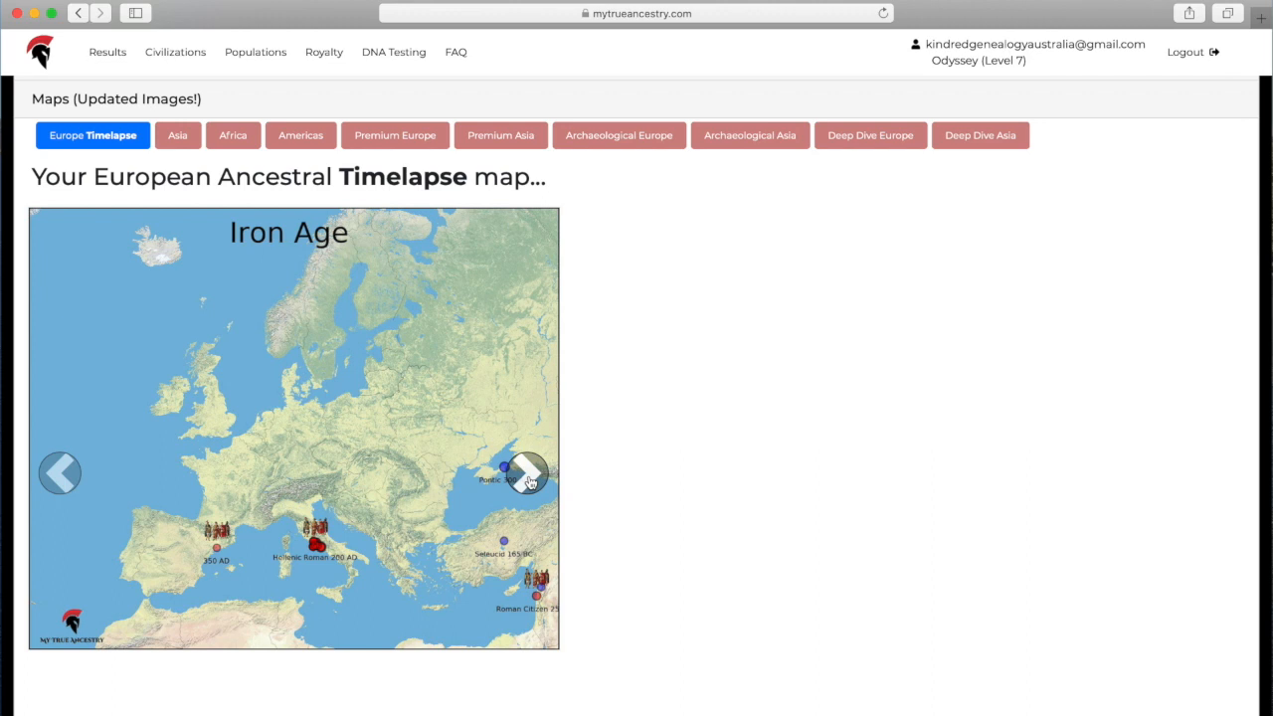
{"action": "left_click", "coordinate": [527, 474]}
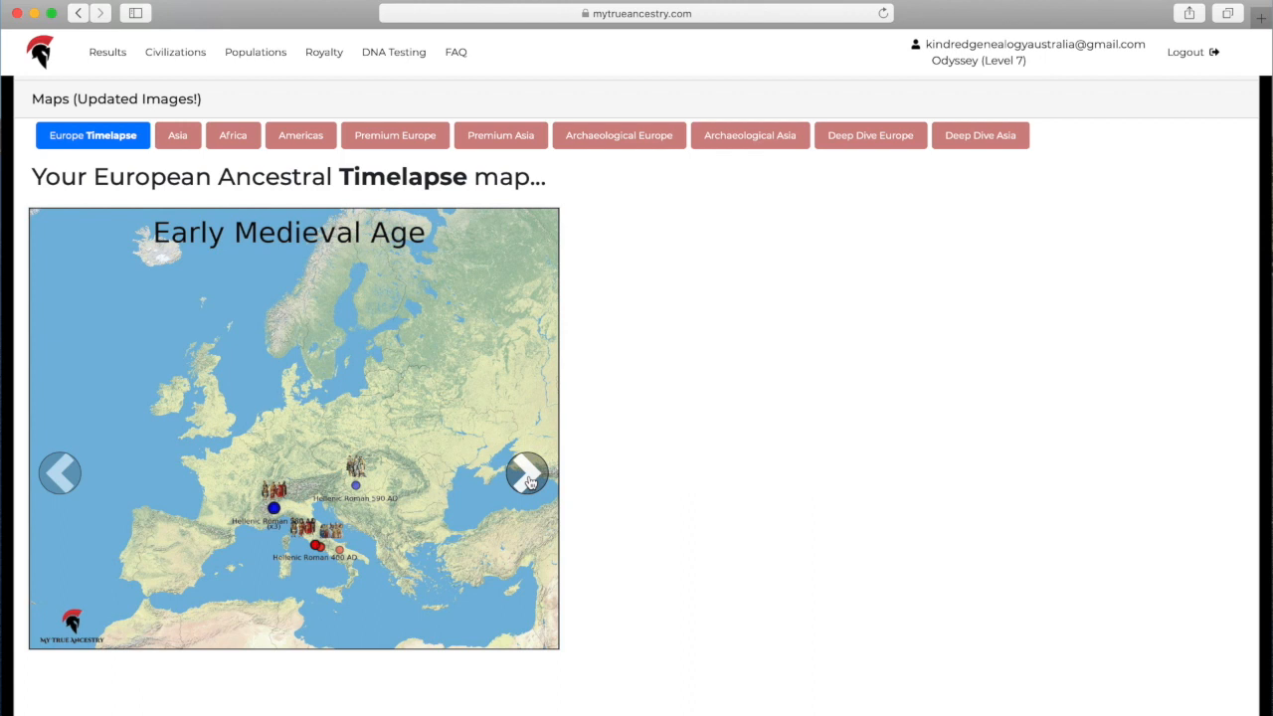
{"action": "left_click", "coordinate": [177, 135]}
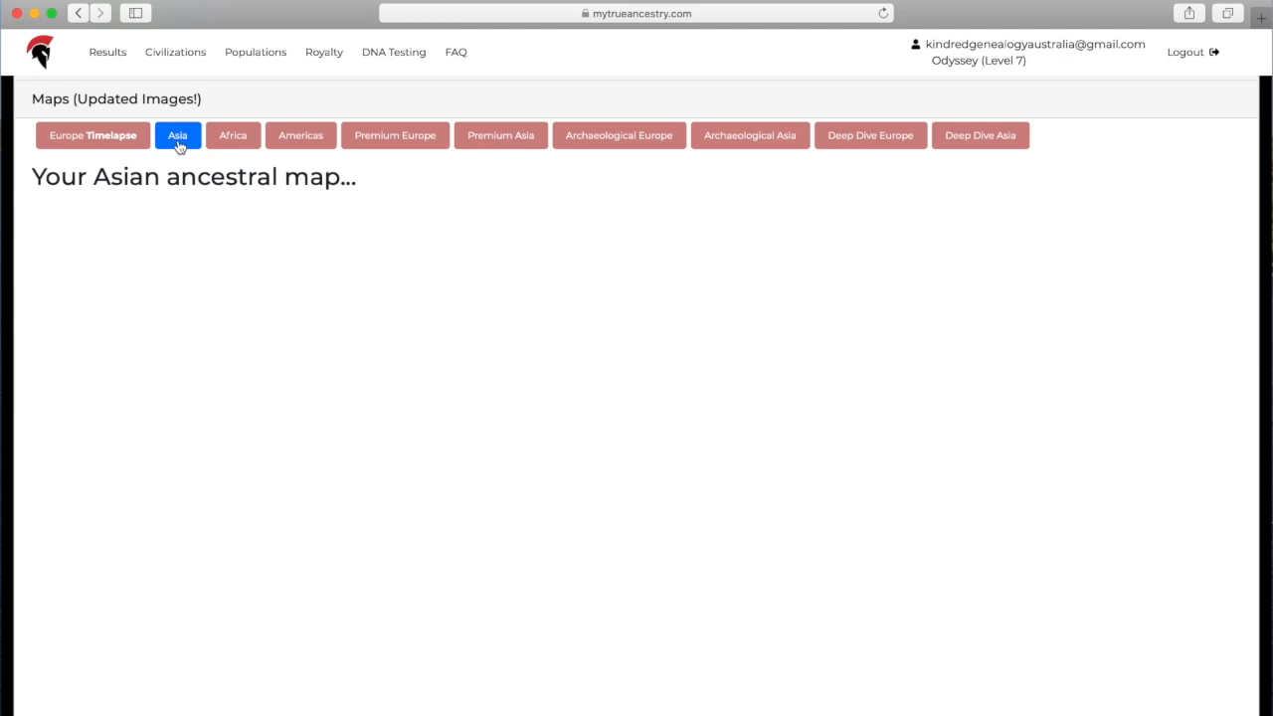
View the Asian, African and premium Europe ancestral maps before the Archaeological Europe map.
{"action": "left_click", "coordinate": [178, 135]}
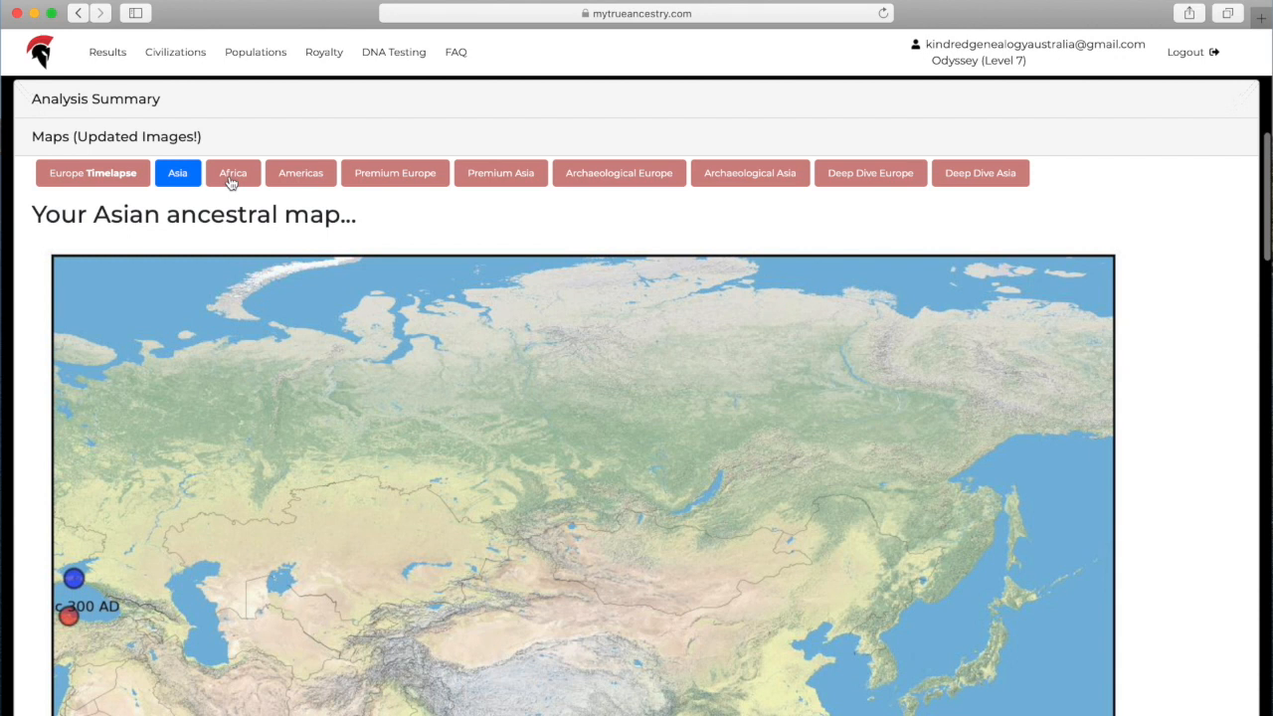
{"action": "left_click", "coordinate": [233, 171]}
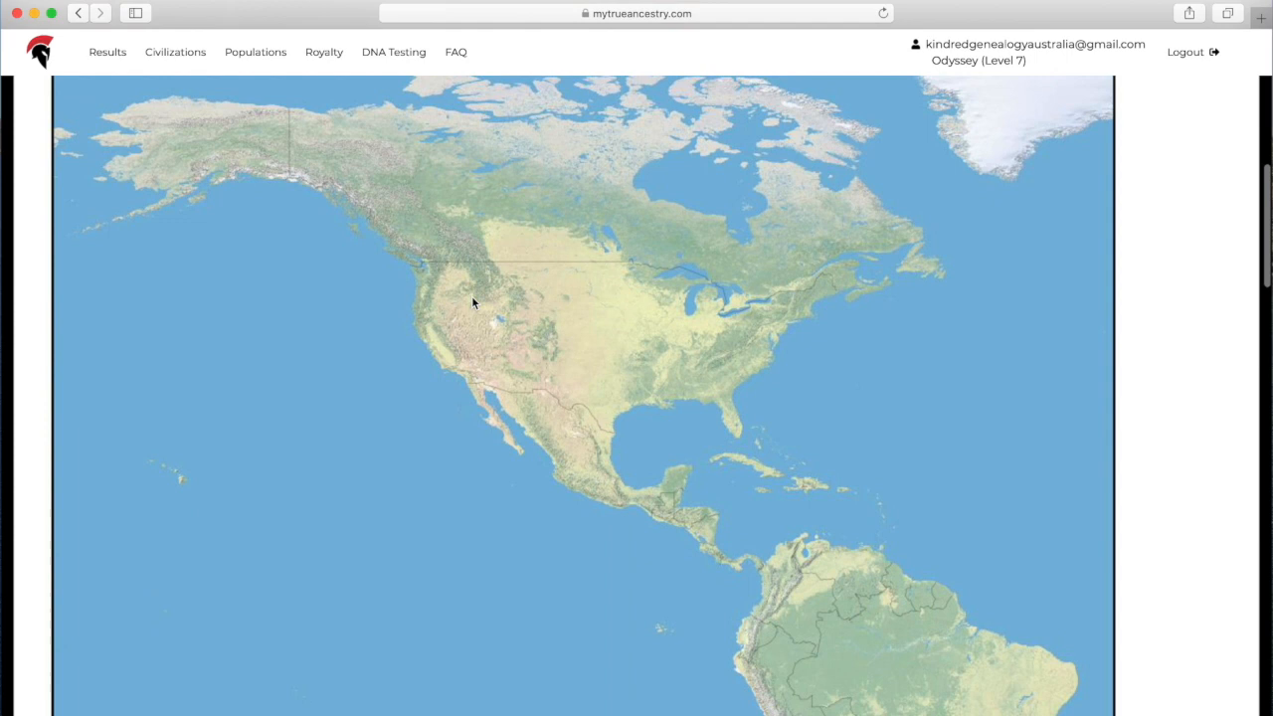
{"action": "left_click", "coordinate": [394, 147]}
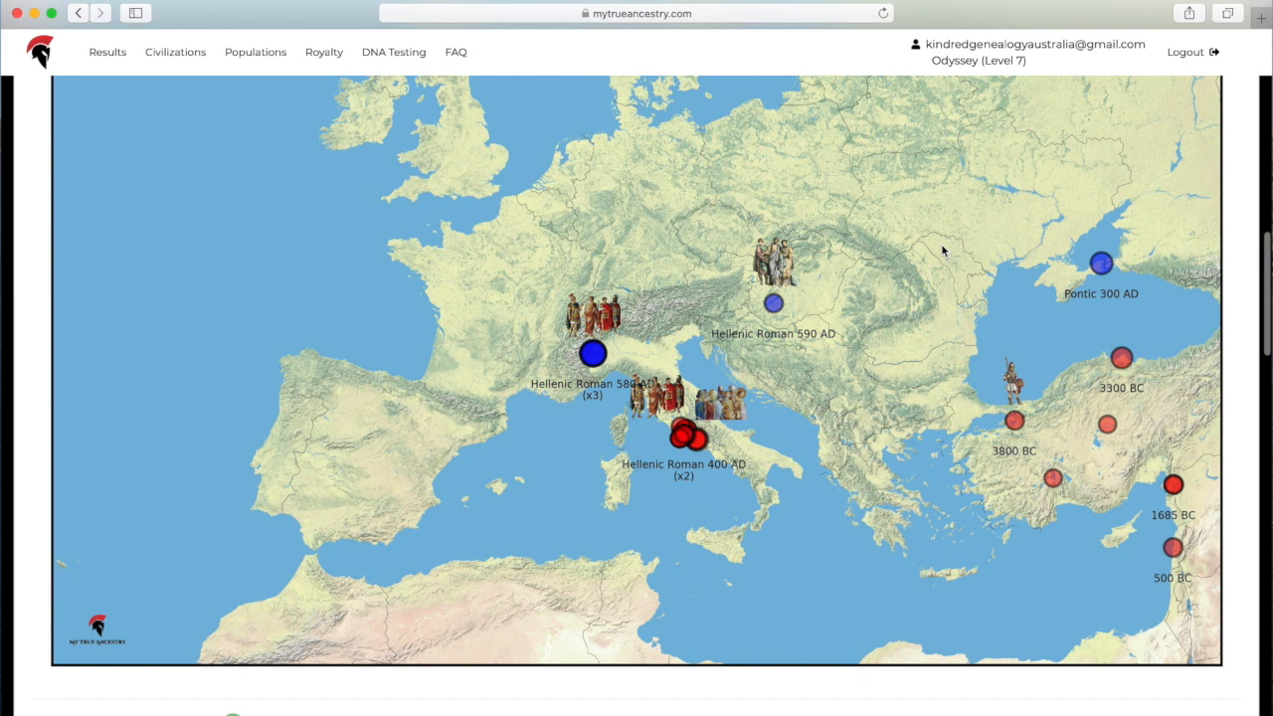
{"action": "scroll", "scroll_direction": "up", "scroll_amount": 3}
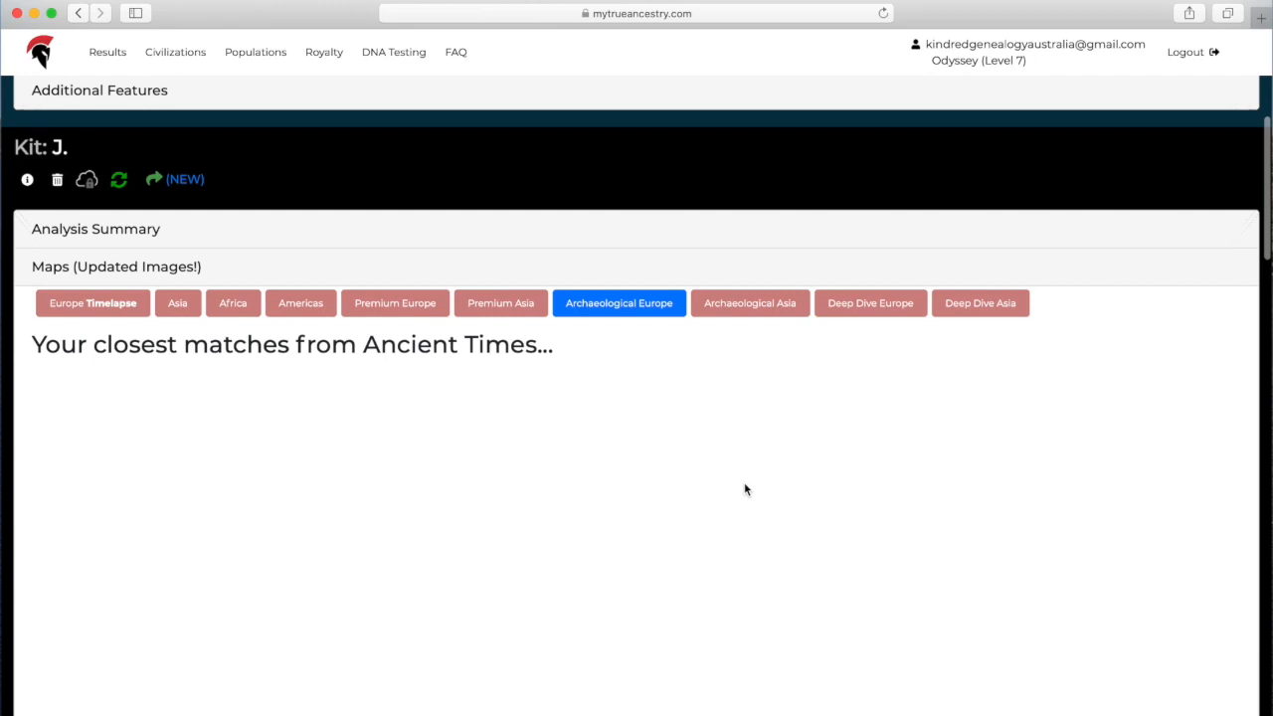
Review the Archaeological Europe map of 30 closest matches, then bring up the Deep Dive Europe relatives map.
{"action": "scroll", "scroll_direction": "down", "scroll_amount": 3}
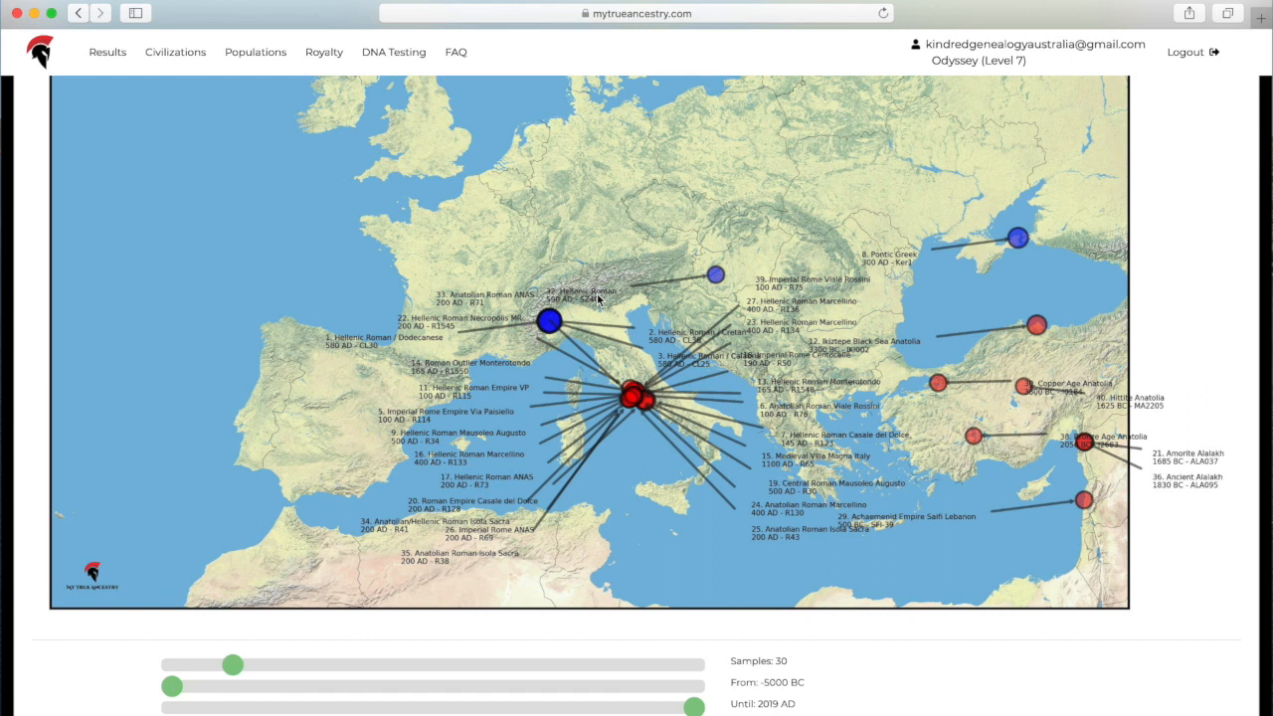
{"action": "scroll", "scroll_direction": "down", "scroll_amount": 3}
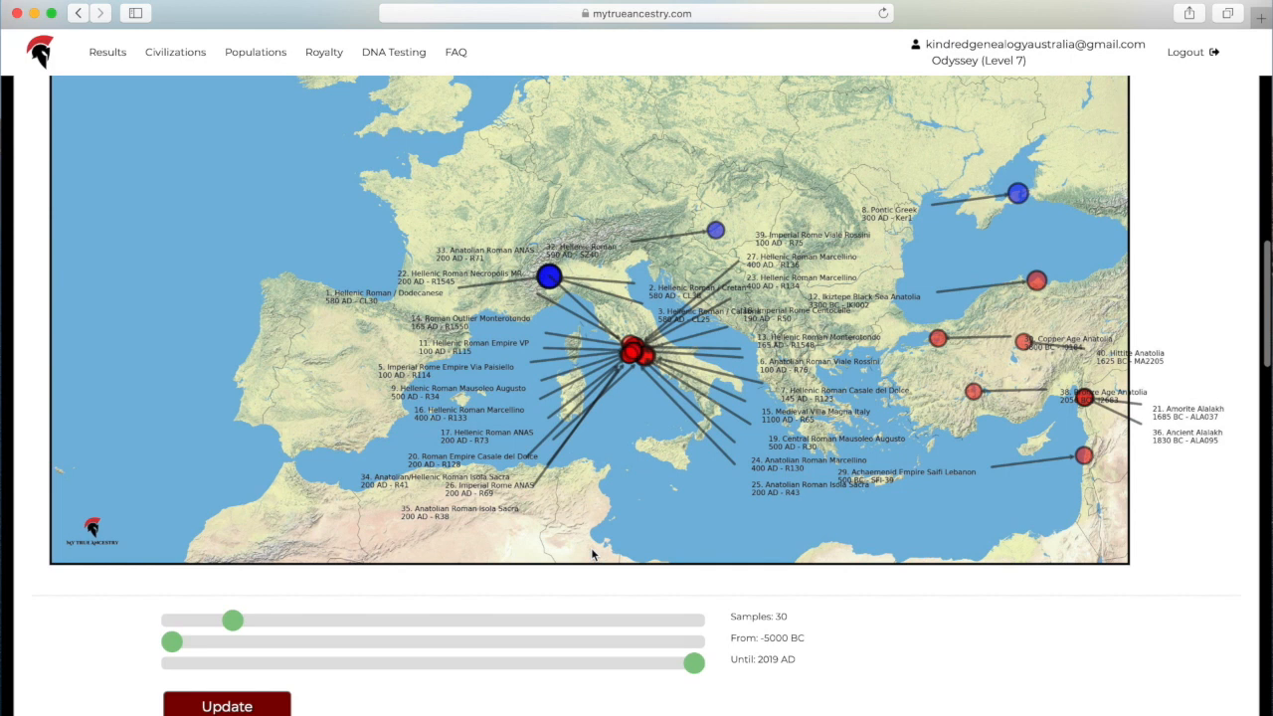
{"action": "scroll", "scroll_direction": "up", "scroll_amount": 3}
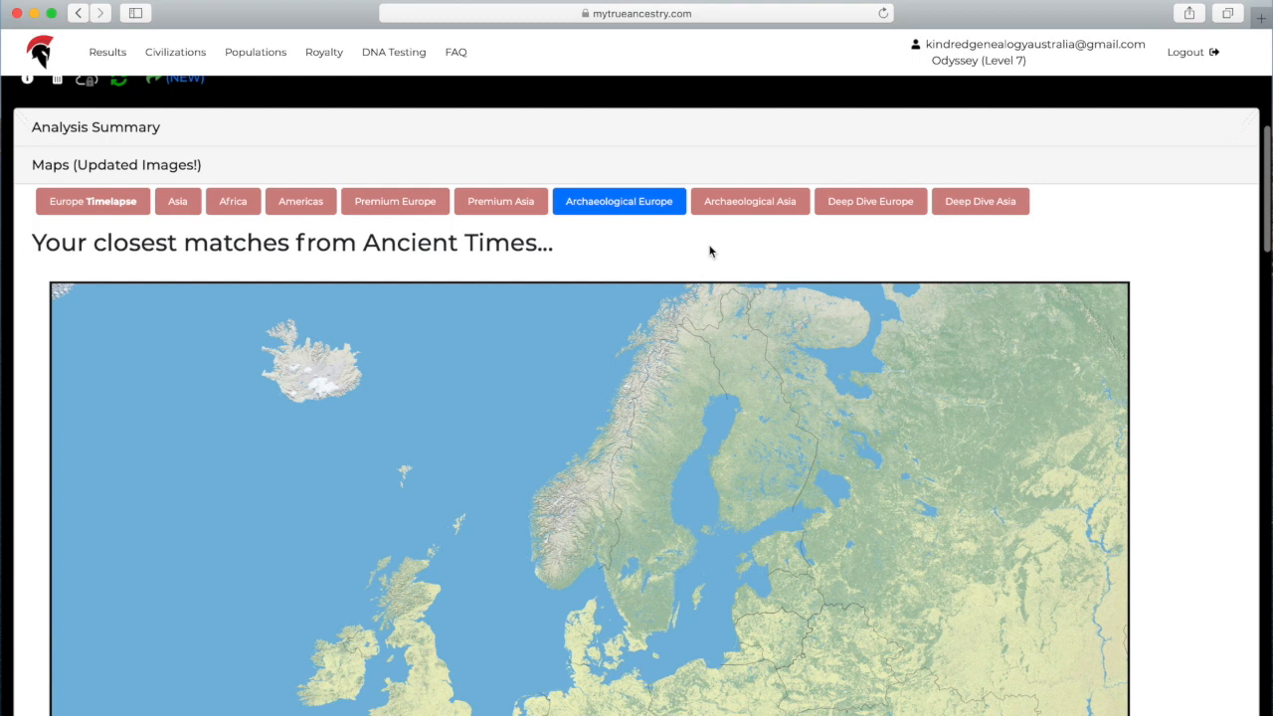
{"action": "left_click", "coordinate": [869, 201]}
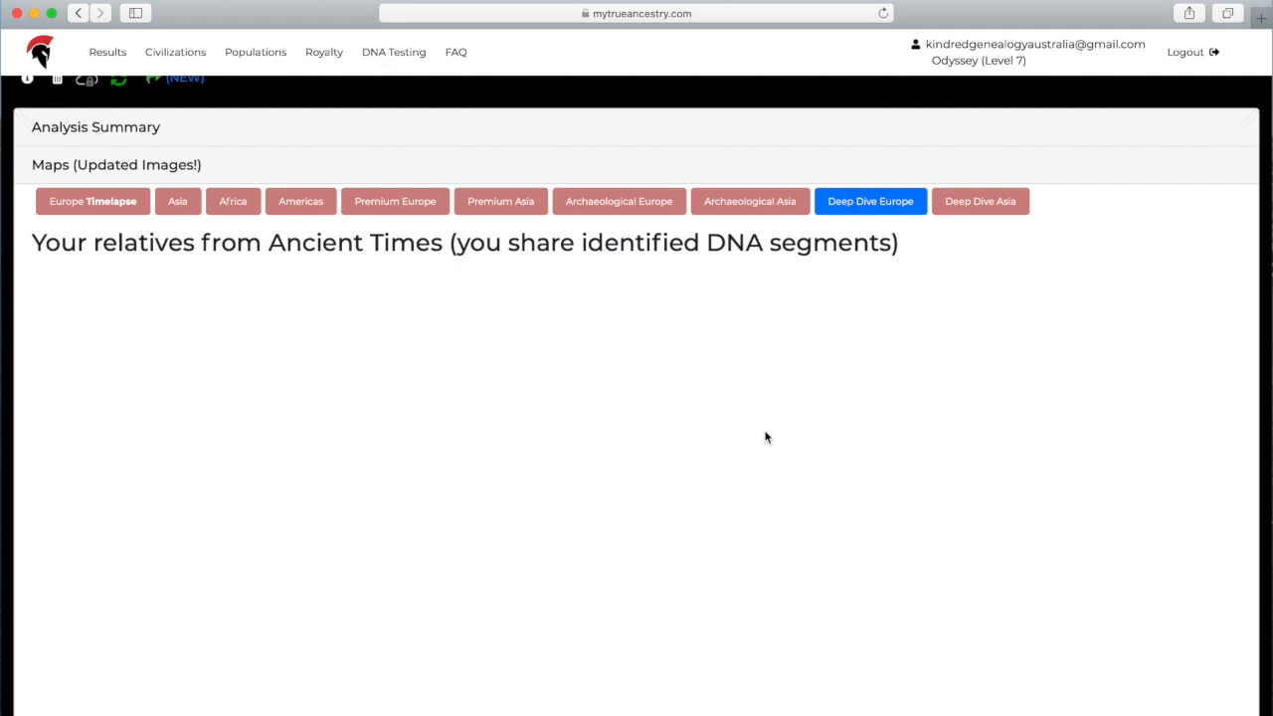
{"action": "left_click", "coordinate": [869, 201]}
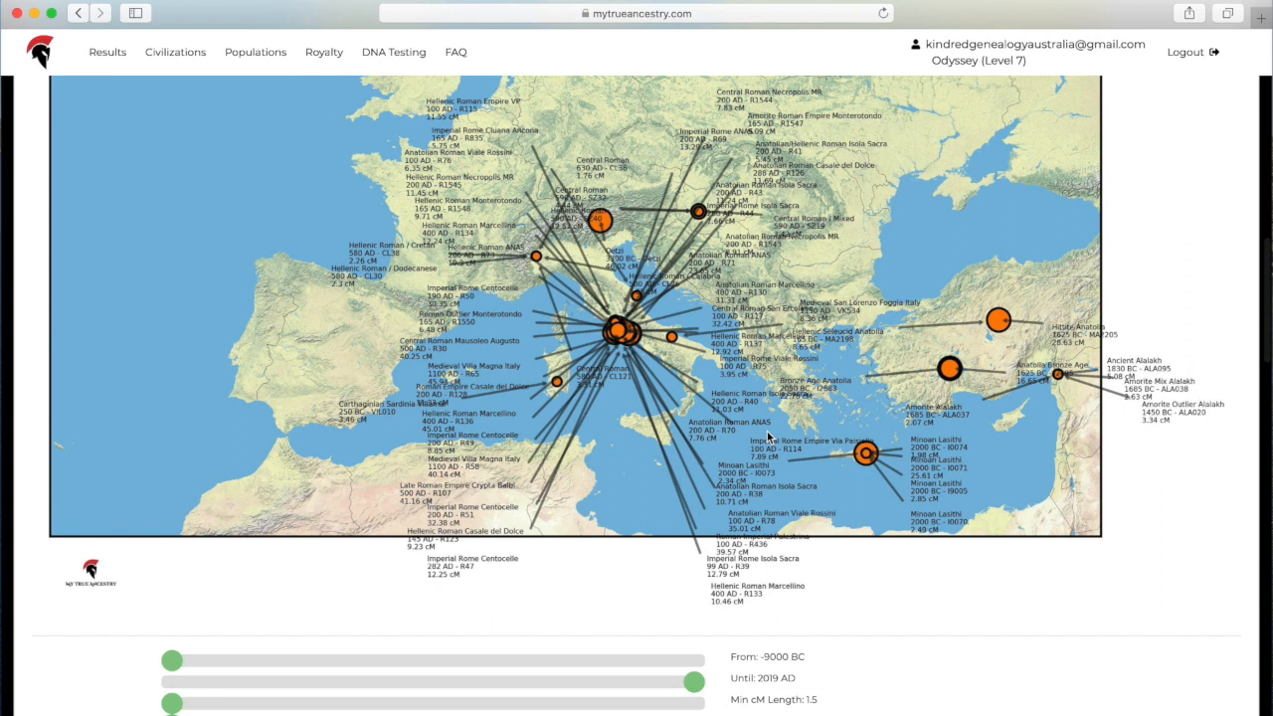
{"action": "mouse_move", "coordinate": [866, 428]}
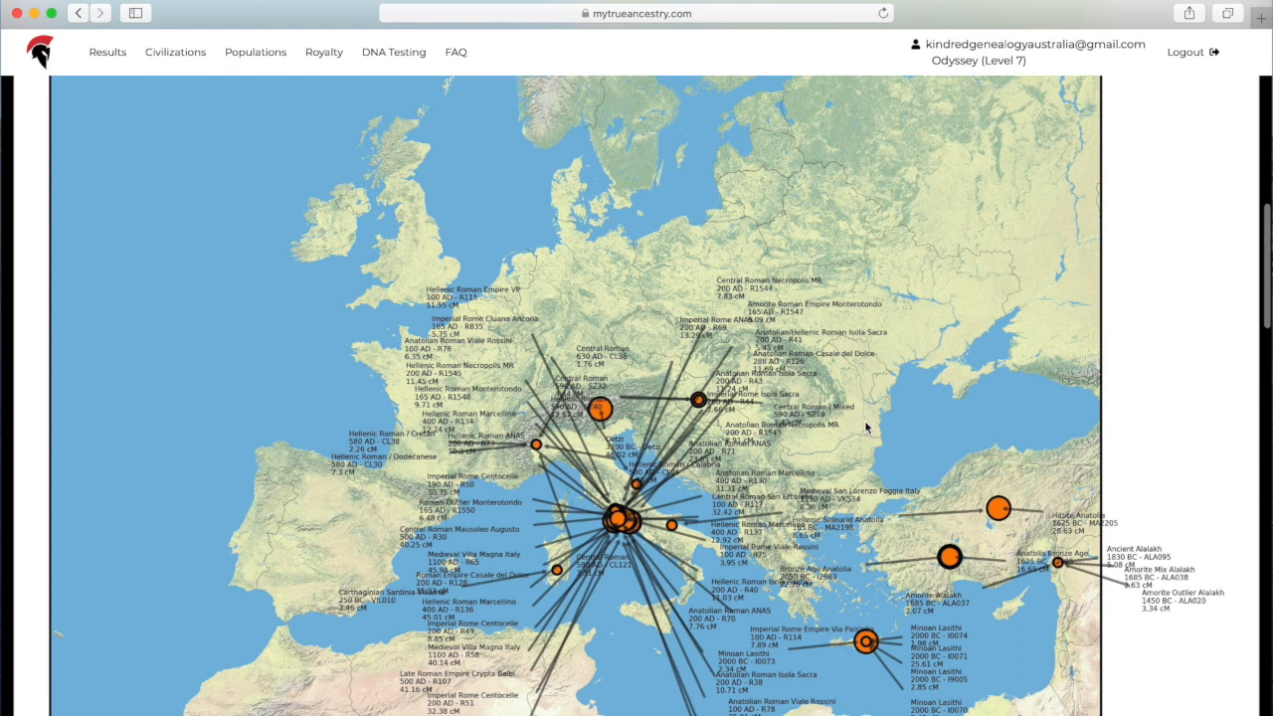
{"action": "scroll", "scroll_direction": "down", "scroll_amount": 3}
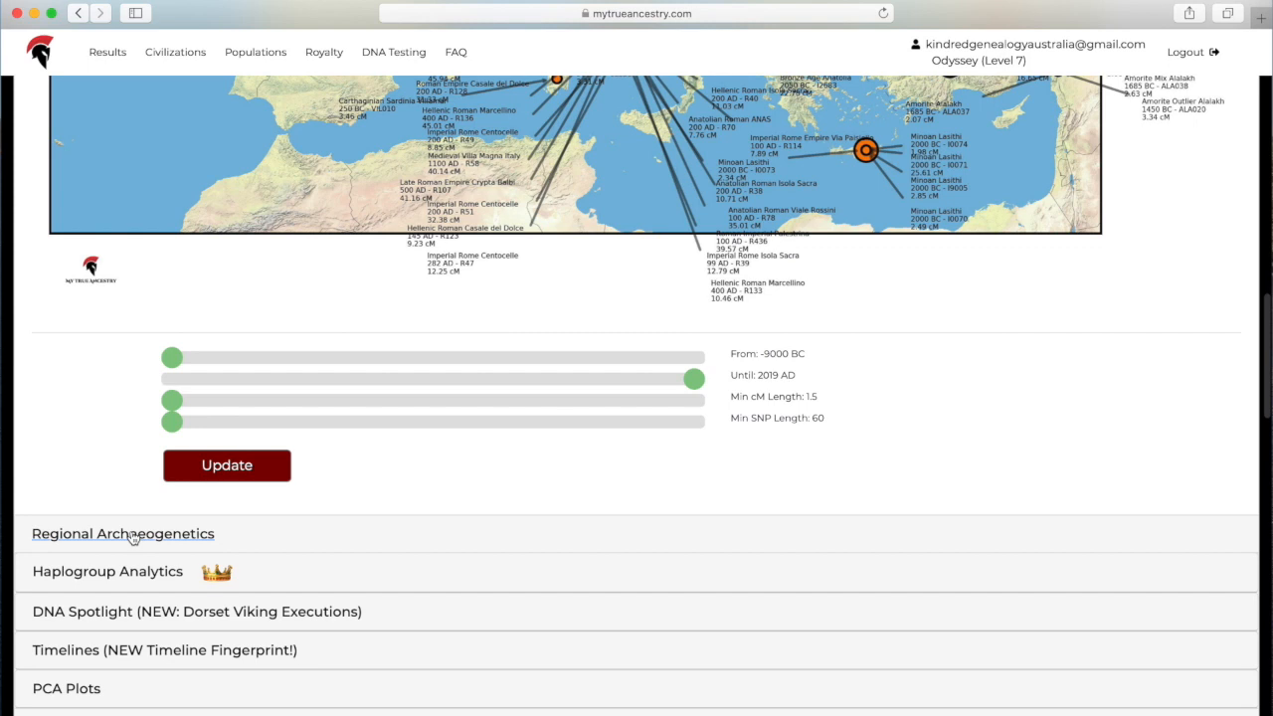
{"action": "left_click", "coordinate": [123, 533]}
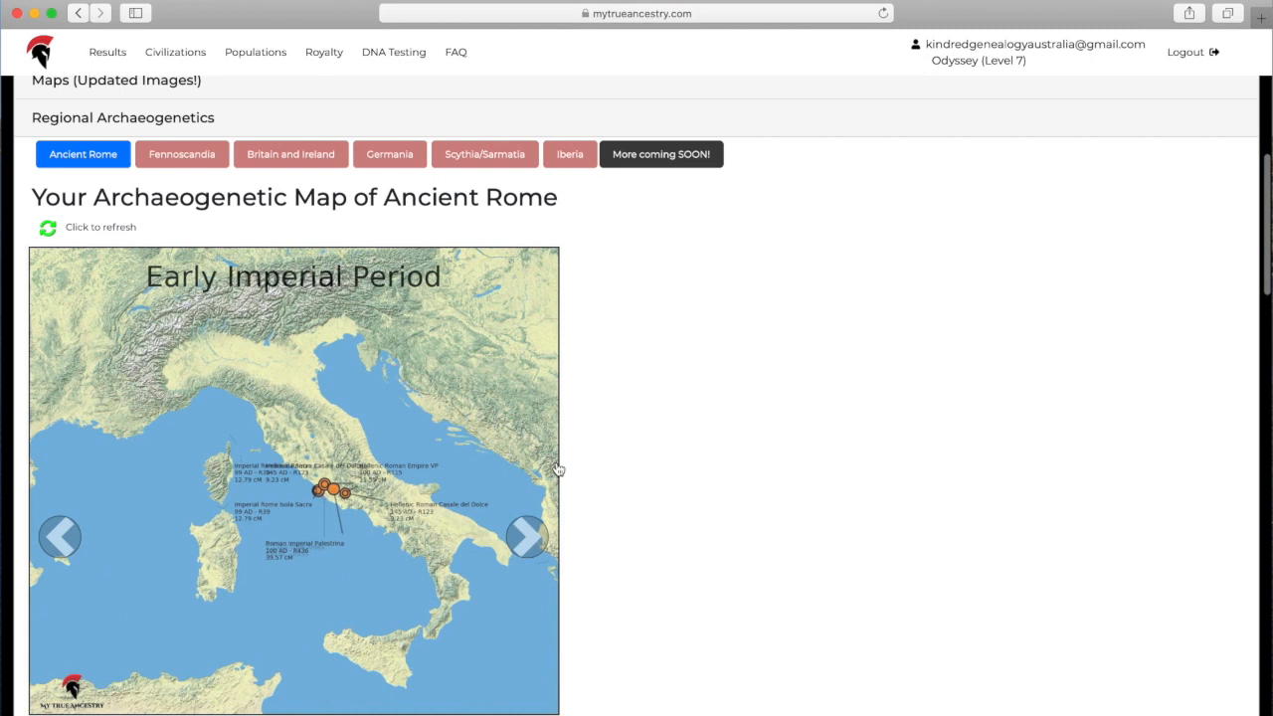
Step the Ancient Rome archaeogenetic map through its periods to Late Antiquity, then switch to the Germania map.
{"action": "scroll", "scroll_direction": "down", "scroll_amount": 3}
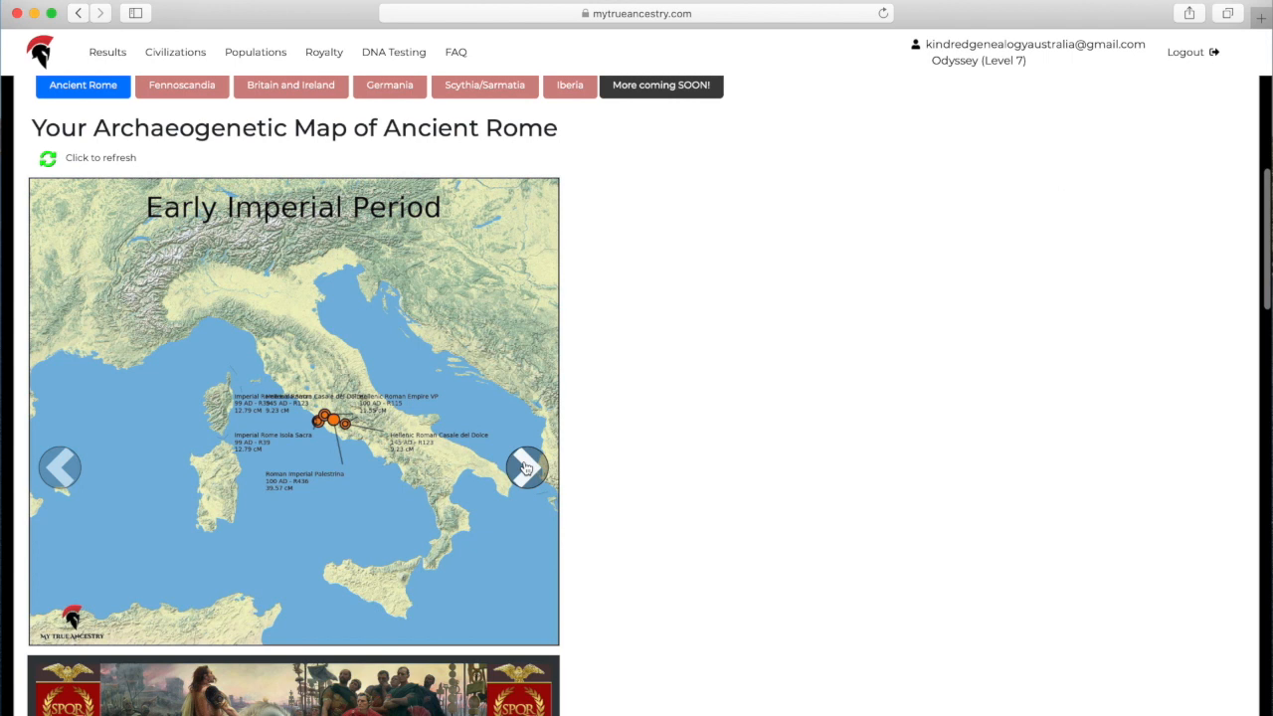
{"action": "left_click", "coordinate": [528, 467]}
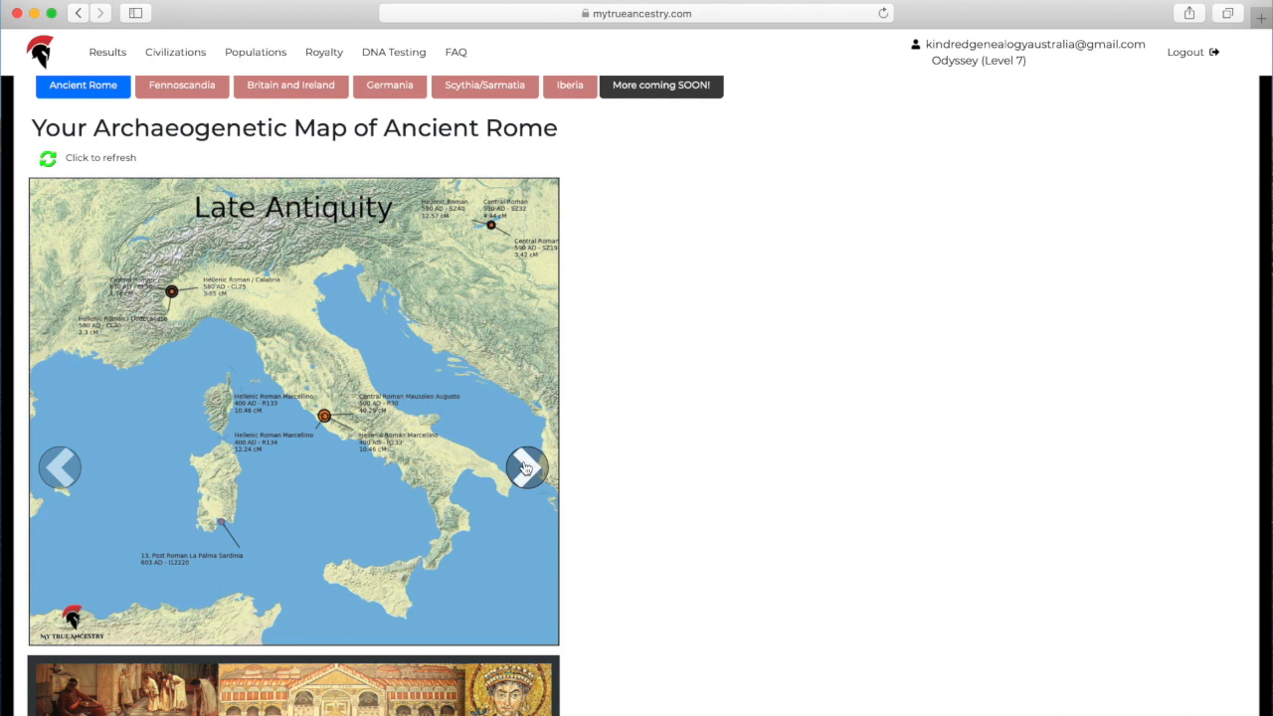
{"action": "left_click", "coordinate": [525, 468]}
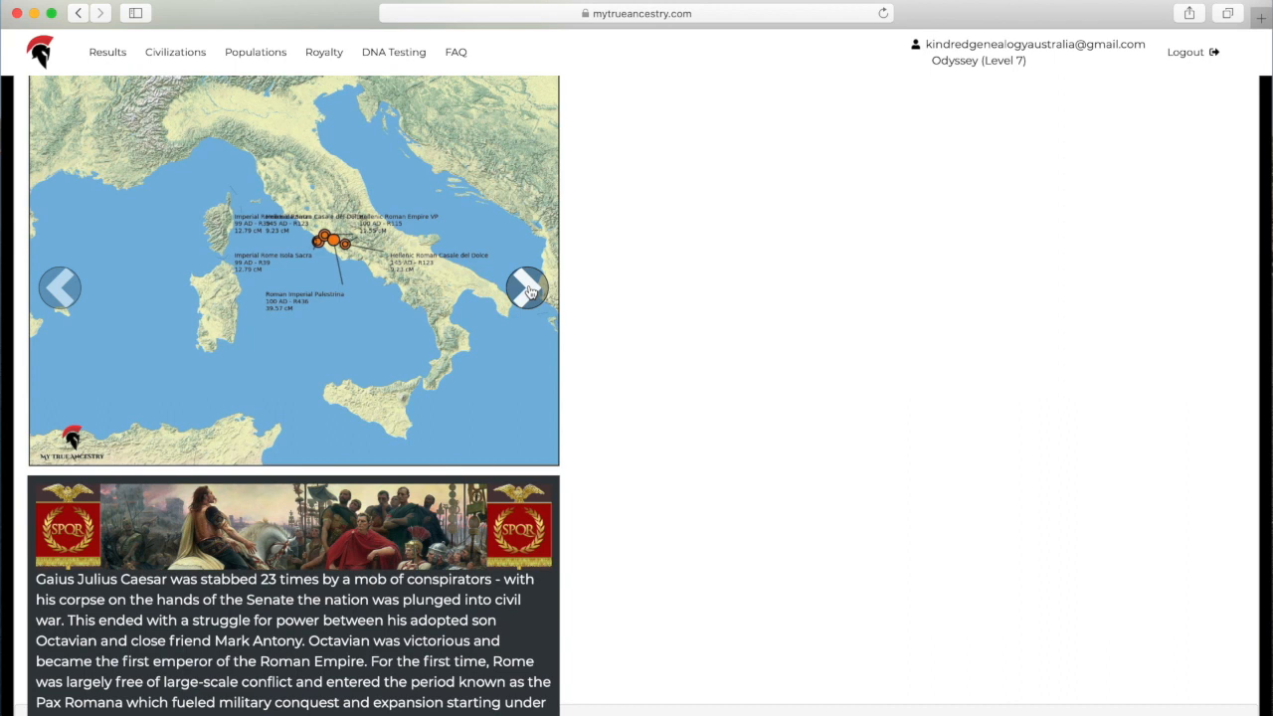
{"action": "left_click", "coordinate": [526, 287]}
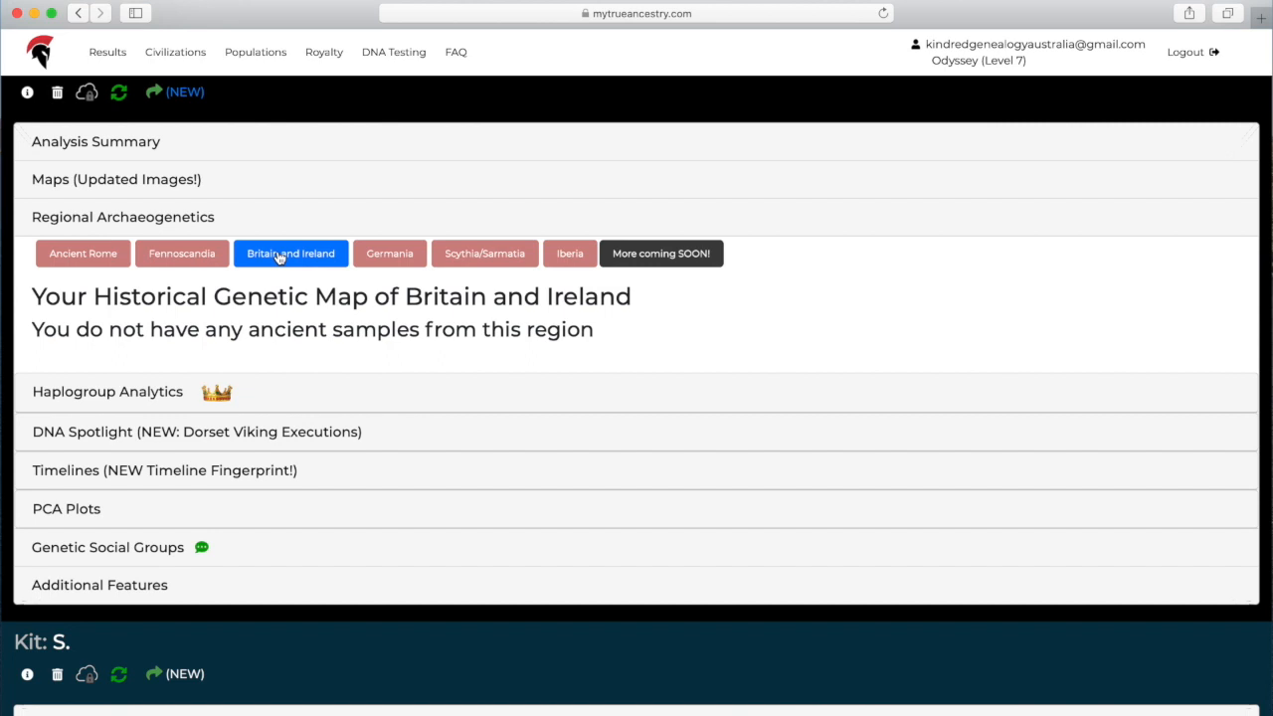
{"action": "left_click", "coordinate": [390, 252]}
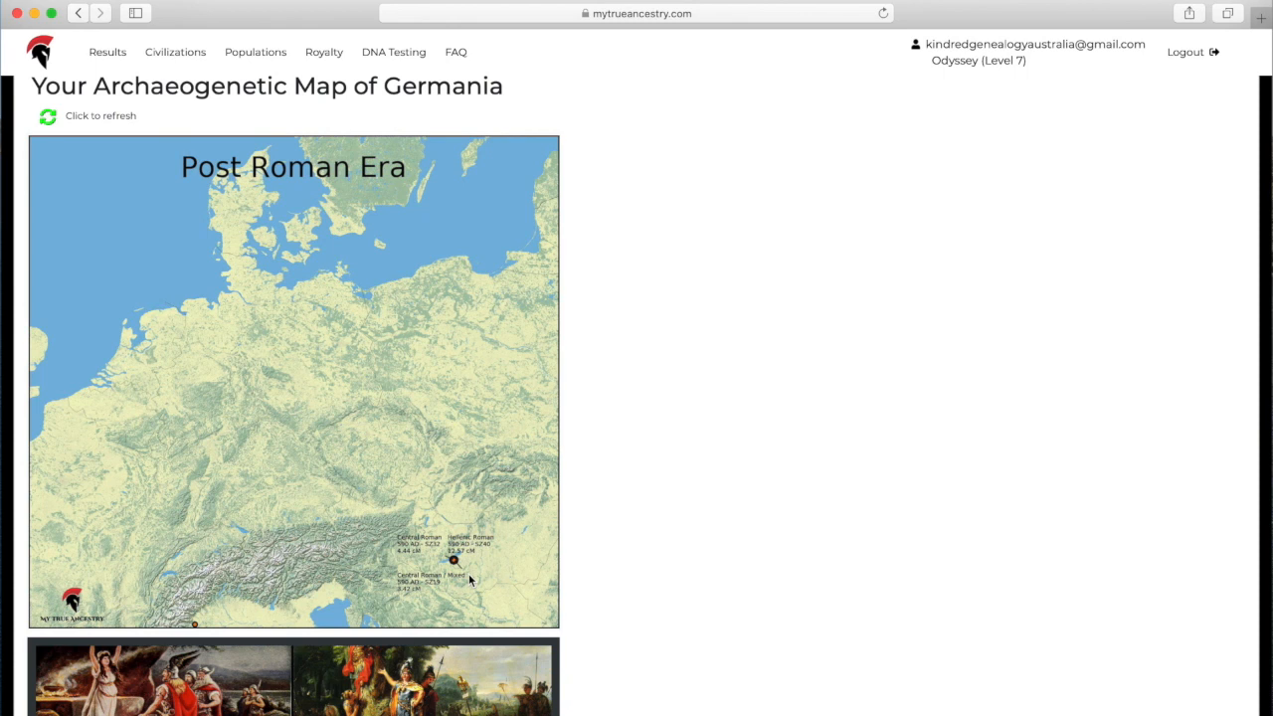
Read the Germania map, view the Iberia Roman Rule map, then go to the Haplogroup Analytics match networks.
{"action": "scroll", "scroll_direction": "down", "scroll_amount": 3}
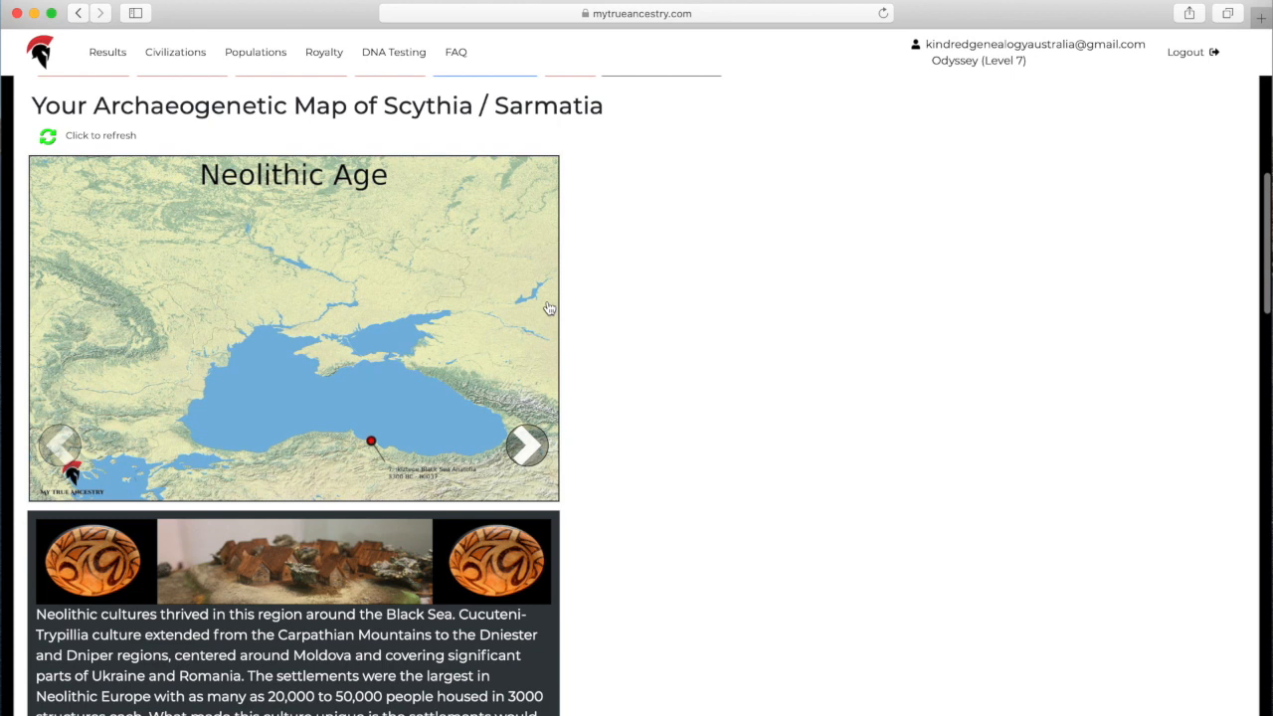
{"action": "left_click", "coordinate": [569, 267]}
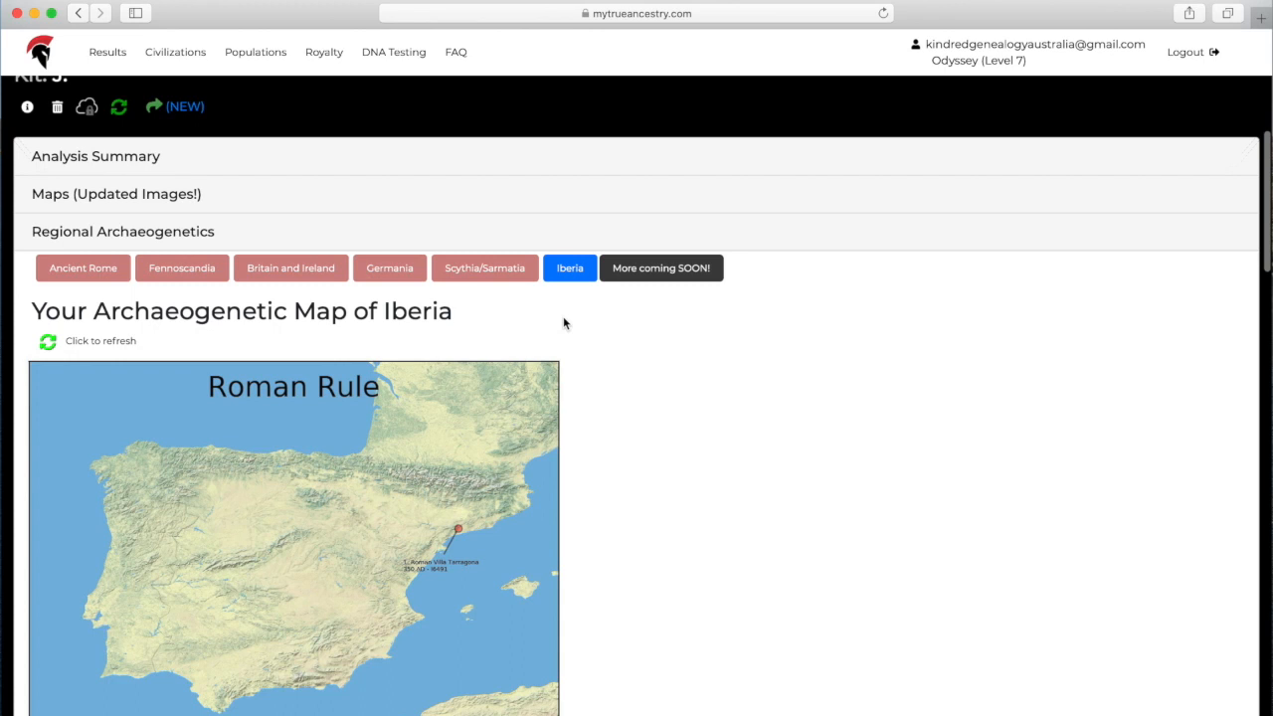
{"action": "scroll", "scroll_direction": "down", "scroll_amount": 3}
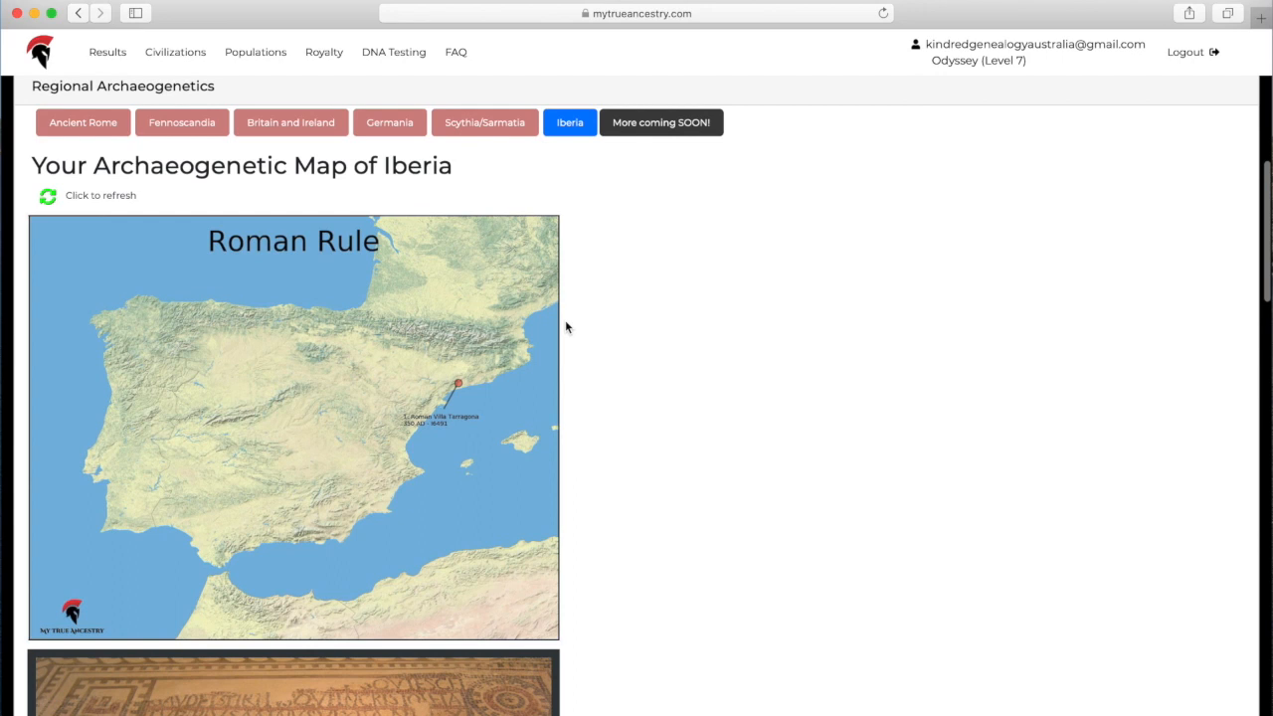
{"action": "scroll", "scroll_direction": "down", "scroll_amount": 3}
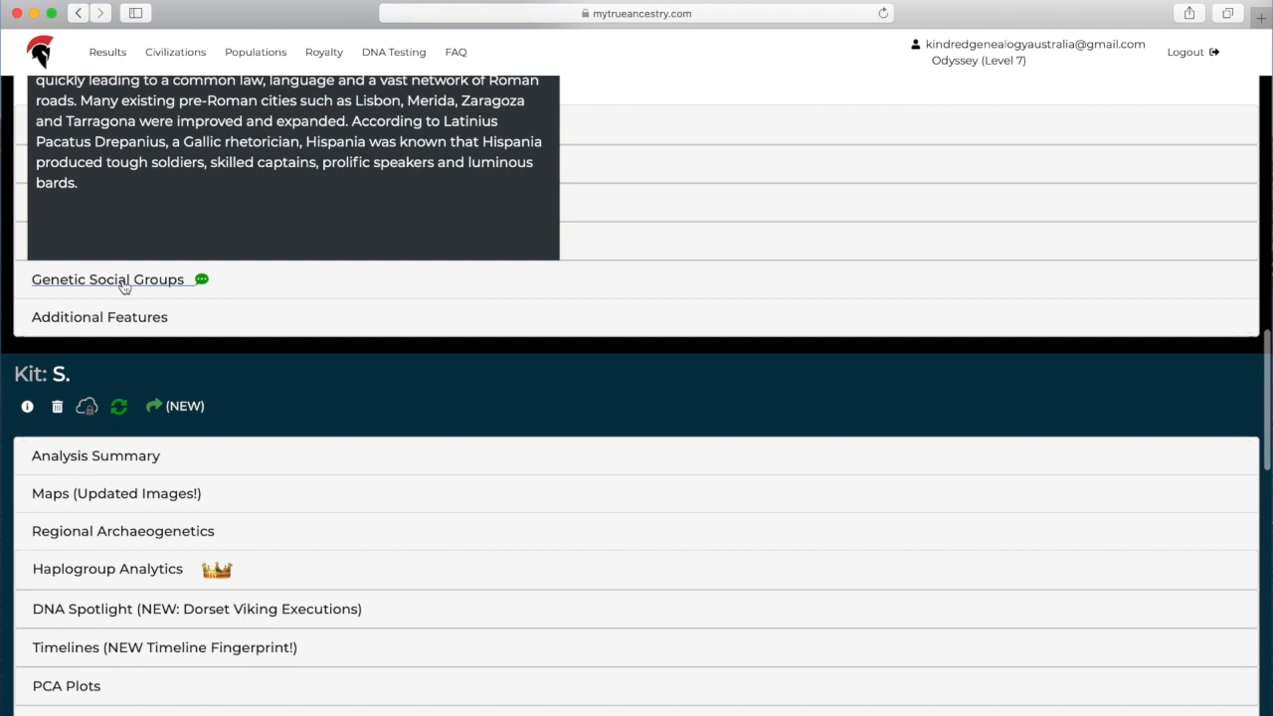
{"action": "left_click", "coordinate": [108, 279]}
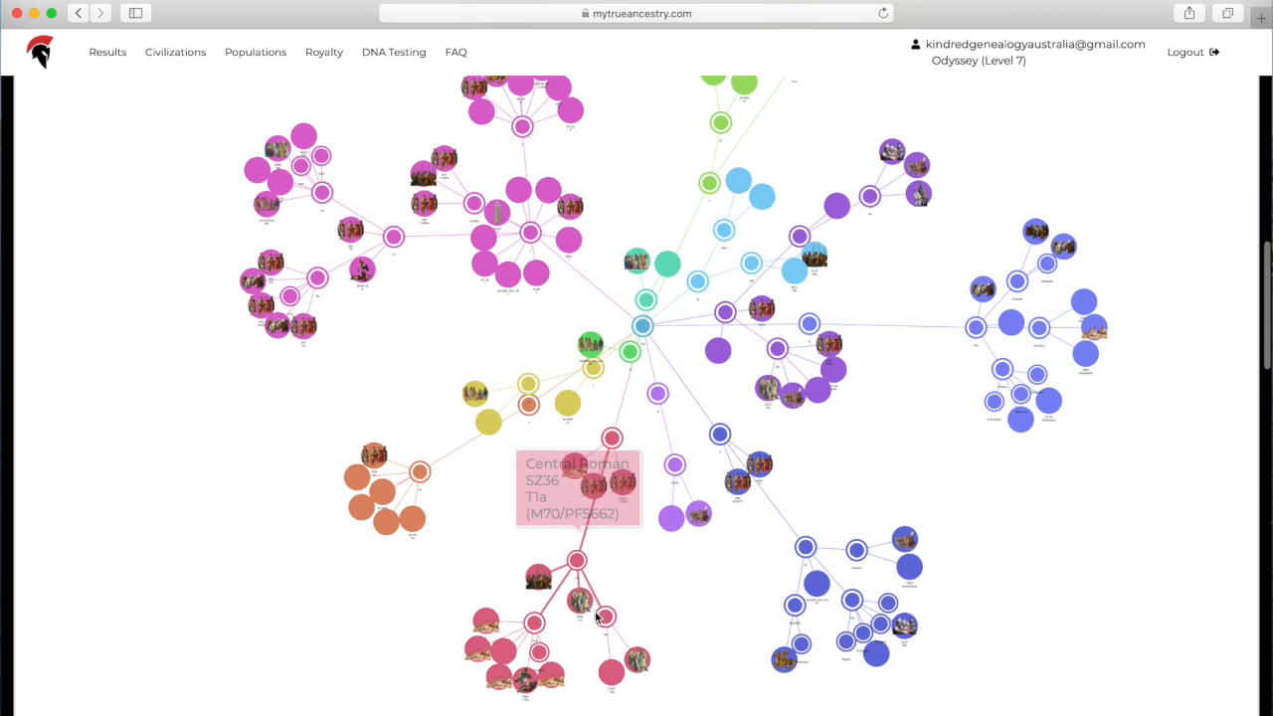
{"action": "mouse_move", "coordinate": [1039, 329]}
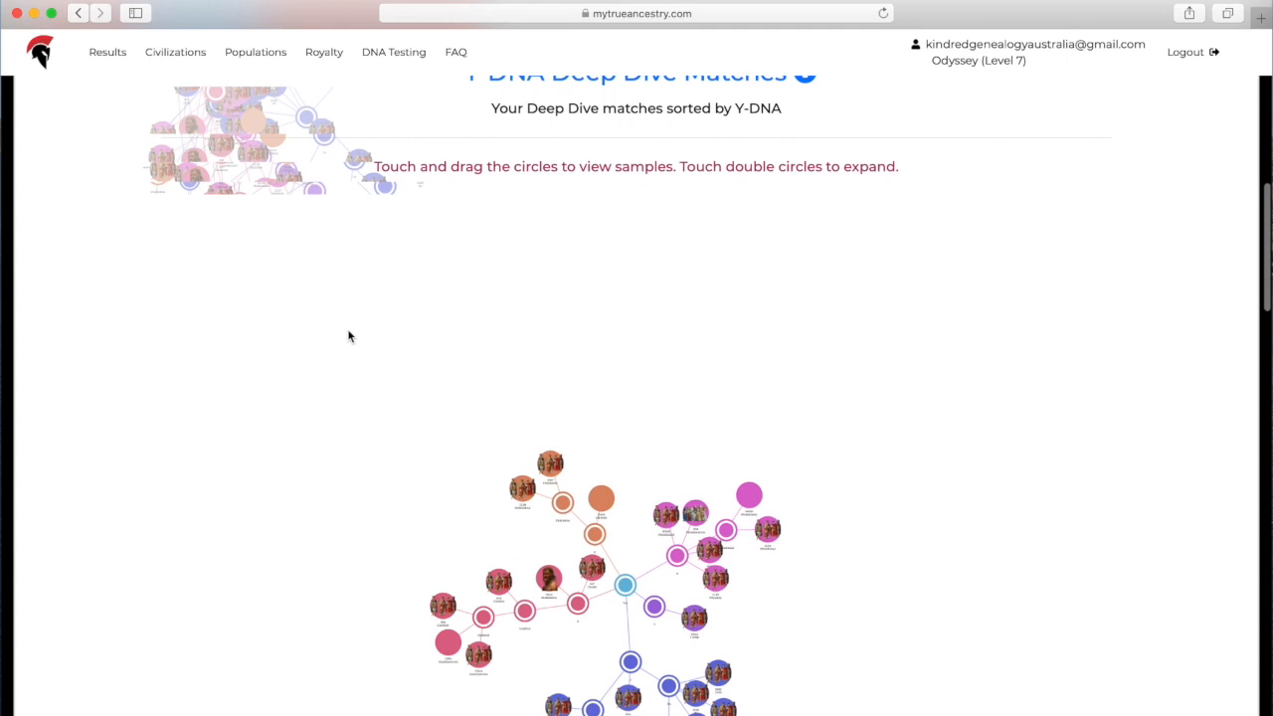
Browse the Y-DNA Deep Dive network and switch to the mtDNA Sample Matches network.
{"action": "scroll", "scroll_direction": "up", "scroll_amount": 3}
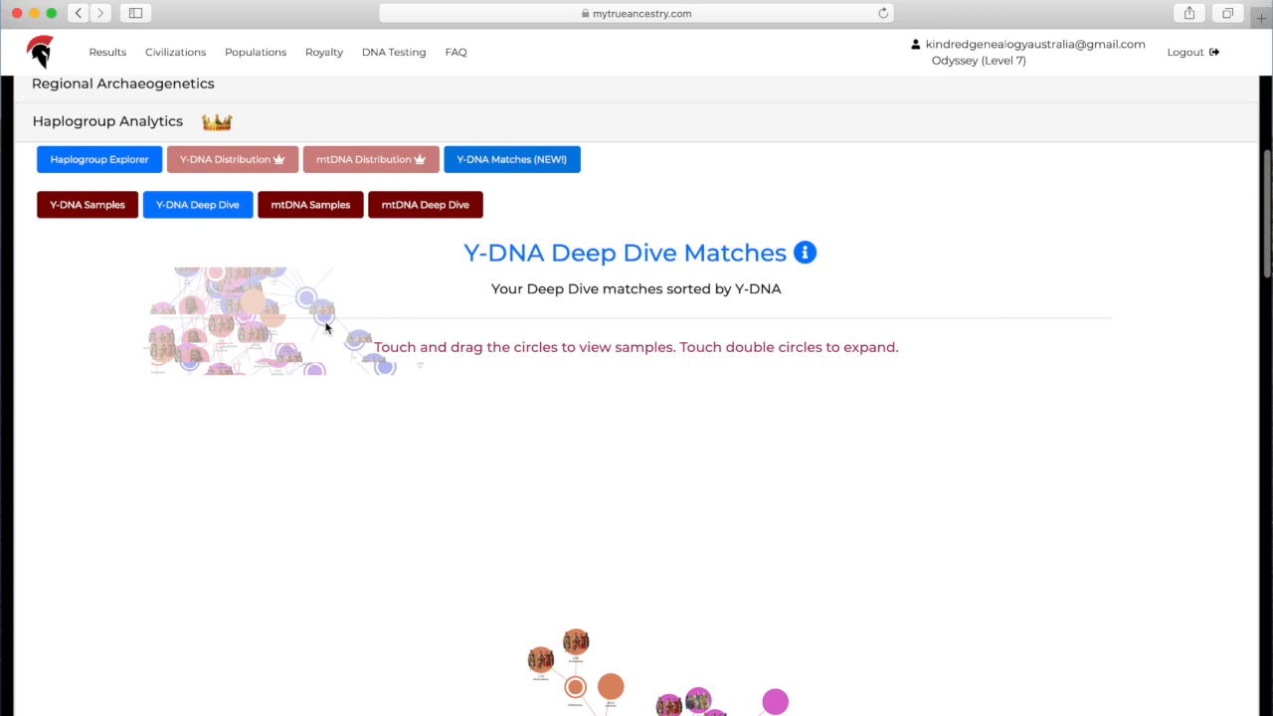
{"action": "left_click", "coordinate": [311, 209]}
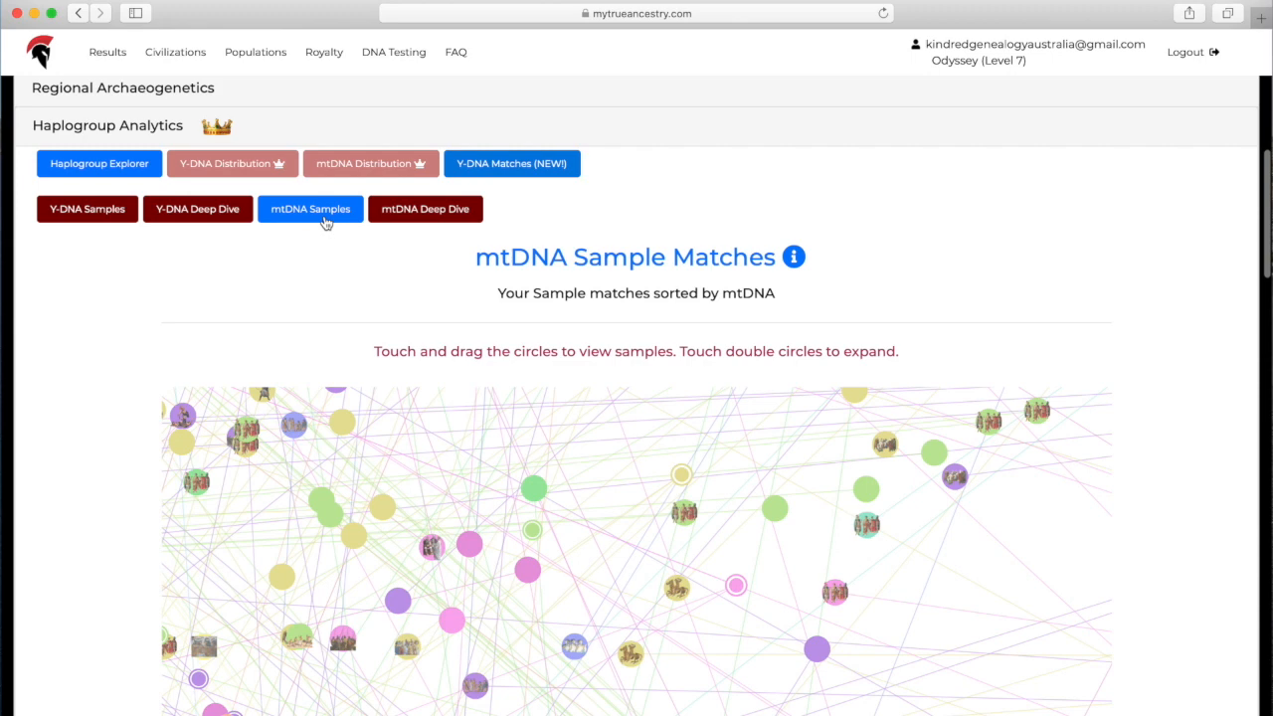
Scroll through the mtDNA Sample Matches graph and switch to the mtDNA Deep Dive Matches network.
{"action": "scroll", "scroll_direction": "down", "scroll_amount": 3}
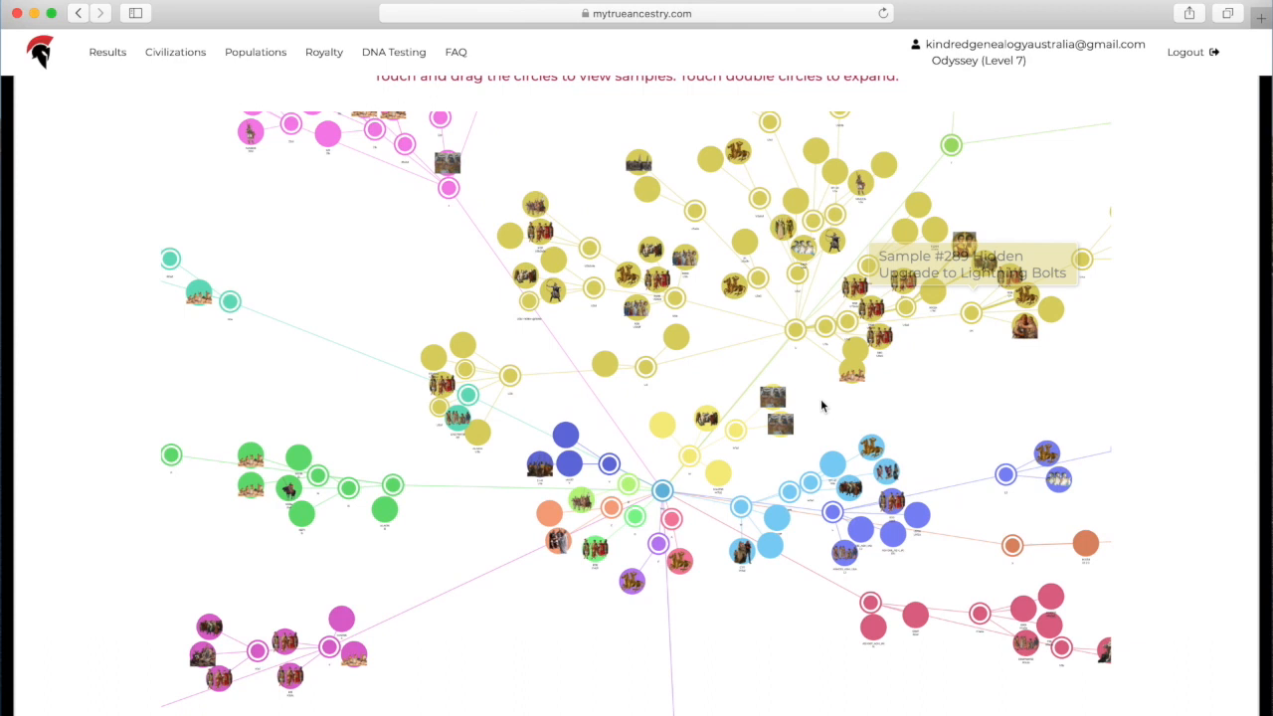
{"action": "scroll", "scroll_direction": "down", "scroll_amount": 3}
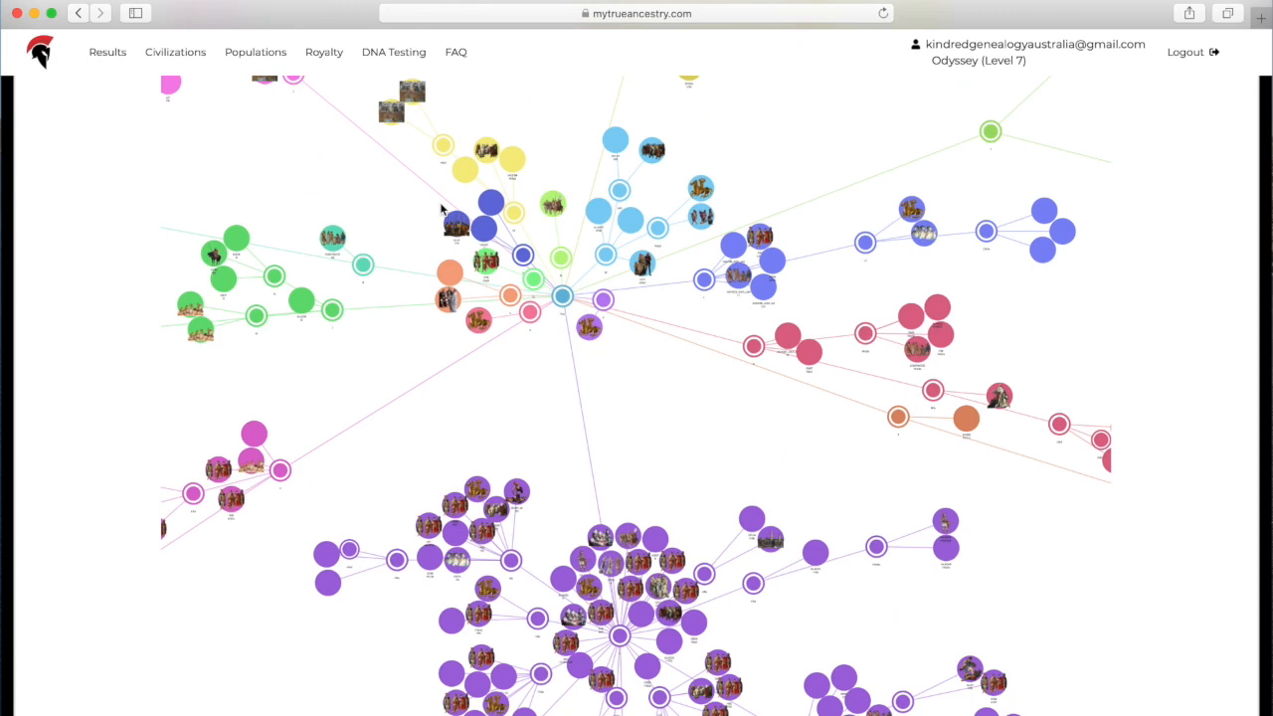
{"action": "left_click", "coordinate": [425, 127]}
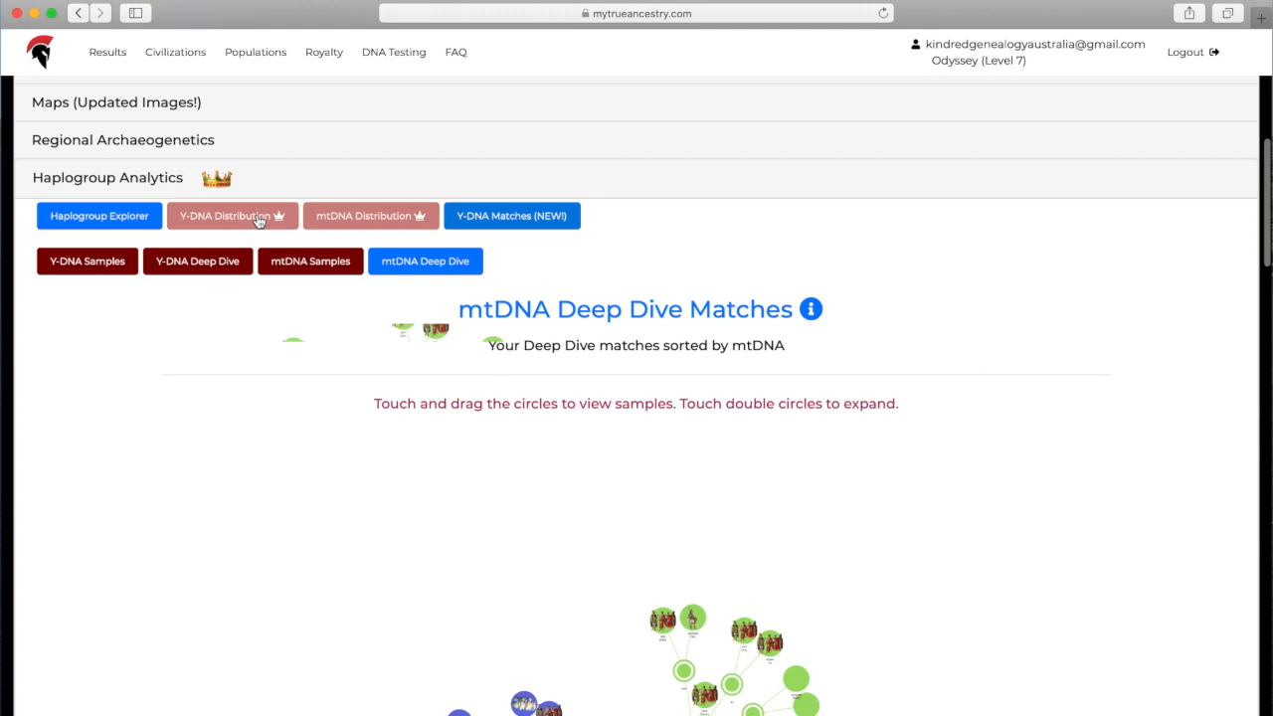
Browse the Y-DNA Summary for haplogroup J and the mtDNA Summary for K with its distribution chart.
{"action": "left_click", "coordinate": [231, 215]}
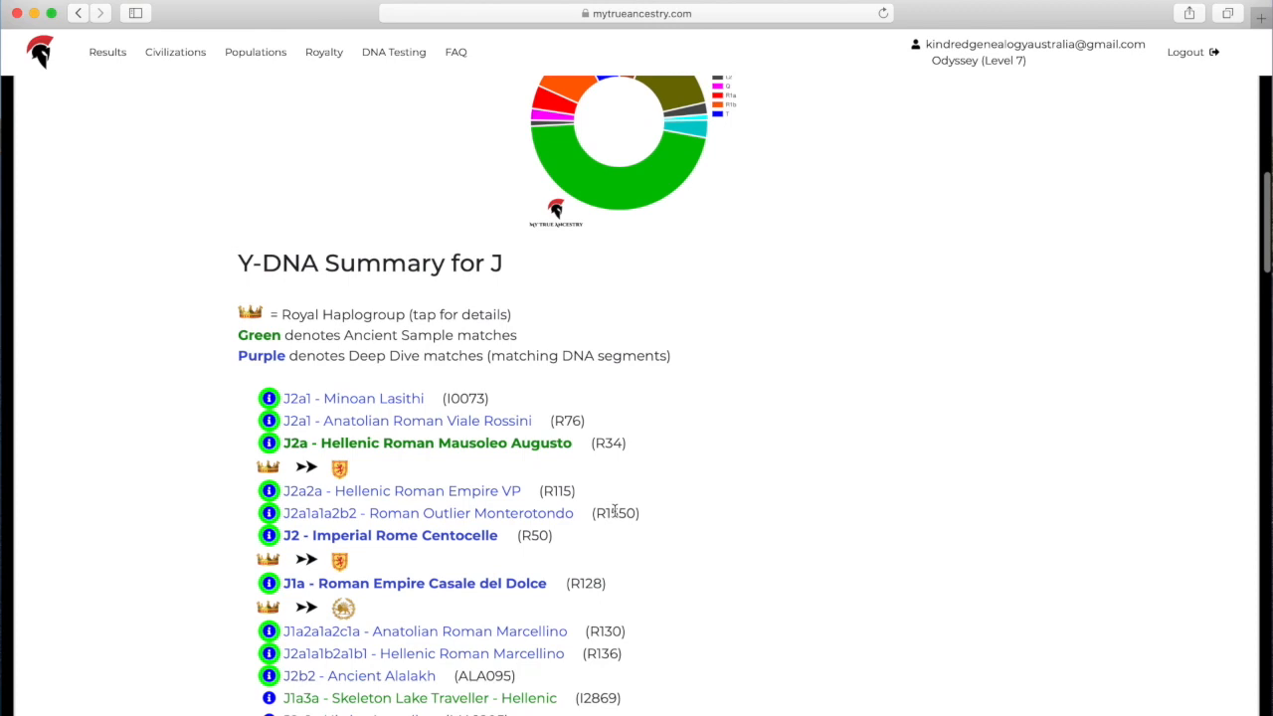
{"action": "scroll", "scroll_direction": "down", "scroll_amount": 3}
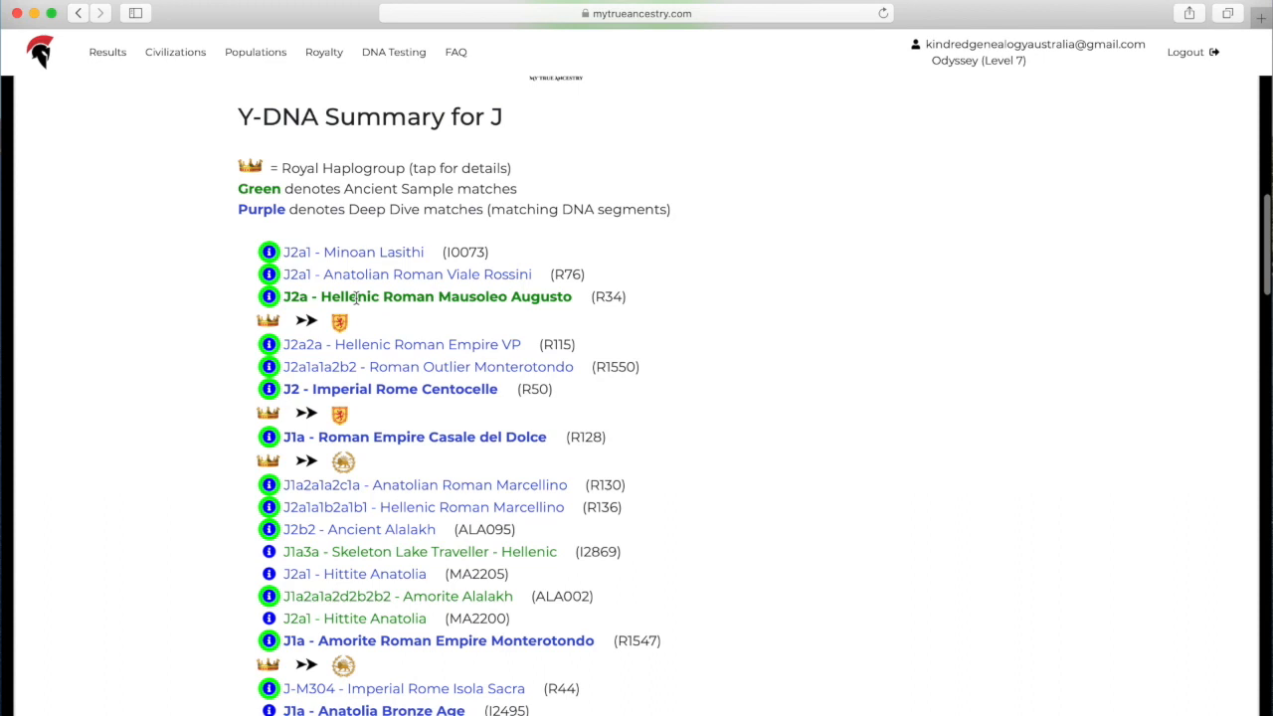
{"action": "scroll", "scroll_direction": "down", "scroll_amount": 3}
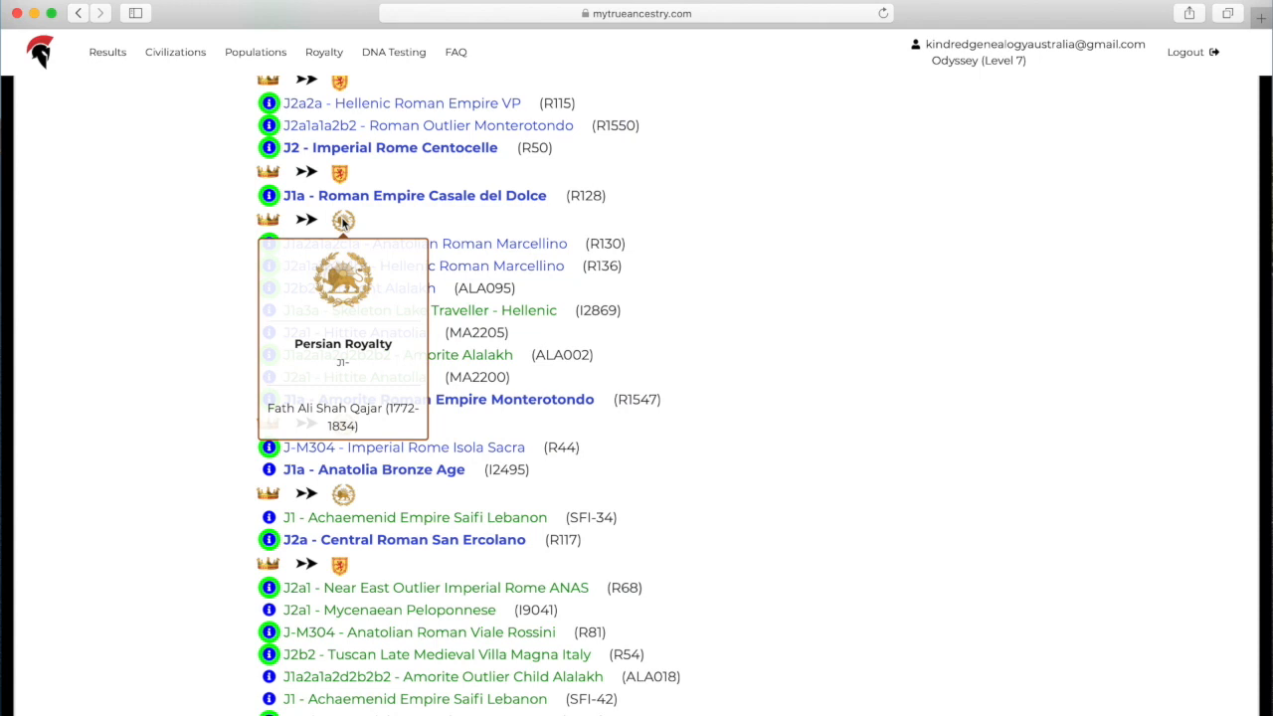
{"action": "scroll", "scroll_direction": "down", "scroll_amount": 3}
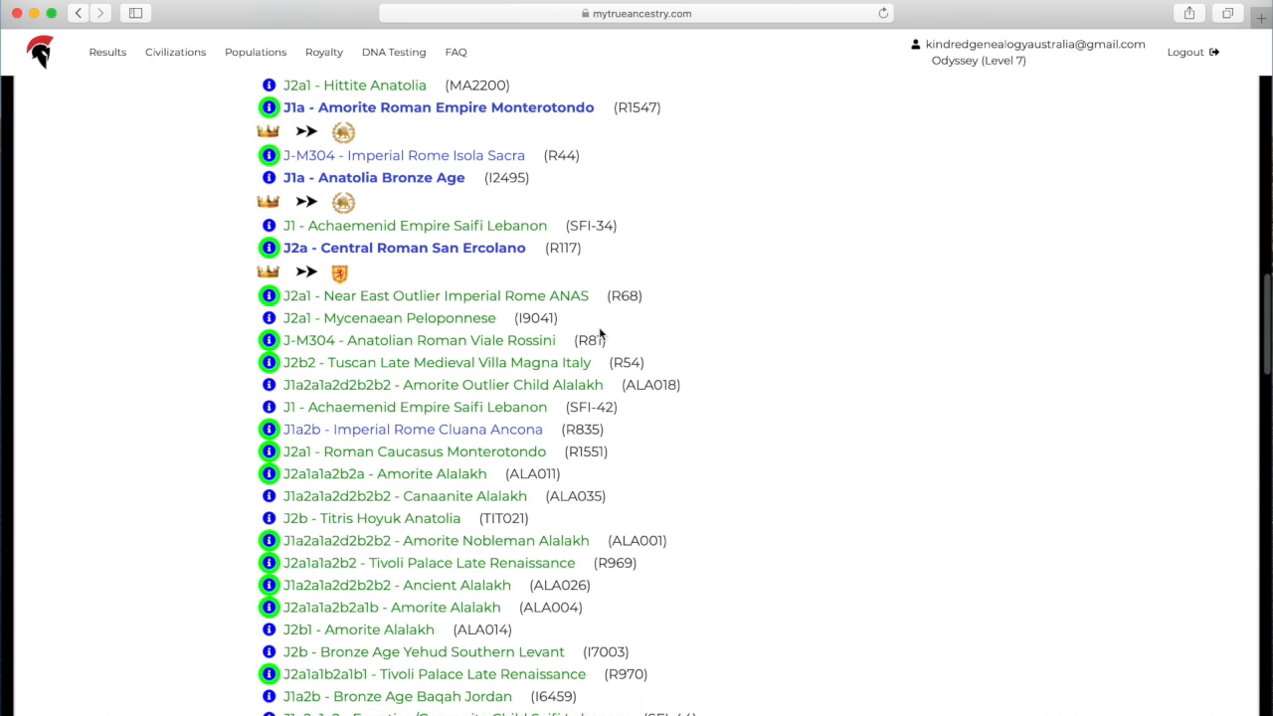
{"action": "scroll", "scroll_direction": "down", "scroll_amount": 3}
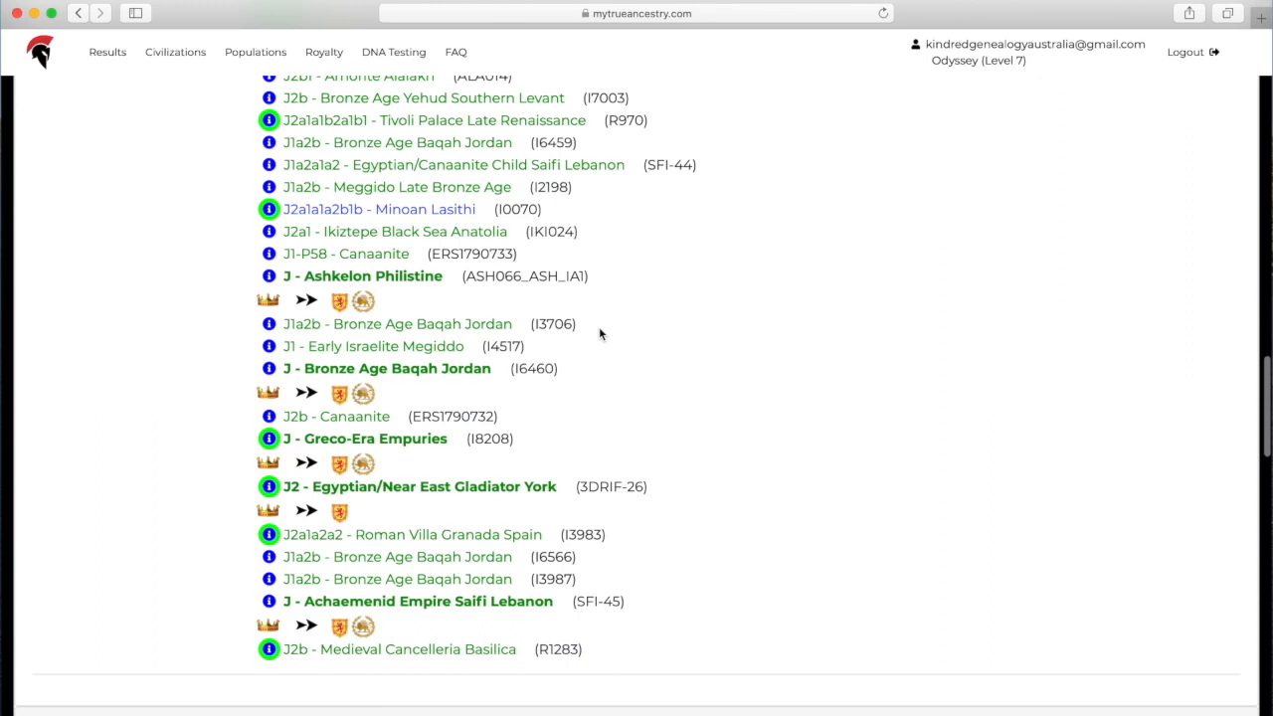
{"action": "scroll", "scroll_direction": "up", "scroll_amount": 3}
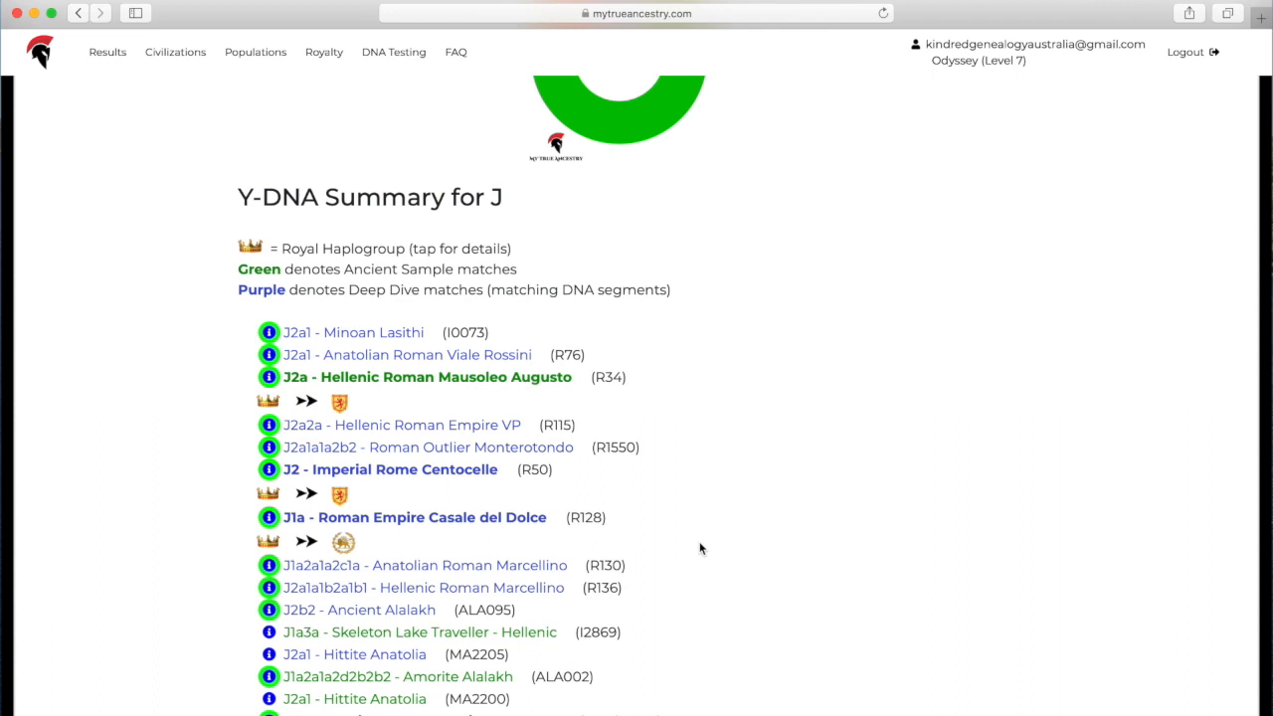
{"action": "scroll", "scroll_direction": "up", "scroll_amount": 3}
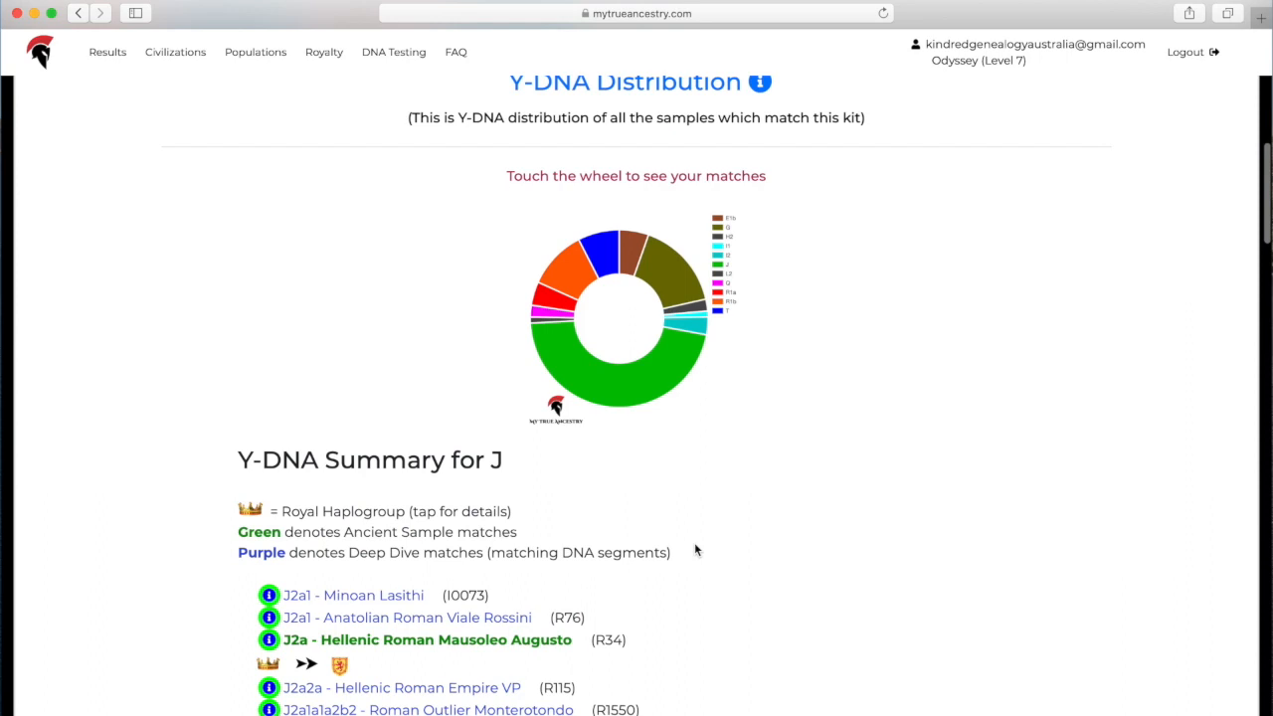
{"action": "scroll", "scroll_direction": "down", "scroll_amount": 3}
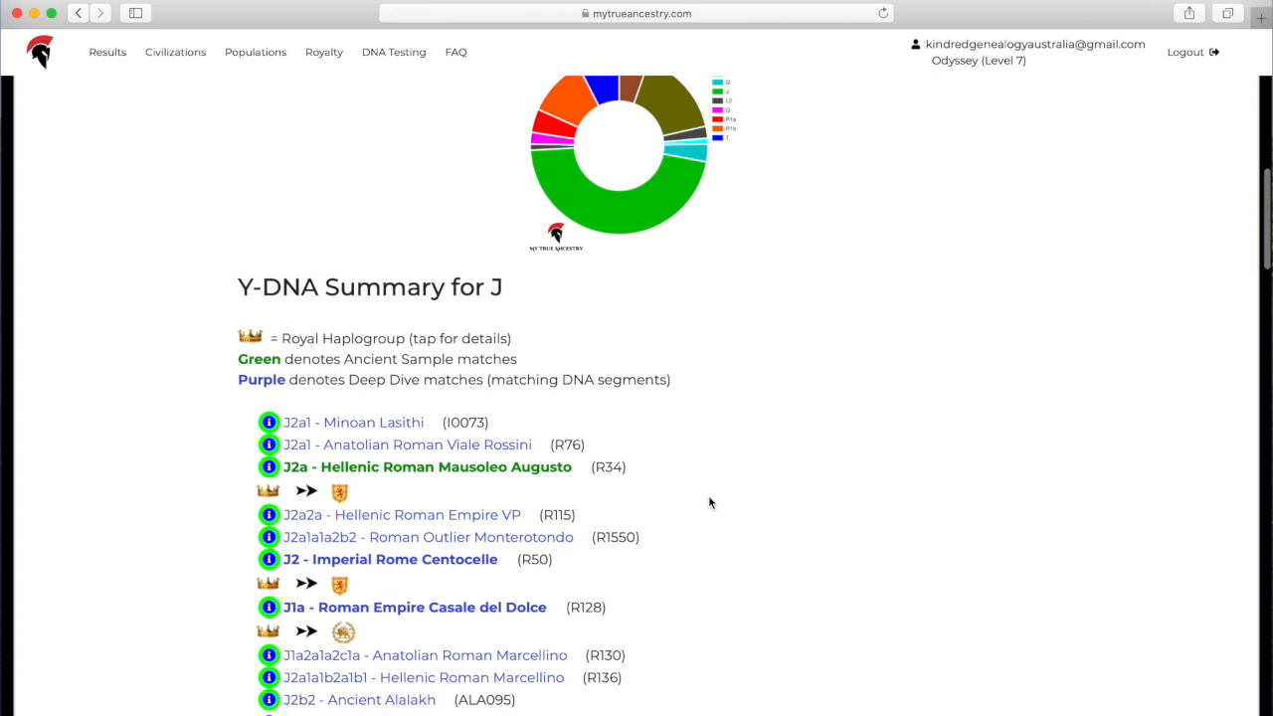
{"action": "scroll", "scroll_direction": "up", "scroll_amount": 3}
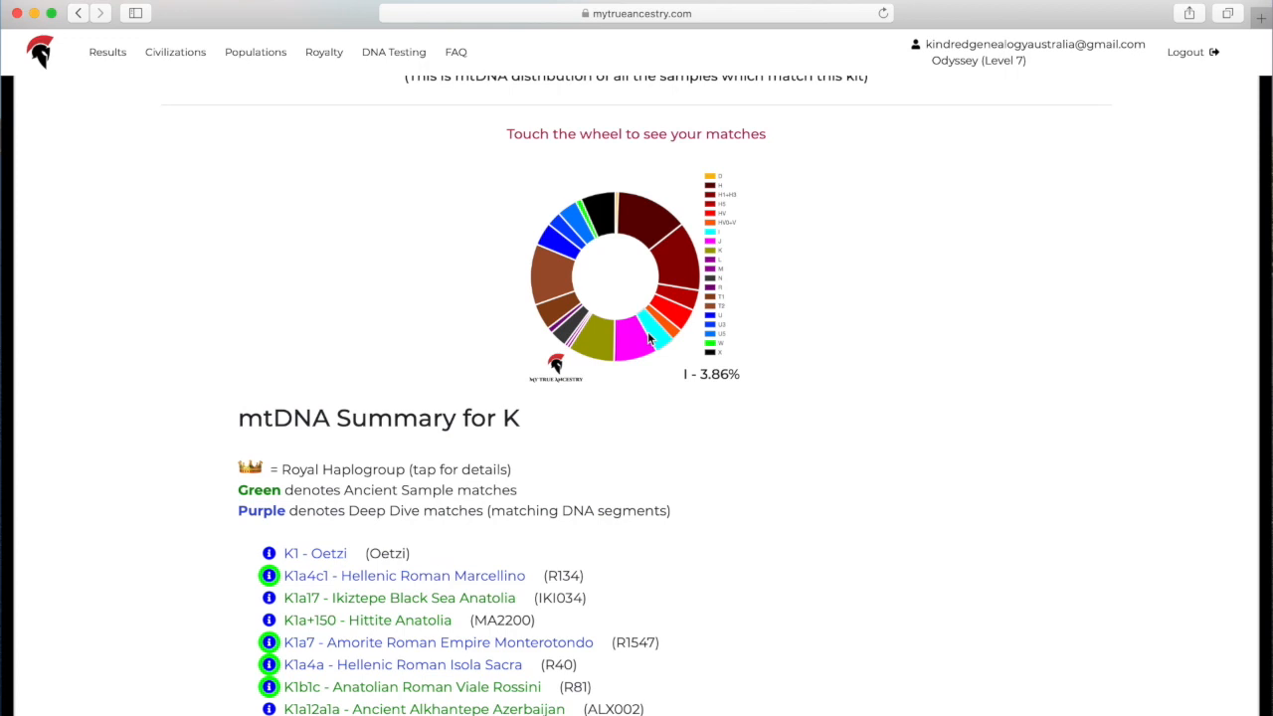
View the mtDNA matches for haplogroup HV, then switch to the Y-DNA Matches panel asking for a haplogroup.
{"action": "left_click", "coordinate": [680, 302]}
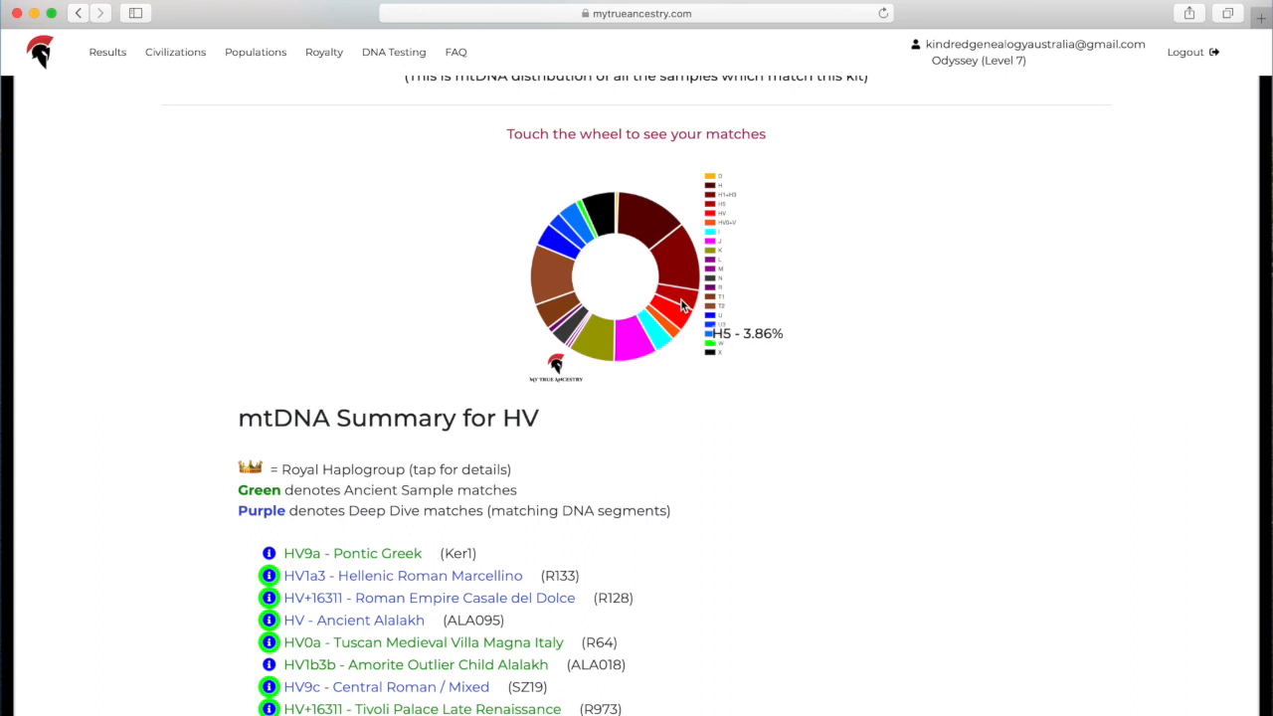
{"action": "scroll", "scroll_direction": "up", "scroll_amount": 3}
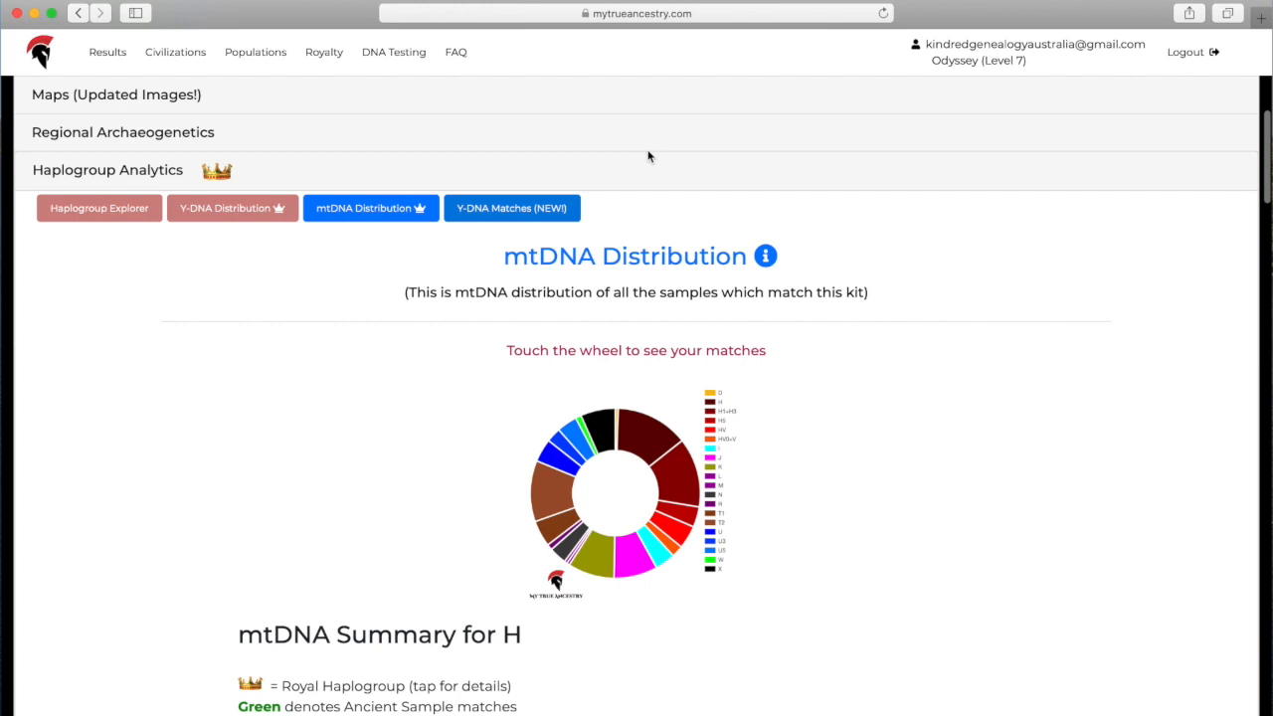
{"action": "left_click", "coordinate": [511, 209]}
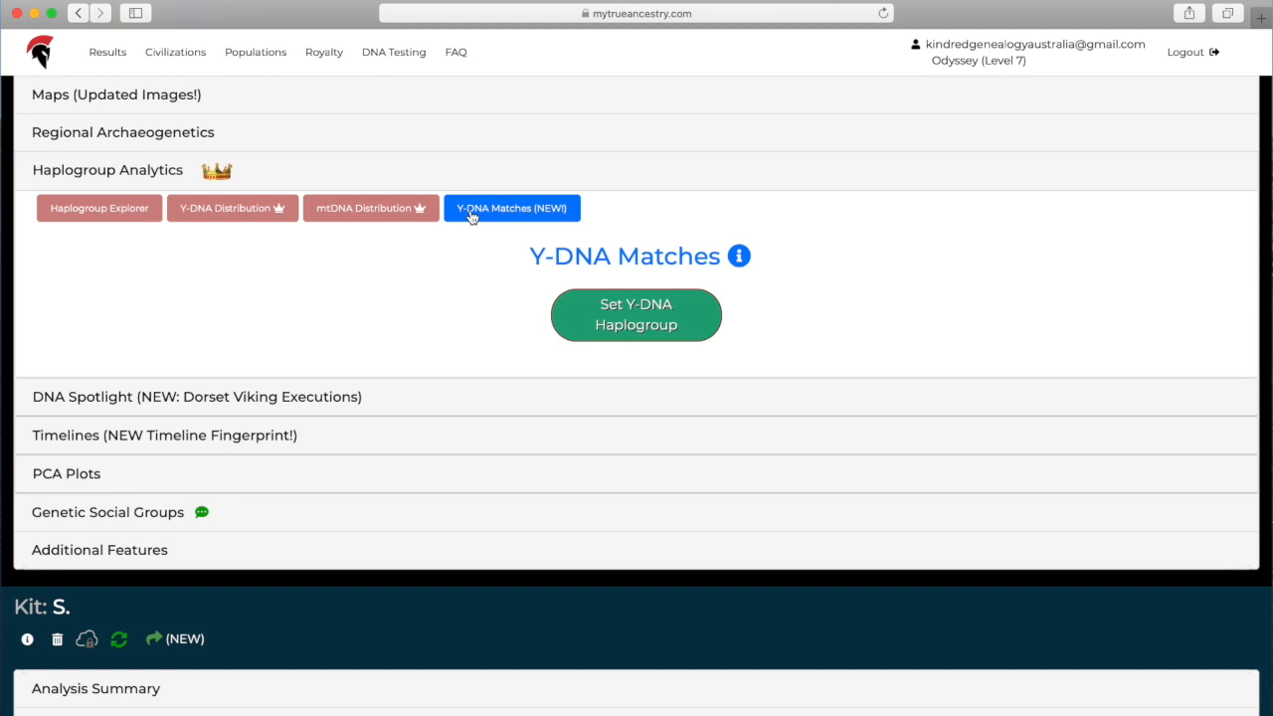
{"action": "mouse_move", "coordinate": [279, 398]}
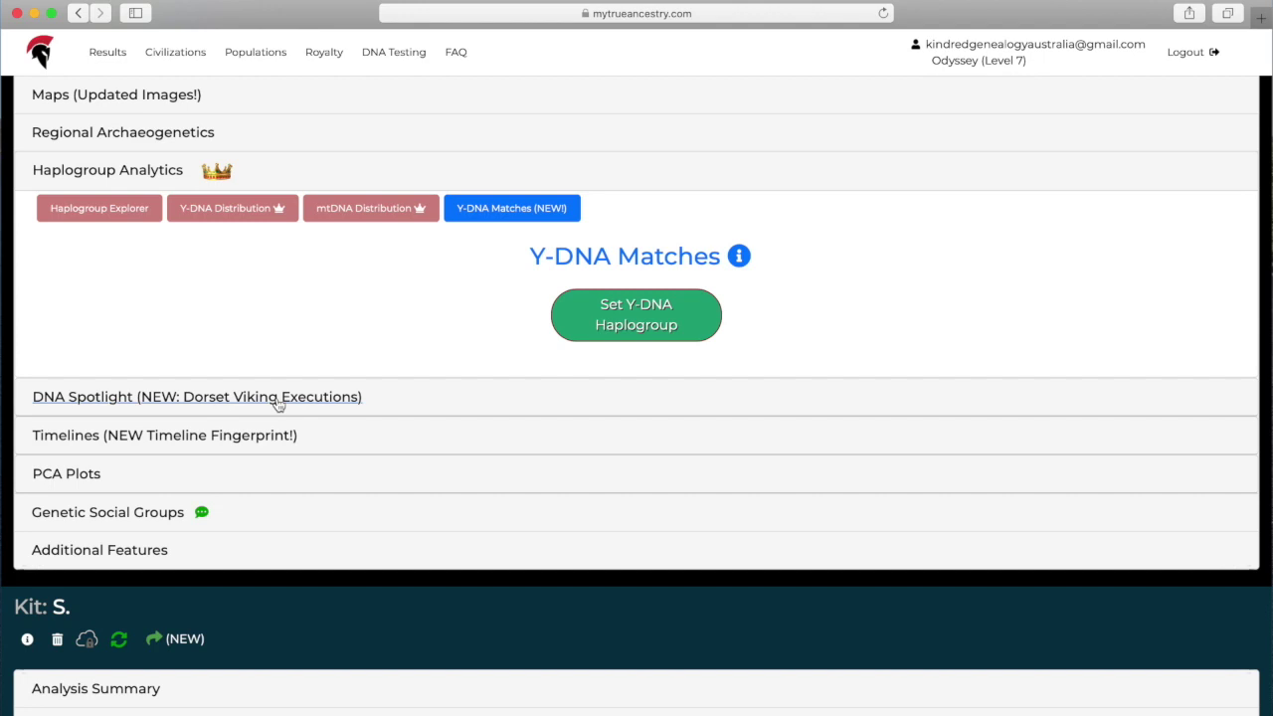
Show the DNA Spotlight's Minoan Civilization story and scroll through its Lasithi sample matches.
{"action": "left_click", "coordinate": [197, 396]}
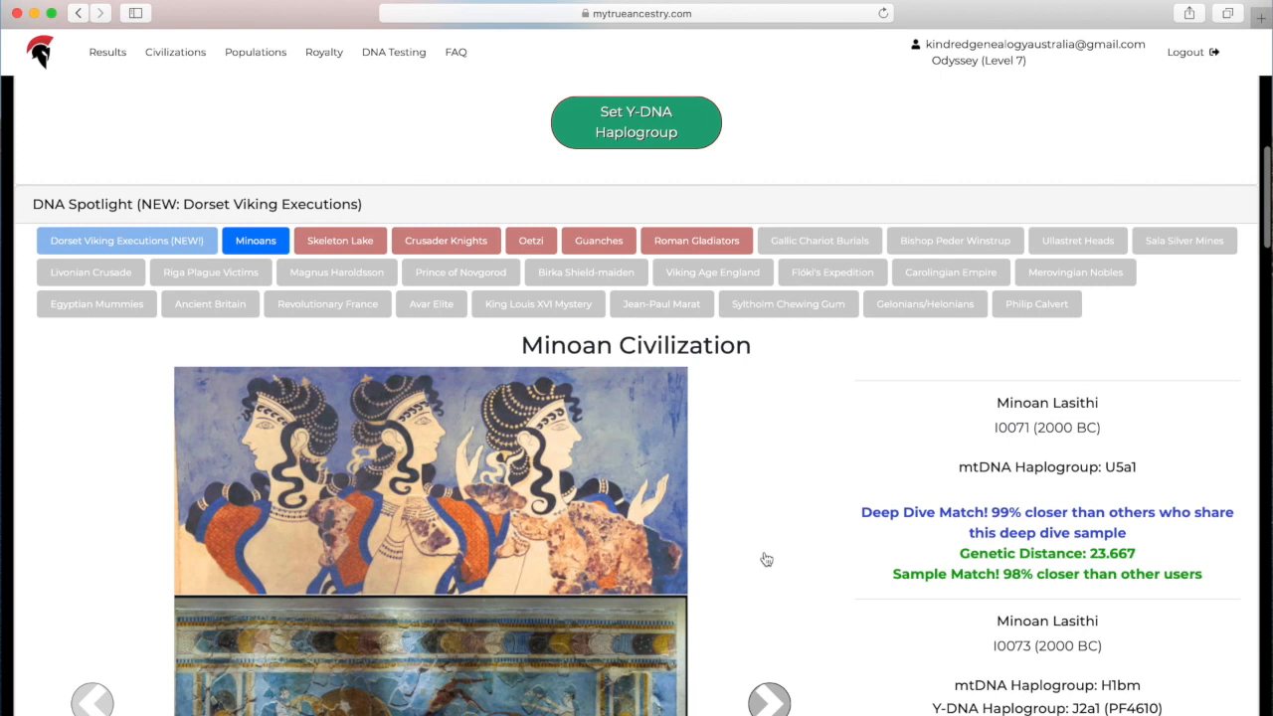
{"action": "scroll", "scroll_direction": "down", "scroll_amount": 3}
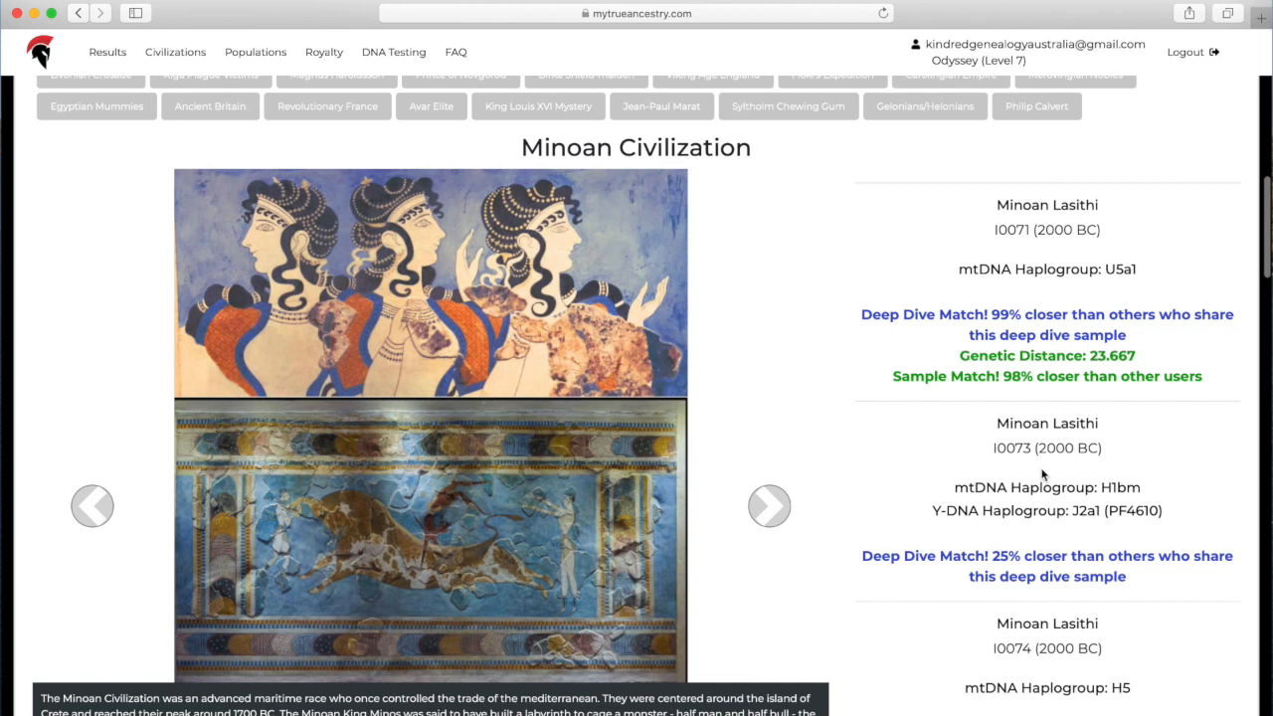
{"action": "scroll", "scroll_direction": "down", "scroll_amount": 3}
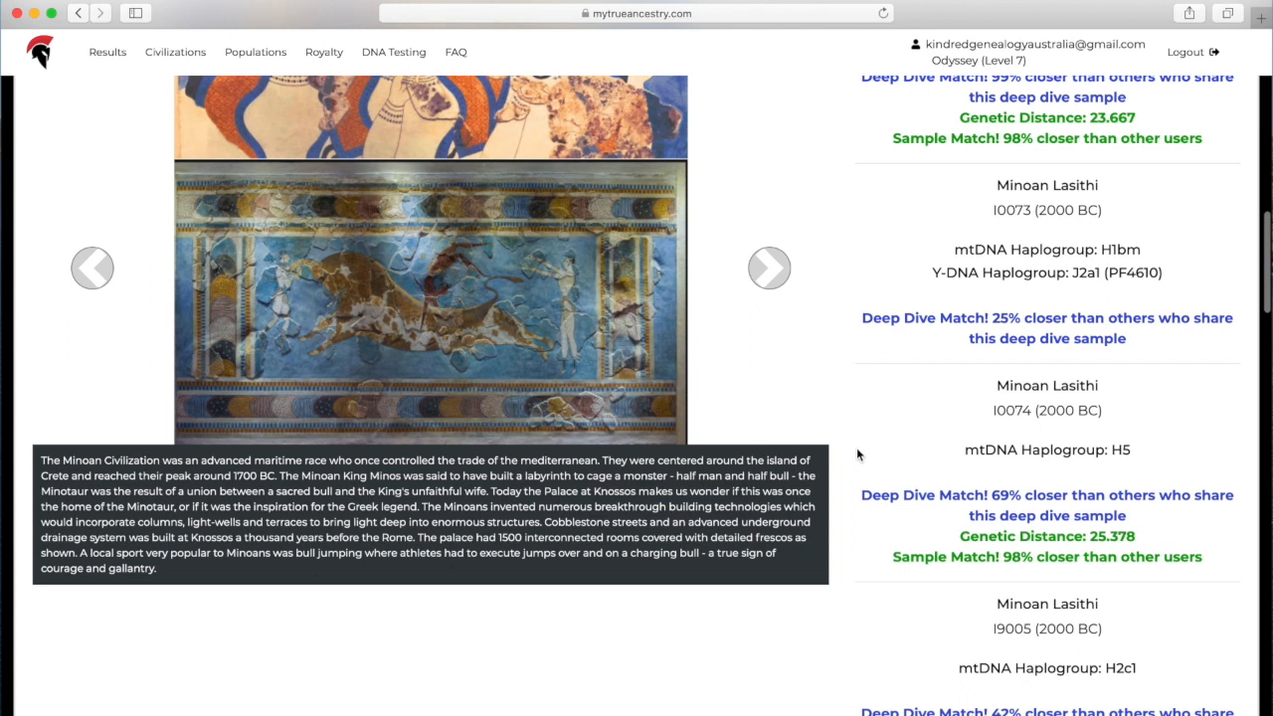
{"action": "scroll", "scroll_direction": "down", "scroll_amount": 3}
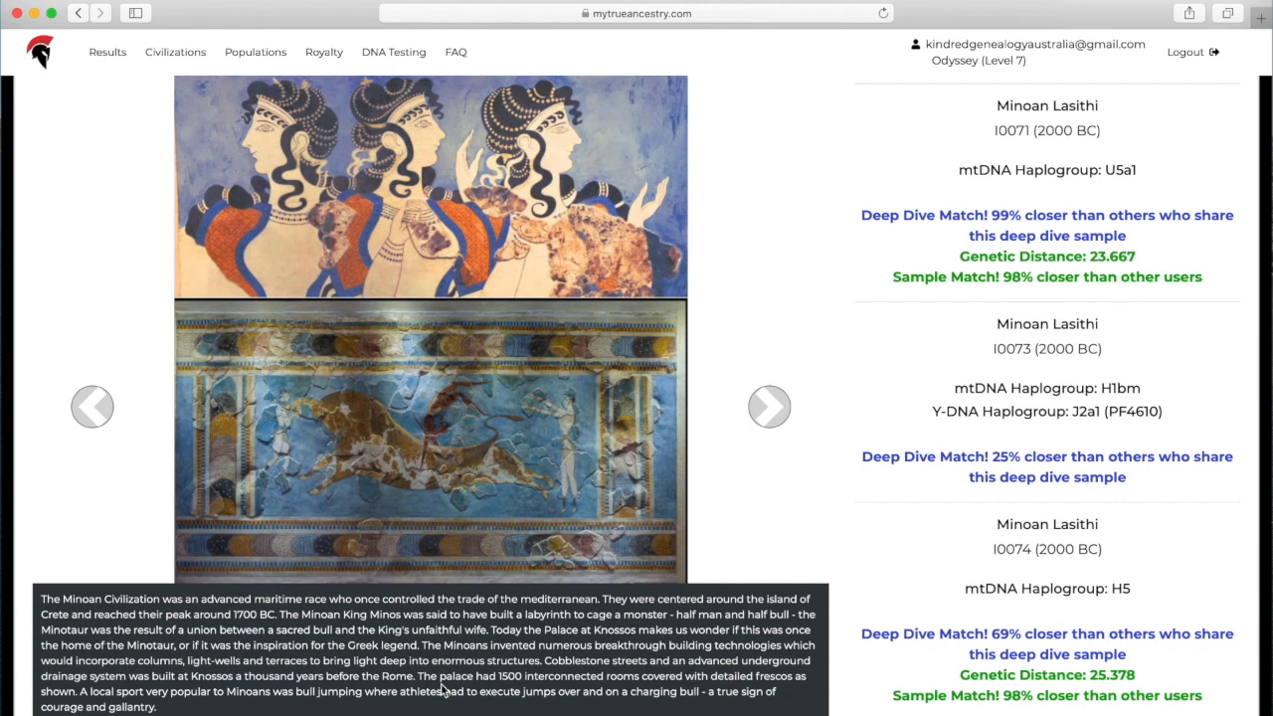
Page through the Minoan story's illustrated history pictures.
{"action": "left_click", "coordinate": [768, 406]}
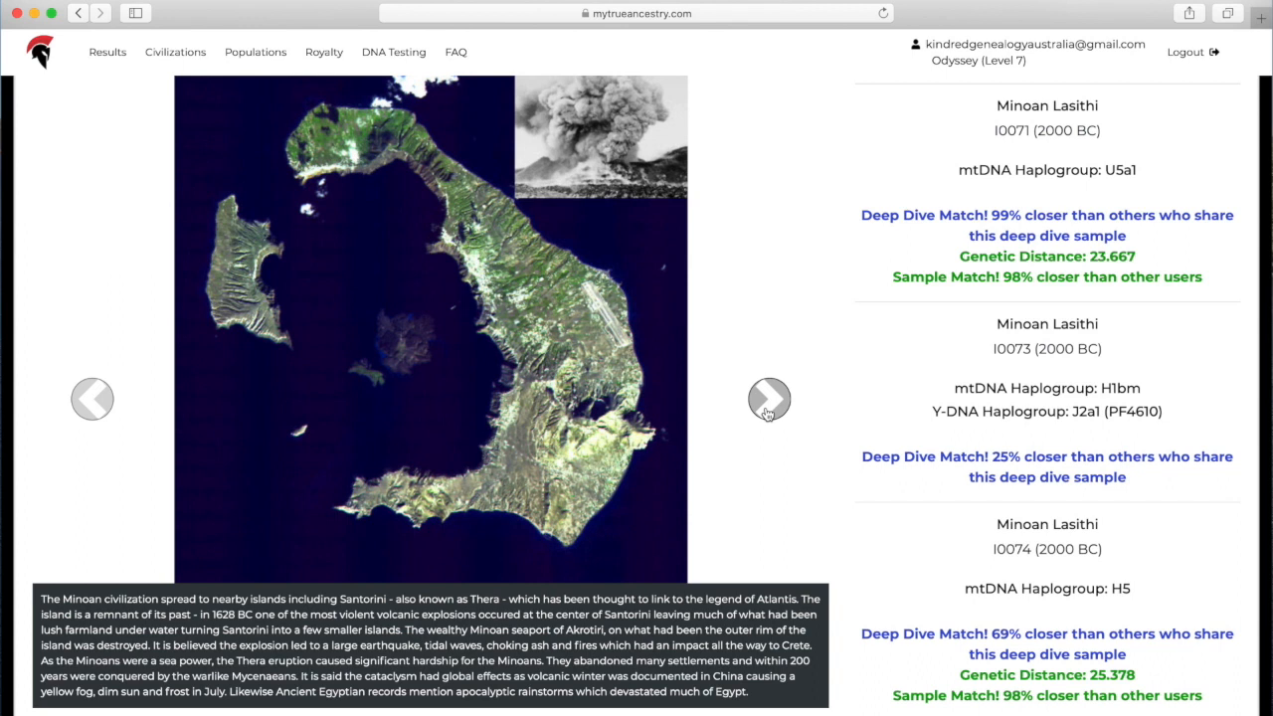
{"action": "left_click", "coordinate": [768, 398]}
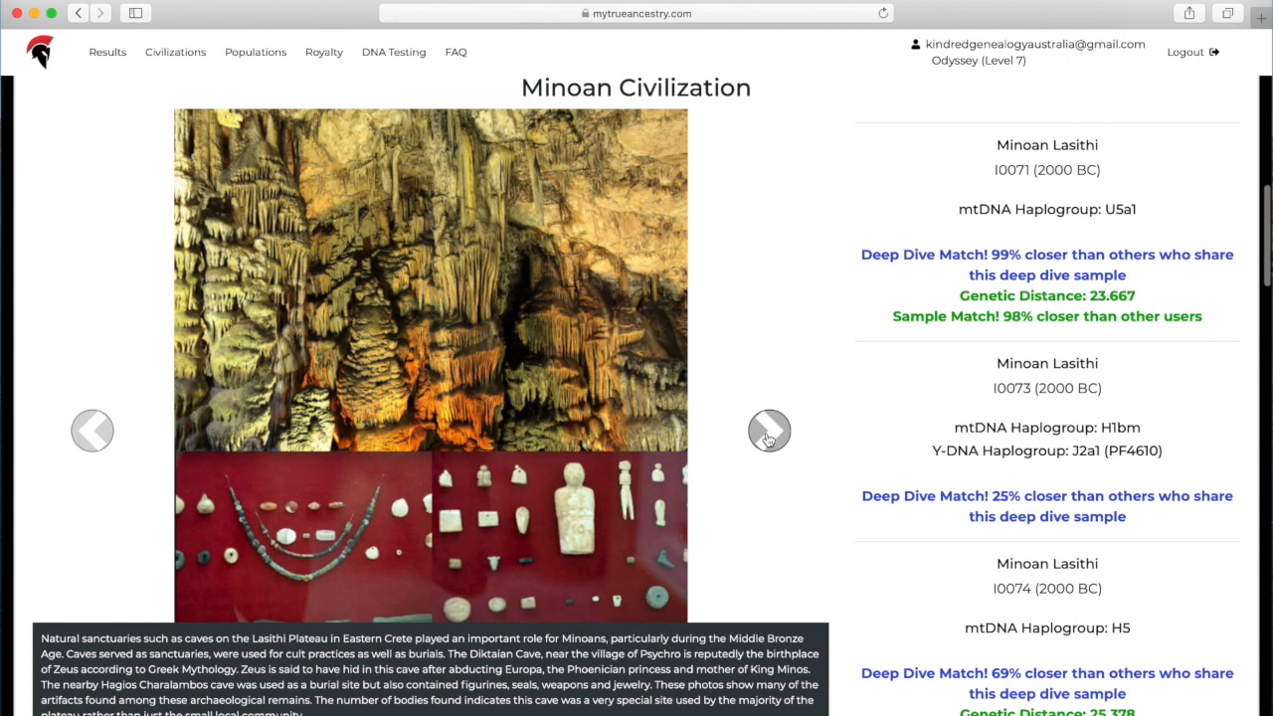
{"action": "left_click", "coordinate": [768, 430]}
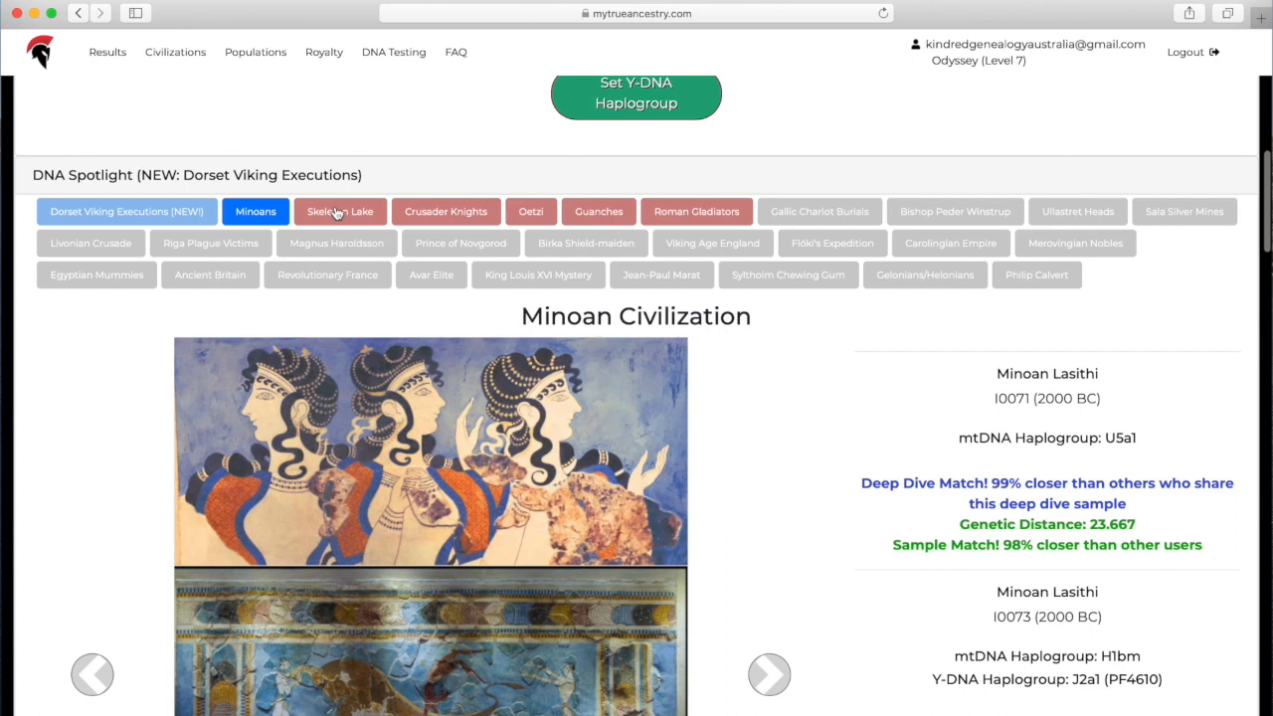
Page through the Skeleton Lake spotlight pictures and Traveller matches, then bring up The 7th Crusade story.
{"action": "left_click", "coordinate": [338, 211]}
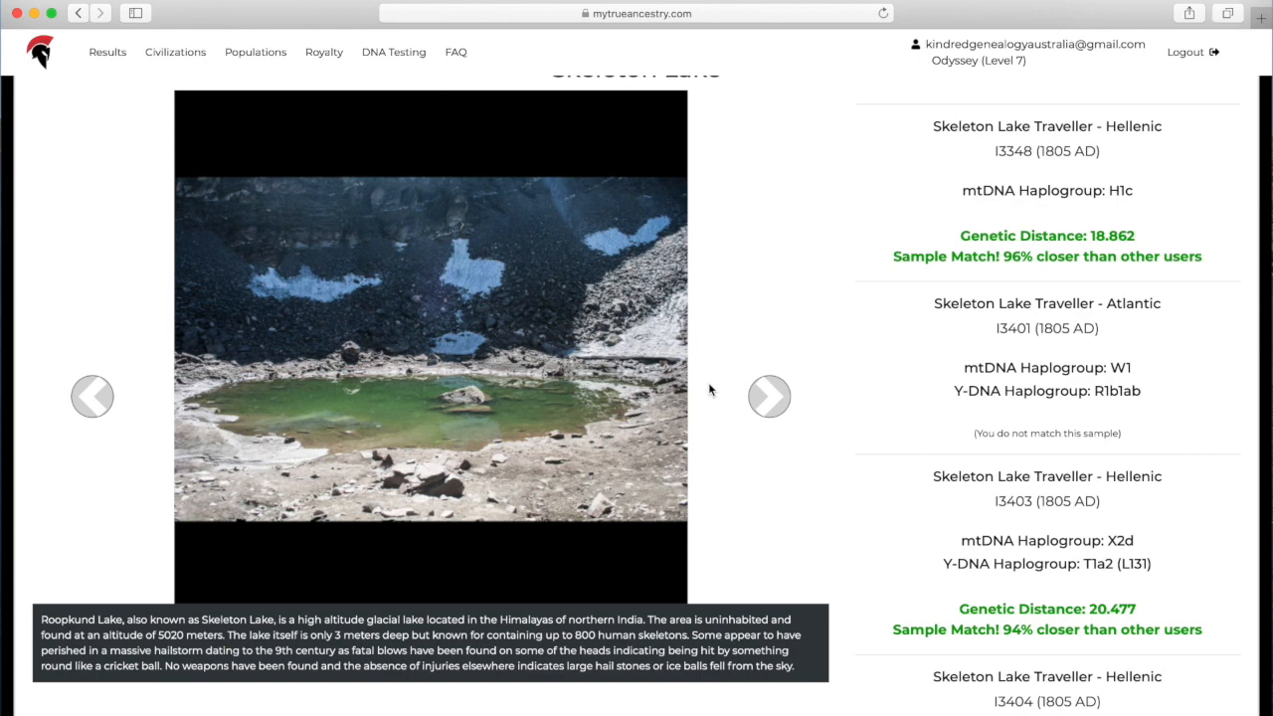
{"action": "scroll", "scroll_direction": "up", "scroll_amount": 3}
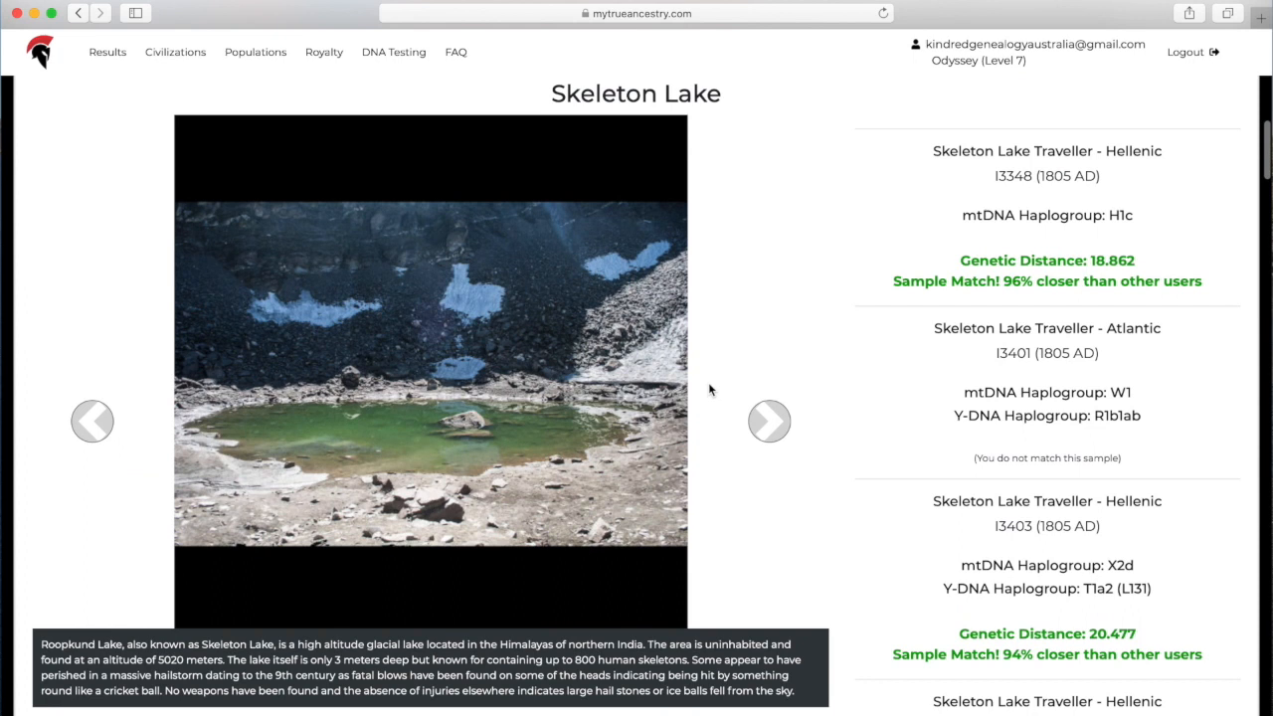
{"action": "left_click", "coordinate": [768, 422]}
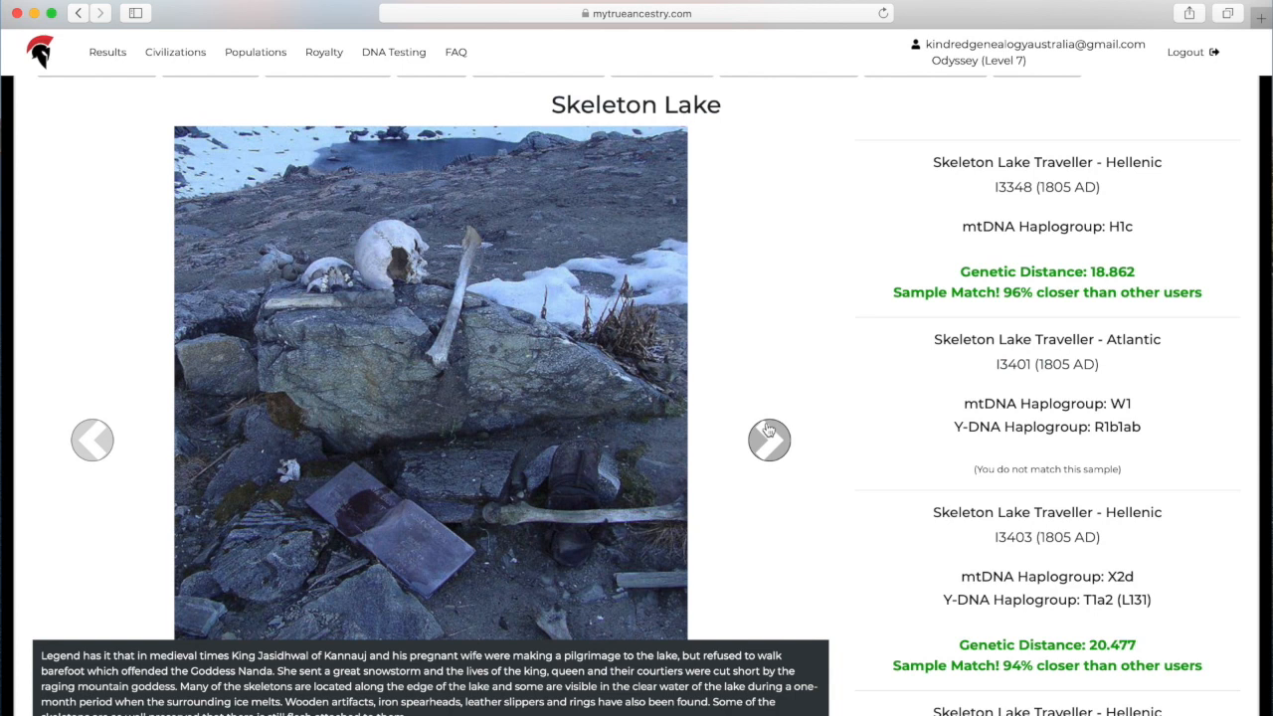
{"action": "left_click", "coordinate": [768, 442]}
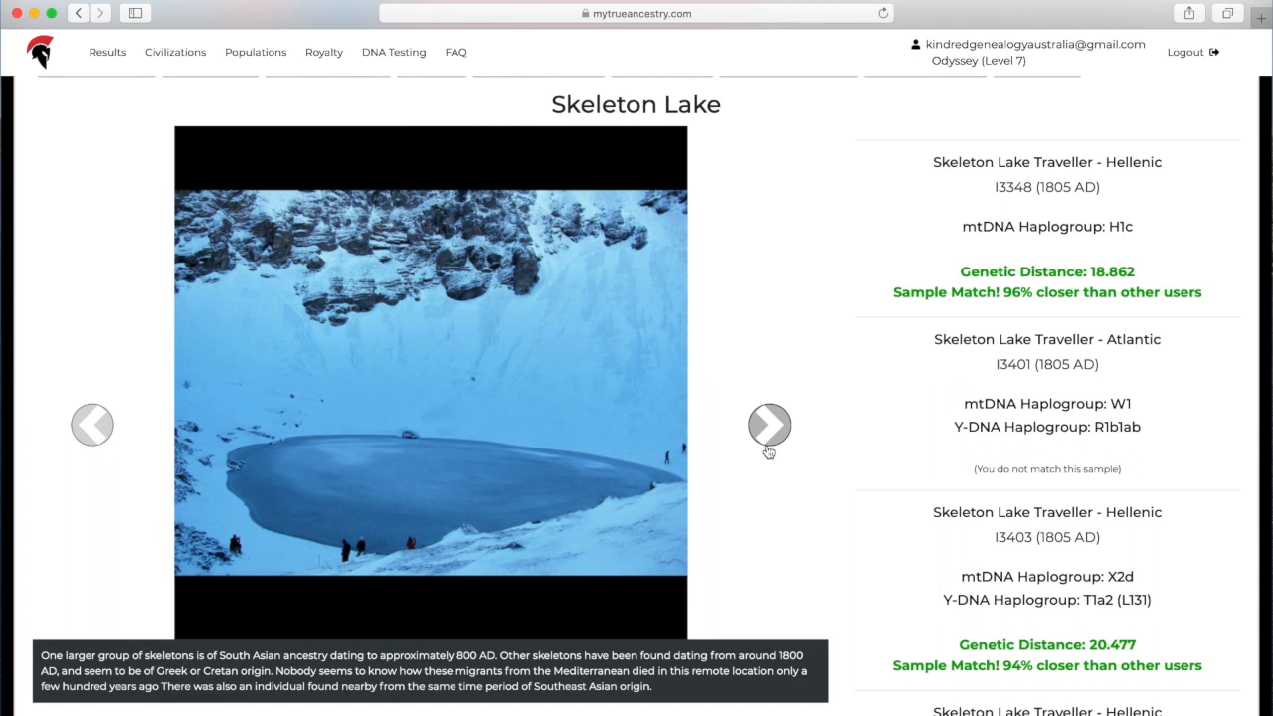
{"action": "left_click", "coordinate": [768, 425]}
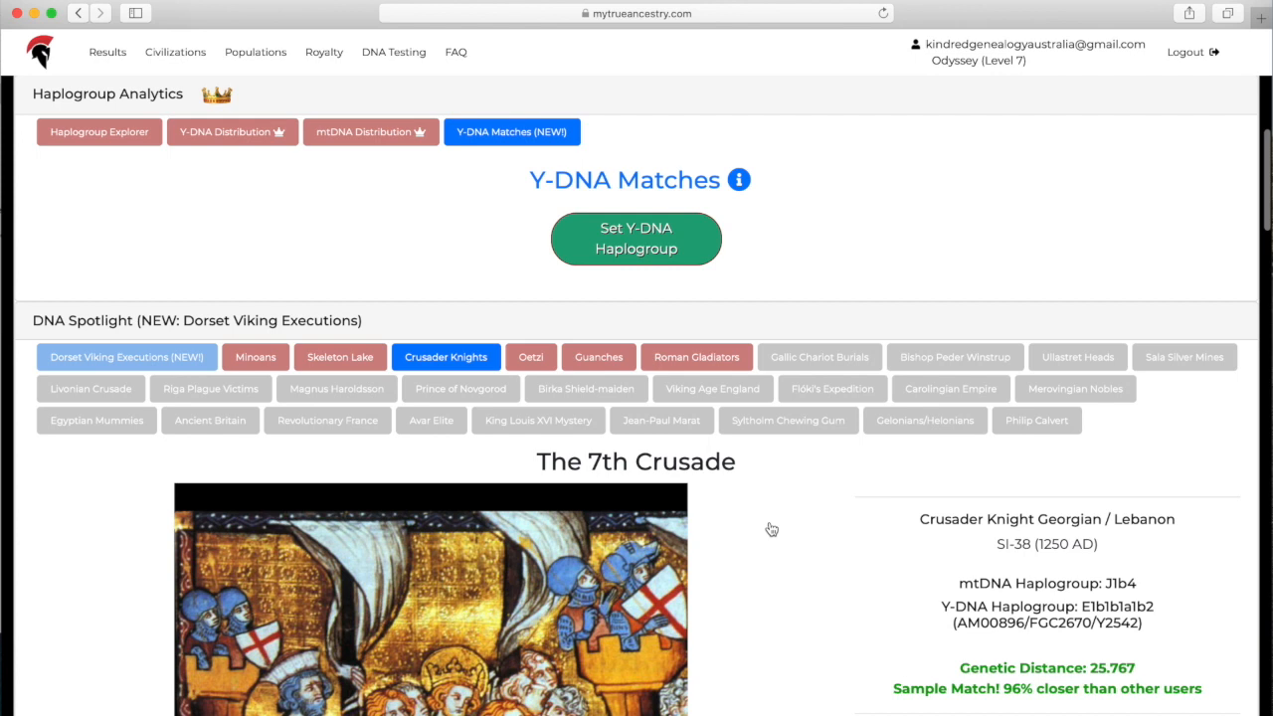
View the Ötzi the Iceman and Guanches spotlight stories.
{"action": "scroll", "scroll_direction": "down", "scroll_amount": 3}
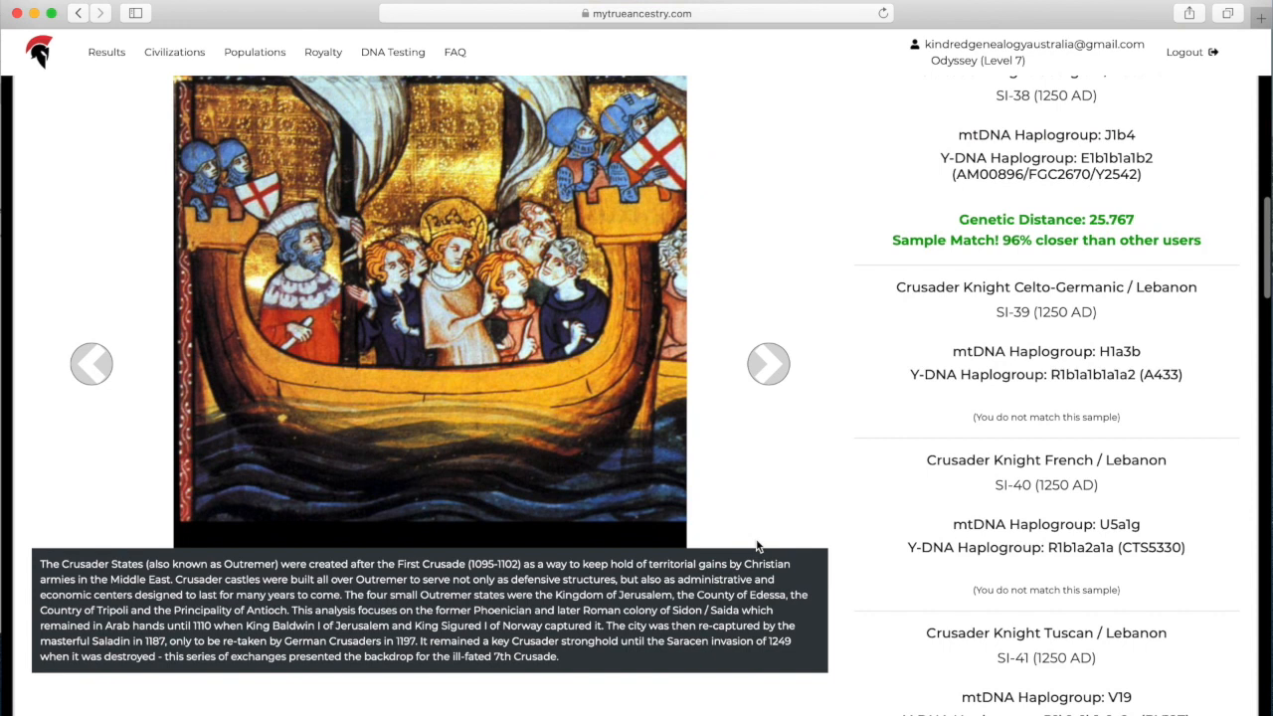
{"action": "left_click", "coordinate": [531, 88]}
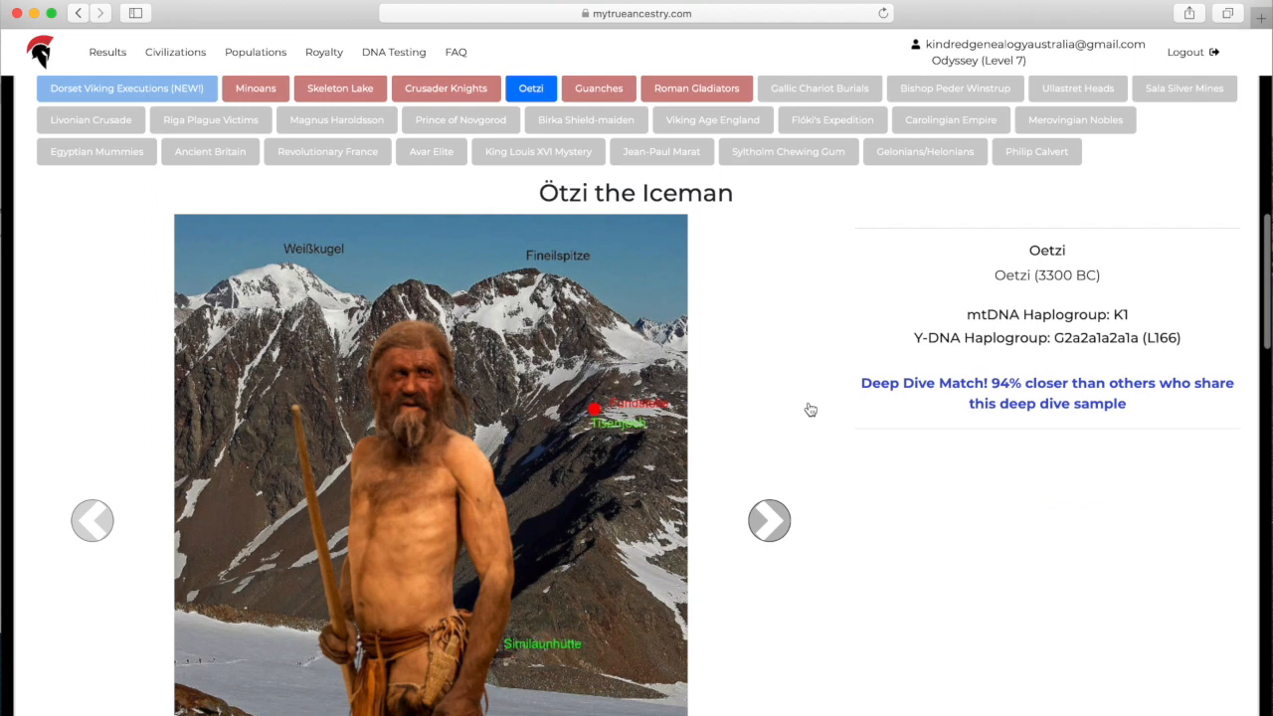
{"action": "left_click", "coordinate": [597, 88]}
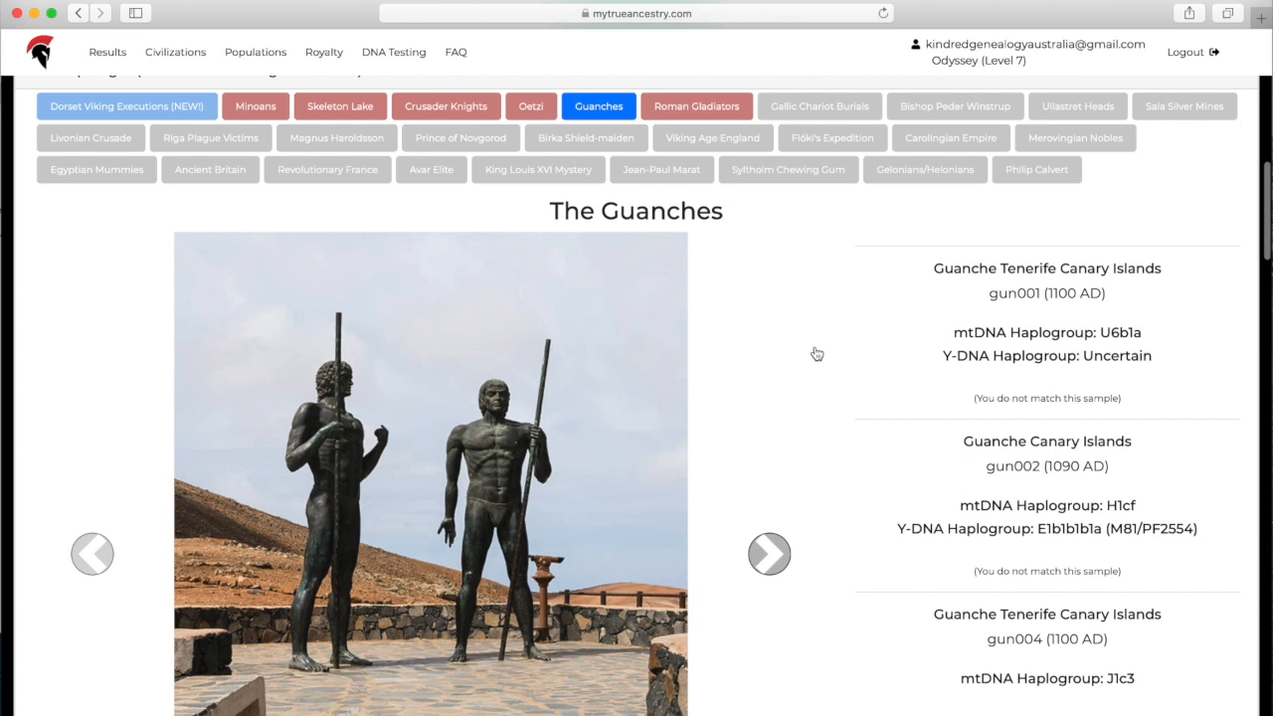
Scroll through the Roman Gladiators from York sample list to the Egyptian/Near East match.
{"action": "scroll", "scroll_direction": "down", "scroll_amount": 3}
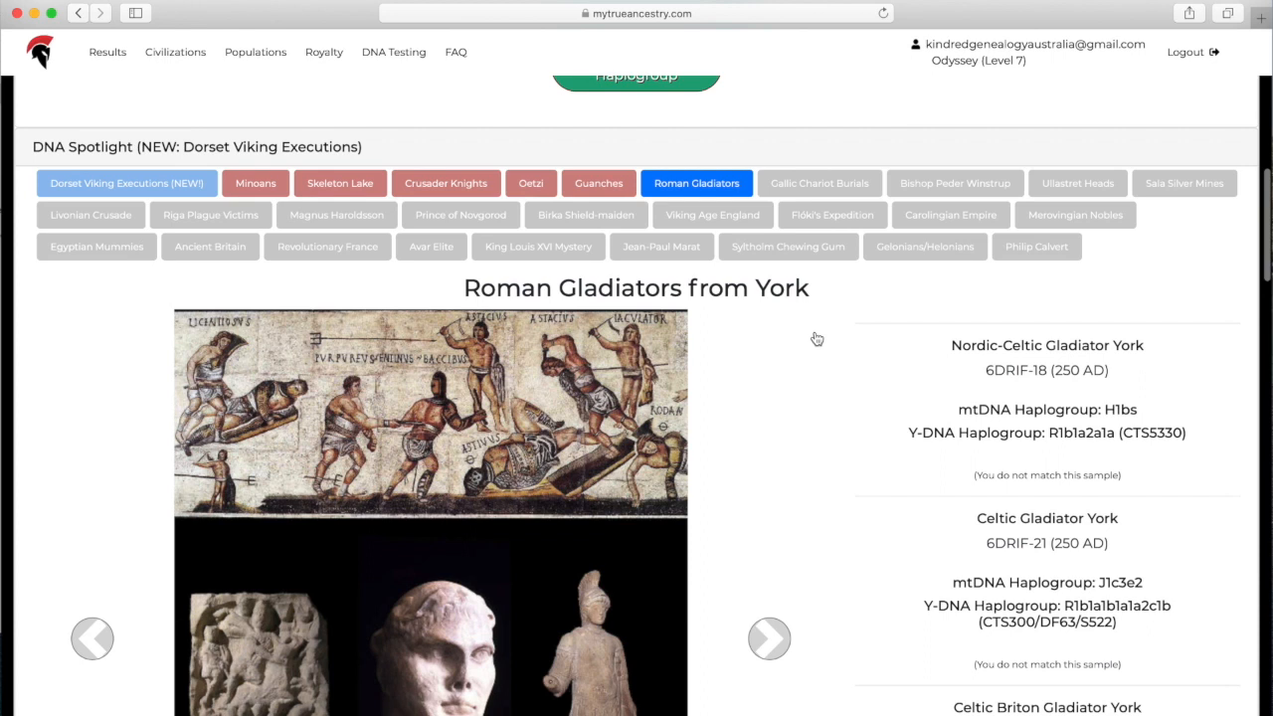
{"action": "scroll", "scroll_direction": "down", "scroll_amount": 3}
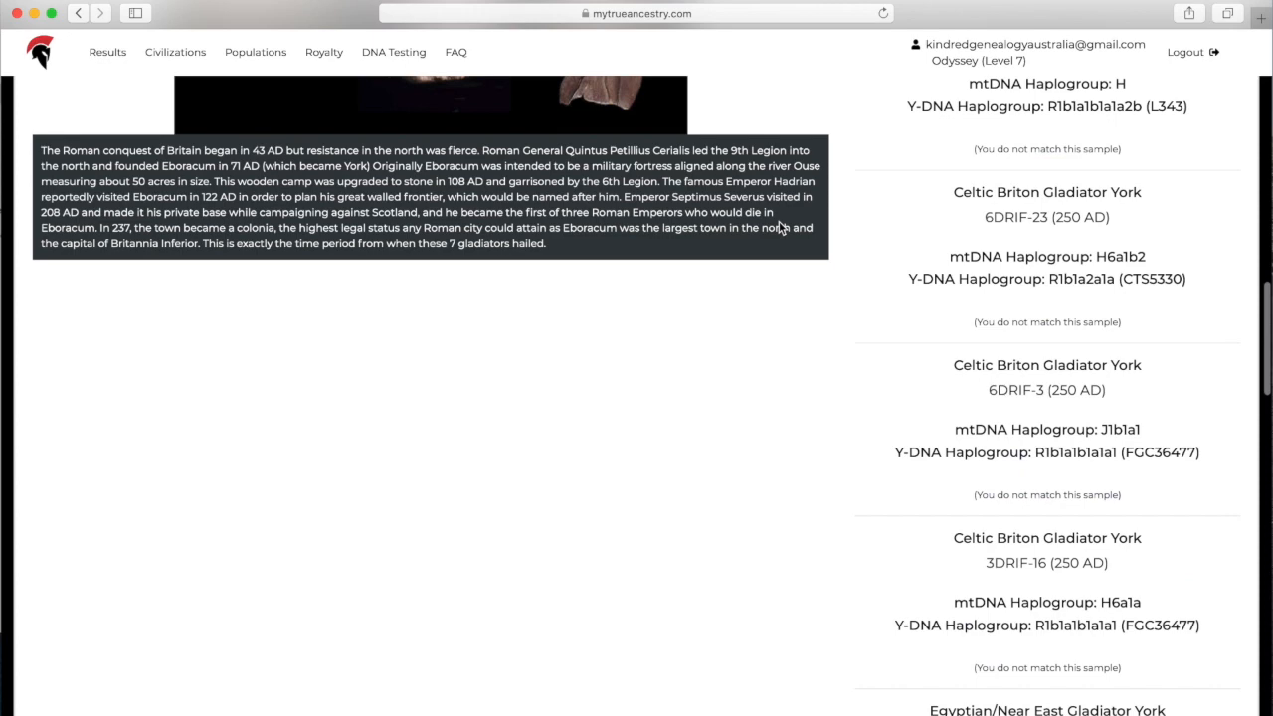
{"action": "scroll", "scroll_direction": "down", "scroll_amount": 3}
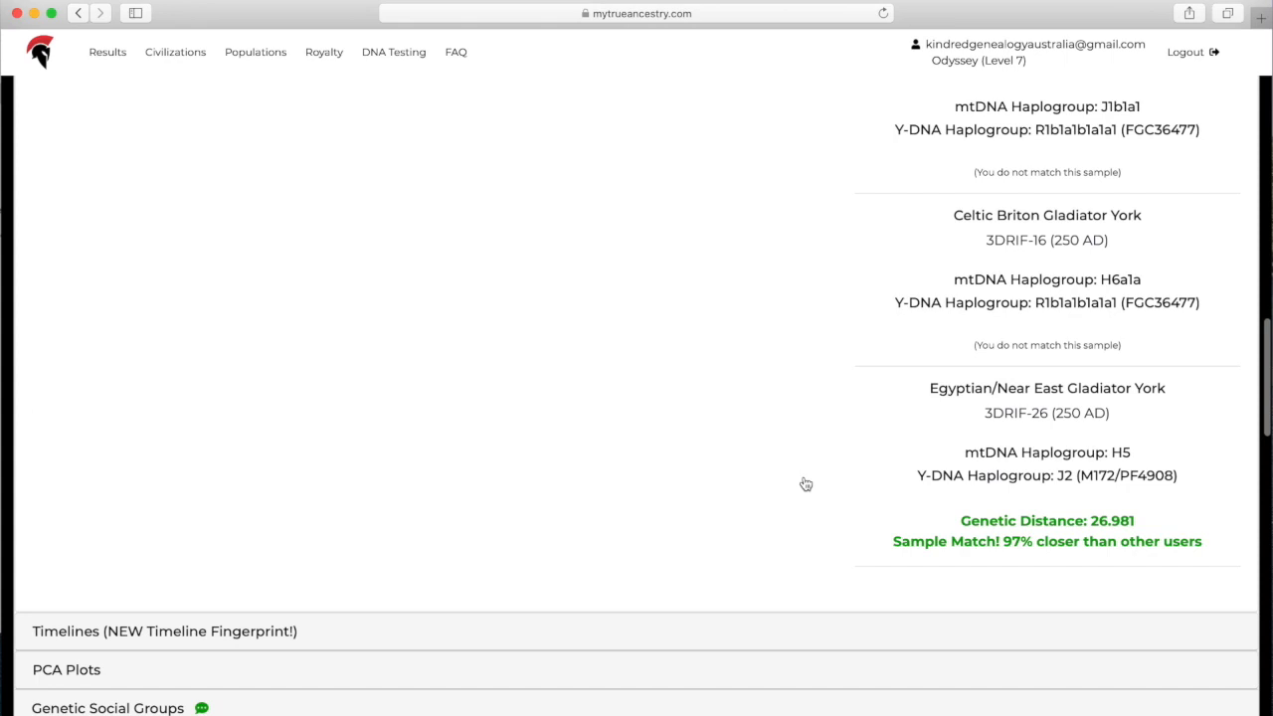
Lower the Ancestral Timeline's Samples slider to 7 and review the redrawn Bronze Age–medieval matches.
{"action": "scroll", "scroll_direction": "down", "scroll_amount": 3}
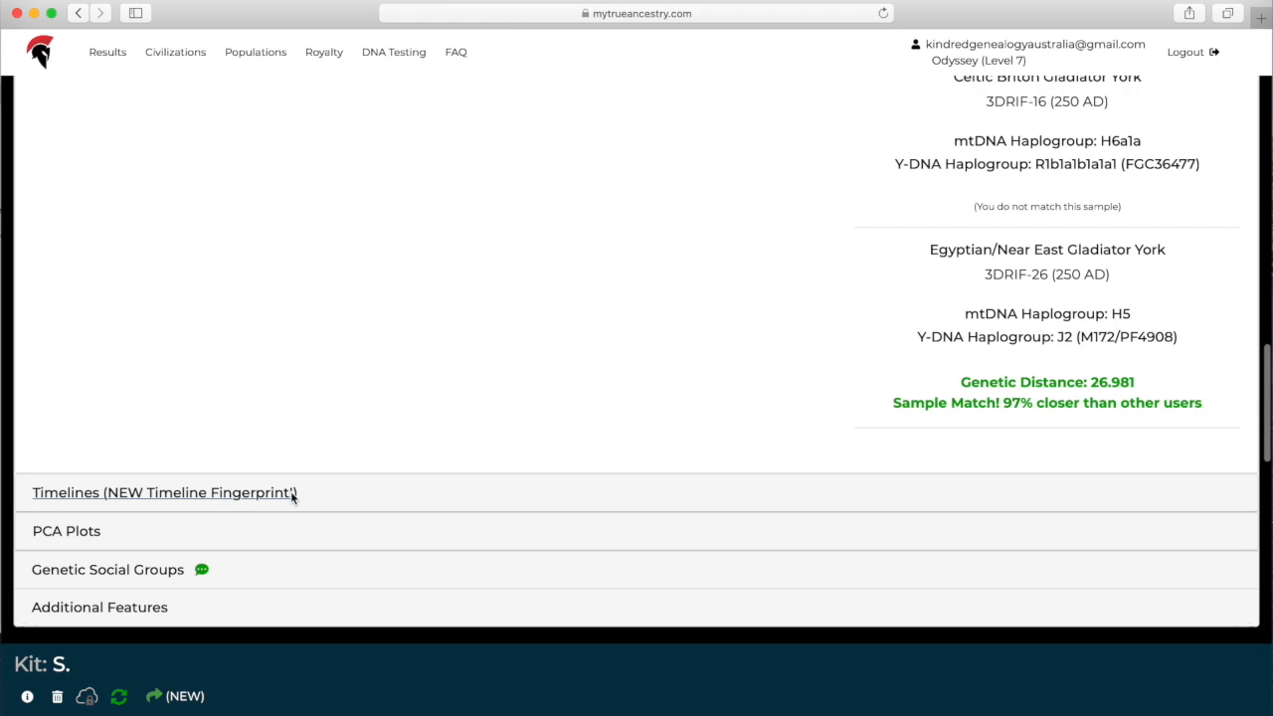
{"action": "mouse_move", "coordinate": [143, 473]}
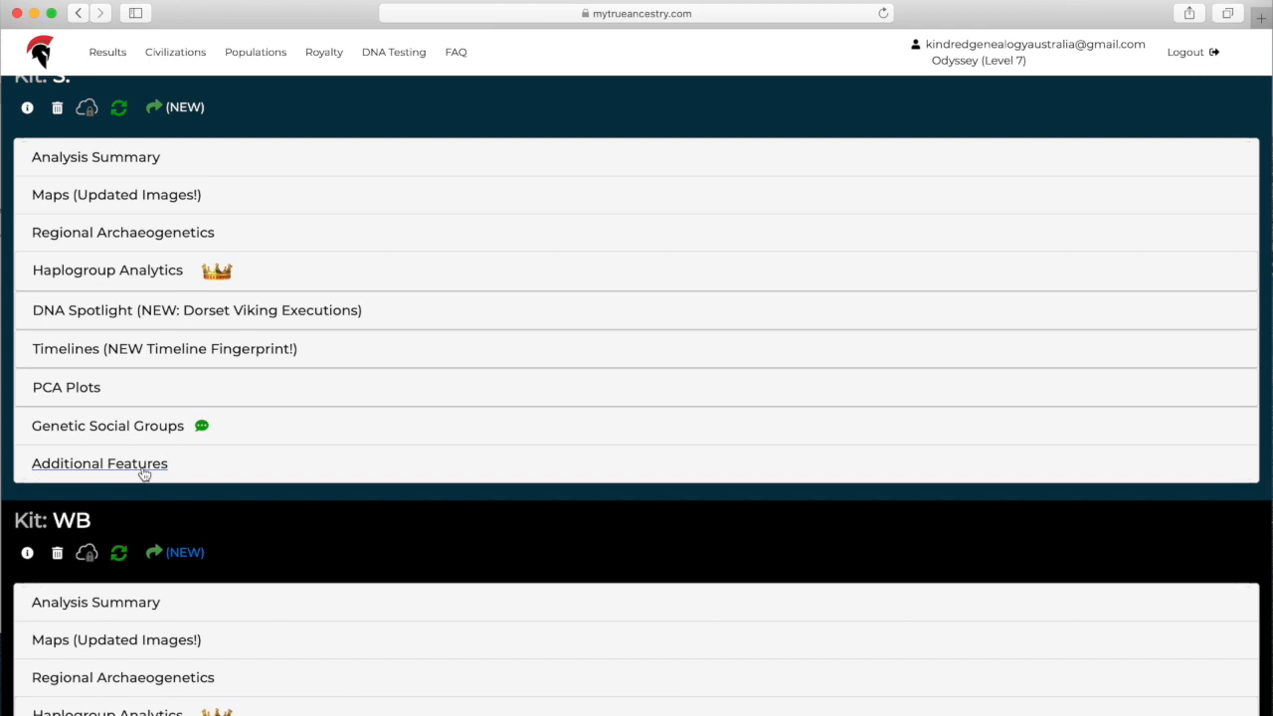
{"action": "scroll", "scroll_direction": "up", "scroll_amount": 3}
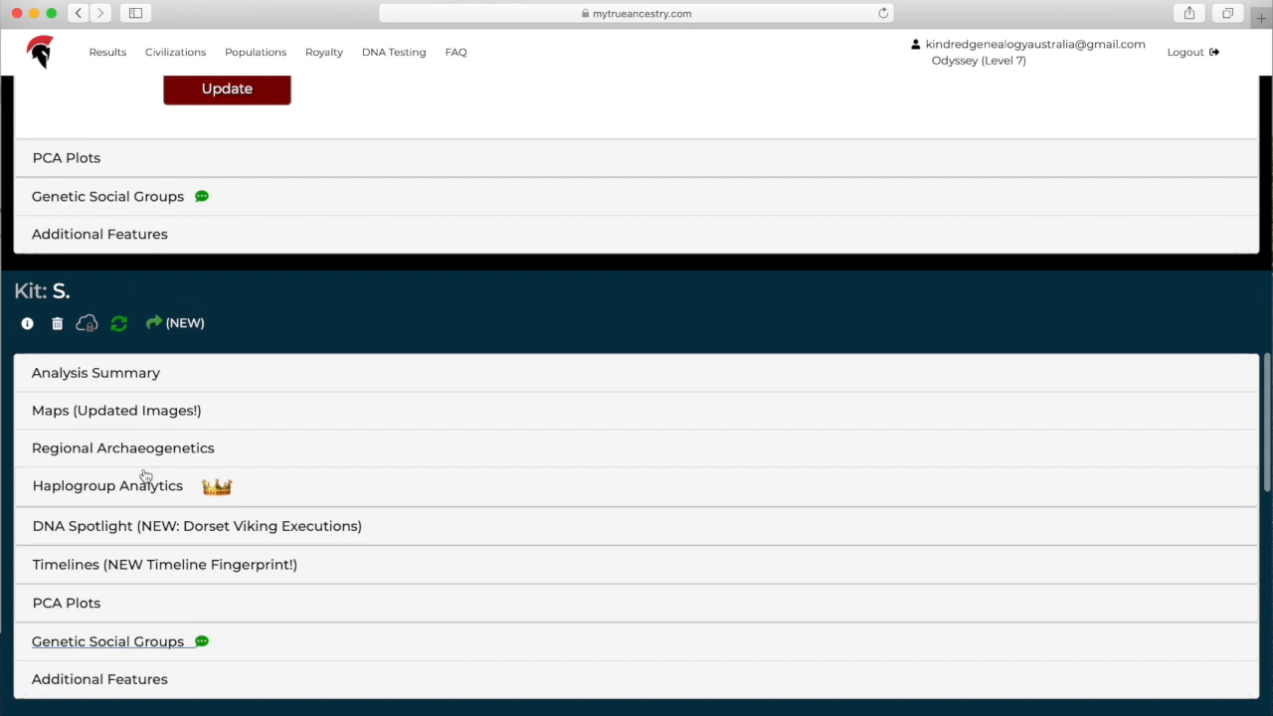
{"action": "left_click", "coordinate": [163, 565]}
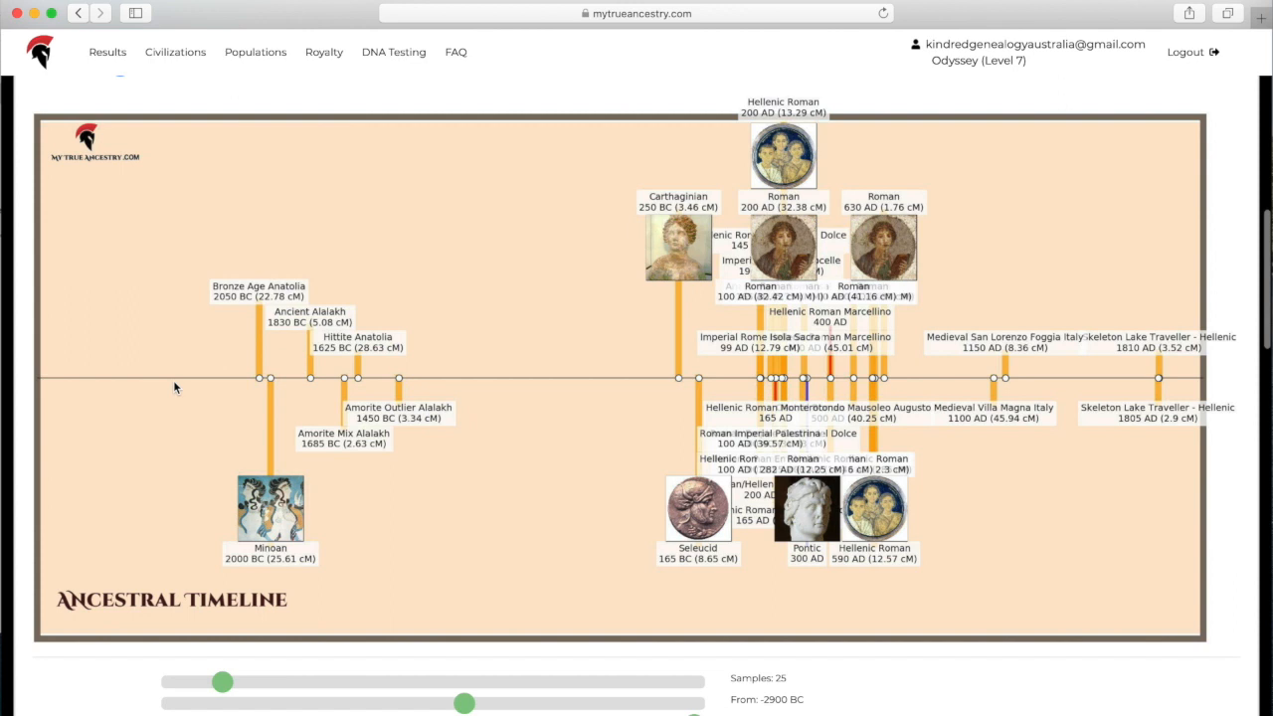
{"action": "mouse_move", "coordinate": [676, 395]}
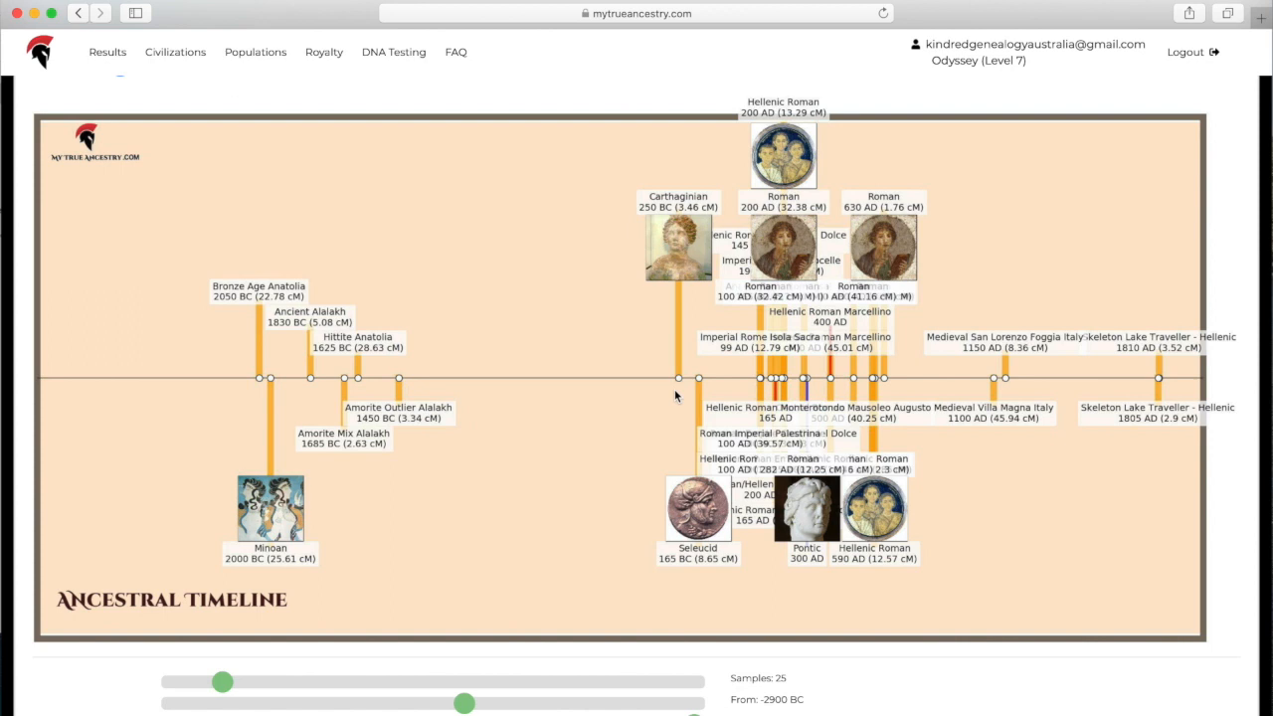
{"action": "scroll", "scroll_direction": "down", "scroll_amount": 3}
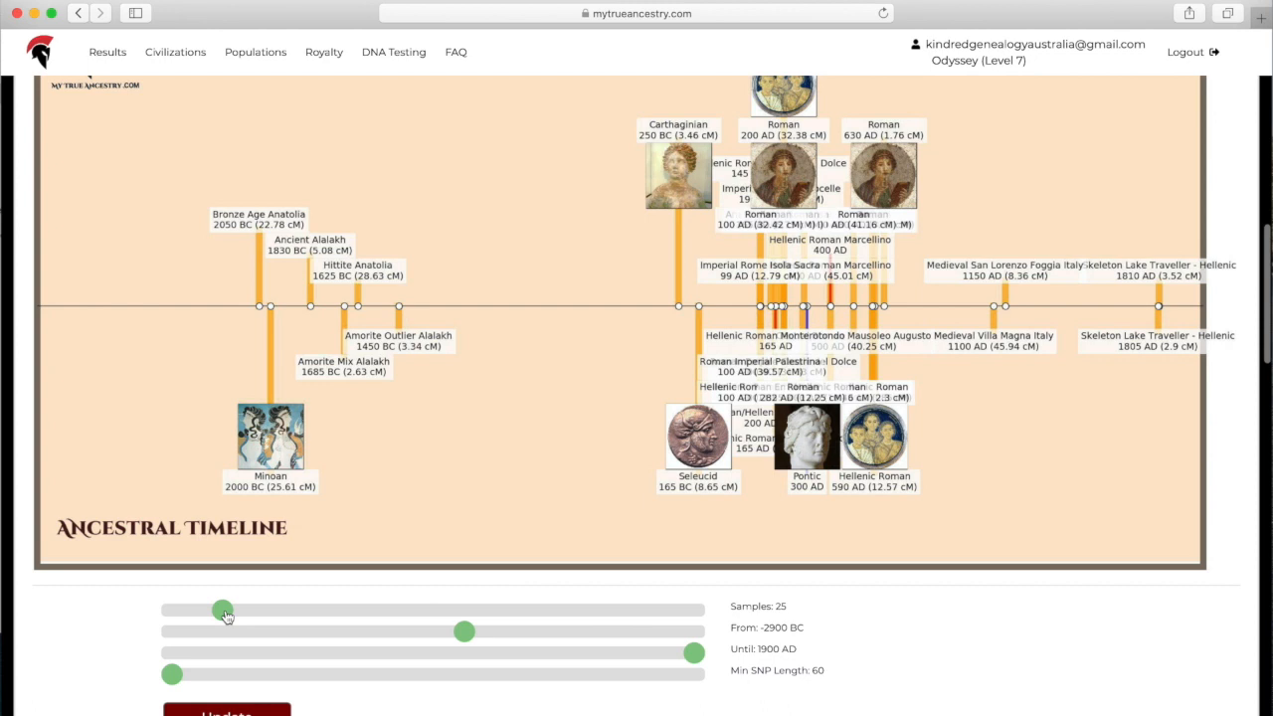
{"action": "left_click_drag", "start_coordinate": [223, 609], "coordinate": [319, 609]}
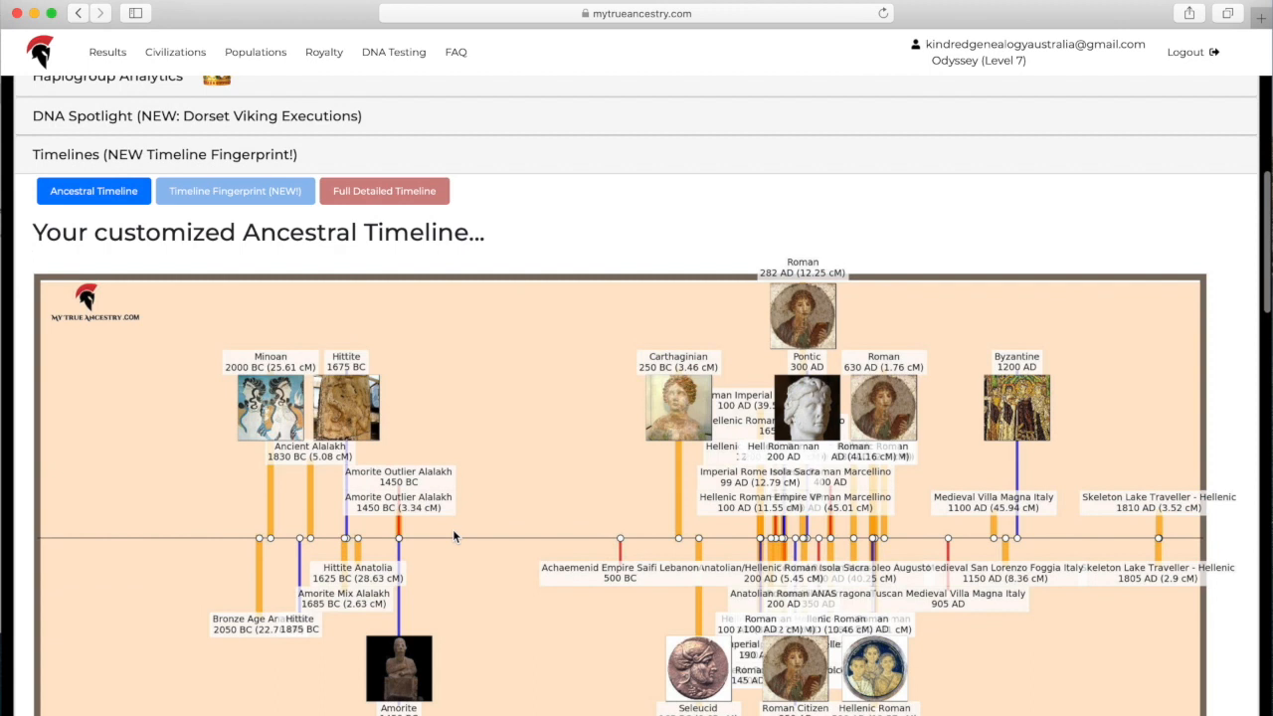
{"action": "scroll", "scroll_direction": "down", "scroll_amount": 3}
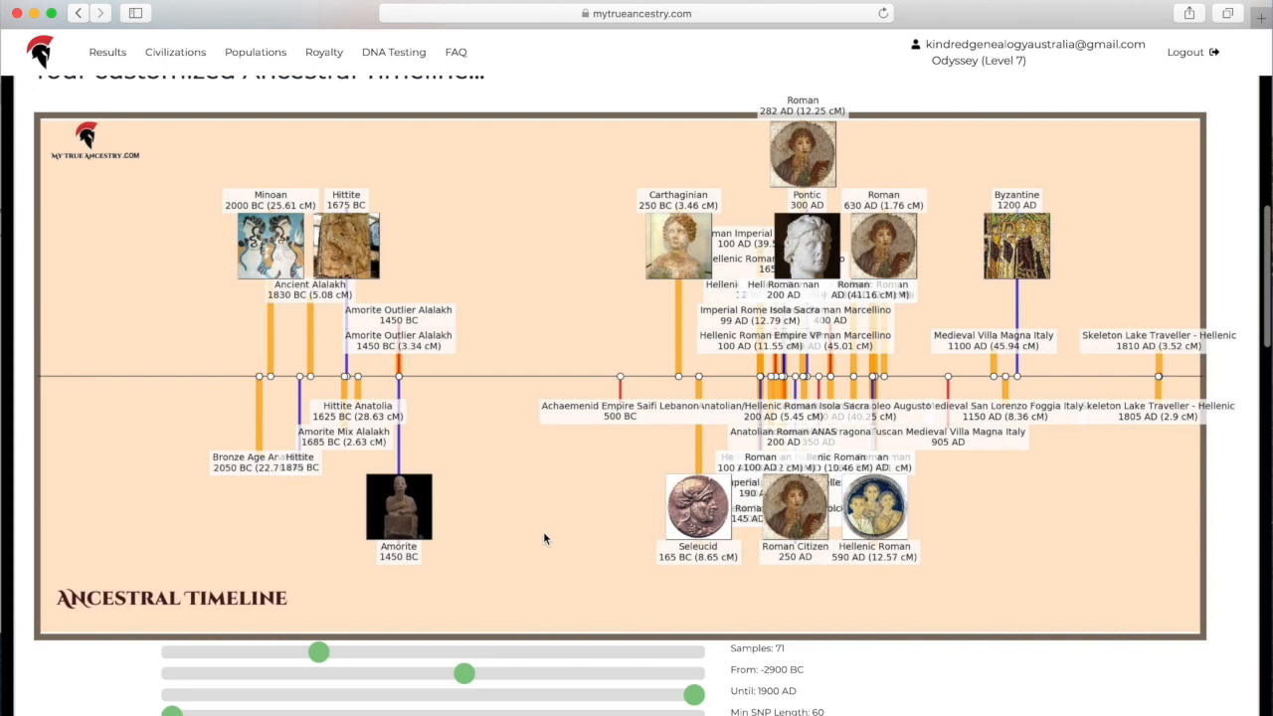
{"action": "scroll", "scroll_direction": "down", "scroll_amount": 3}
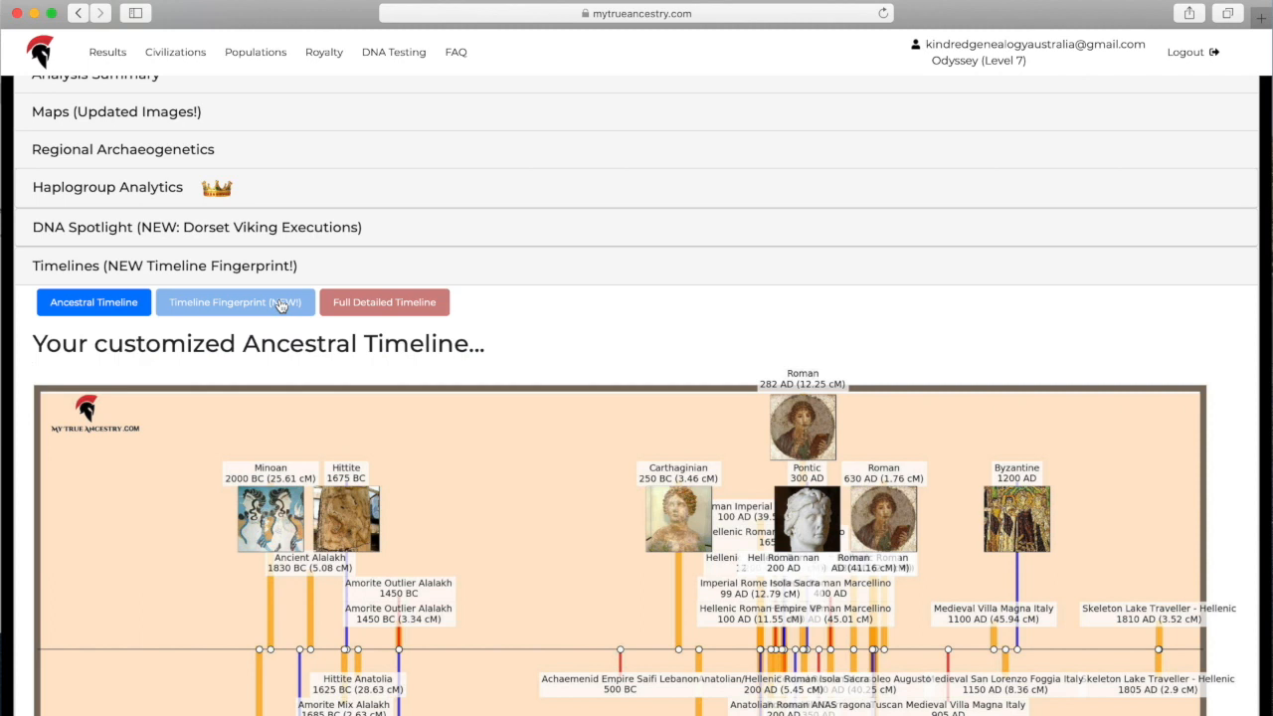
Show the Timeline Fingerprint chart of matched samples by age and genetic distance.
{"action": "left_click", "coordinate": [235, 303]}
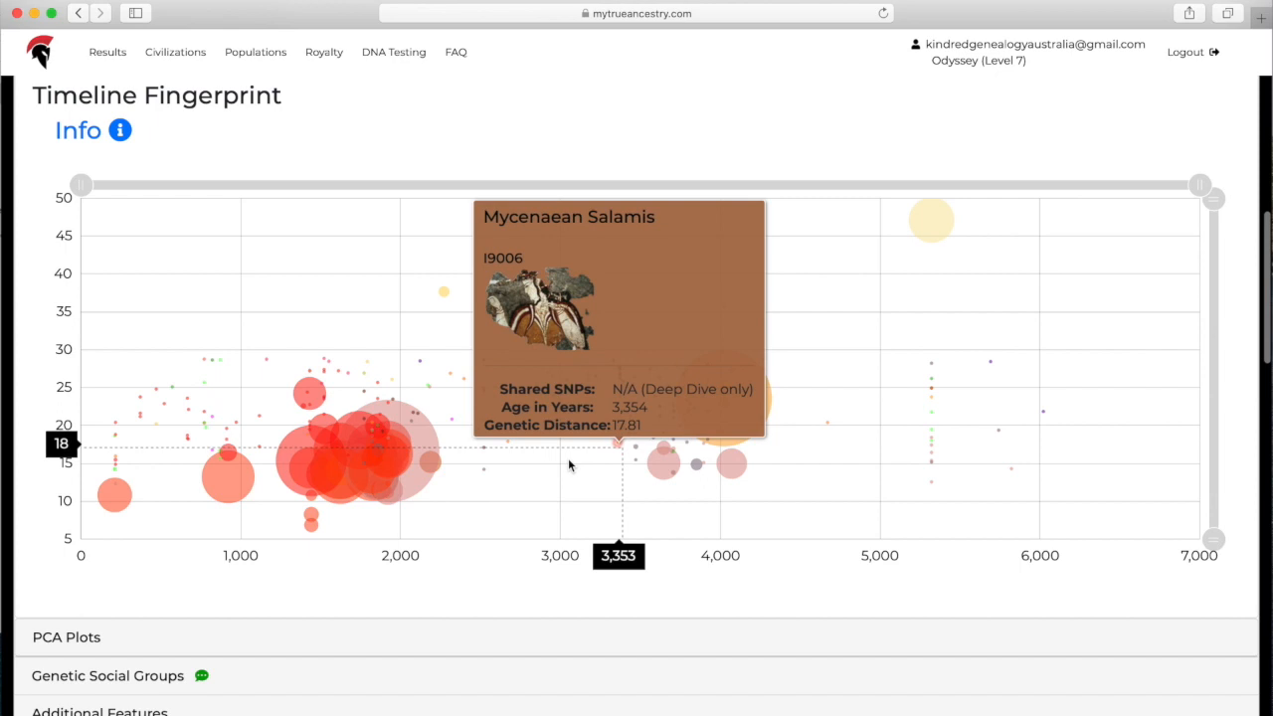
{"action": "mouse_move", "coordinate": [155, 475]}
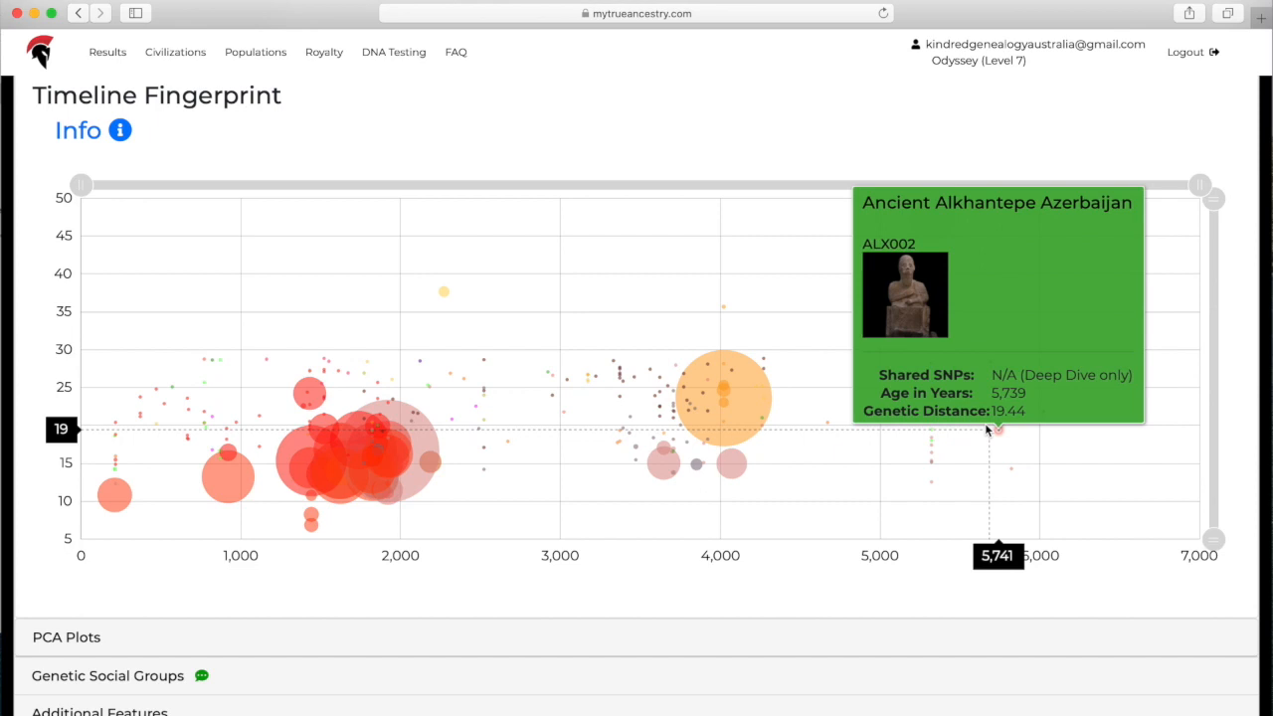
Browse the Full Detailed Timeline from 2000 BC Minoan Lasithi down to the 1810 AD Skeleton Lake entries.
{"action": "left_click", "coordinate": [384, 136]}
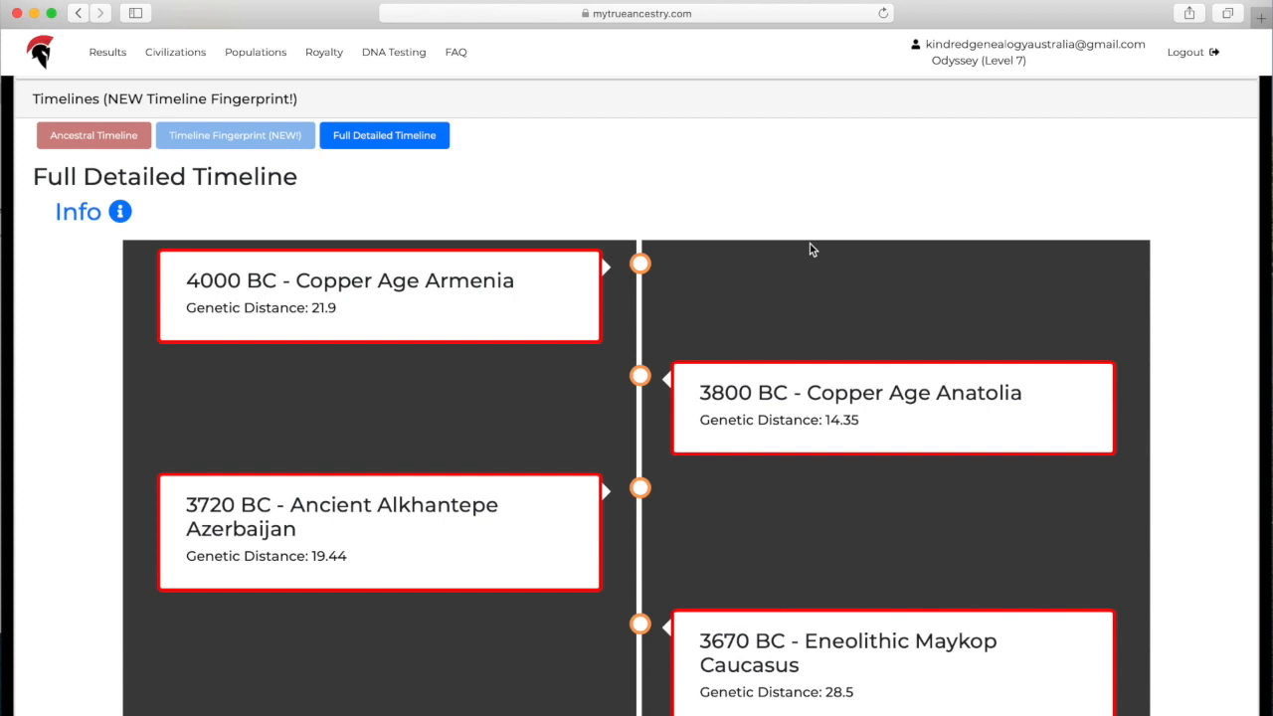
{"action": "scroll", "scroll_direction": "down", "scroll_amount": 3}
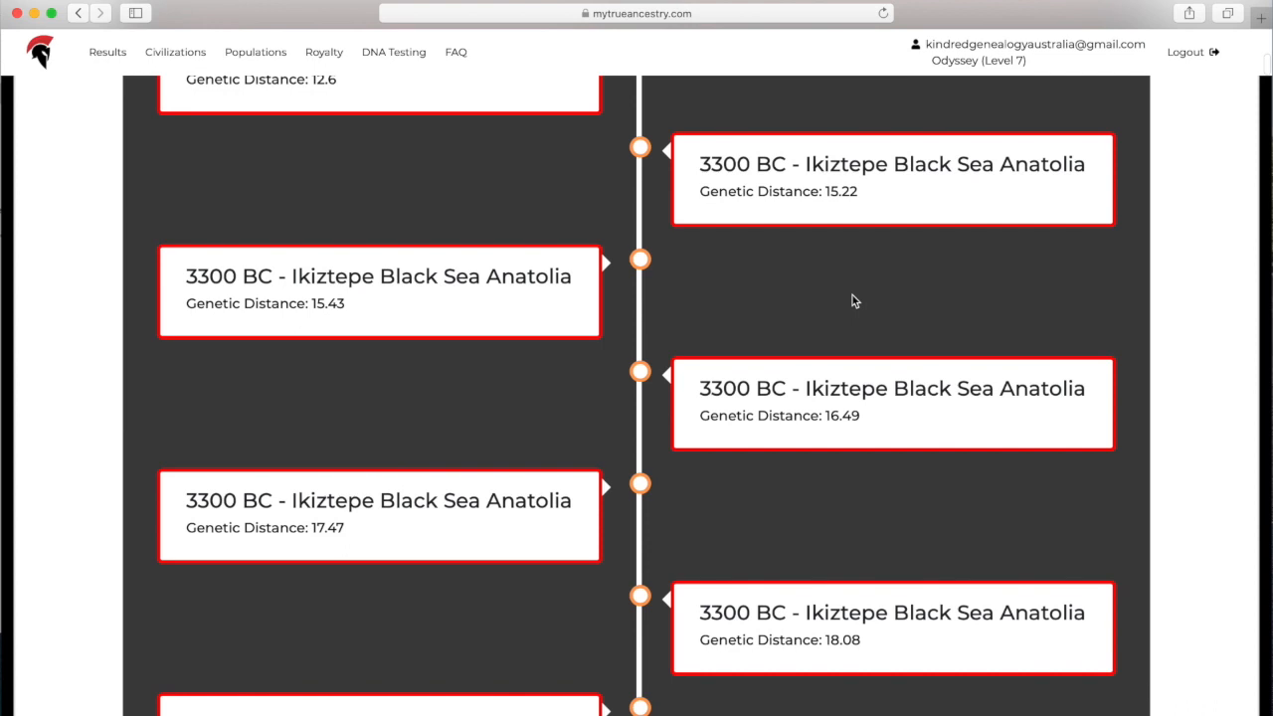
{"action": "scroll", "scroll_direction": "down", "scroll_amount": 3}
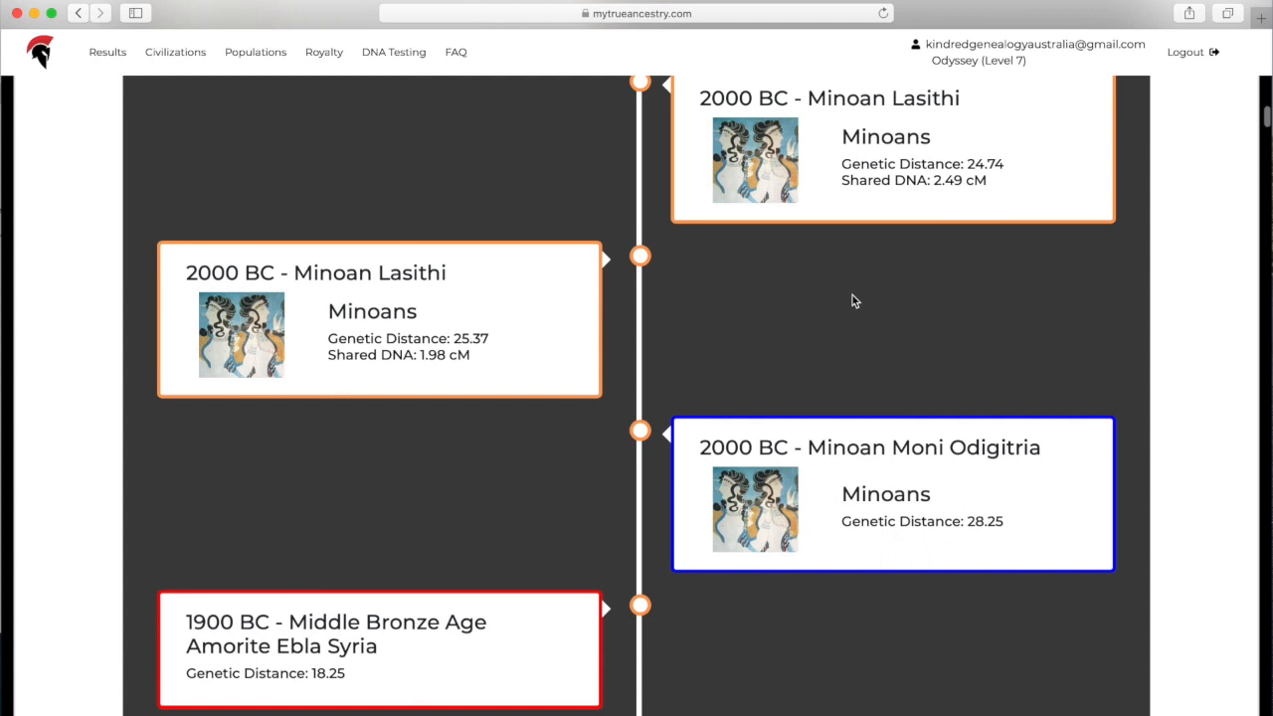
{"action": "scroll", "scroll_direction": "down", "scroll_amount": 3}
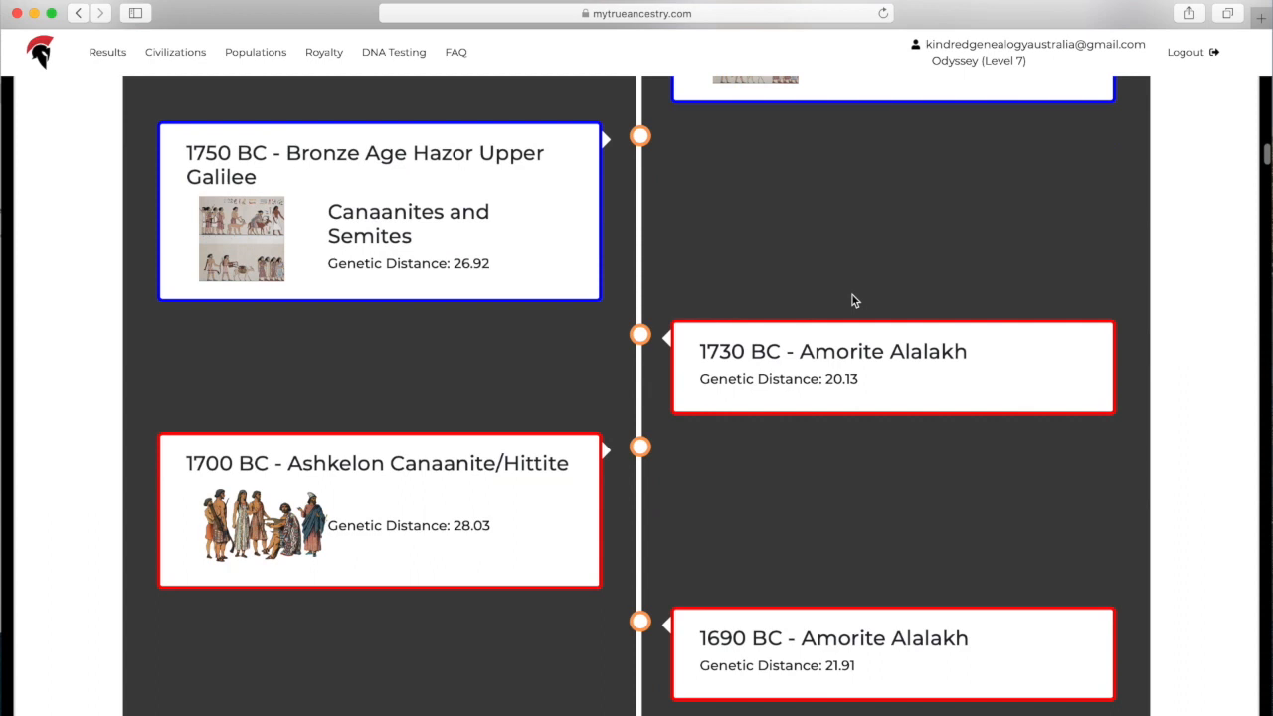
{"action": "scroll", "scroll_direction": "down", "scroll_amount": 3}
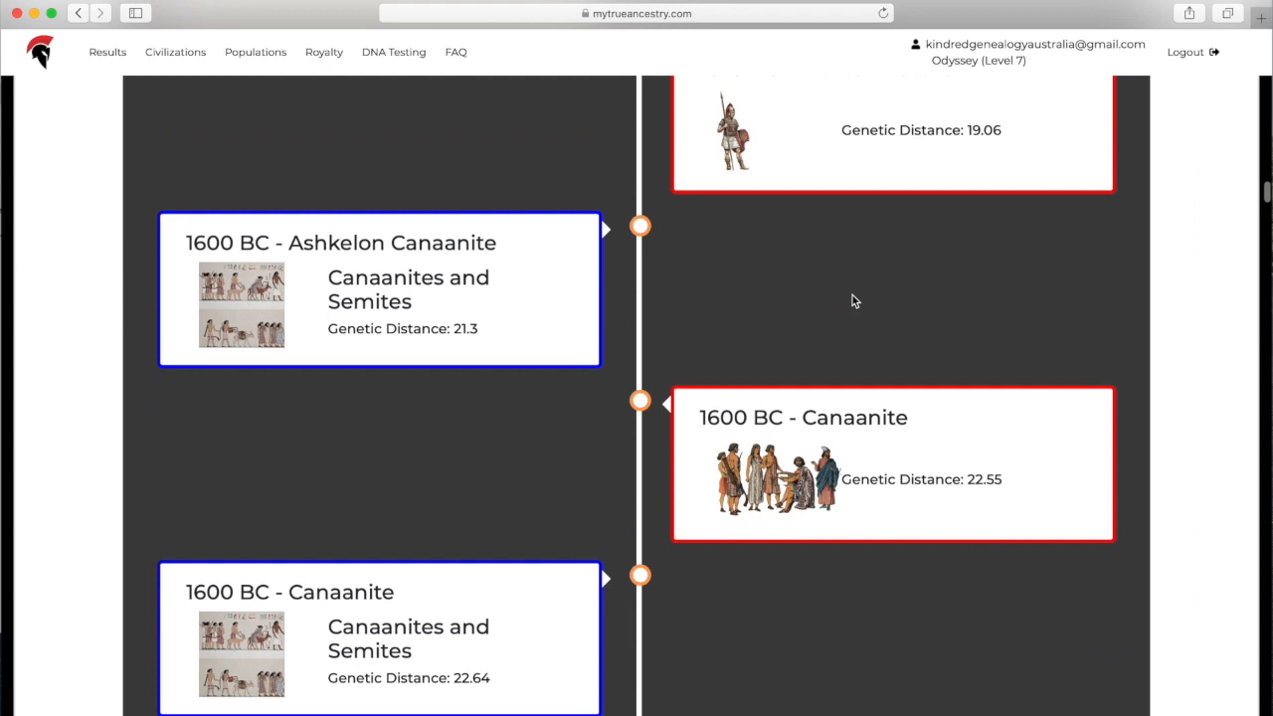
{"action": "scroll", "scroll_direction": "up", "scroll_amount": 3}
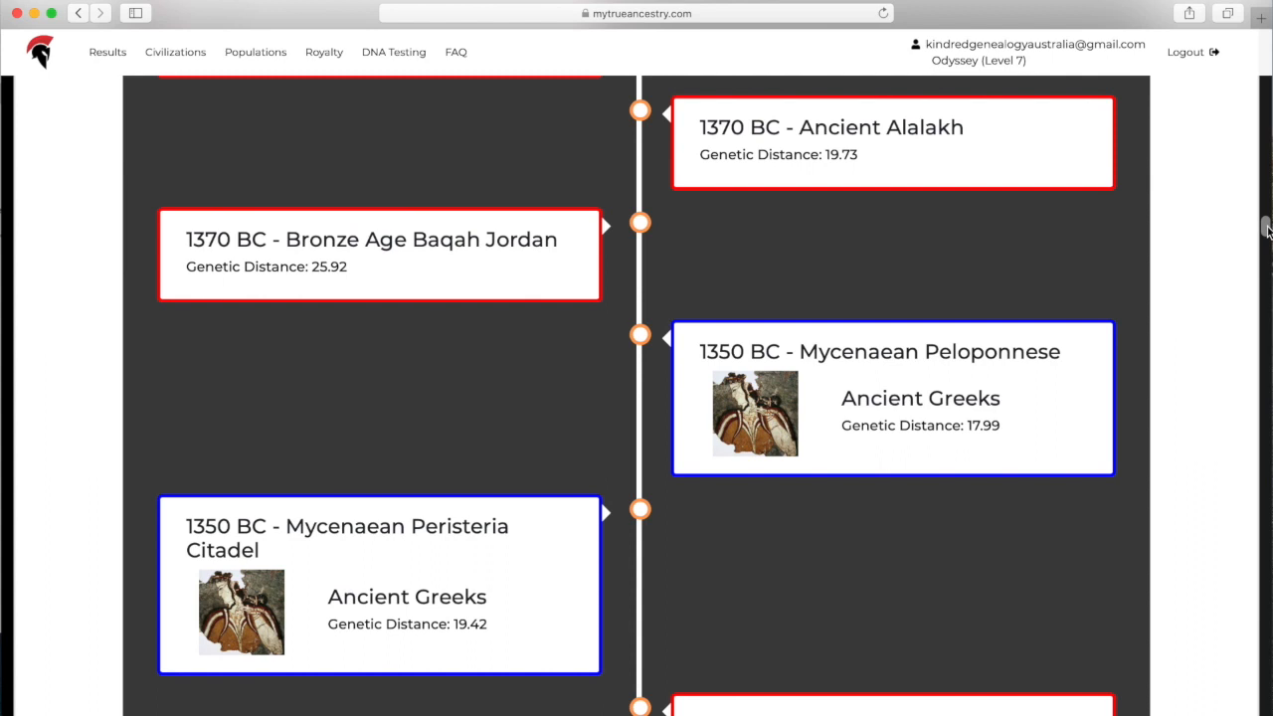
{"action": "scroll", "scroll_direction": "down", "scroll_amount": 3}
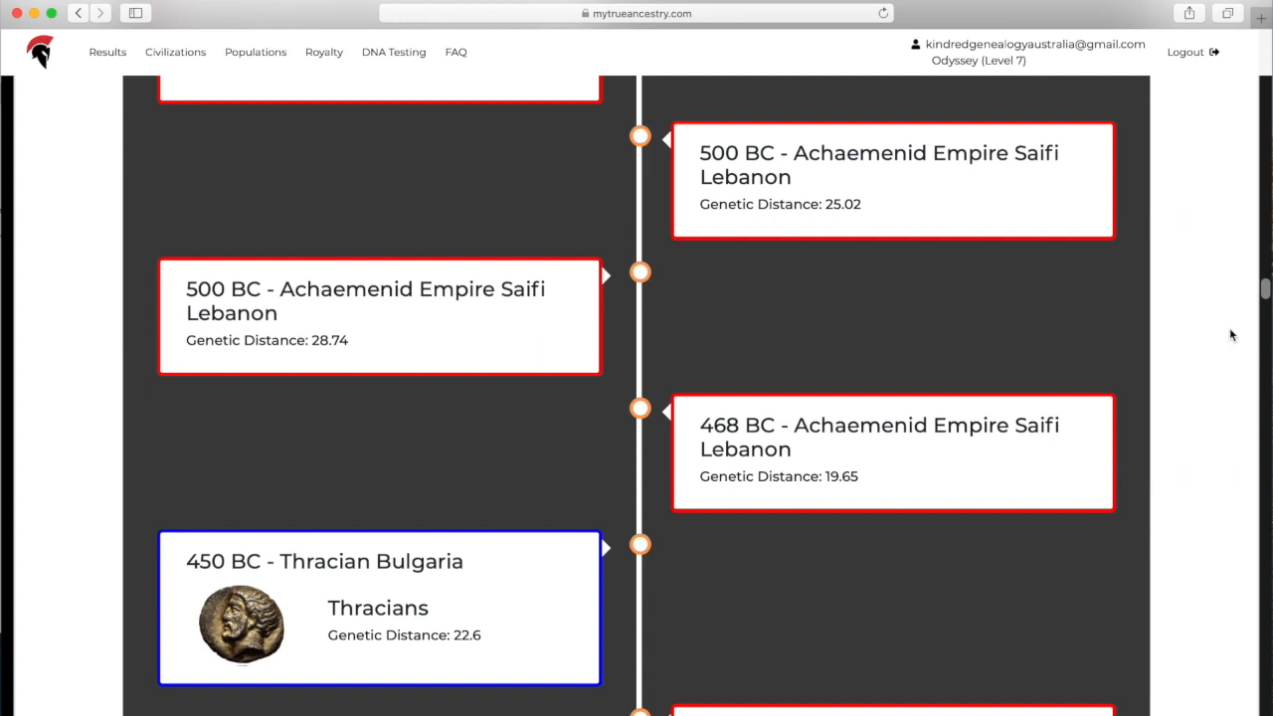
{"action": "scroll", "scroll_direction": "down", "scroll_amount": 3}
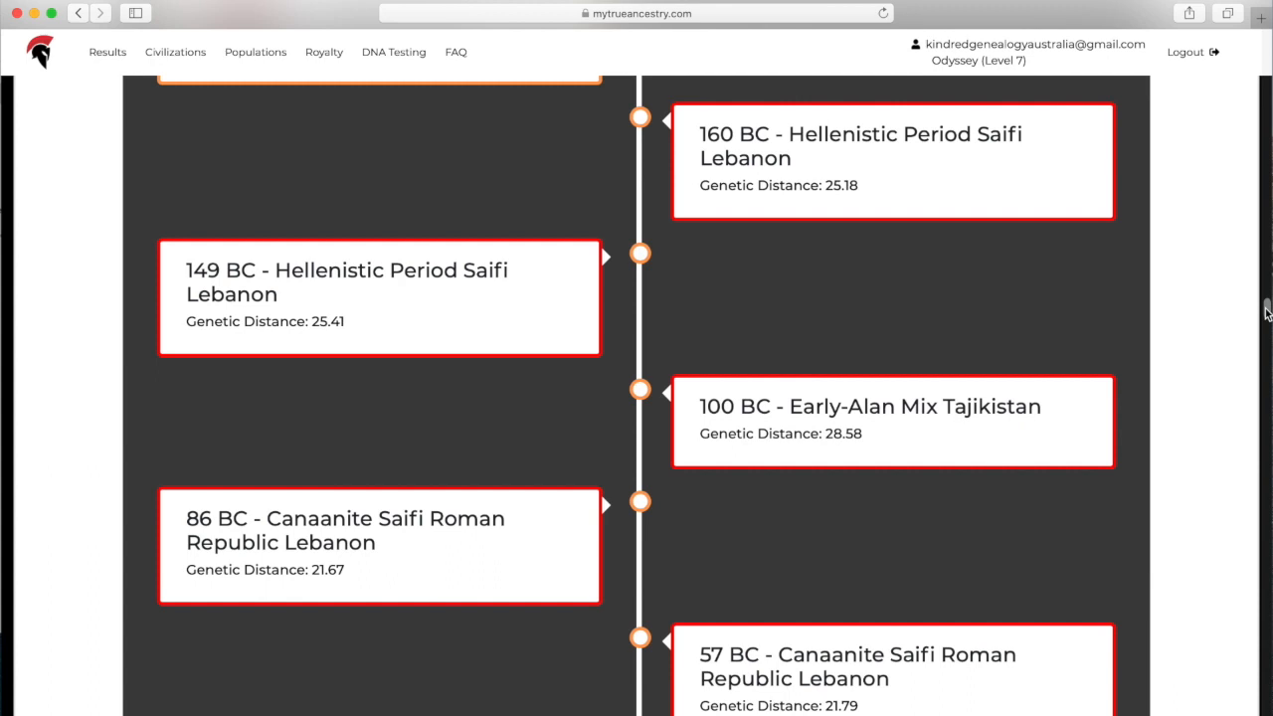
{"action": "scroll", "scroll_direction": "down", "scroll_amount": 3}
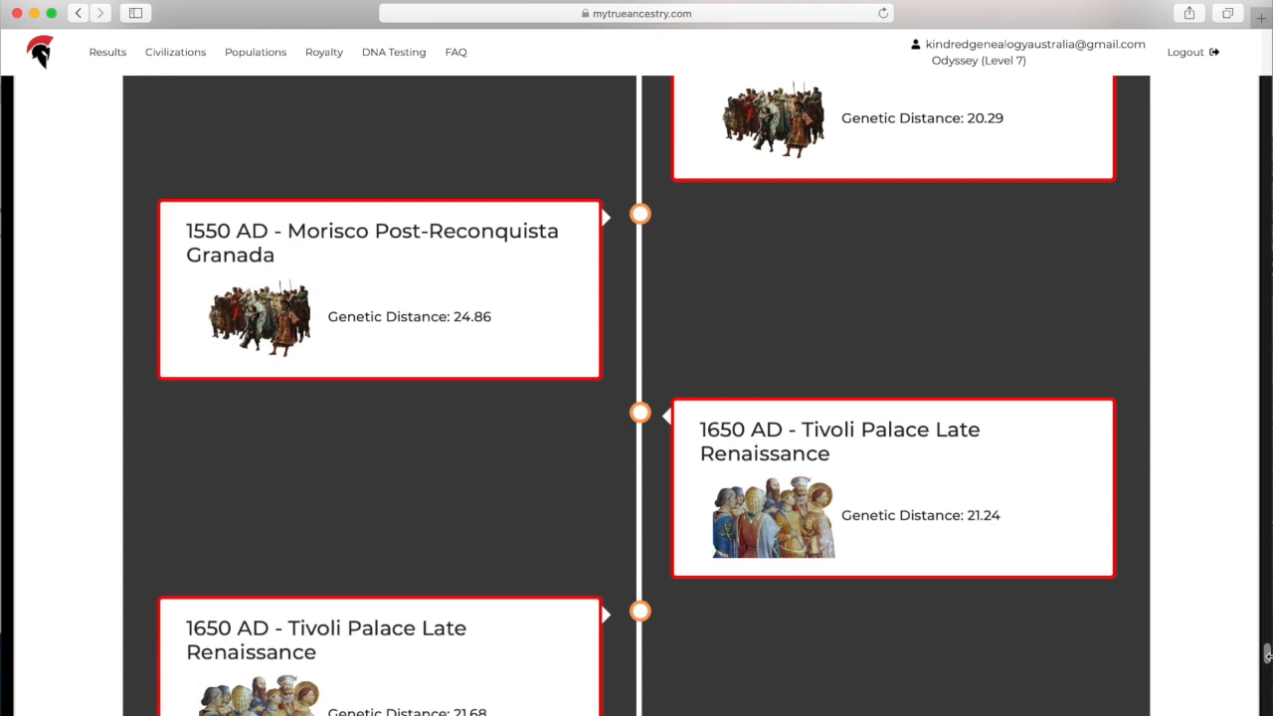
{"action": "scroll", "scroll_direction": "down", "scroll_amount": 3}
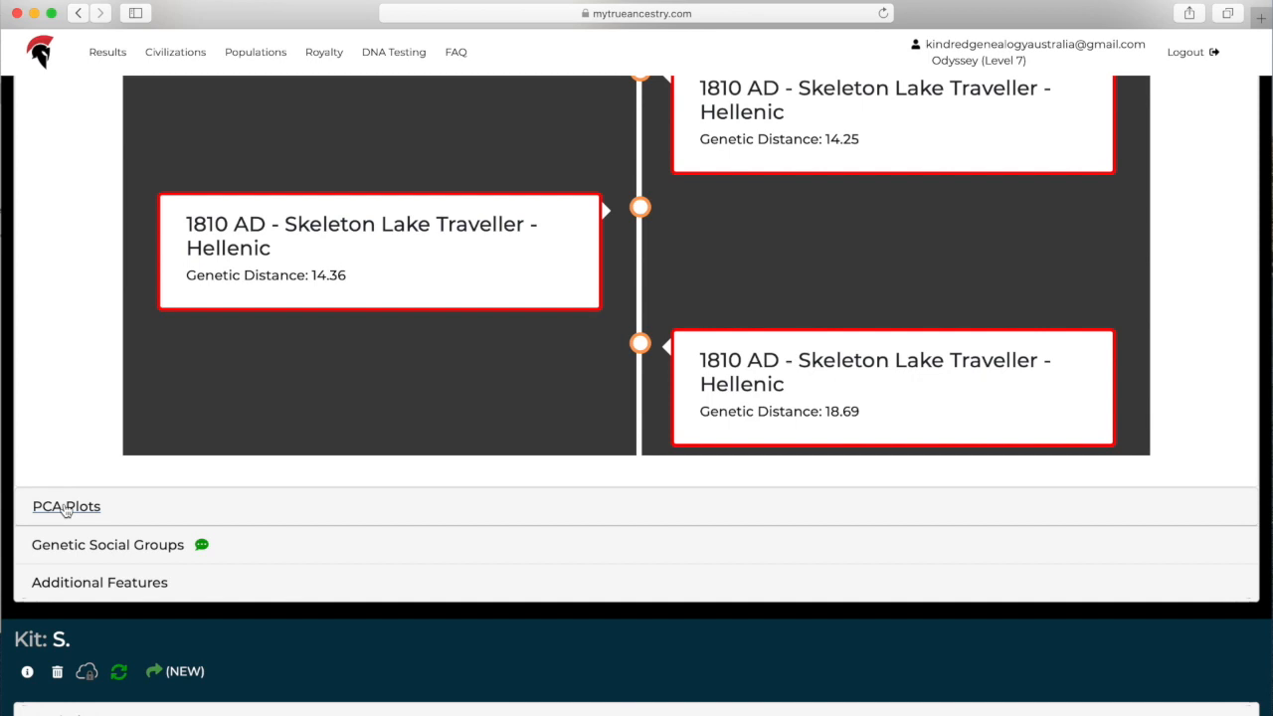
{"action": "mouse_move", "coordinate": [380, 422]}
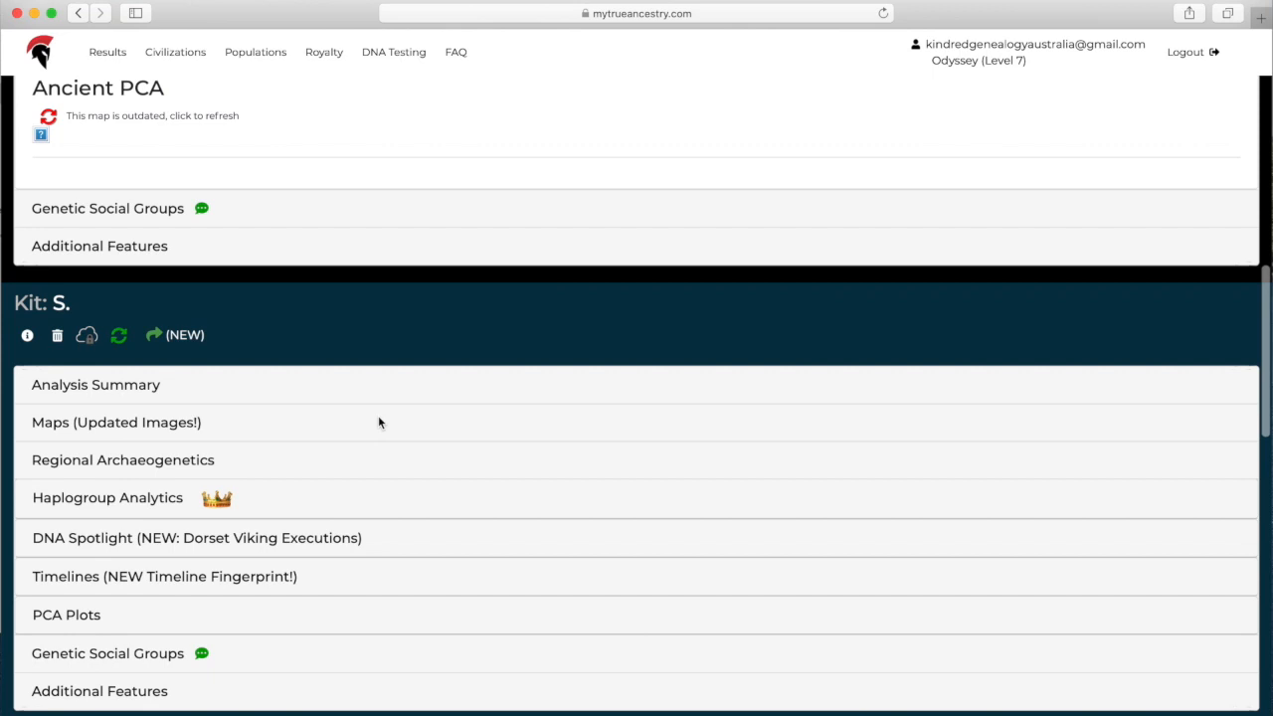
Load the 2D Ancient PCA plot and browse the kit among Hellenic, Roman and Skeleton Lake samples.
{"action": "left_click", "coordinate": [68, 613]}
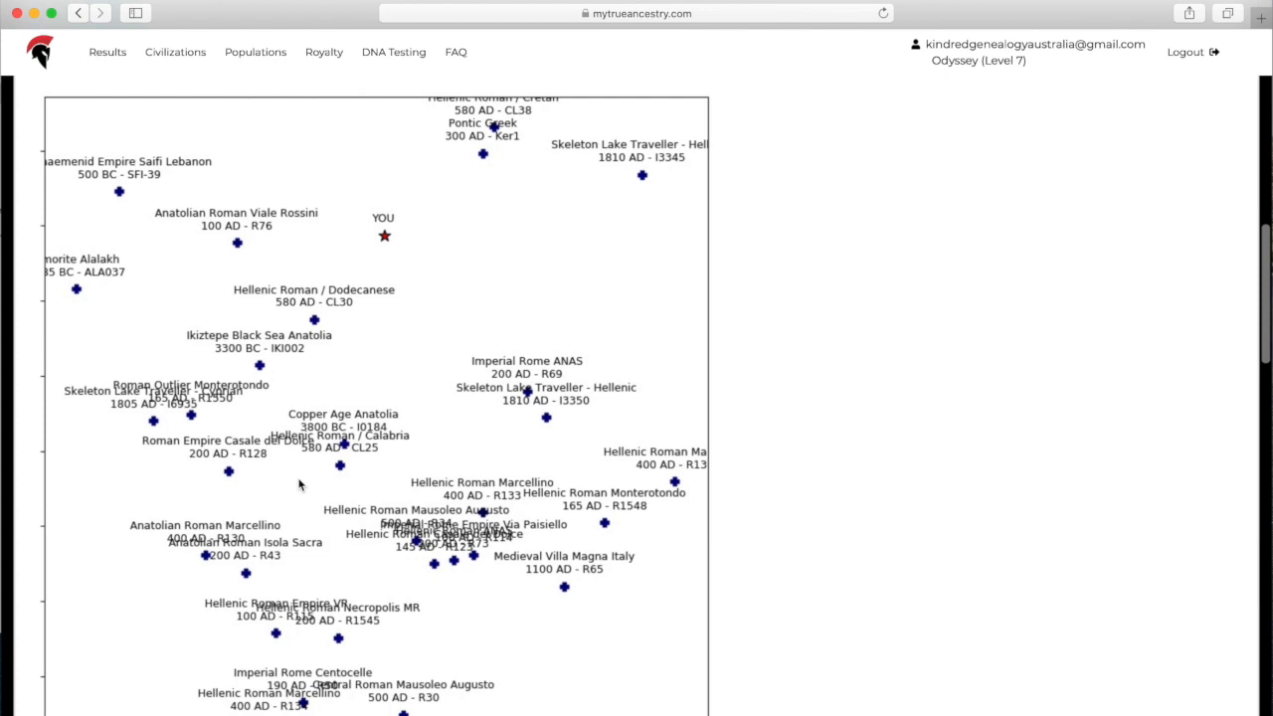
{"action": "mouse_move", "coordinate": [557, 488]}
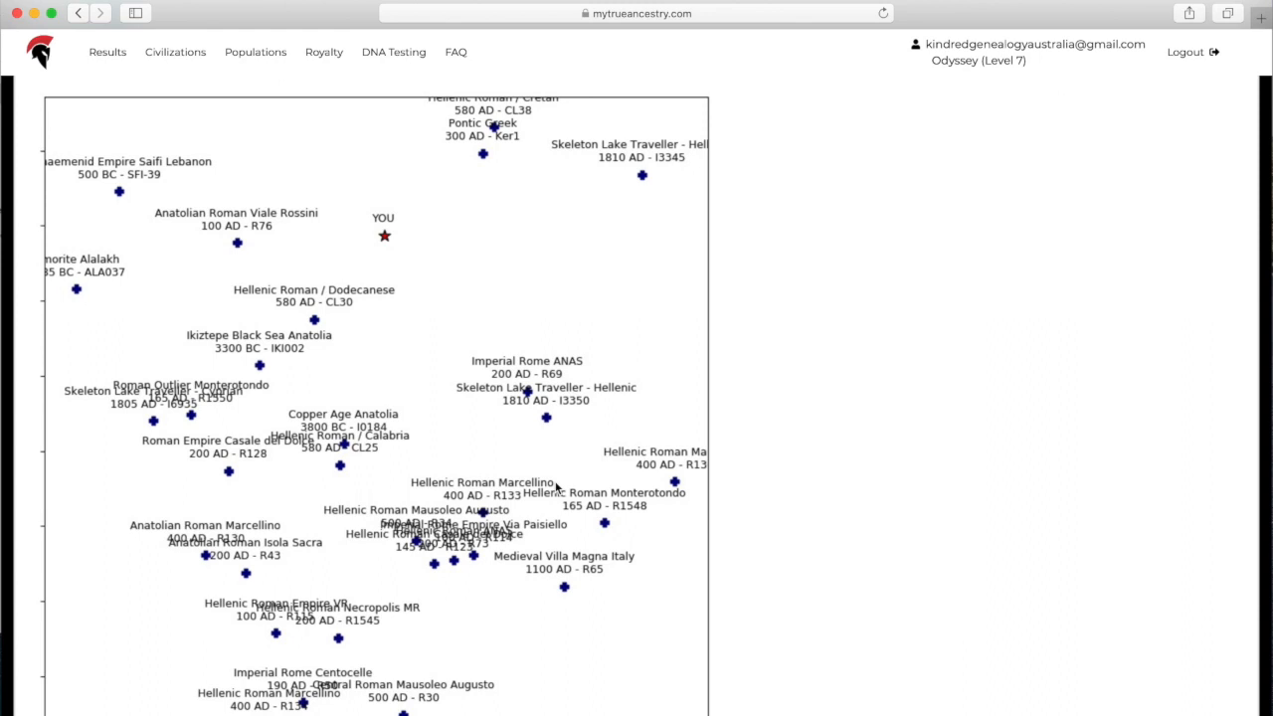
{"action": "scroll", "scroll_direction": "up", "scroll_amount": 3}
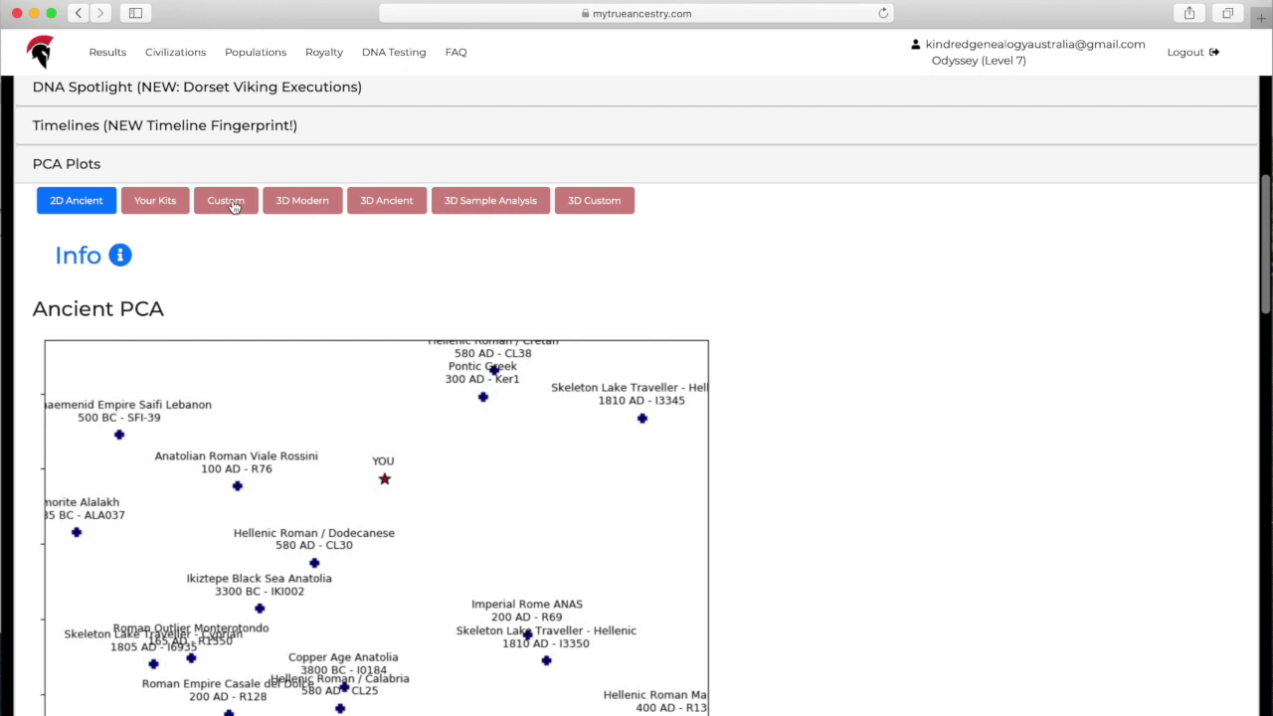
{"action": "mouse_move", "coordinate": [294, 199]}
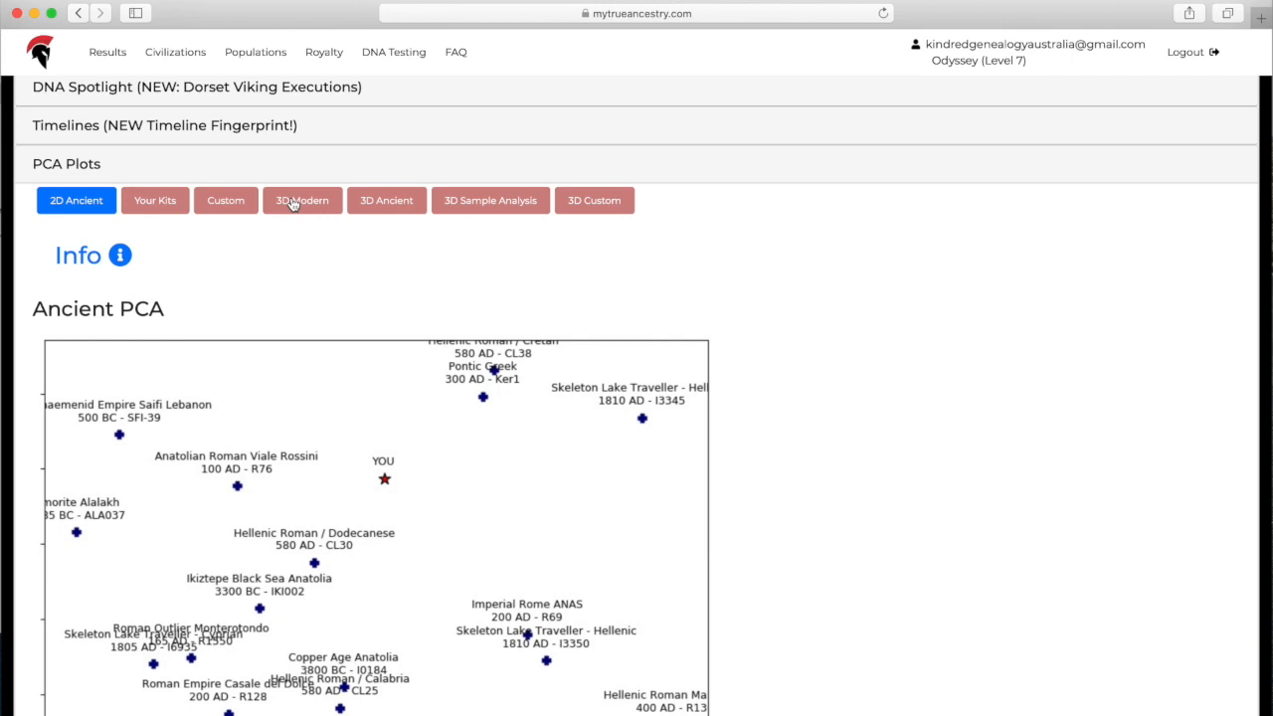
{"action": "scroll", "scroll_direction": "down", "scroll_amount": 3}
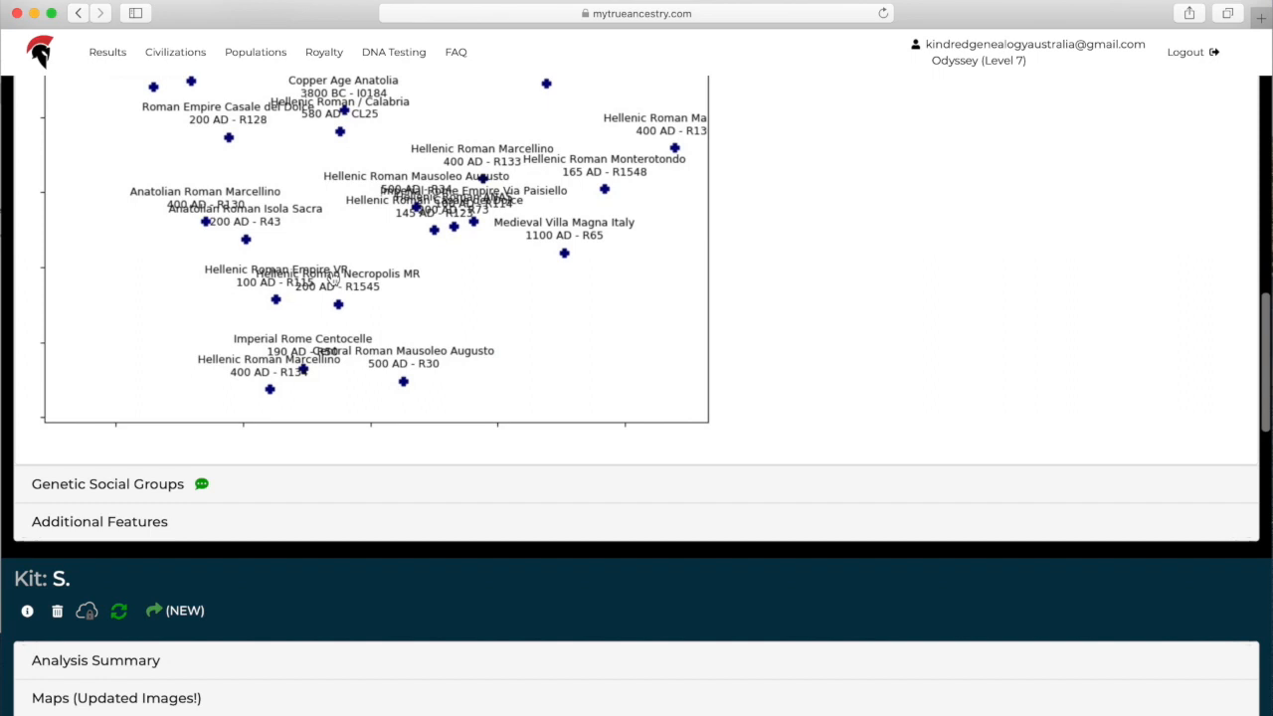
{"action": "scroll", "scroll_direction": "down", "scroll_amount": 3}
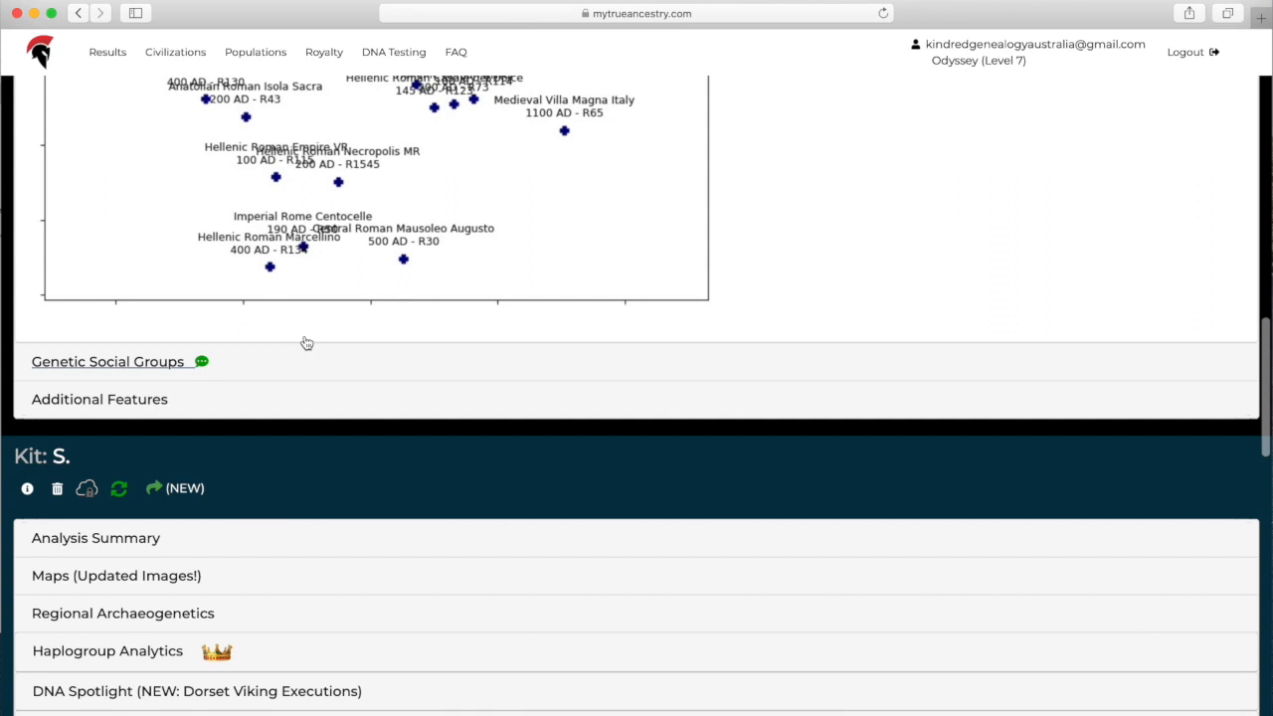
{"action": "mouse_move", "coordinate": [248, 350]}
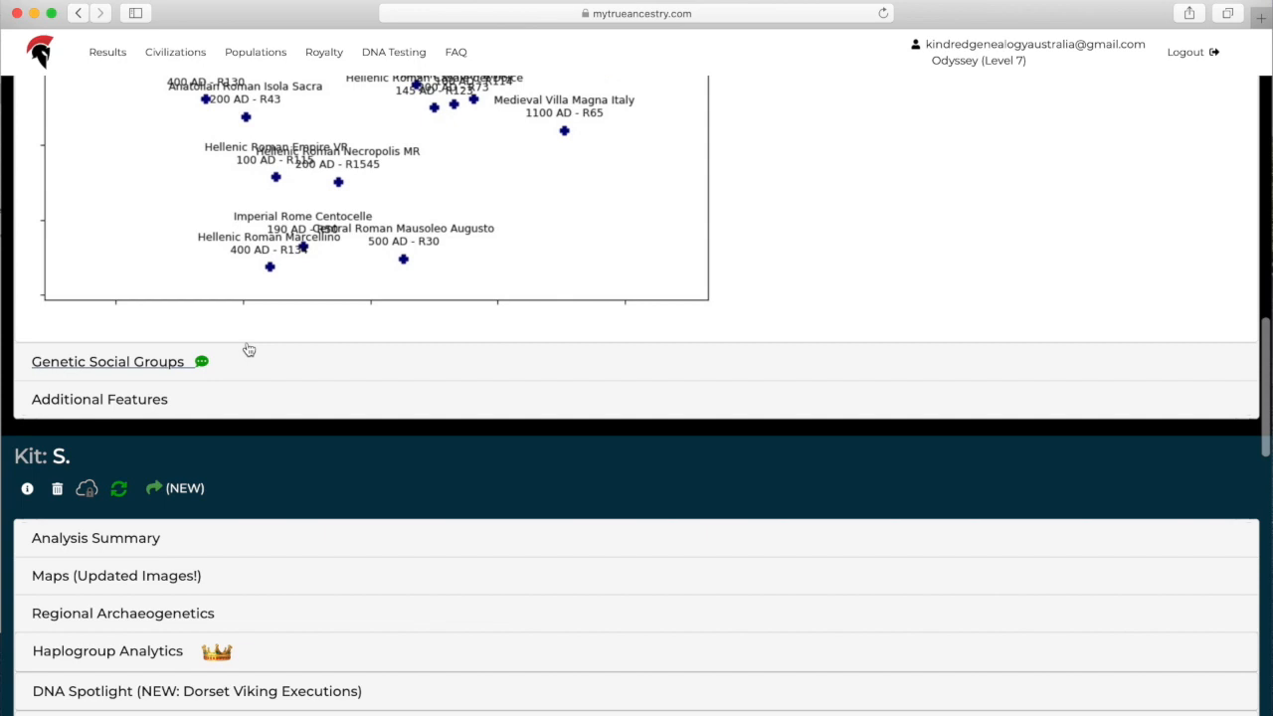
{"action": "mouse_move", "coordinate": [169, 368]}
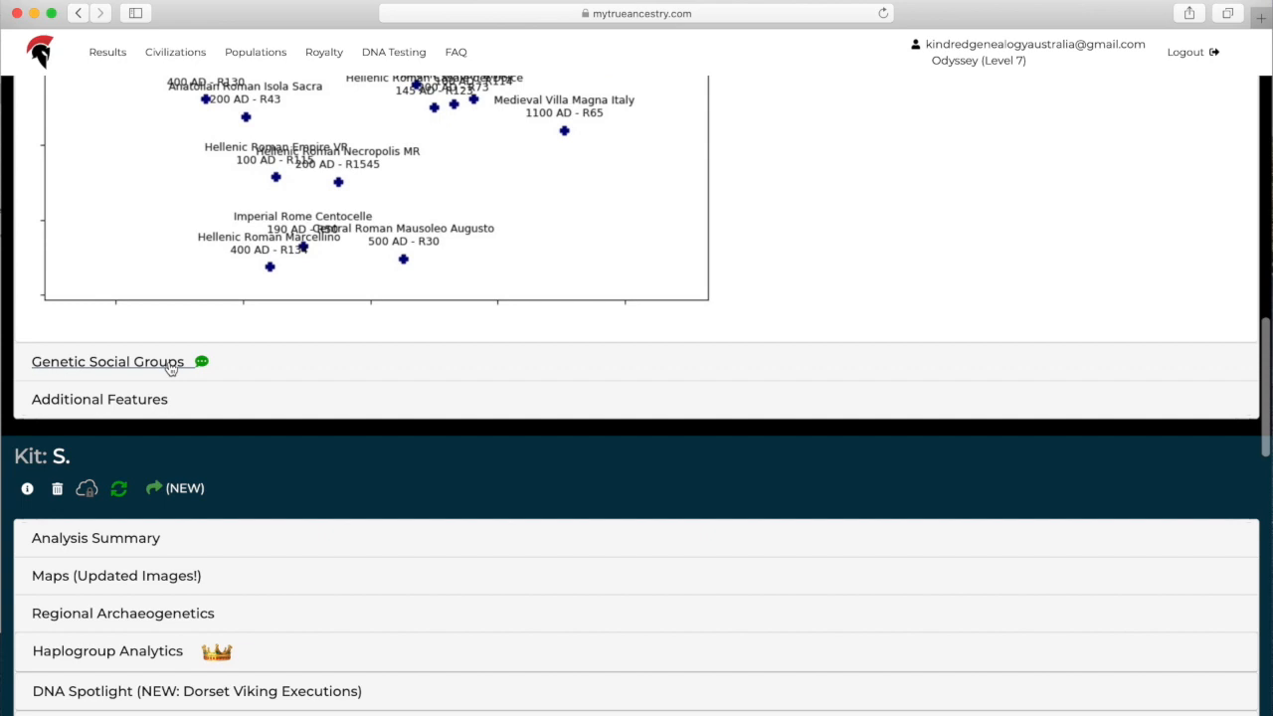
Expand Genetic Social Groups and review channels such as Crusaders, Gladiators and Skeleton Lake Traveller.
{"action": "left_click", "coordinate": [107, 362]}
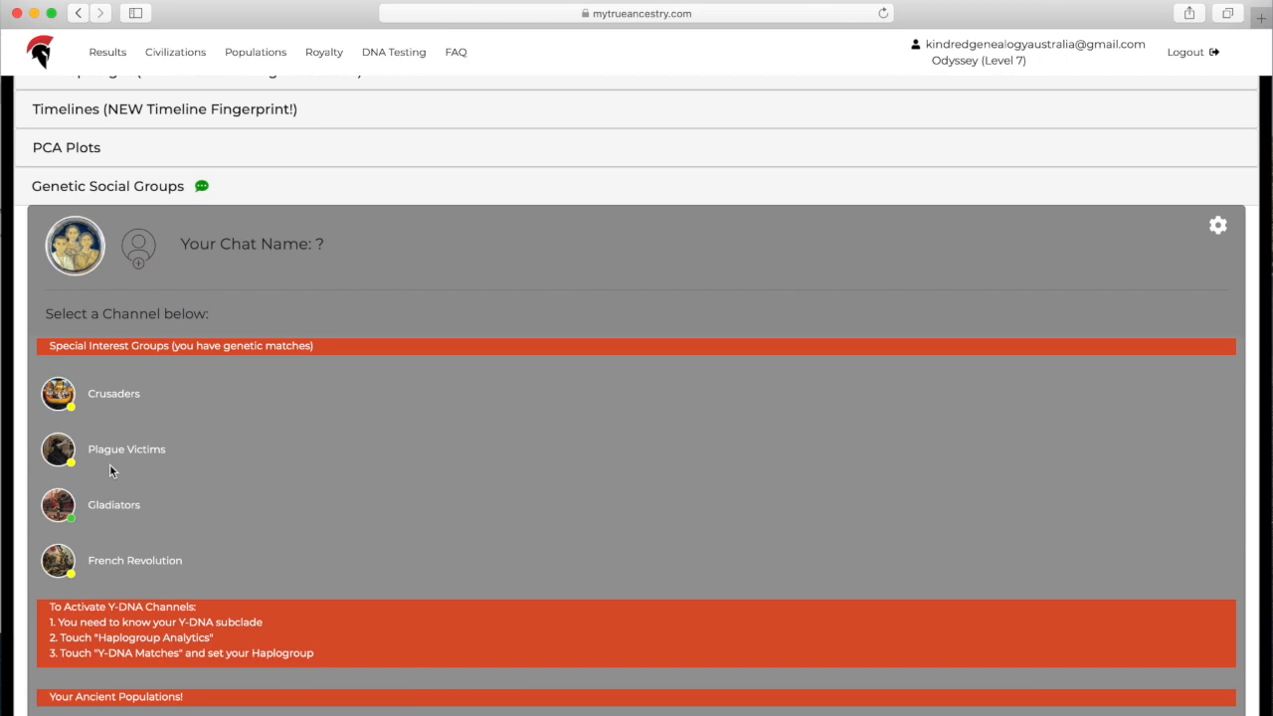
{"action": "scroll", "scroll_direction": "down", "scroll_amount": 3}
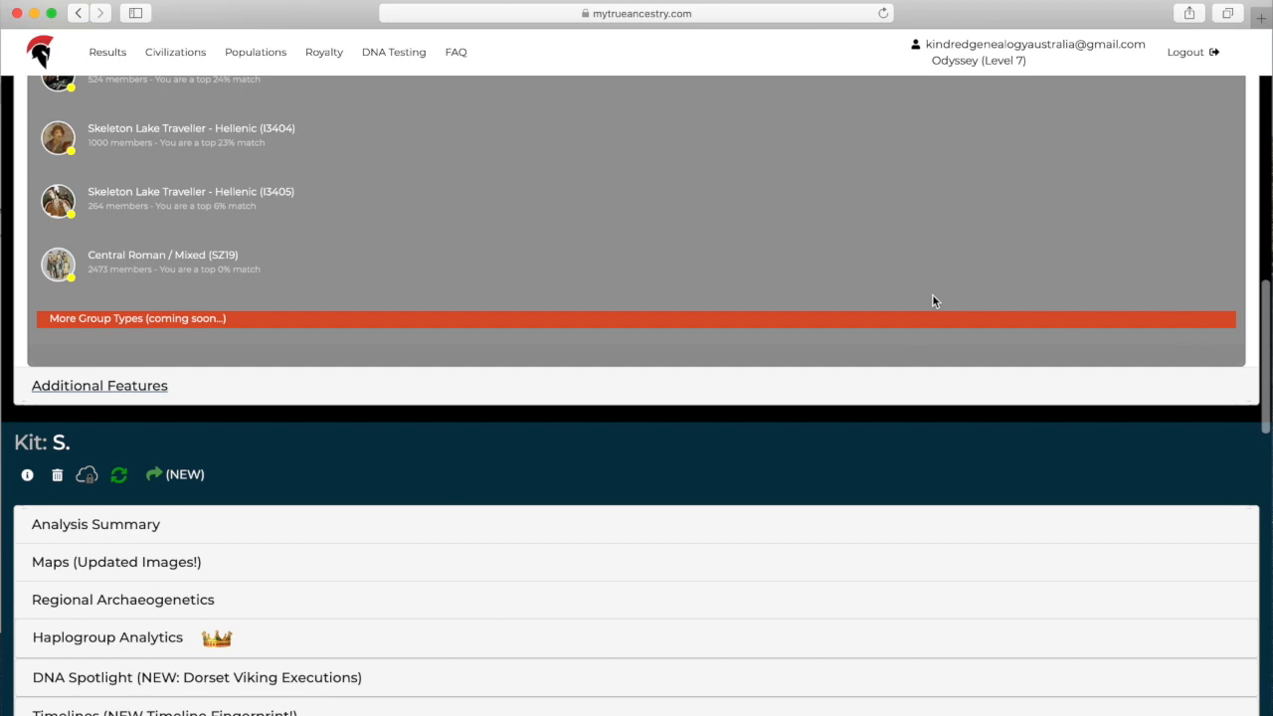
{"action": "mouse_move", "coordinate": [1265, 363]}
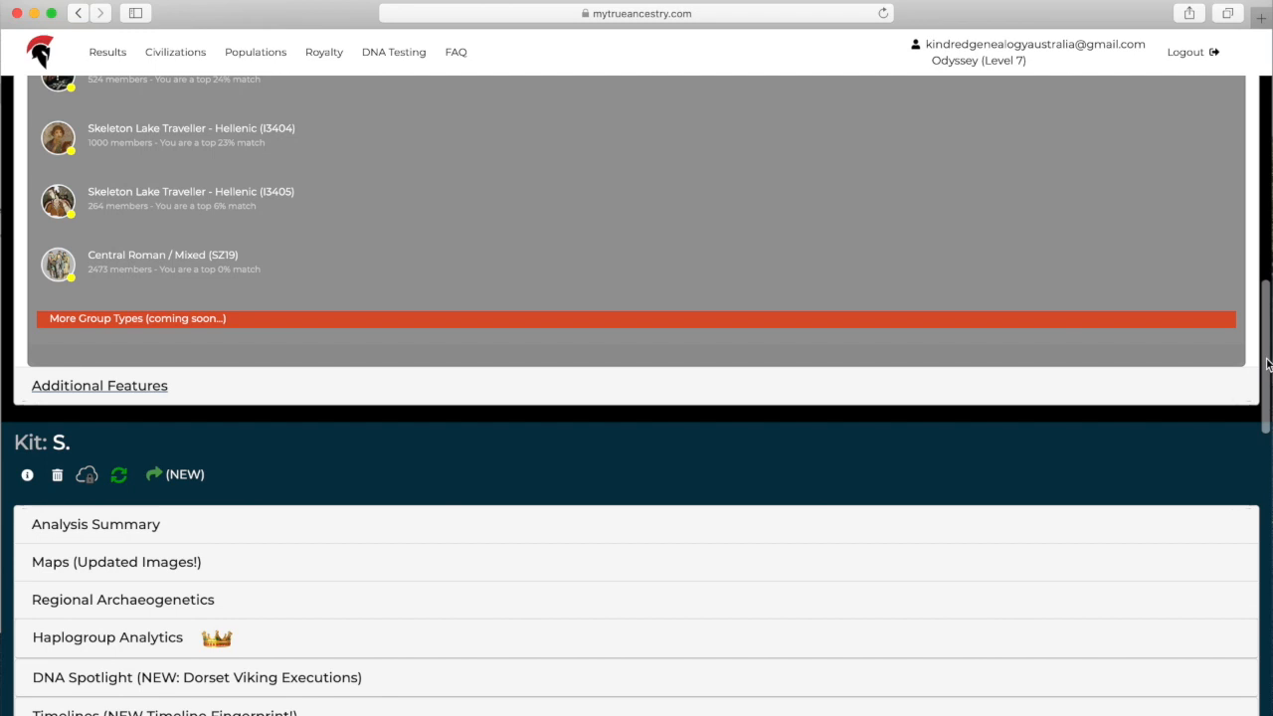